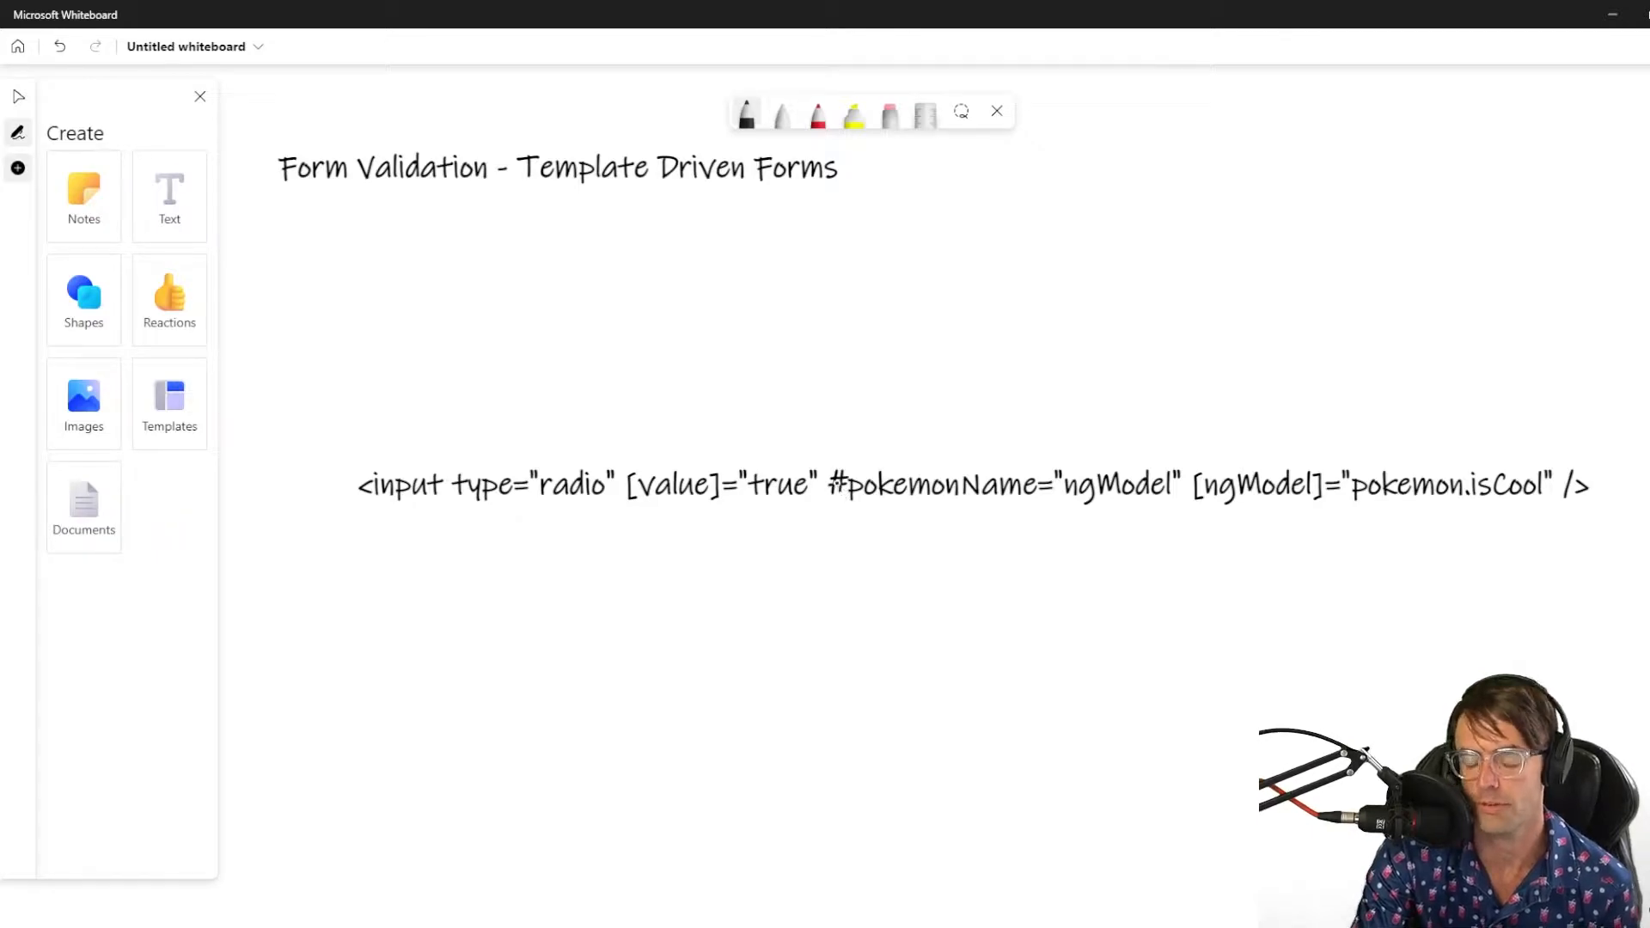
Highlight #pokemonName="ngModel" on the radio input code line
left_click_drag(427, 295, 489, 294)
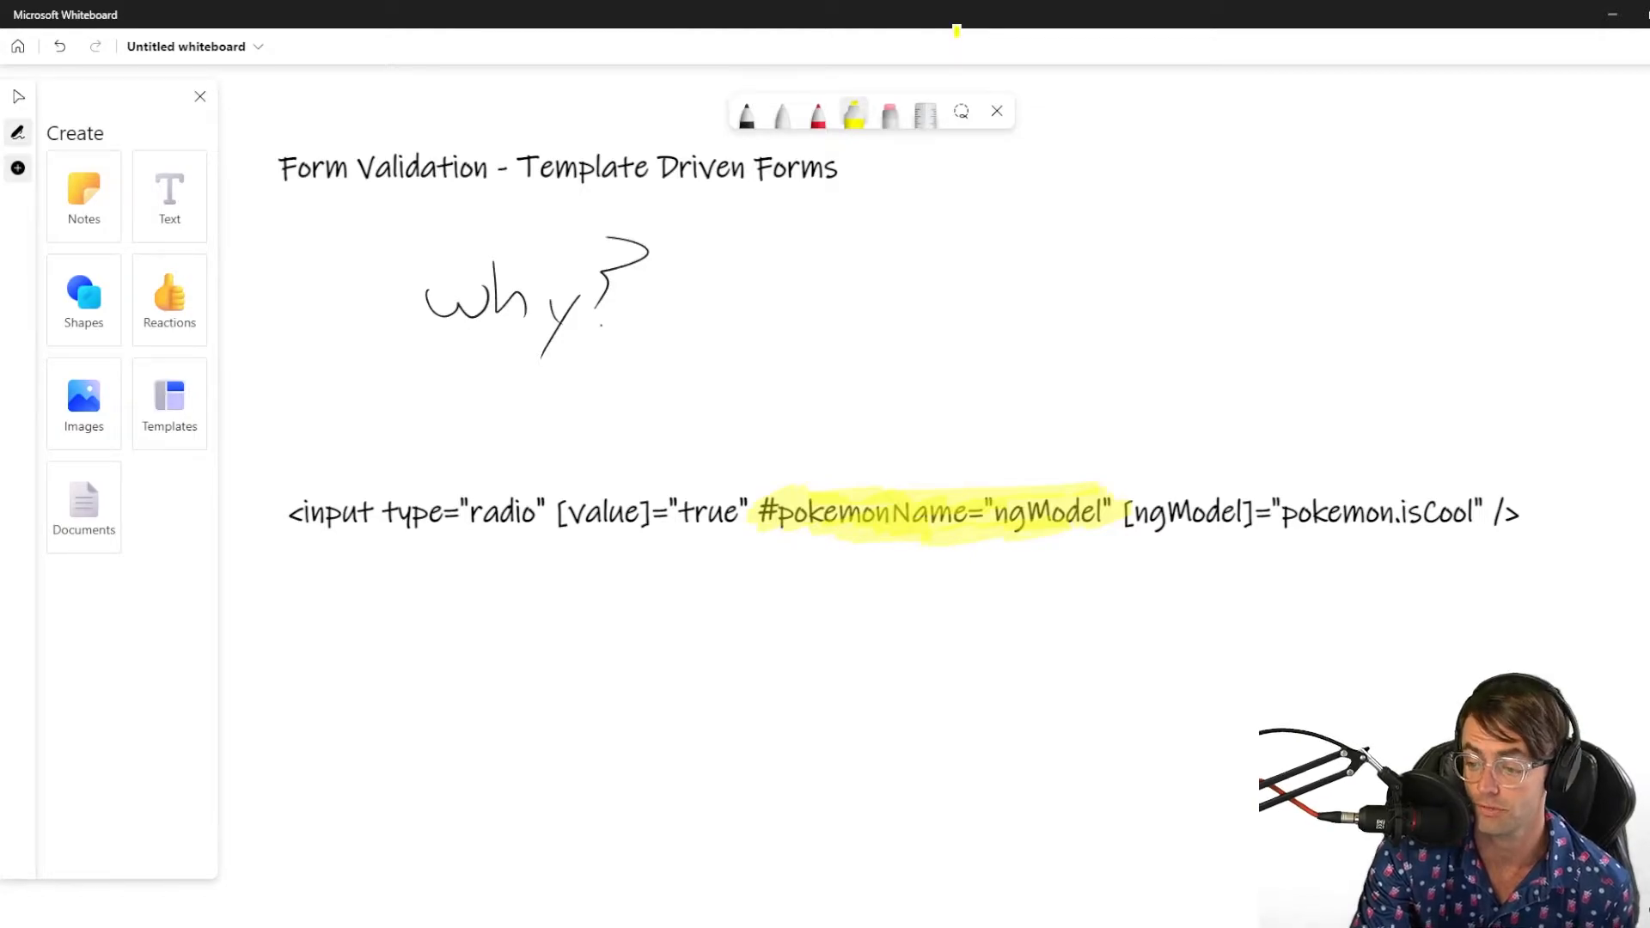
mouse_move(957, 40)
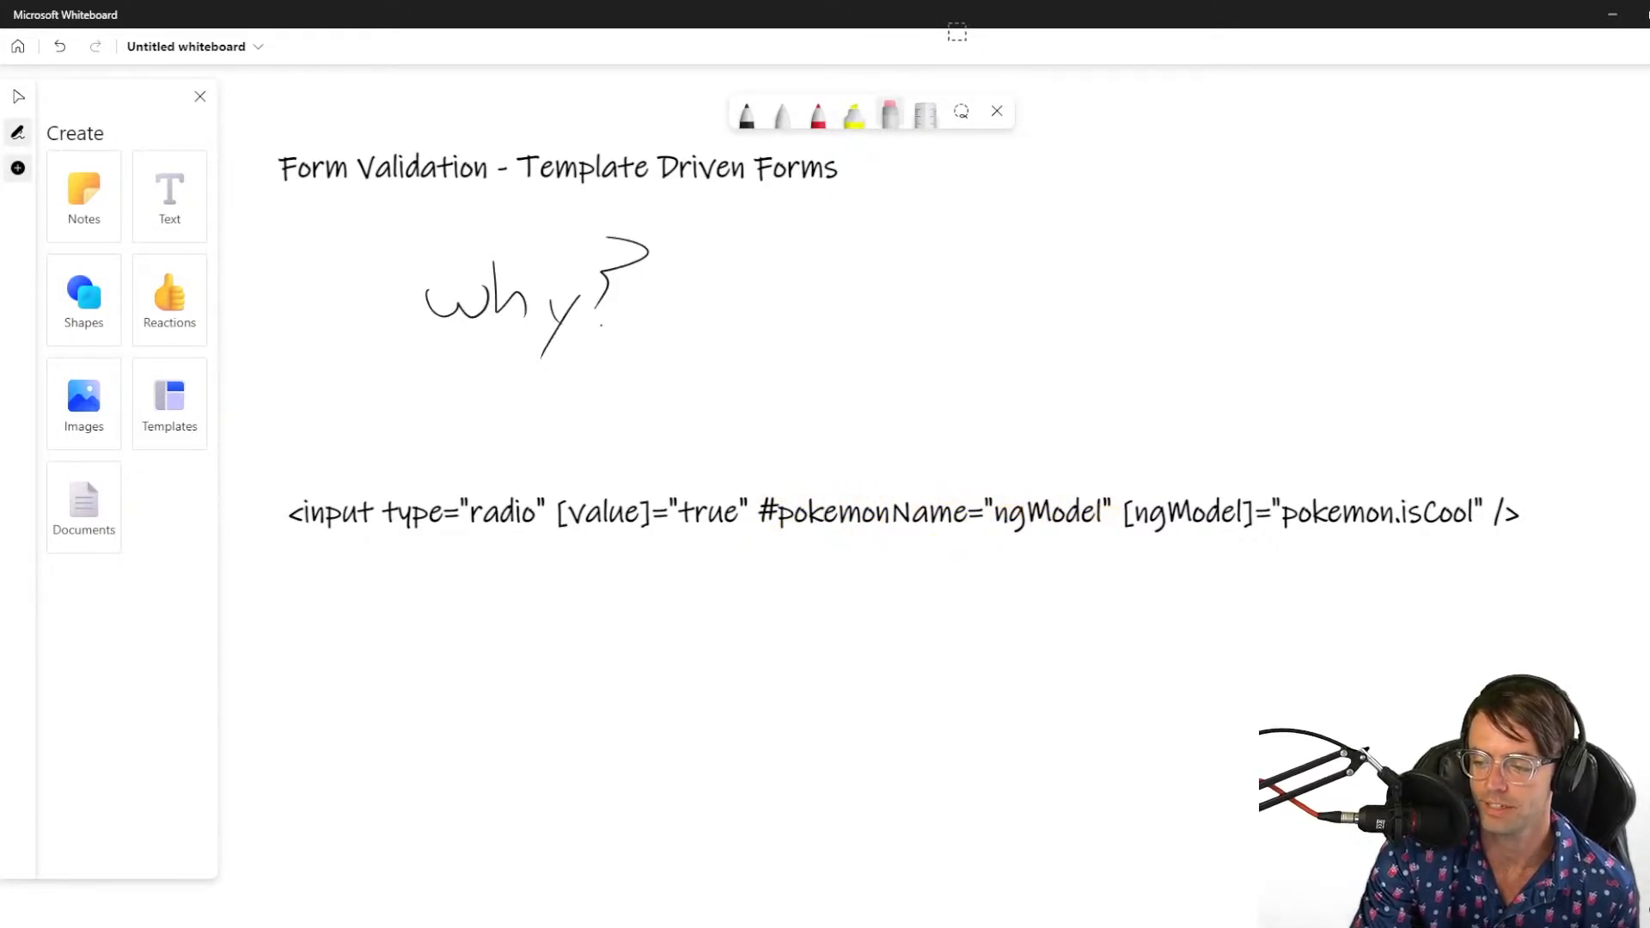
In red ink, circle the # and ngModel in the radio input line and arrow them
left_click(816, 113)
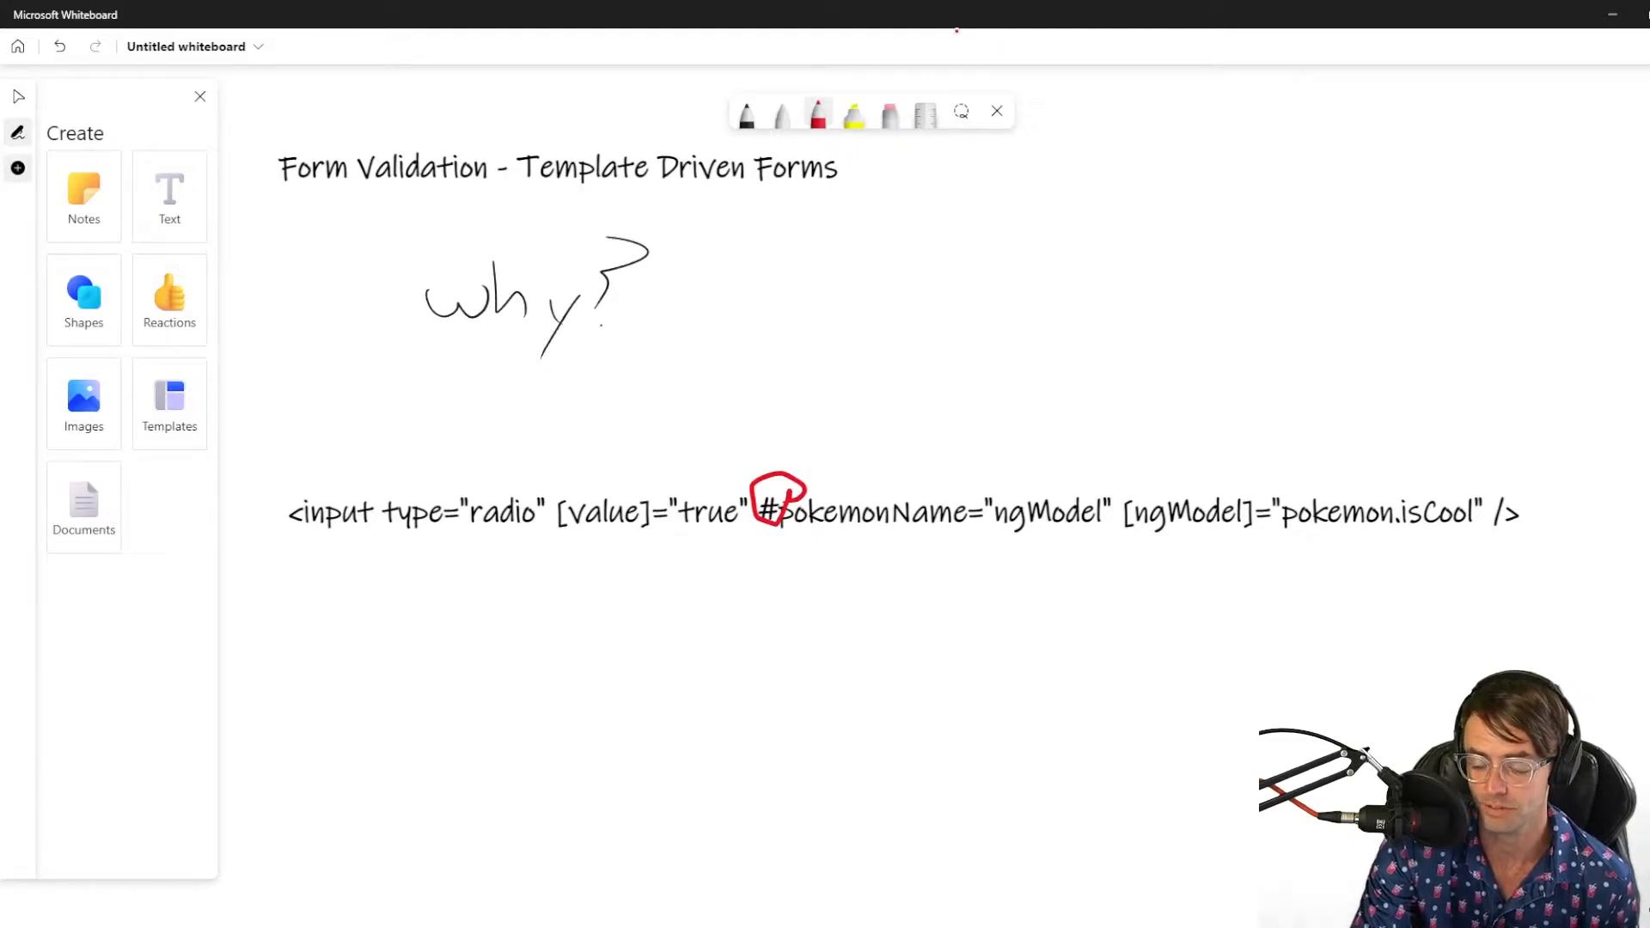
left_click_drag(979, 483, 1110, 543)
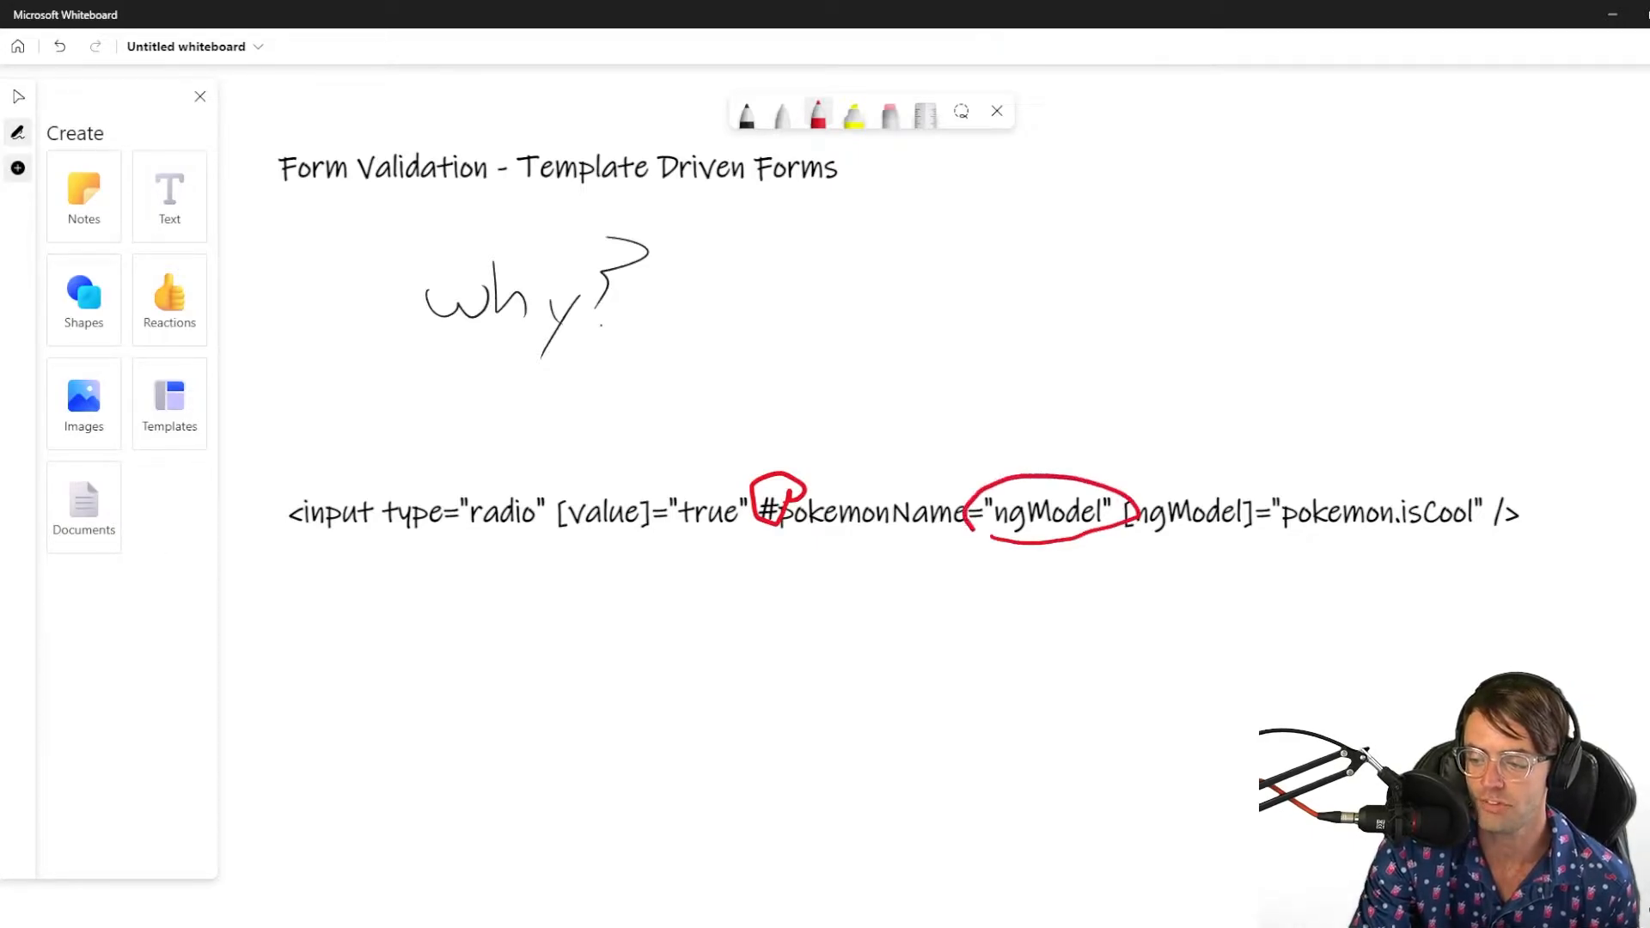
left_click_drag(994, 411, 999, 453)
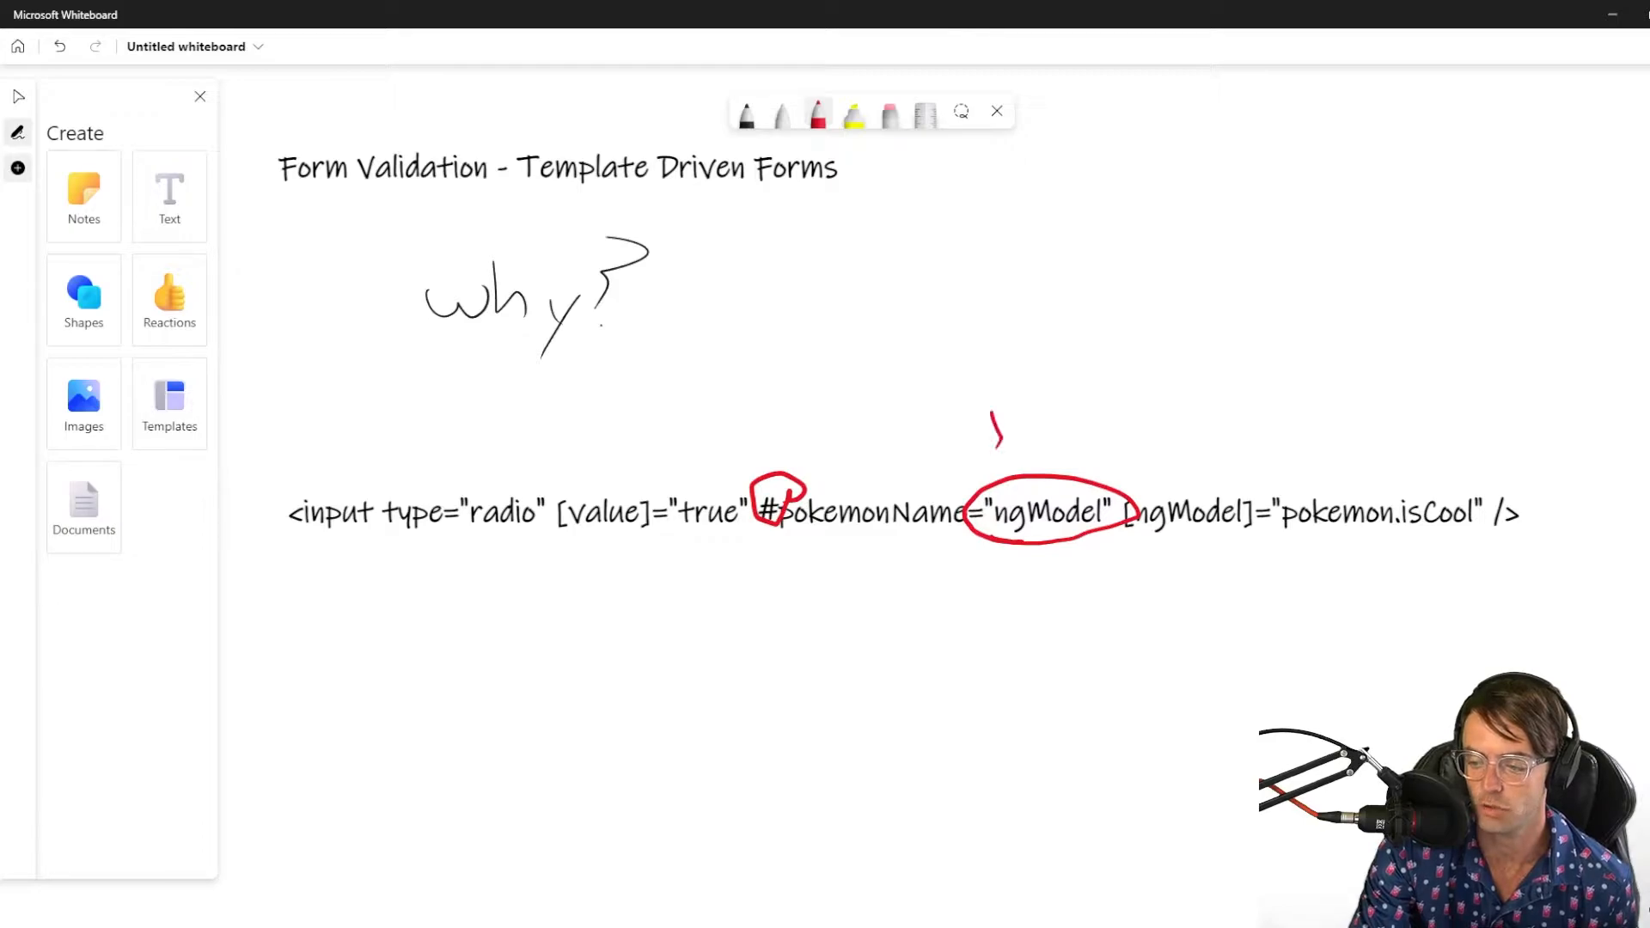
left_click_drag(994, 411, 994, 463)
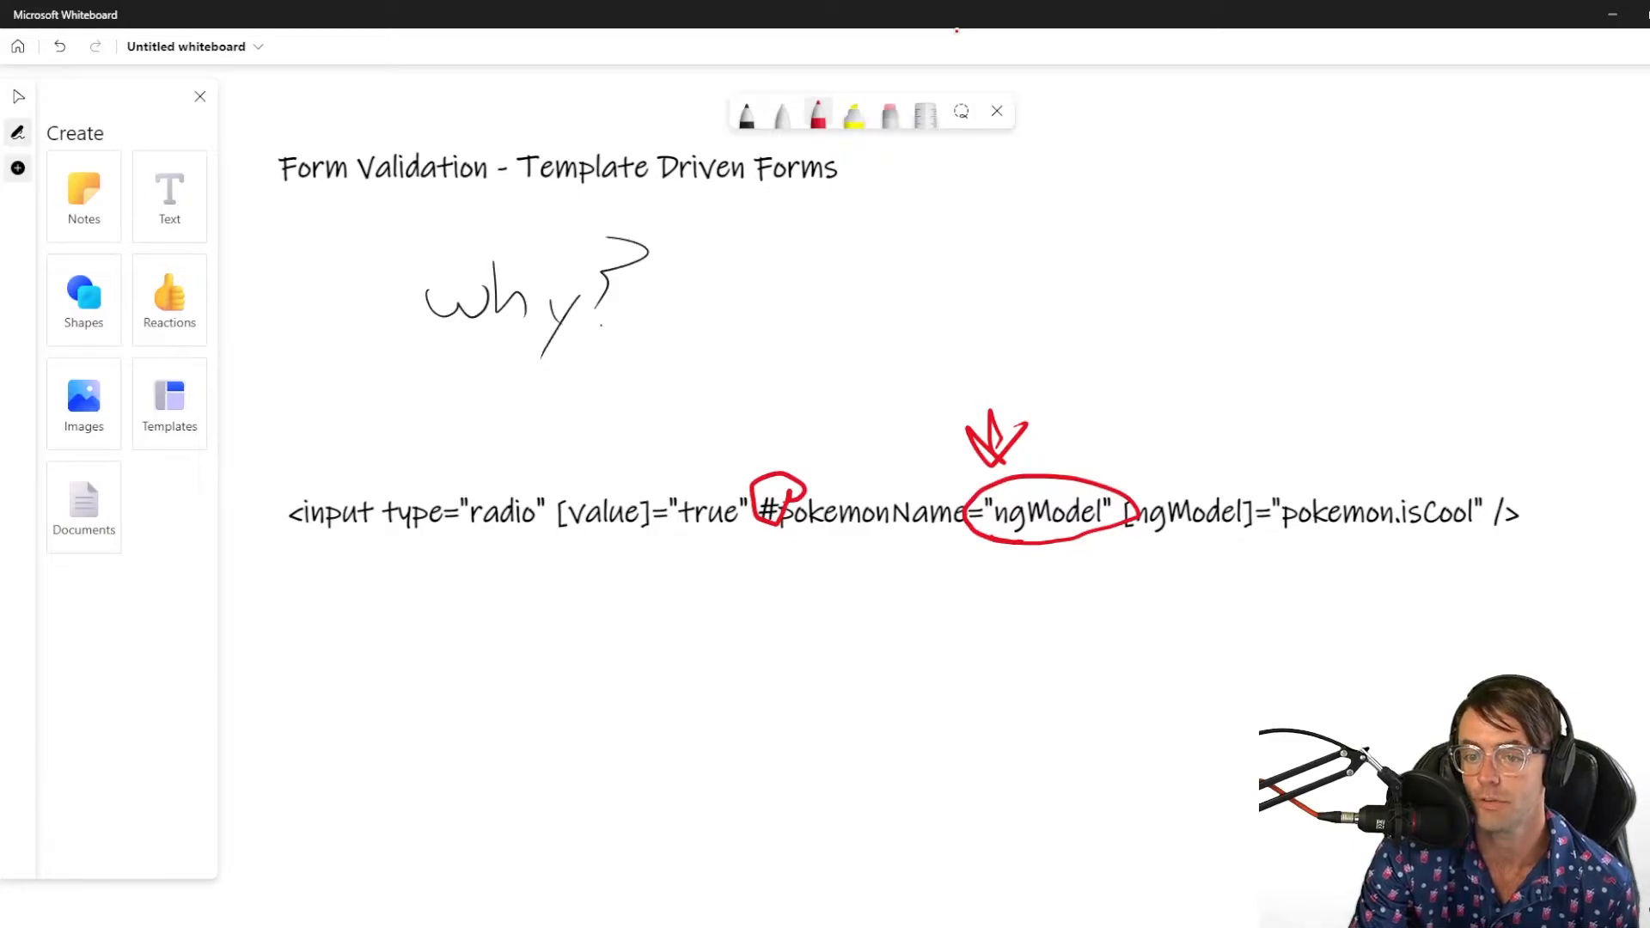
Underline and circle the Template Driven Forms title in red, then deselect the ink
left_click_drag(310, 197, 726, 195)
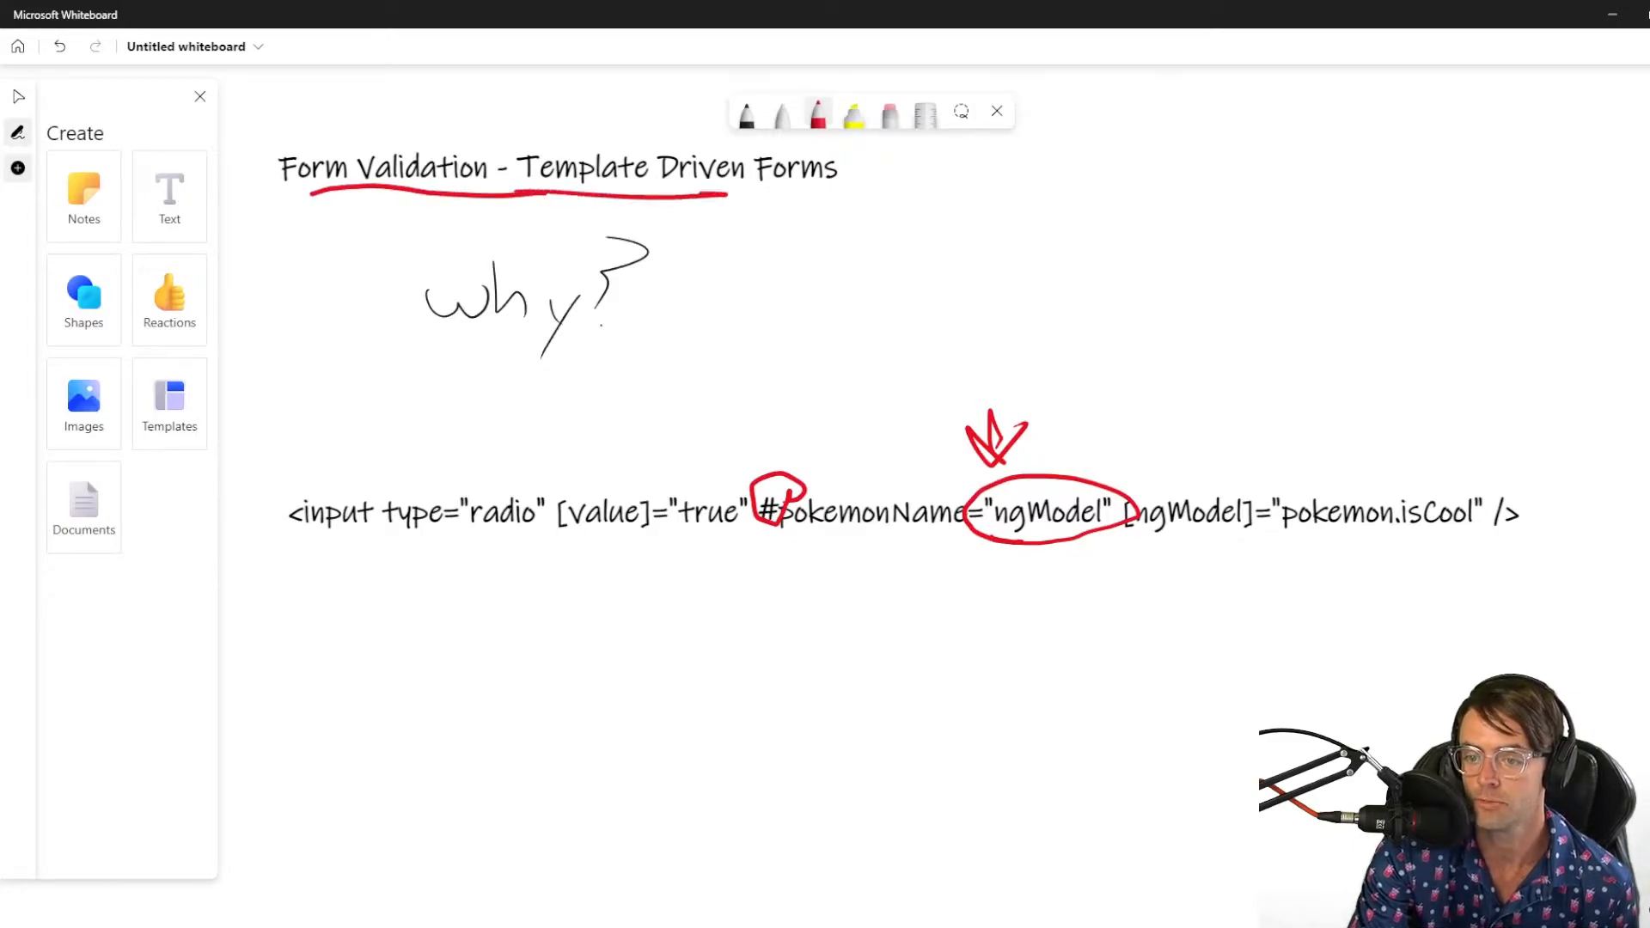
left_click_drag(526, 153, 852, 205)
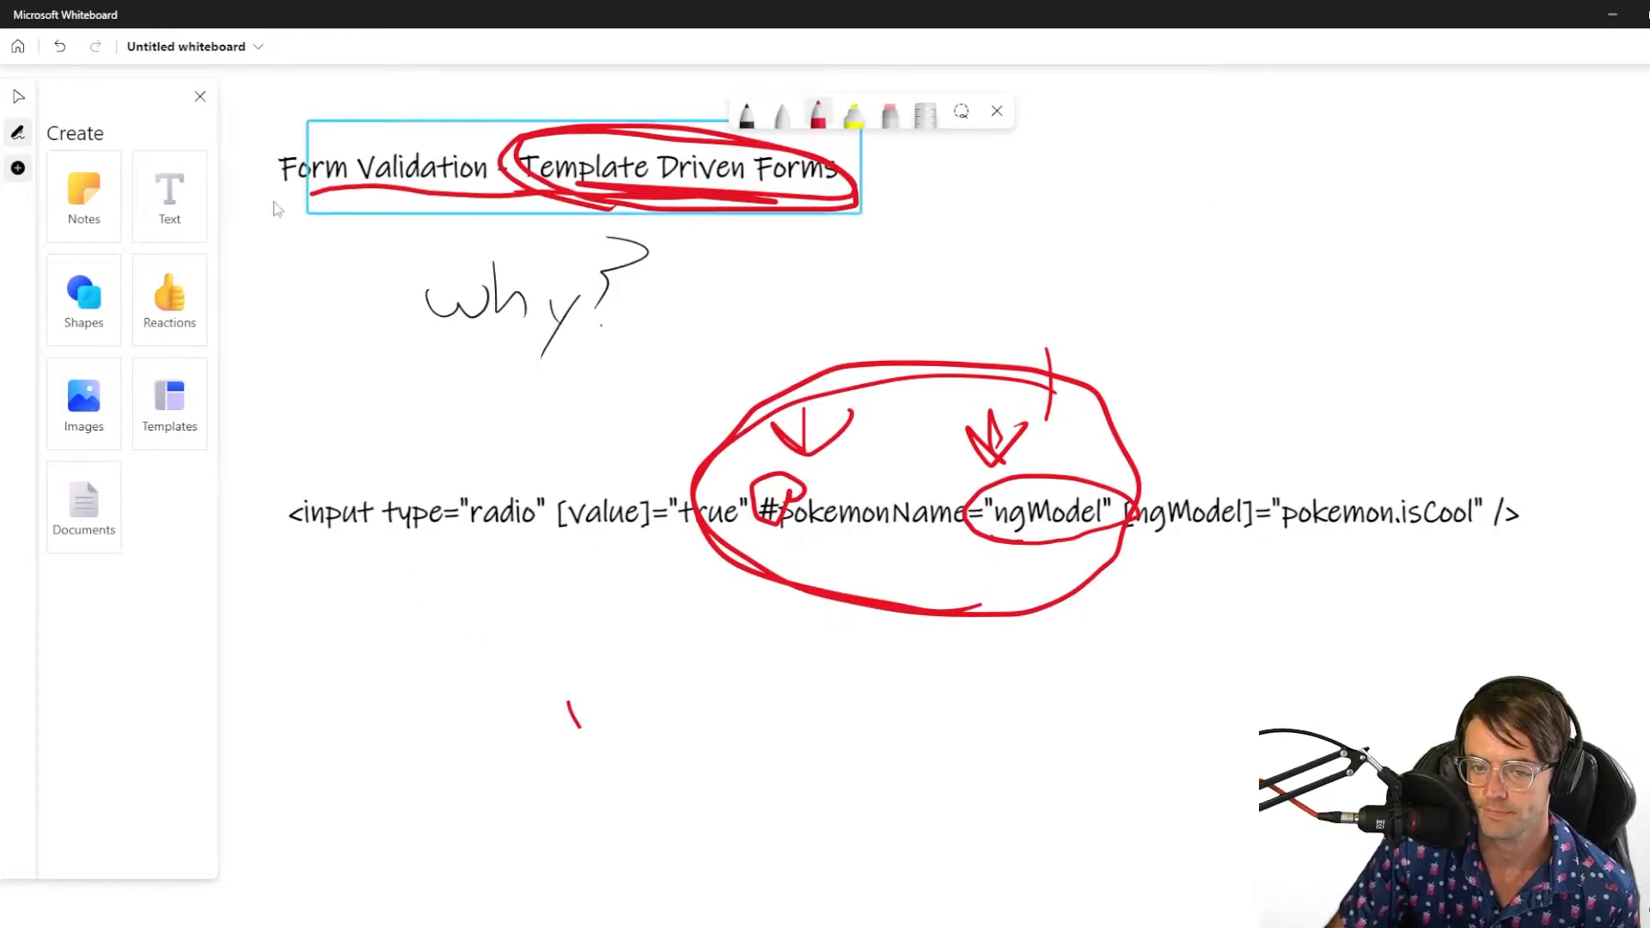
left_click(449, 611)
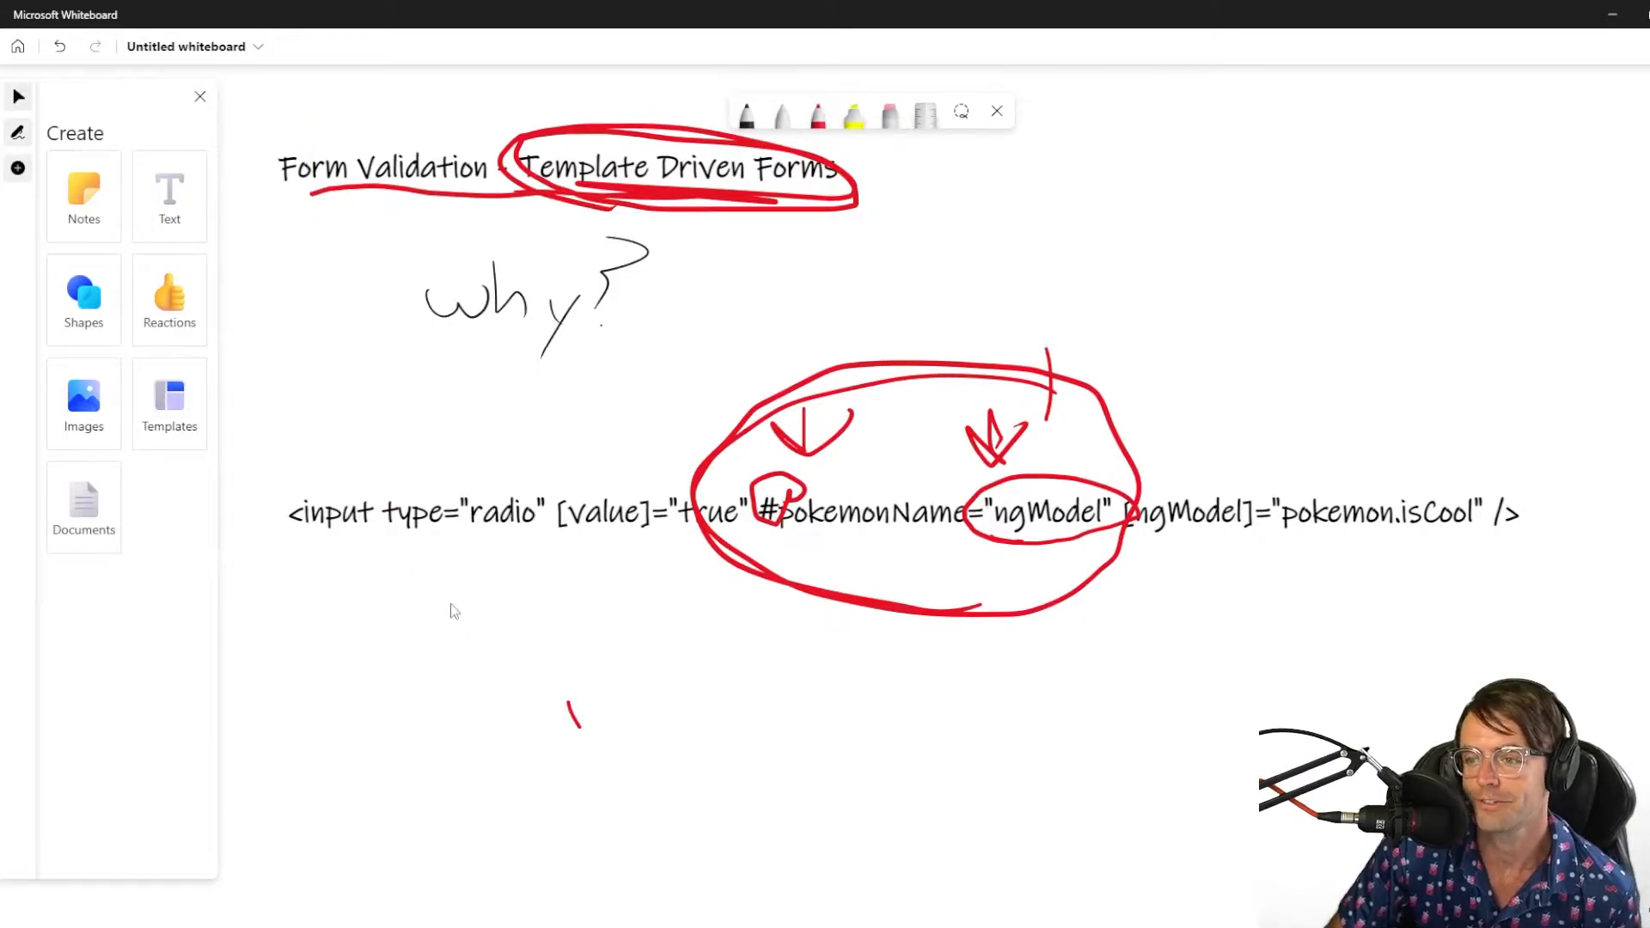
Zoom out and erase the red circles and arrows around the input line
scroll("down", 3)
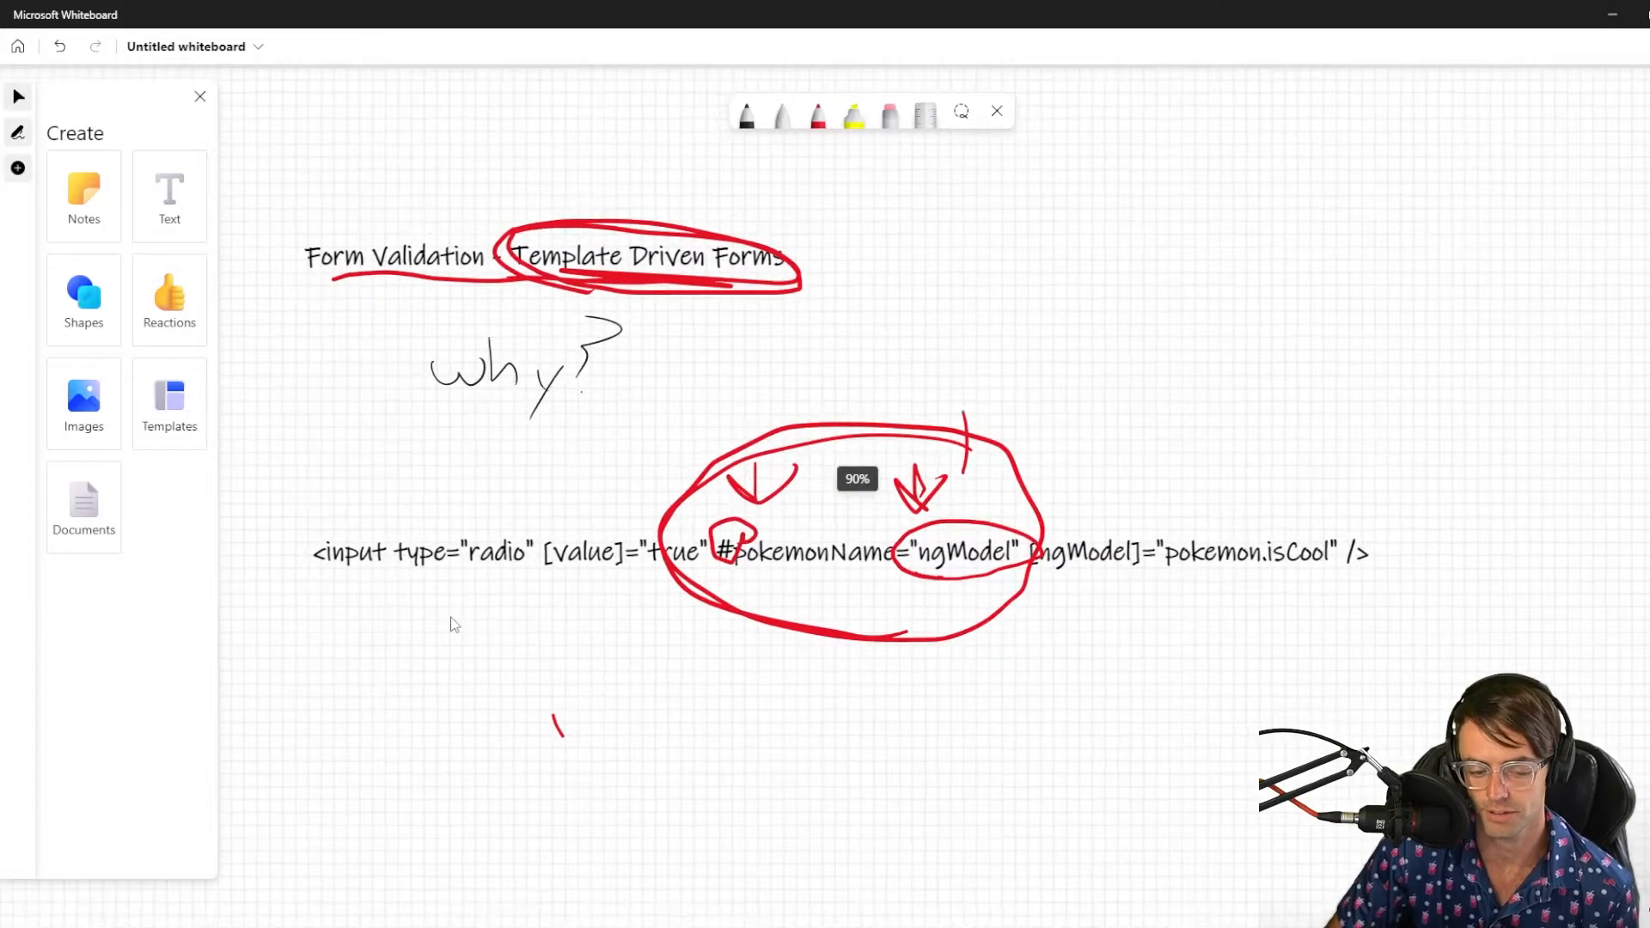
scroll("down", 3)
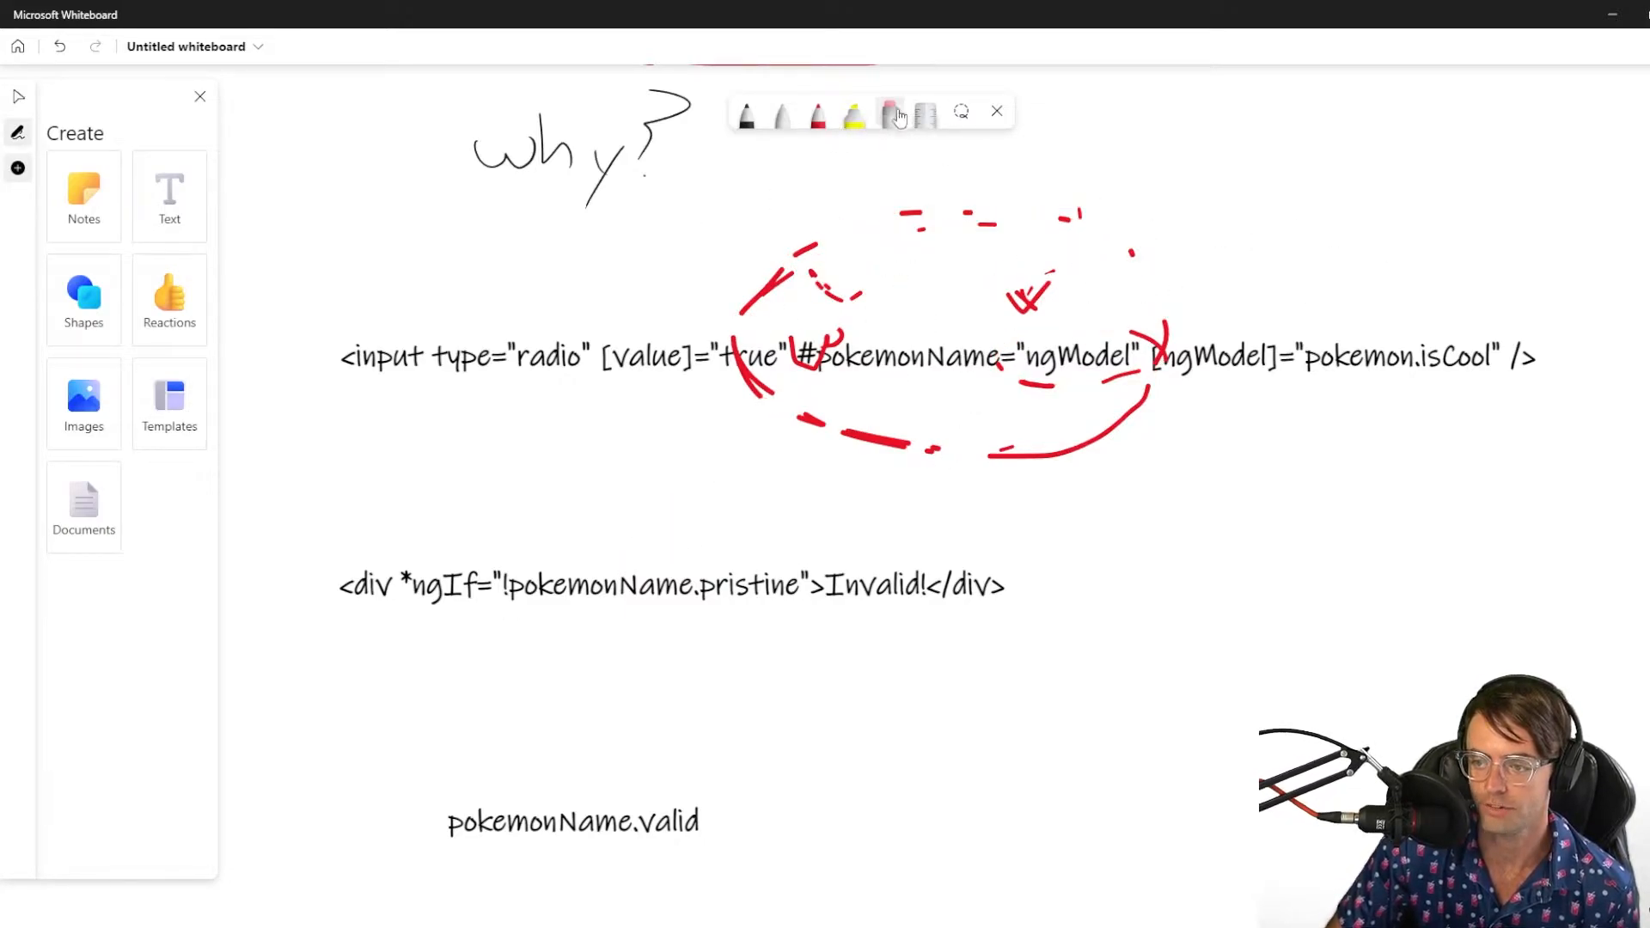
left_click(889, 113)
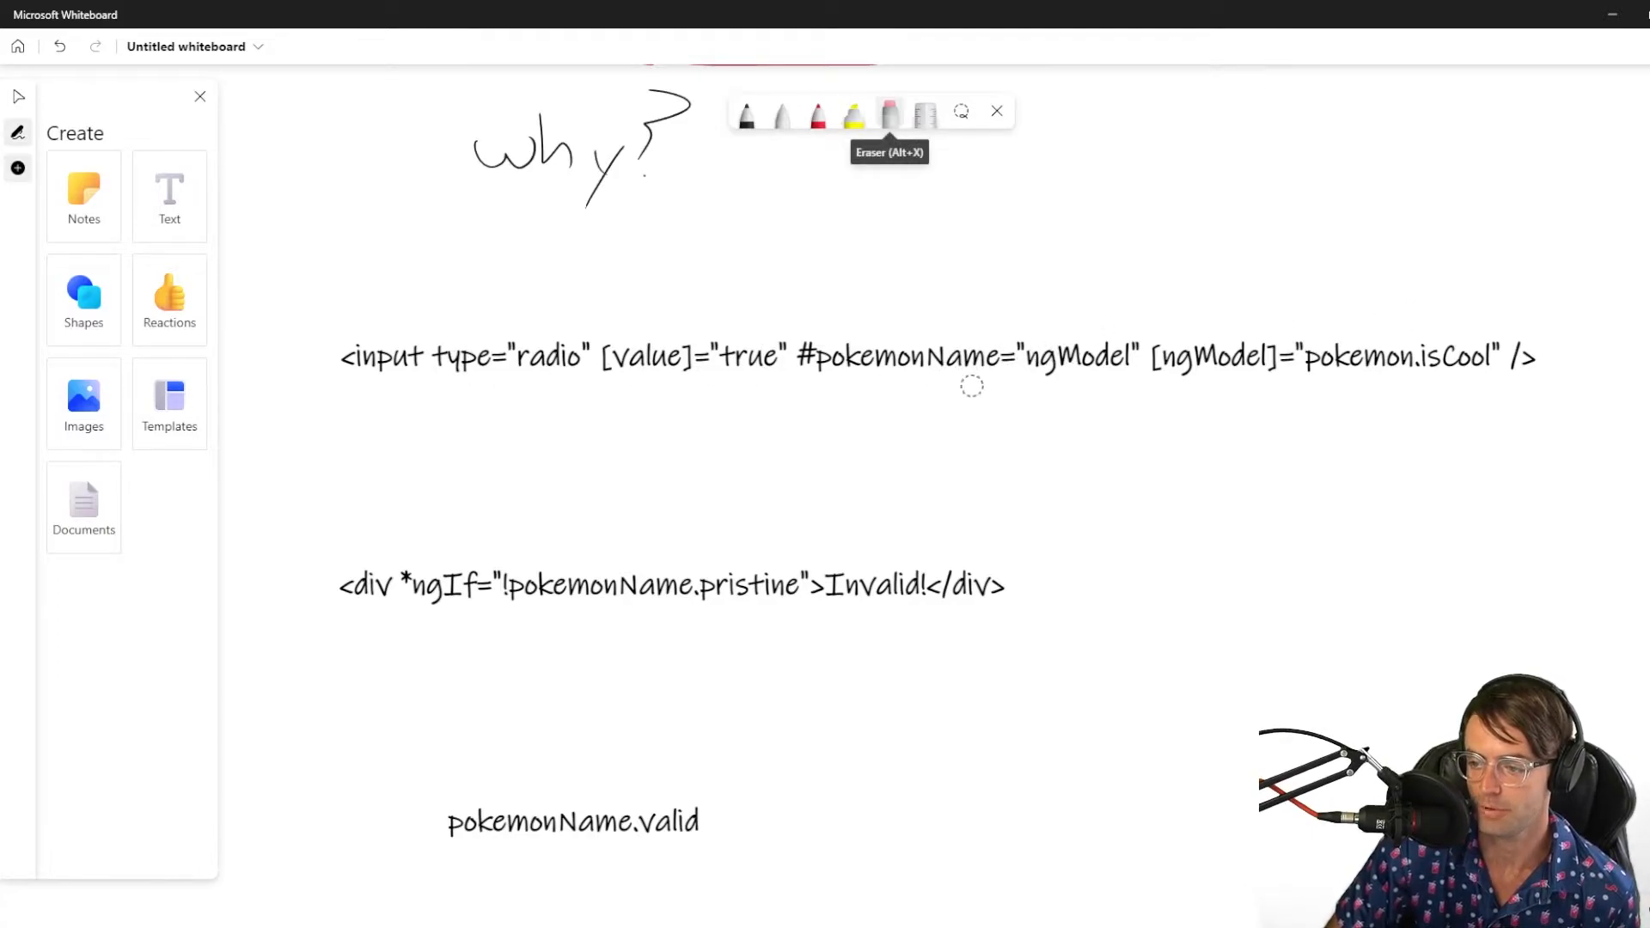
mouse_move(1386, 255)
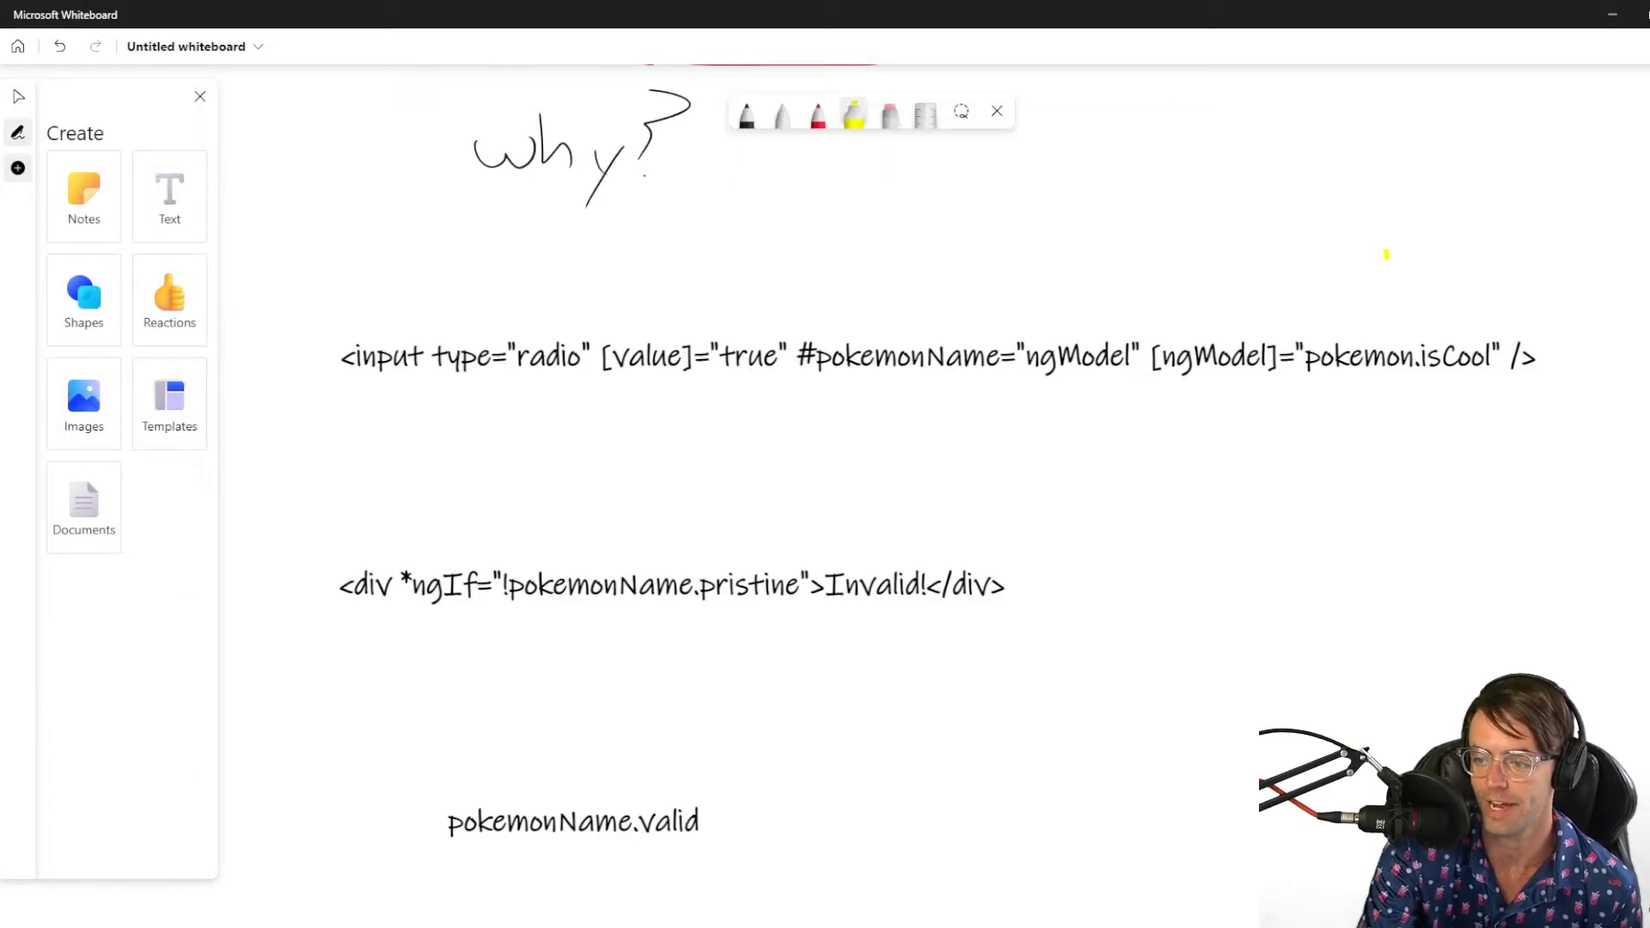
Highlight #pokemonName= in yellow and circle .pristine in red
left_click_drag(800, 355, 1005, 356)
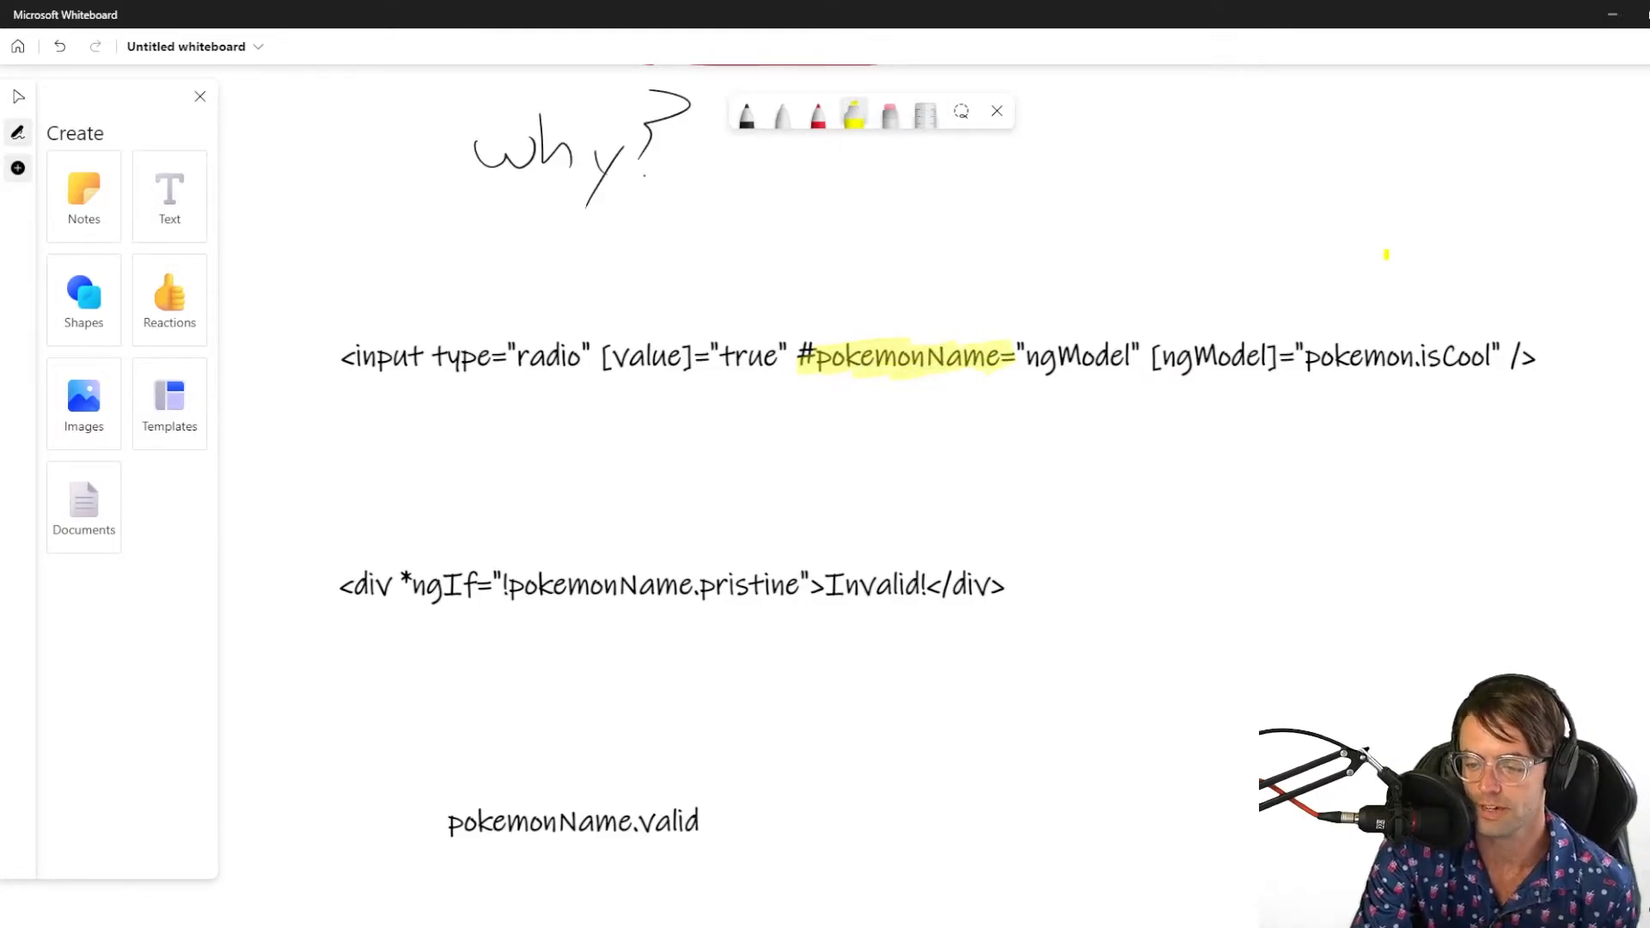
left_click(816, 113)
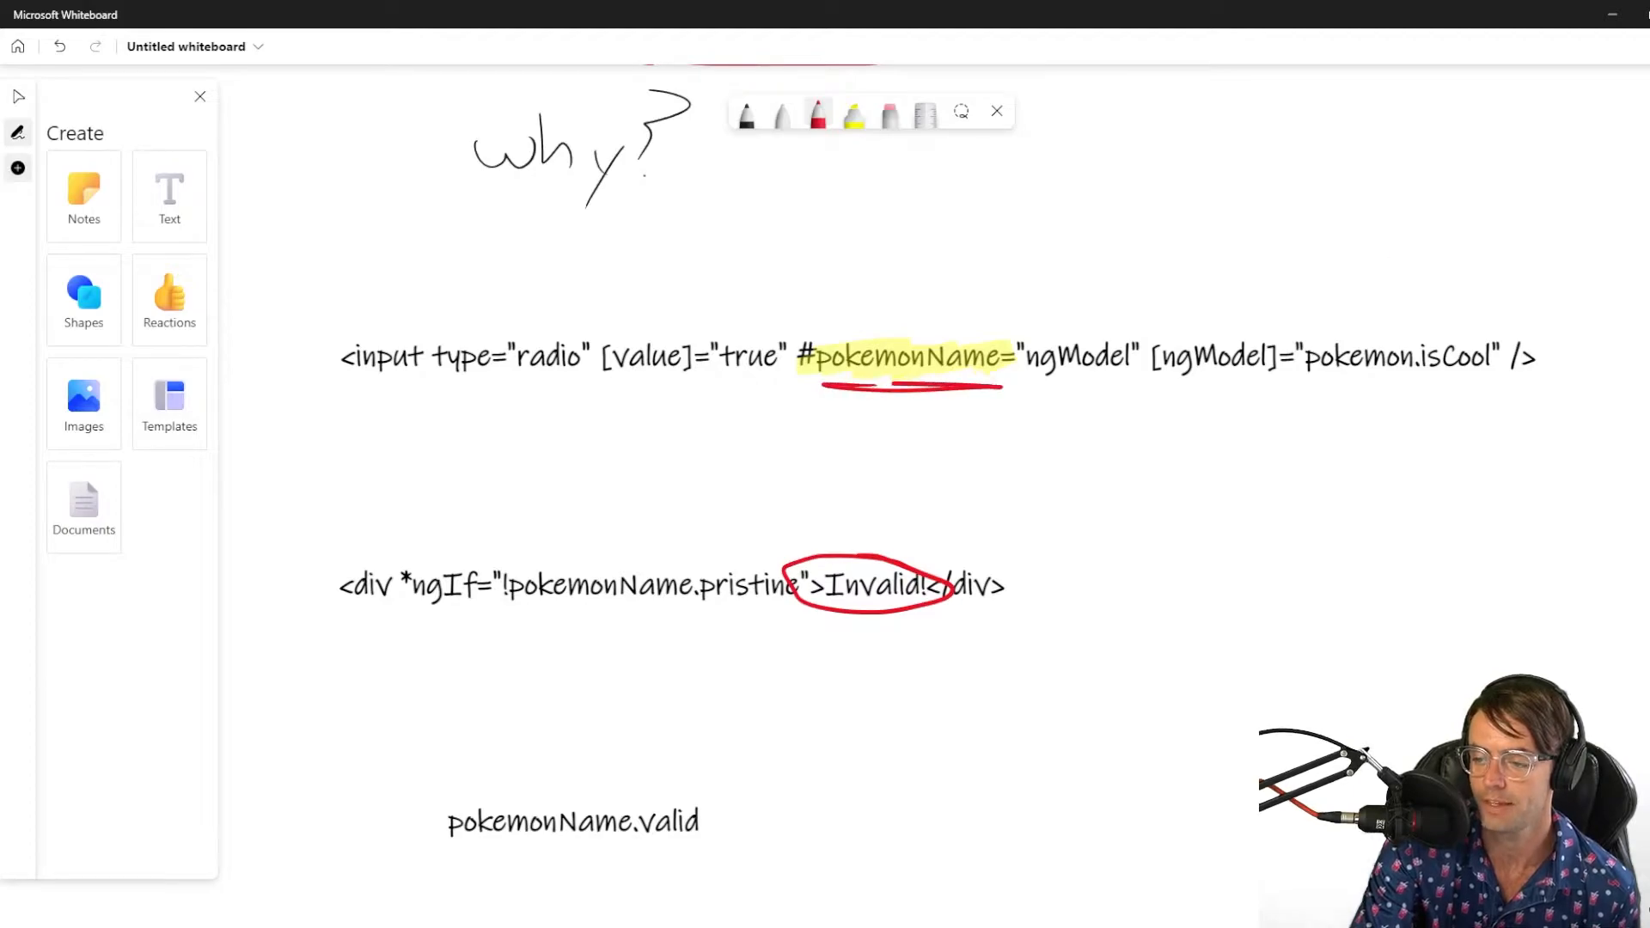
left_click_drag(847, 411, 600, 553)
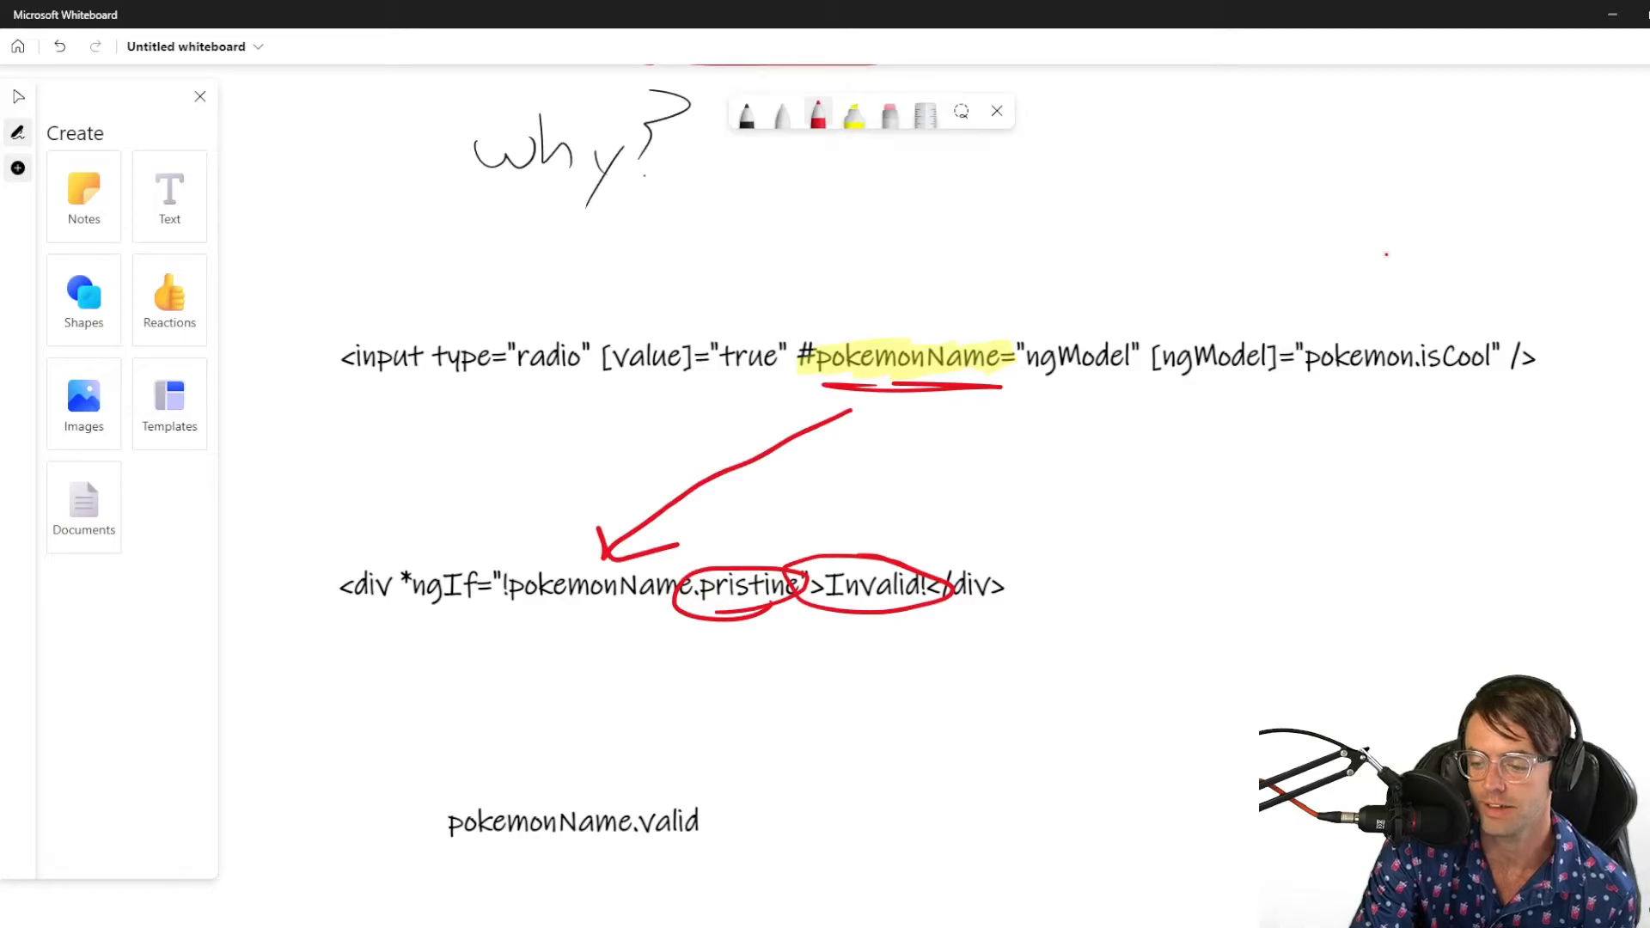
Handwrite "Invalid!" beside the div line with an arrow to the Invalid! text
left_click_drag(1063, 526, 1163, 526)
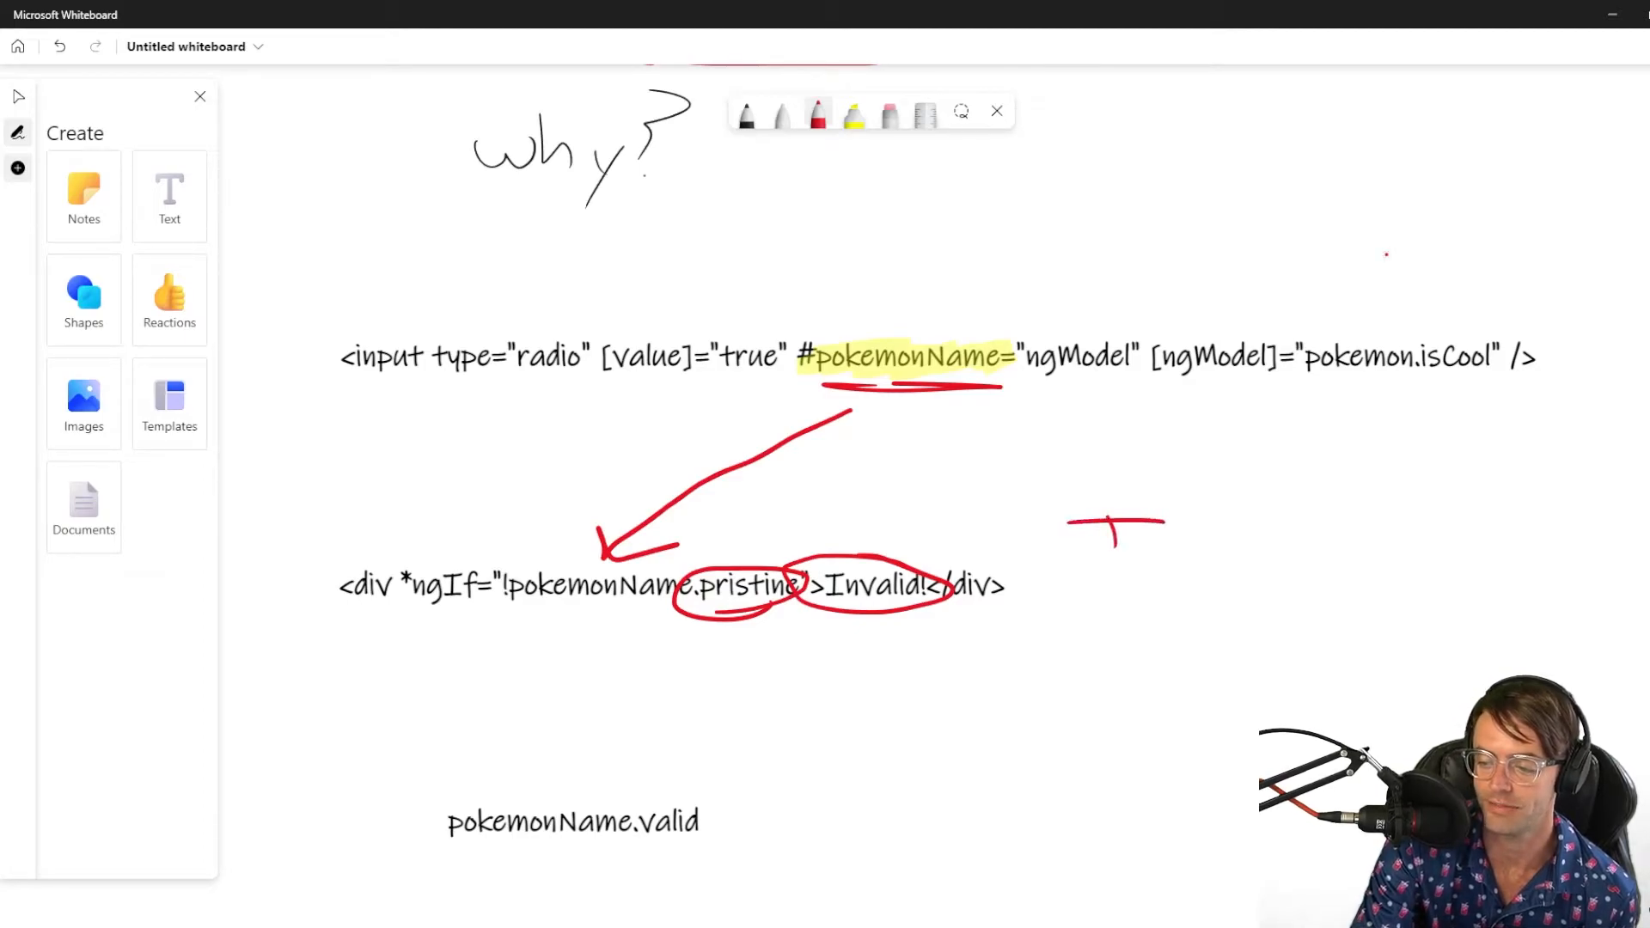
left_click_drag(1068, 536, 1246, 537)
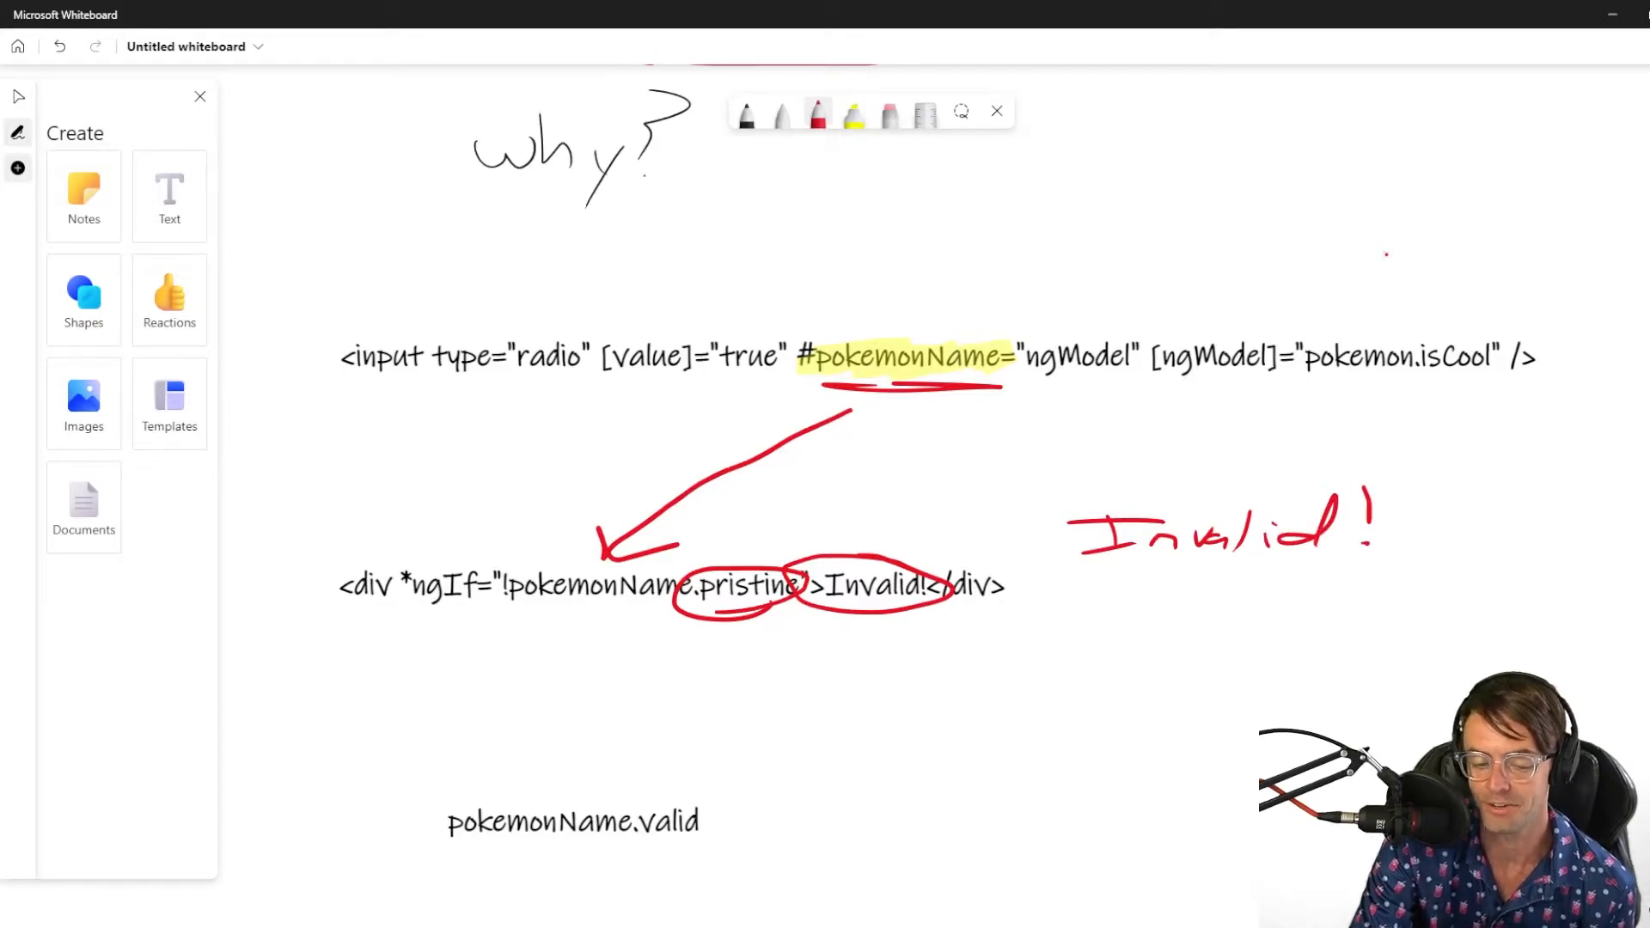
left_click_drag(1089, 568, 1294, 566)
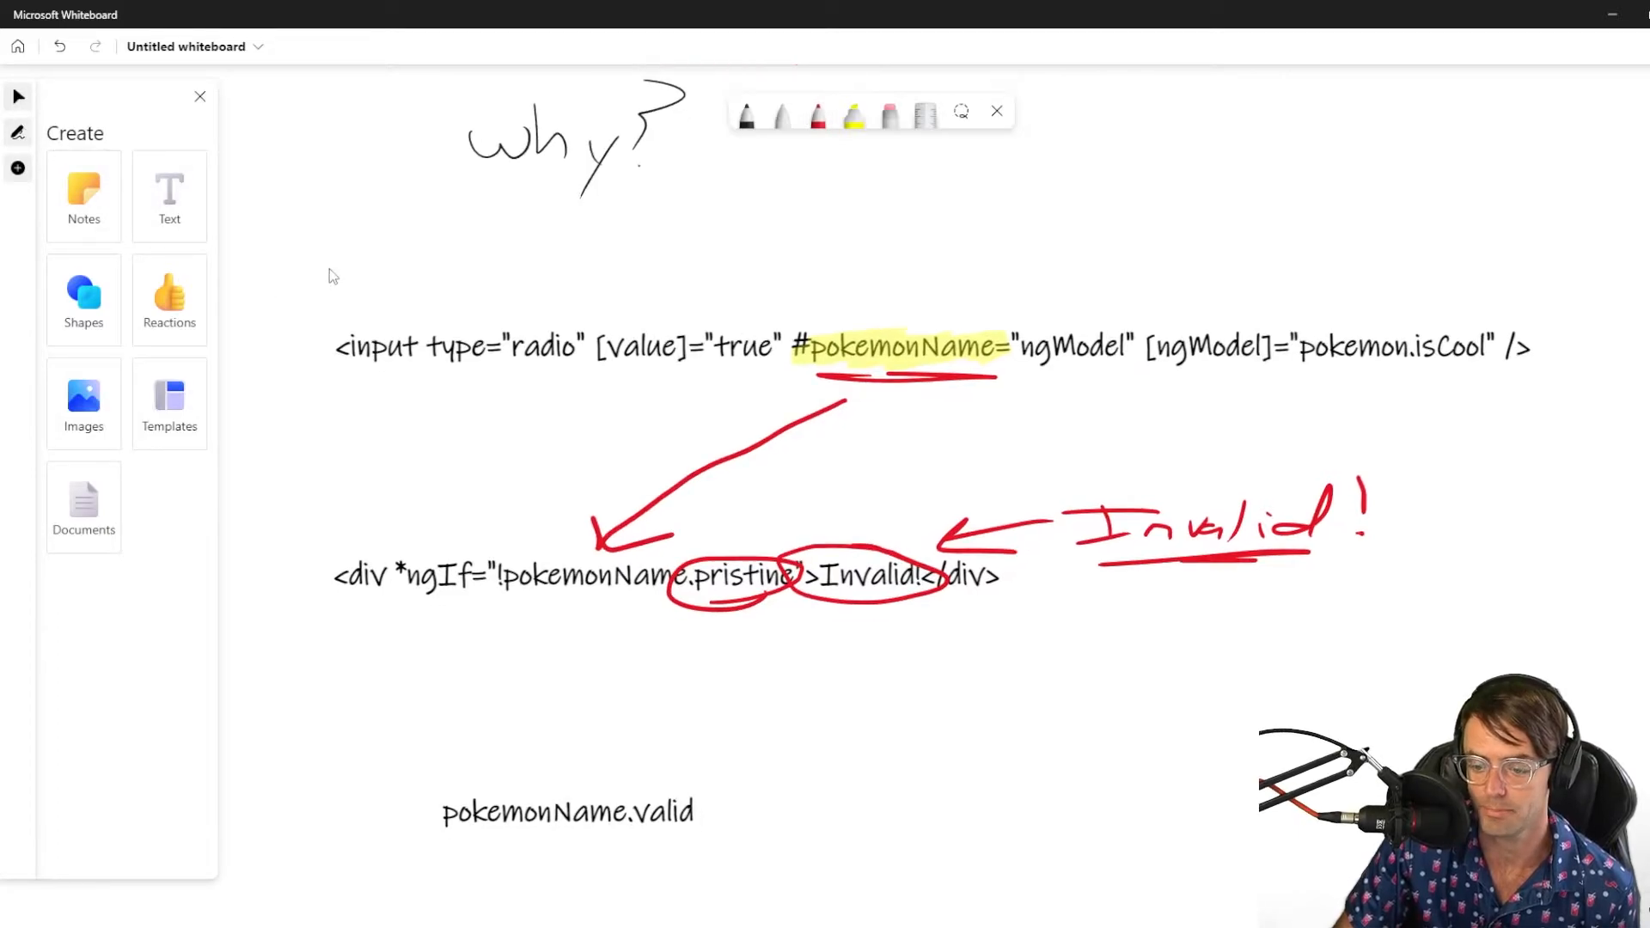
Scroll the board while erasing the highlight, arrows, circles and handwritten "Invalid!"
scroll("down", 3)
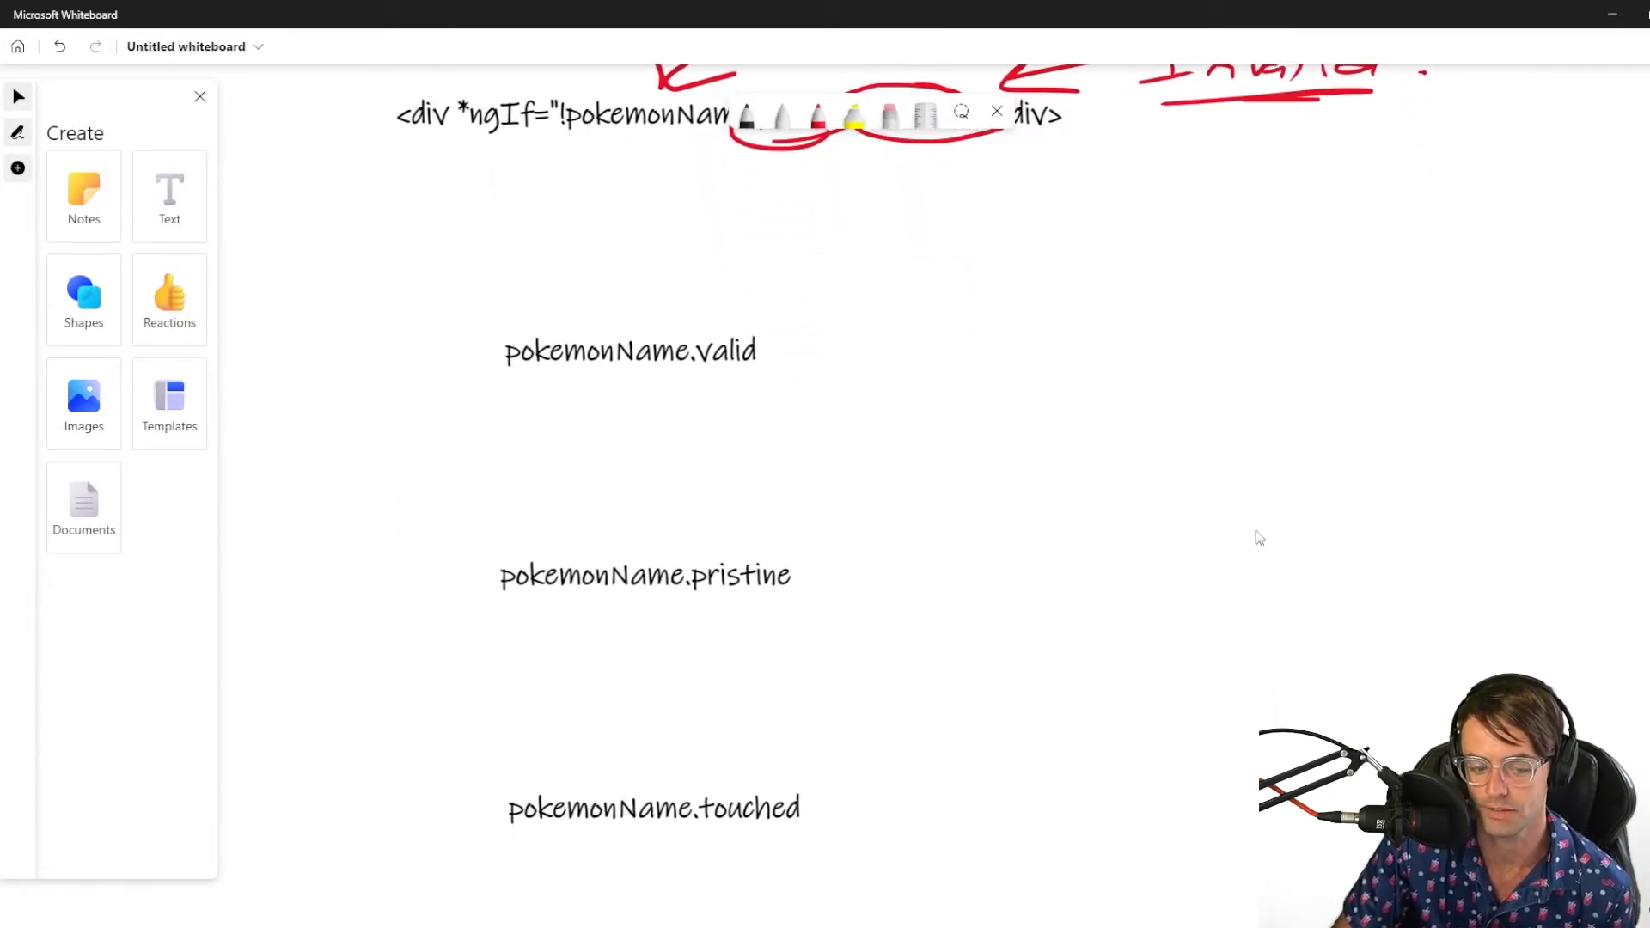
scroll("down", 3)
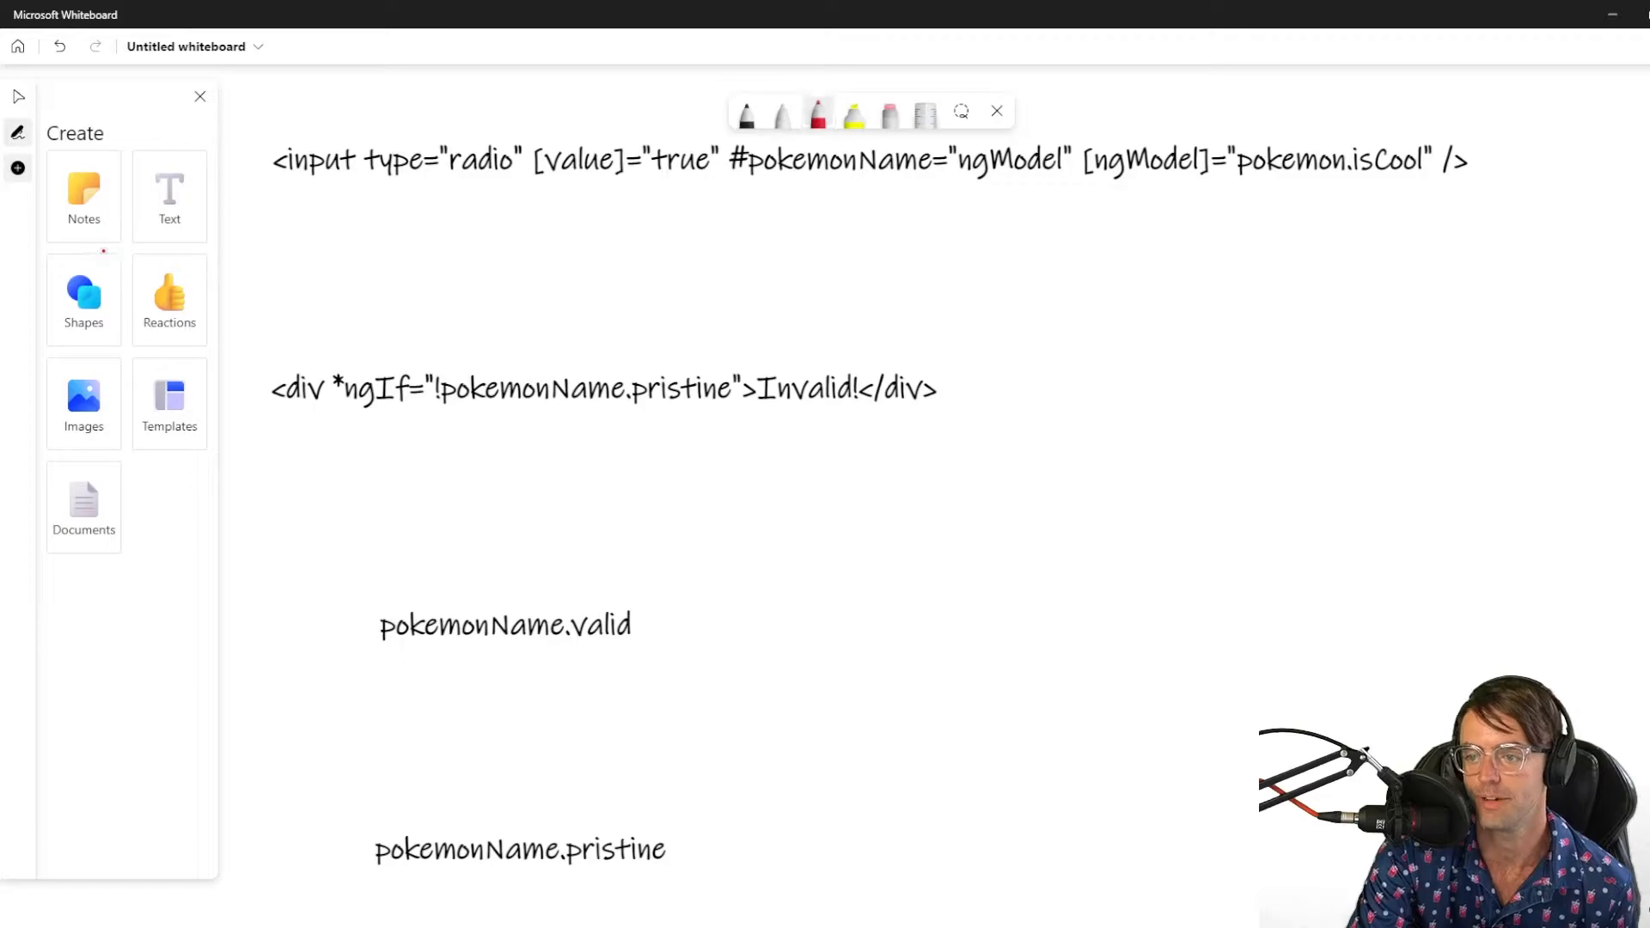
Circle #pokemonName= with an arrow to the div, underline ngModel and .valid, write Magic
left_click_drag(726, 189, 946, 187)
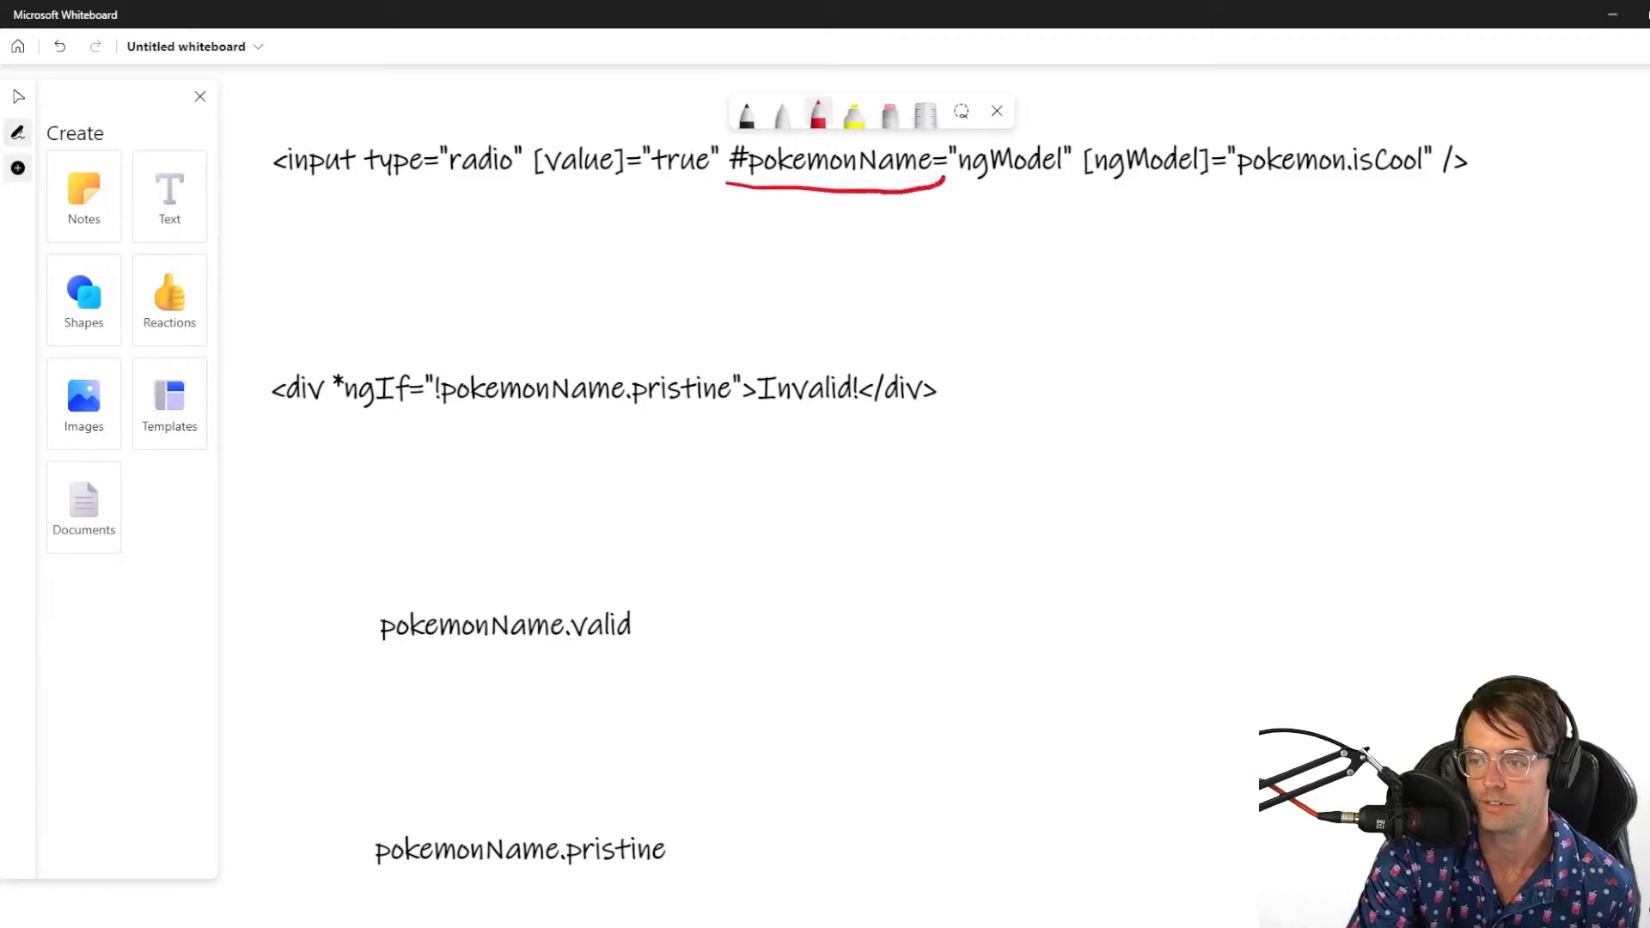
left_click_drag(726, 195, 937, 163)
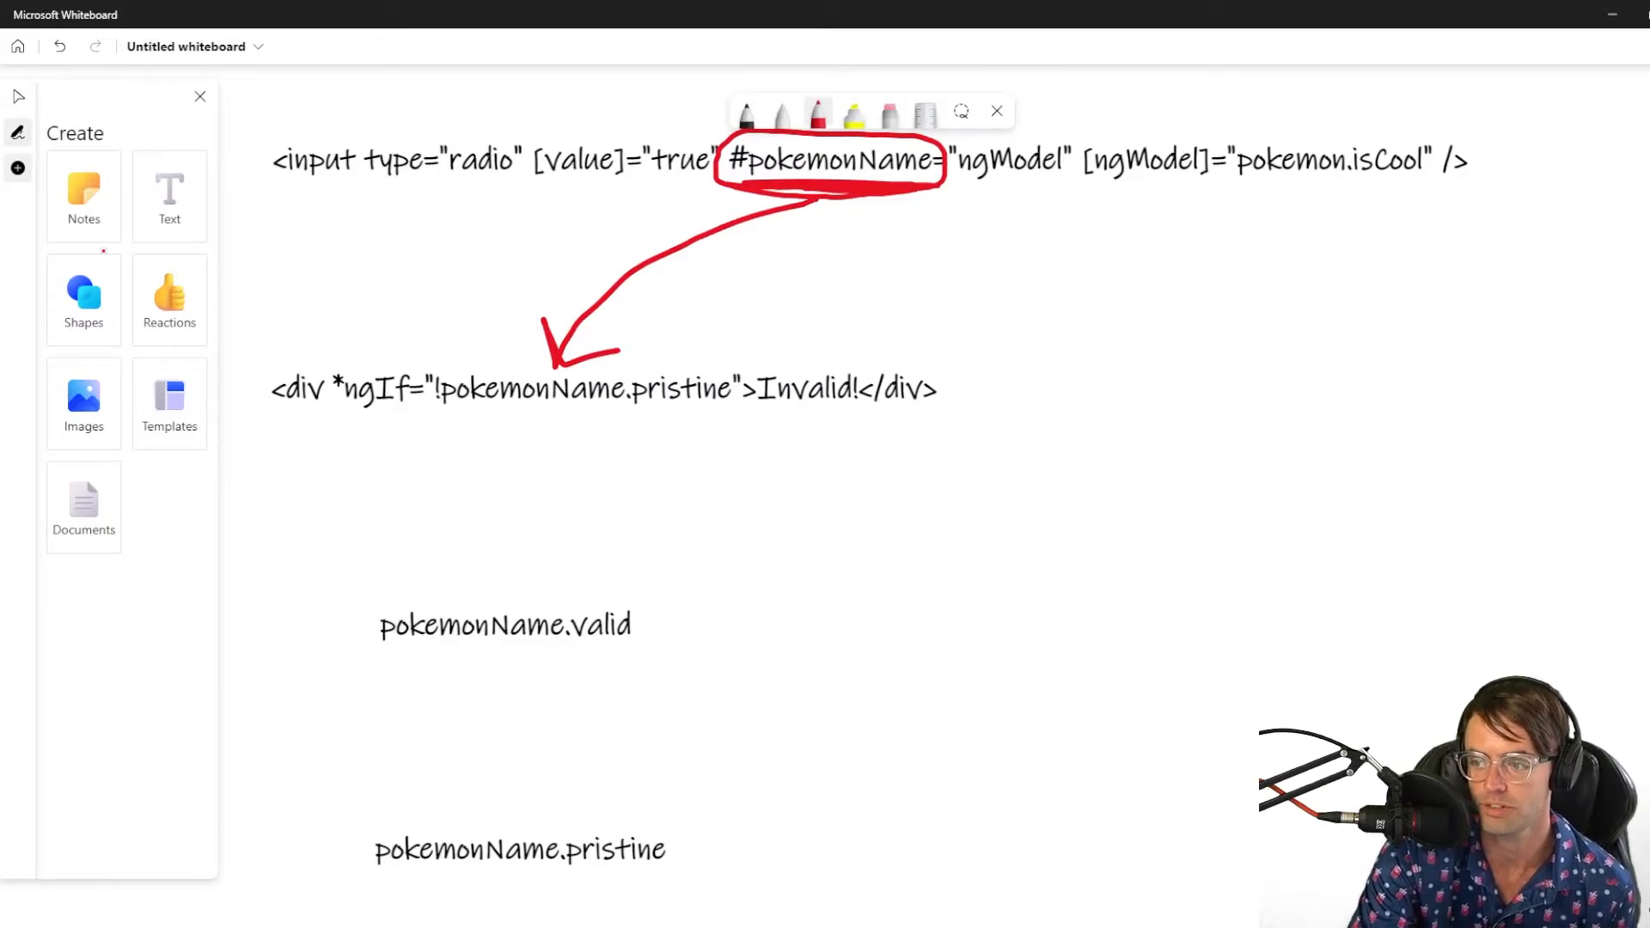
left_click_drag(963, 195, 1063, 192)
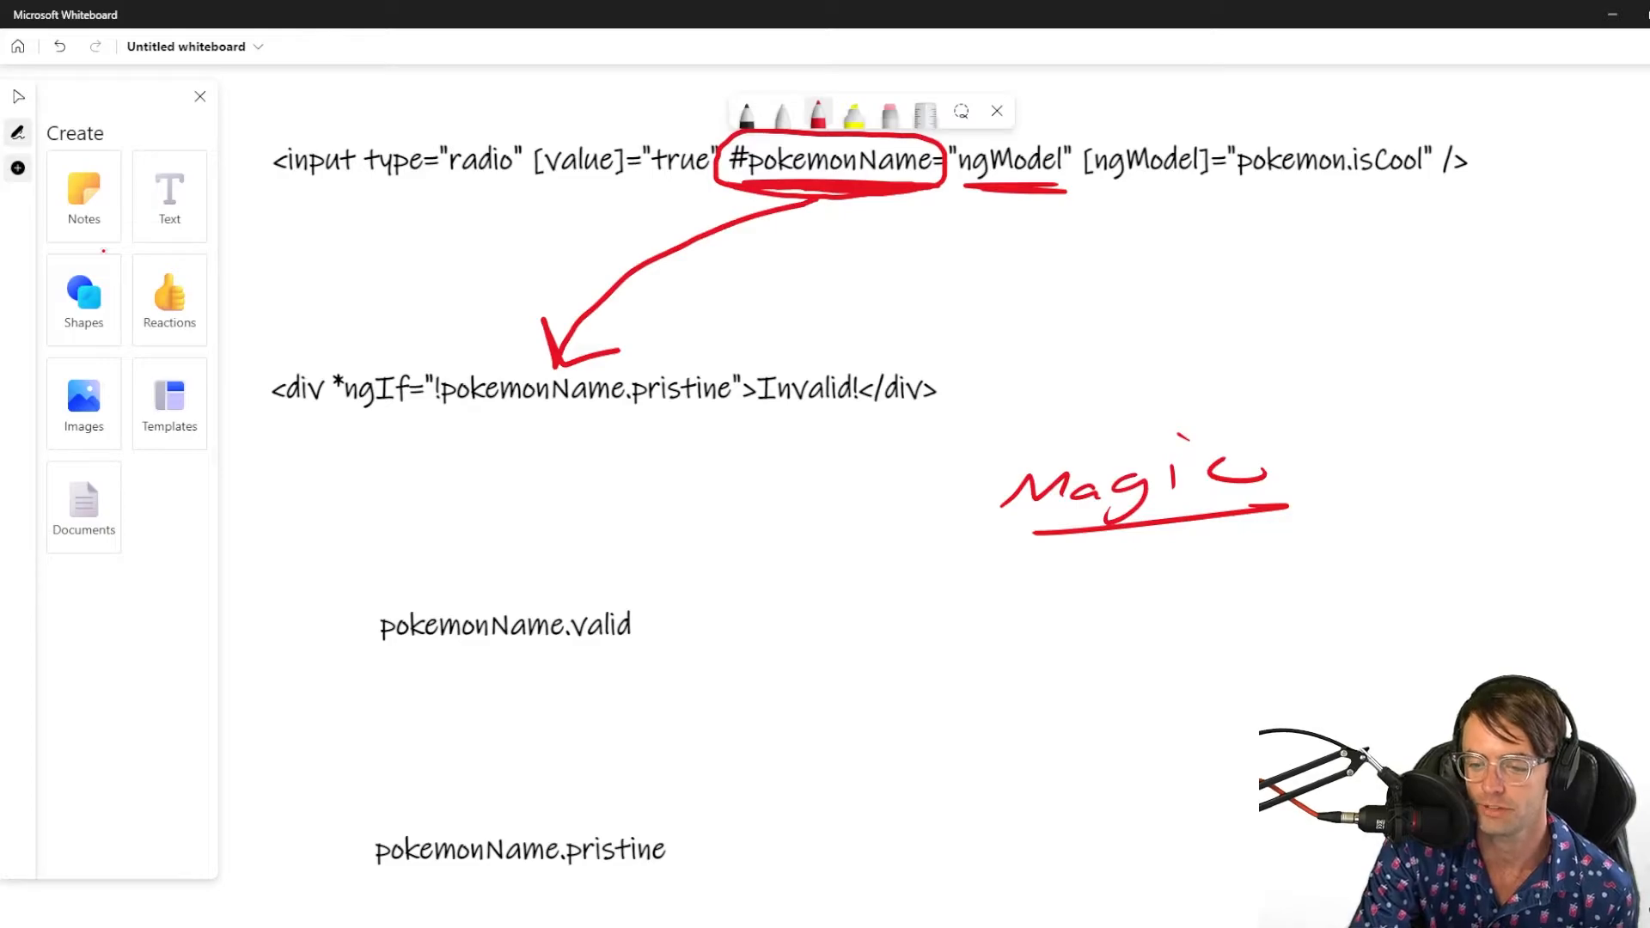
left_click_drag(453, 419, 605, 418)
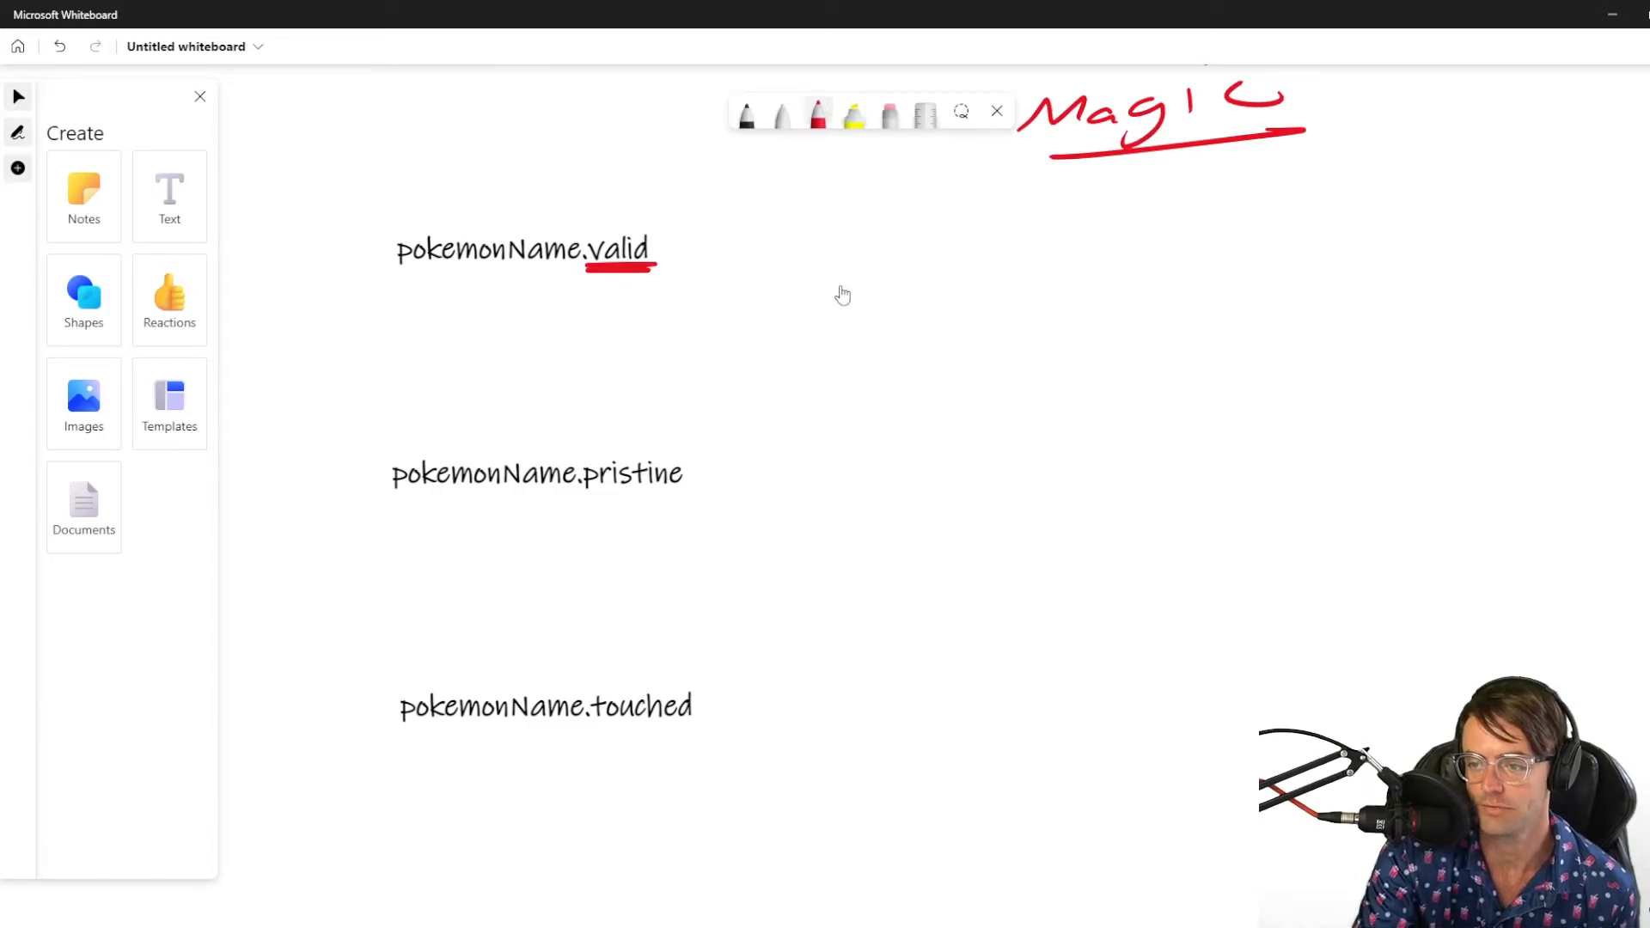
Underline pristine and touched, then handwrite an arrow and "validation" beside pokemonName.valid
left_click_drag(585, 495, 681, 495)
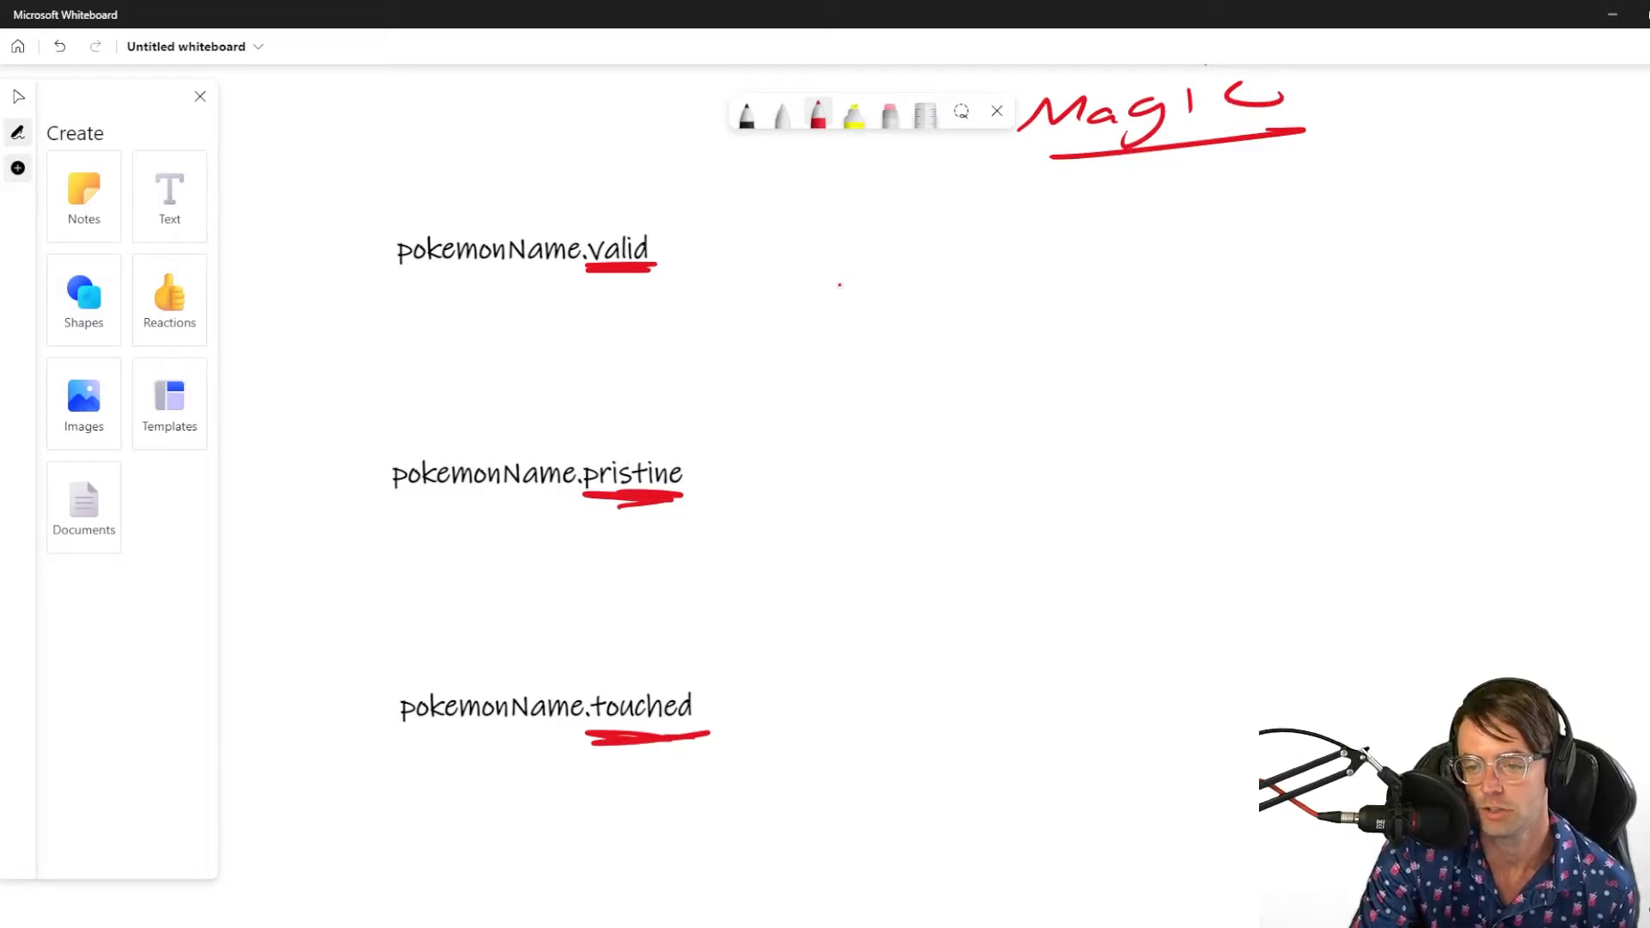
left_click_drag(662, 248, 707, 248)
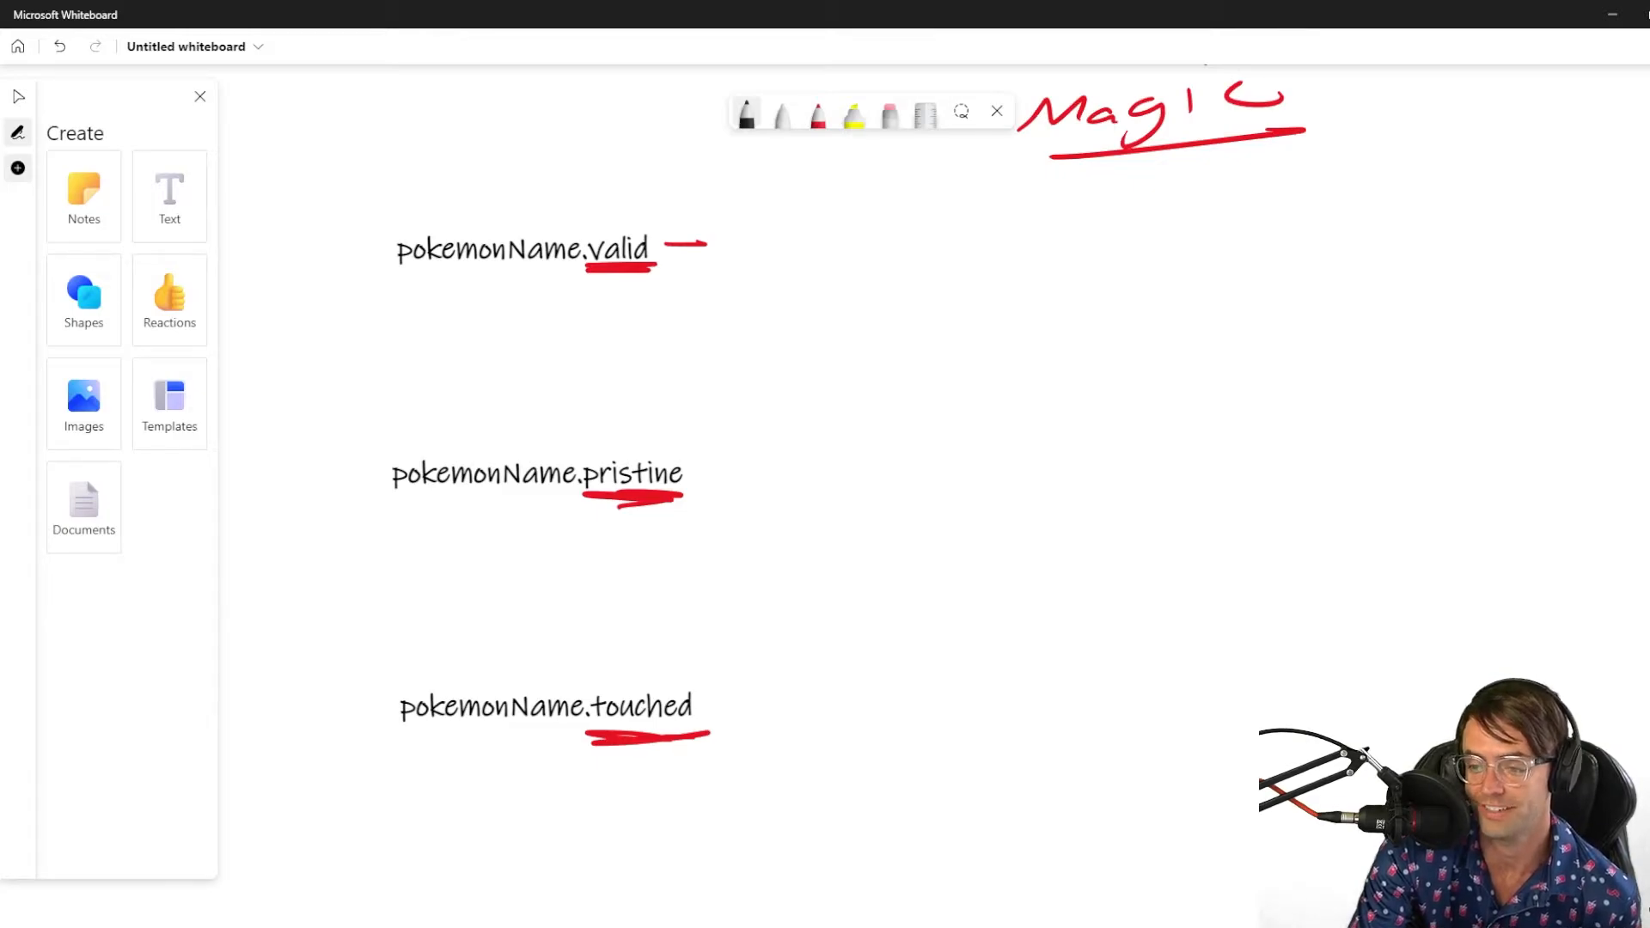
left_click_drag(768, 242, 815, 253)
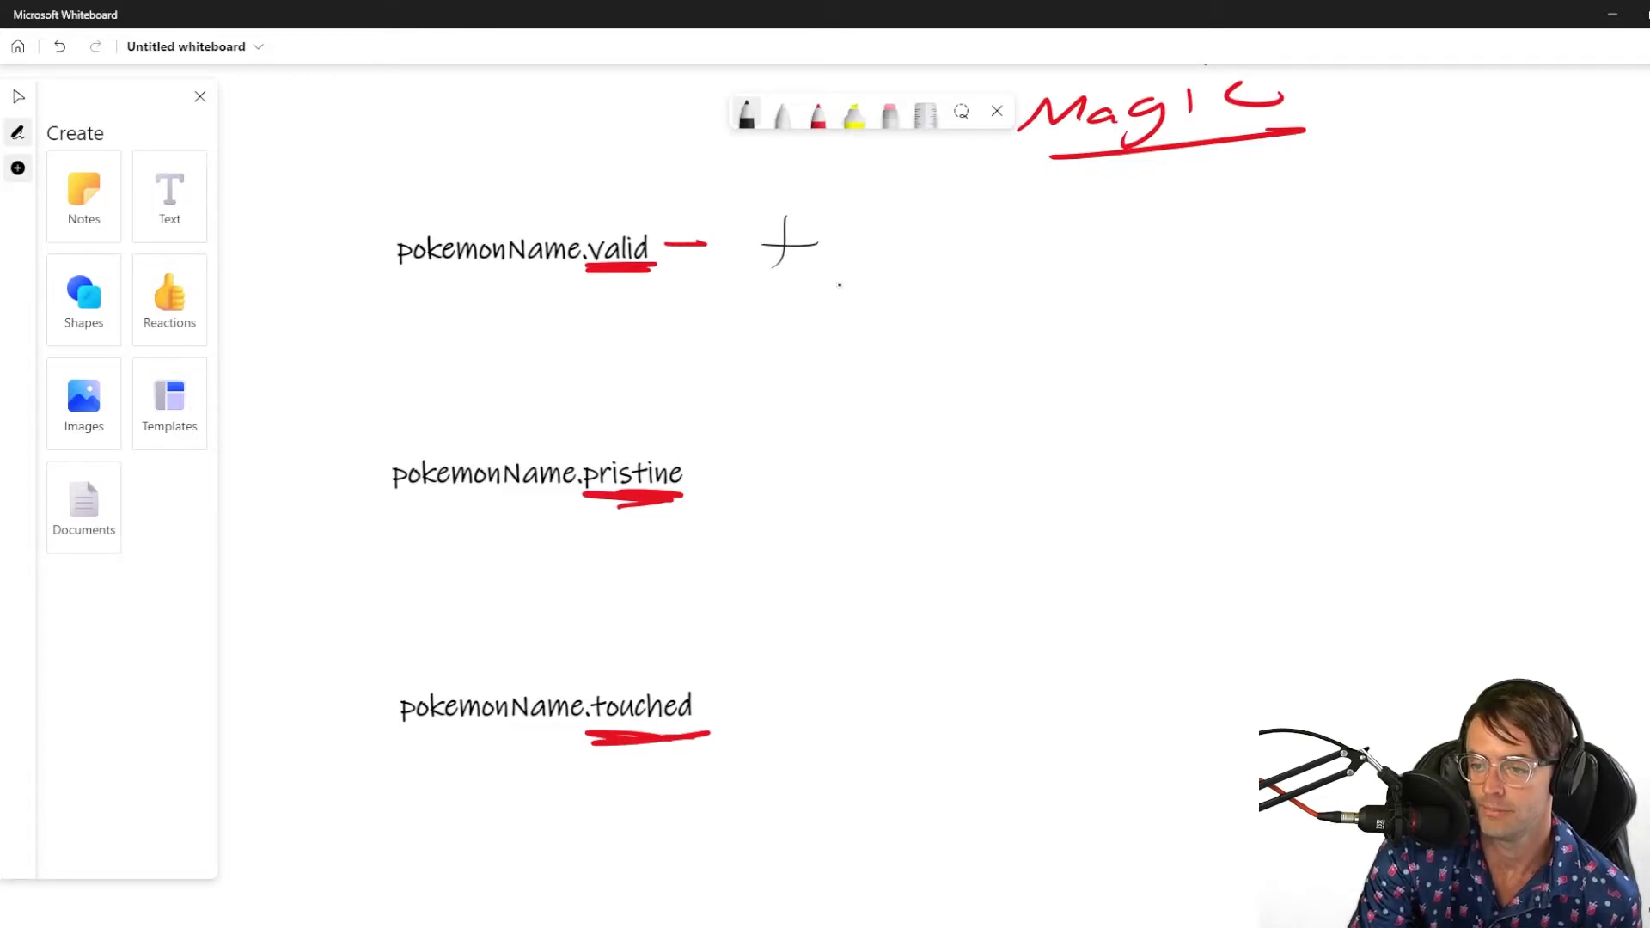
left_click_drag(773, 237, 952, 252)
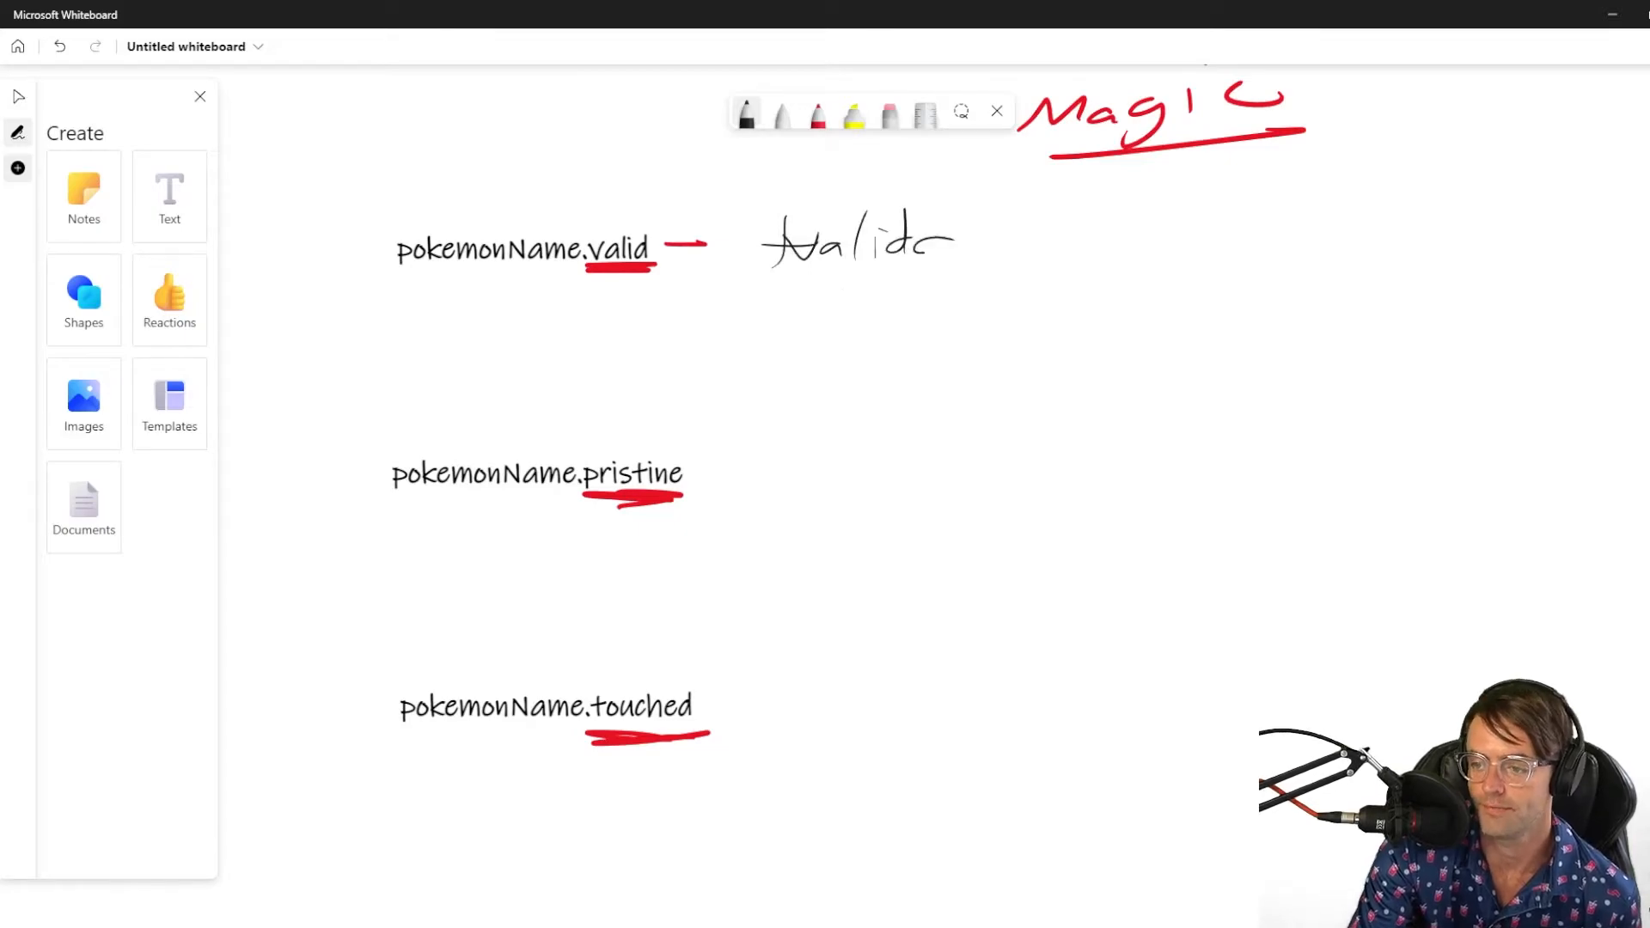
left_click_drag(953, 242, 1105, 258)
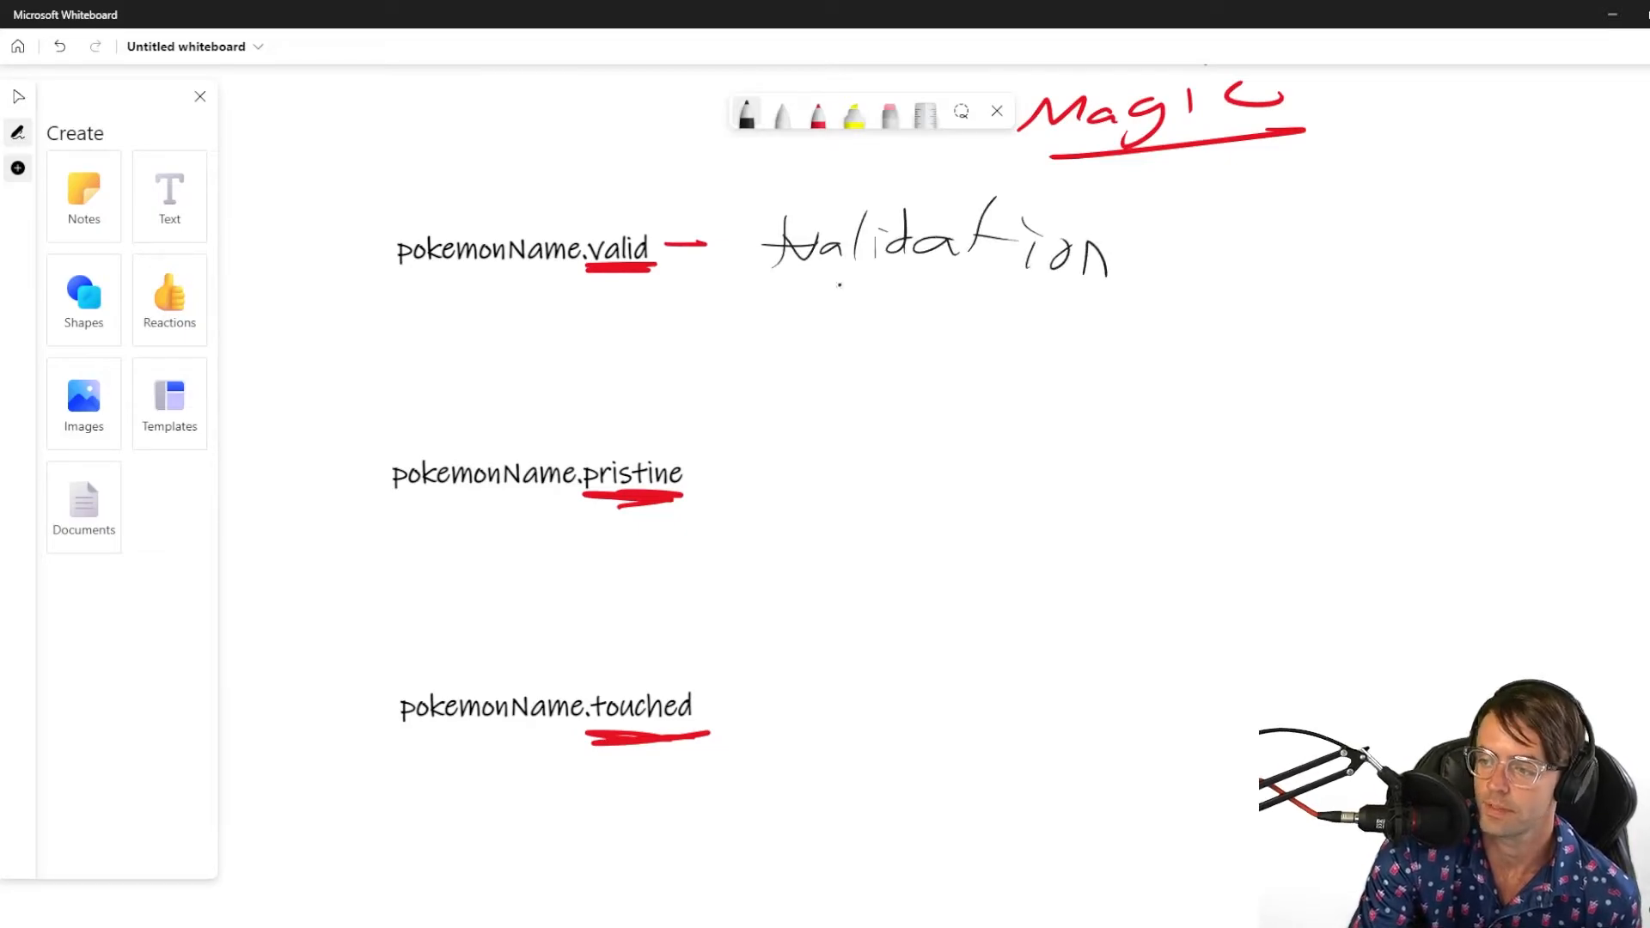
left_click_drag(1190, 315, 1473, 221)
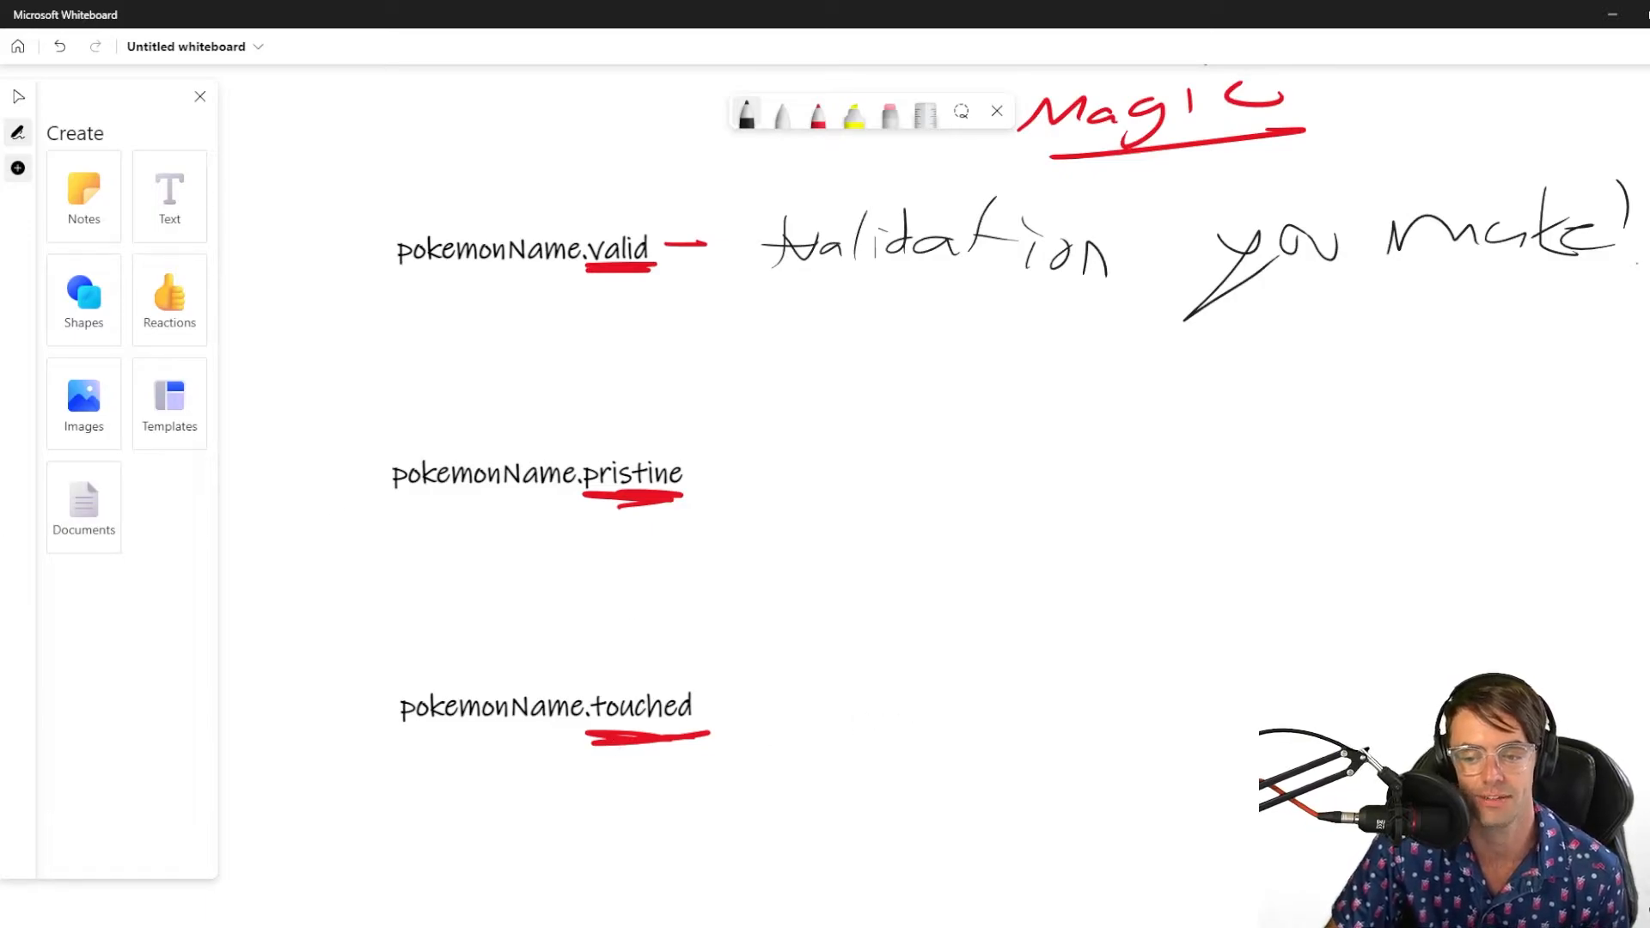
mouse_move(460, 561)
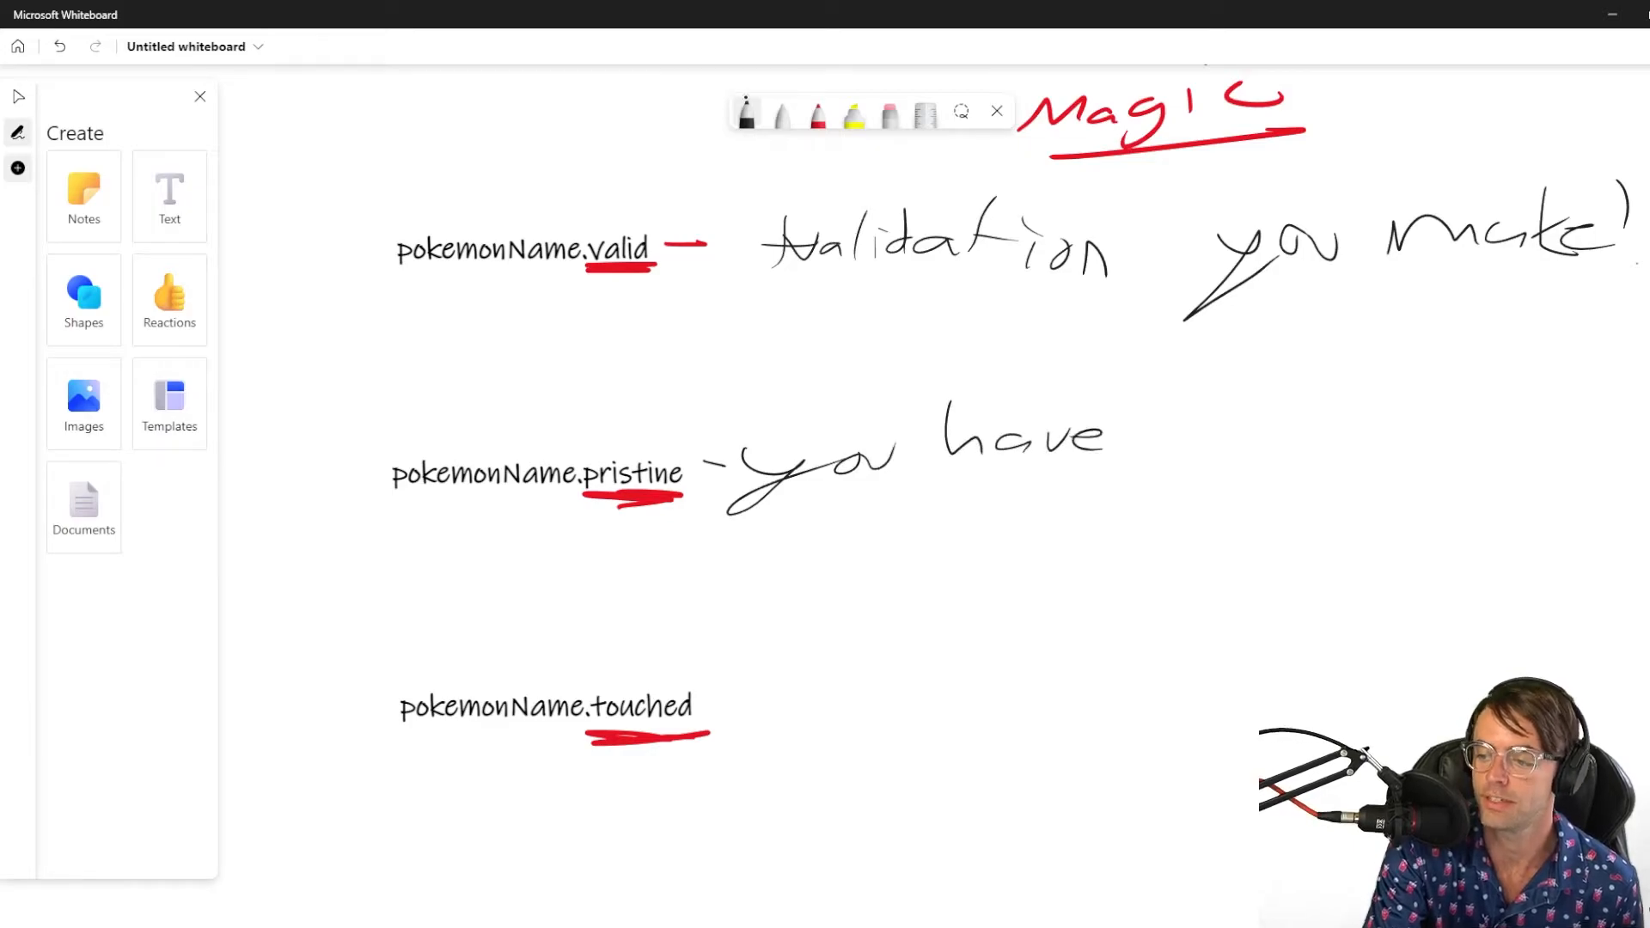
Handwrite "you have edited / modified" beside pokemonName.pristine
left_click_drag(1189, 431, 1452, 421)
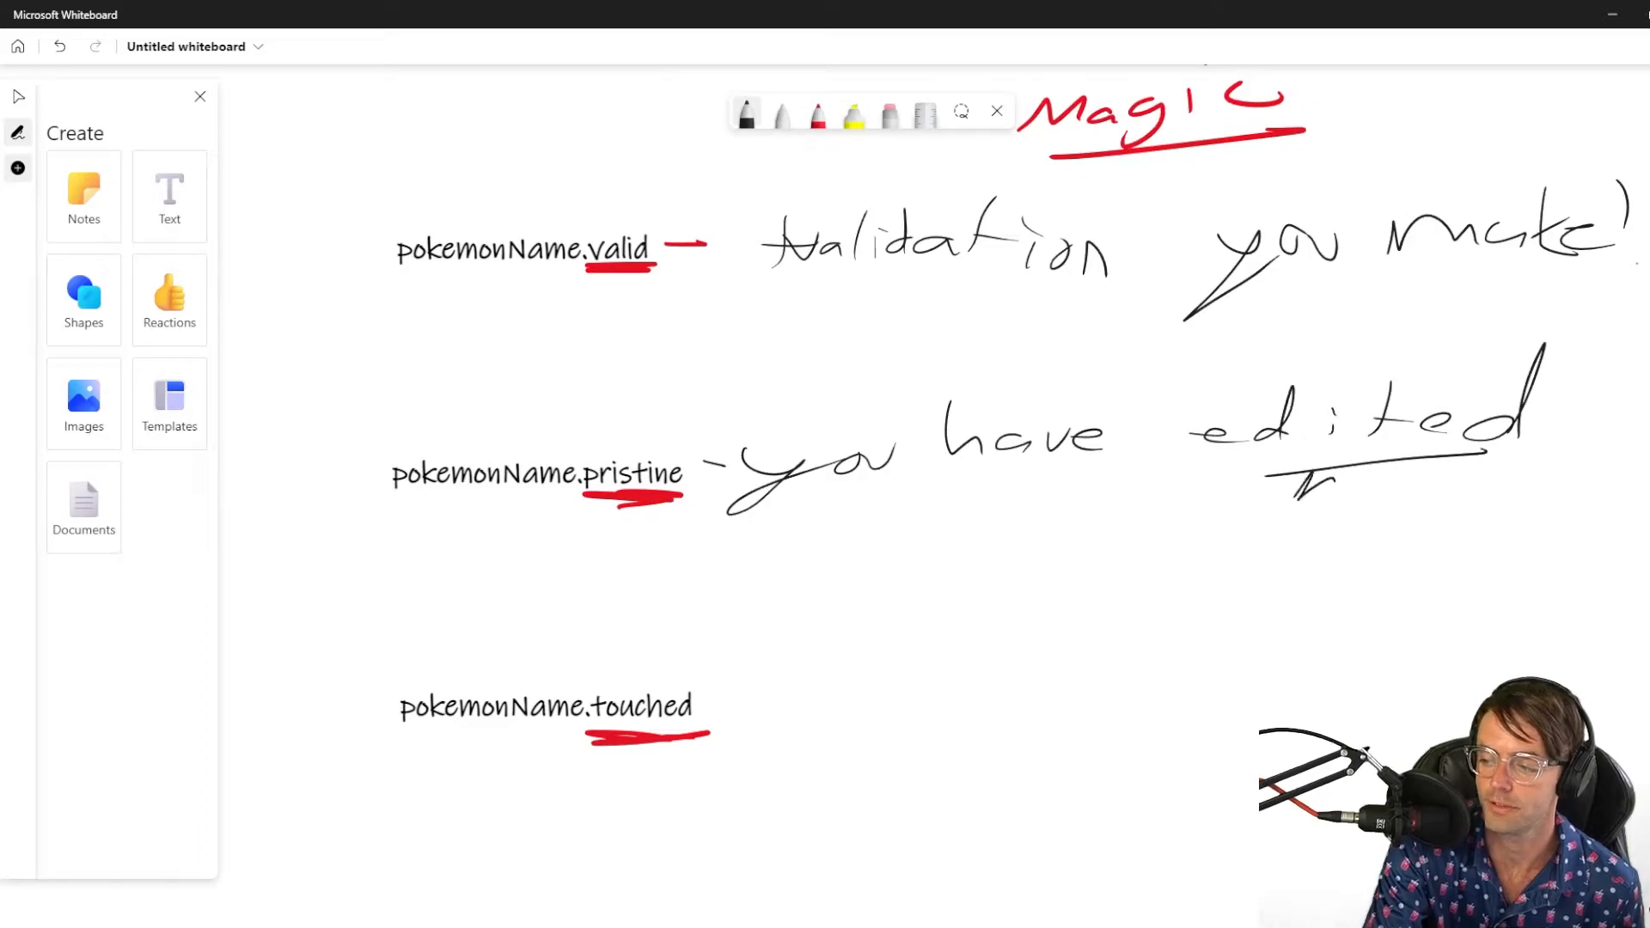
left_click_drag(1274, 489, 1526, 489)
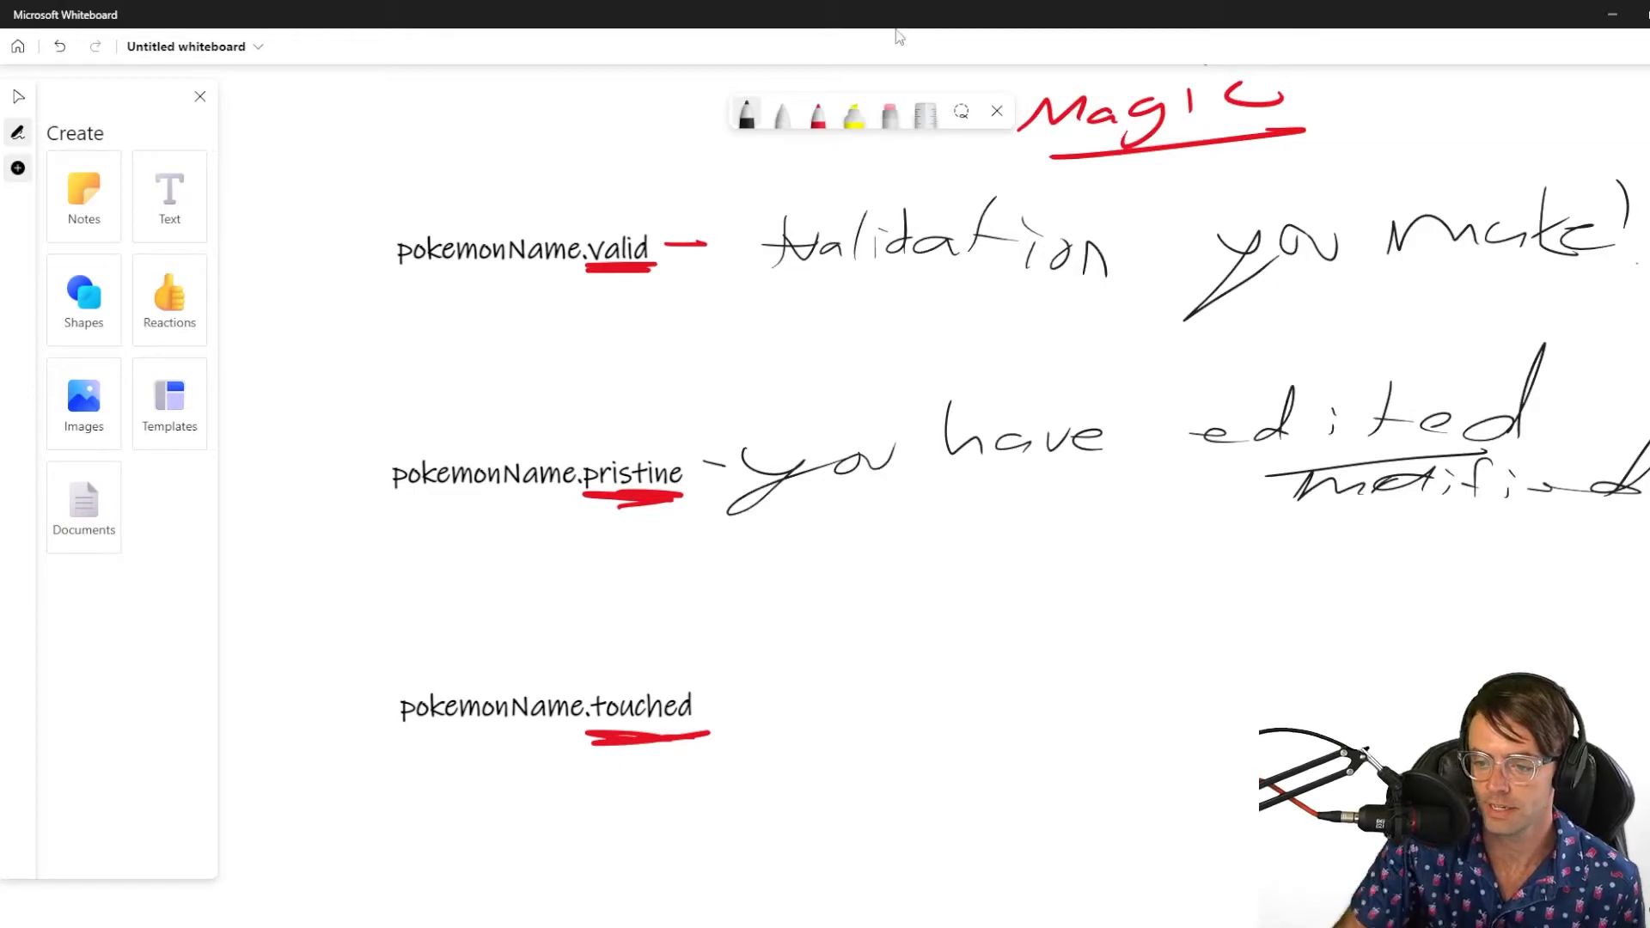
left_click(567, 706)
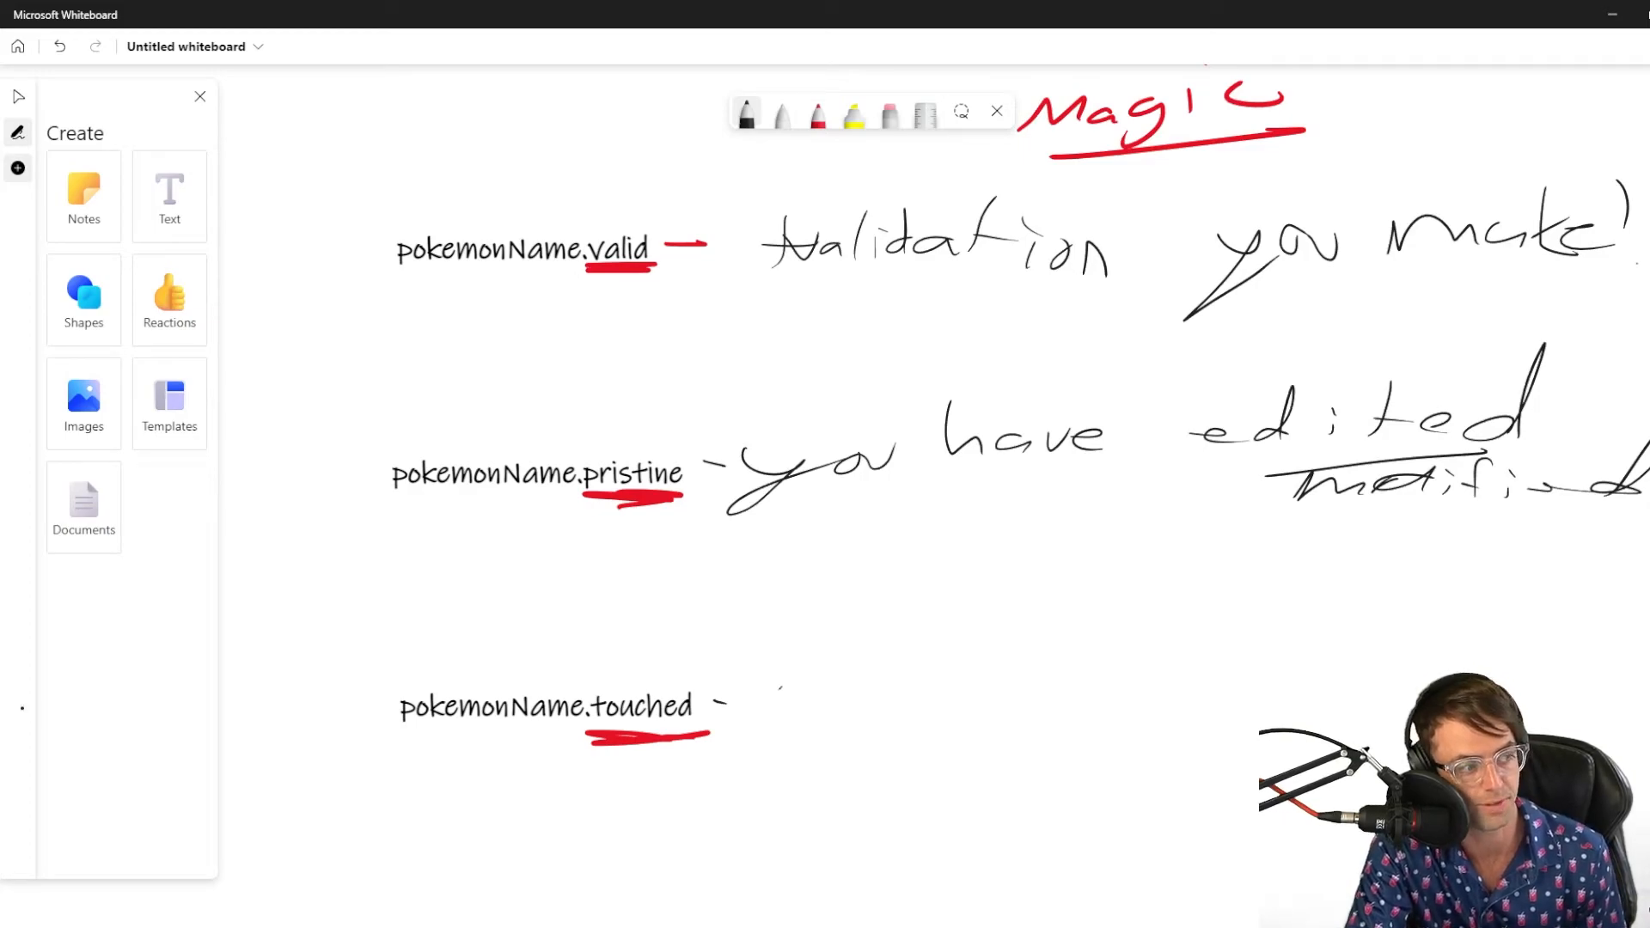
Handwrite "the field has been touched" beside pokemonName.touched and pick the Select tool
left_click_drag(768, 694, 843, 694)
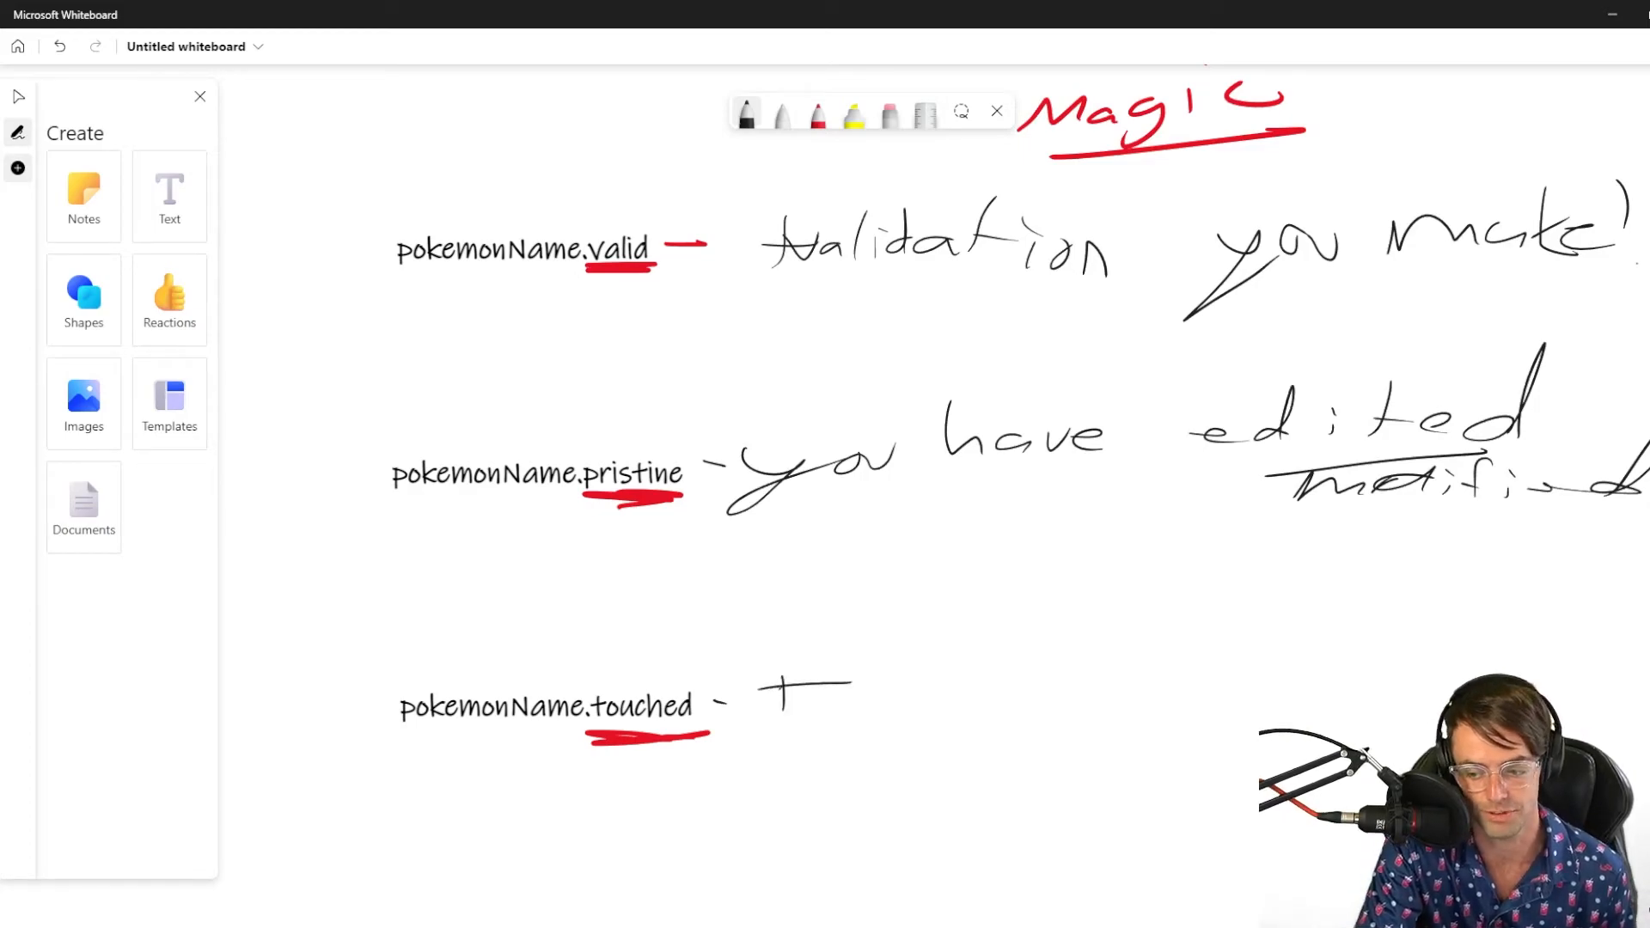
left_click_drag(779, 694, 1125, 694)
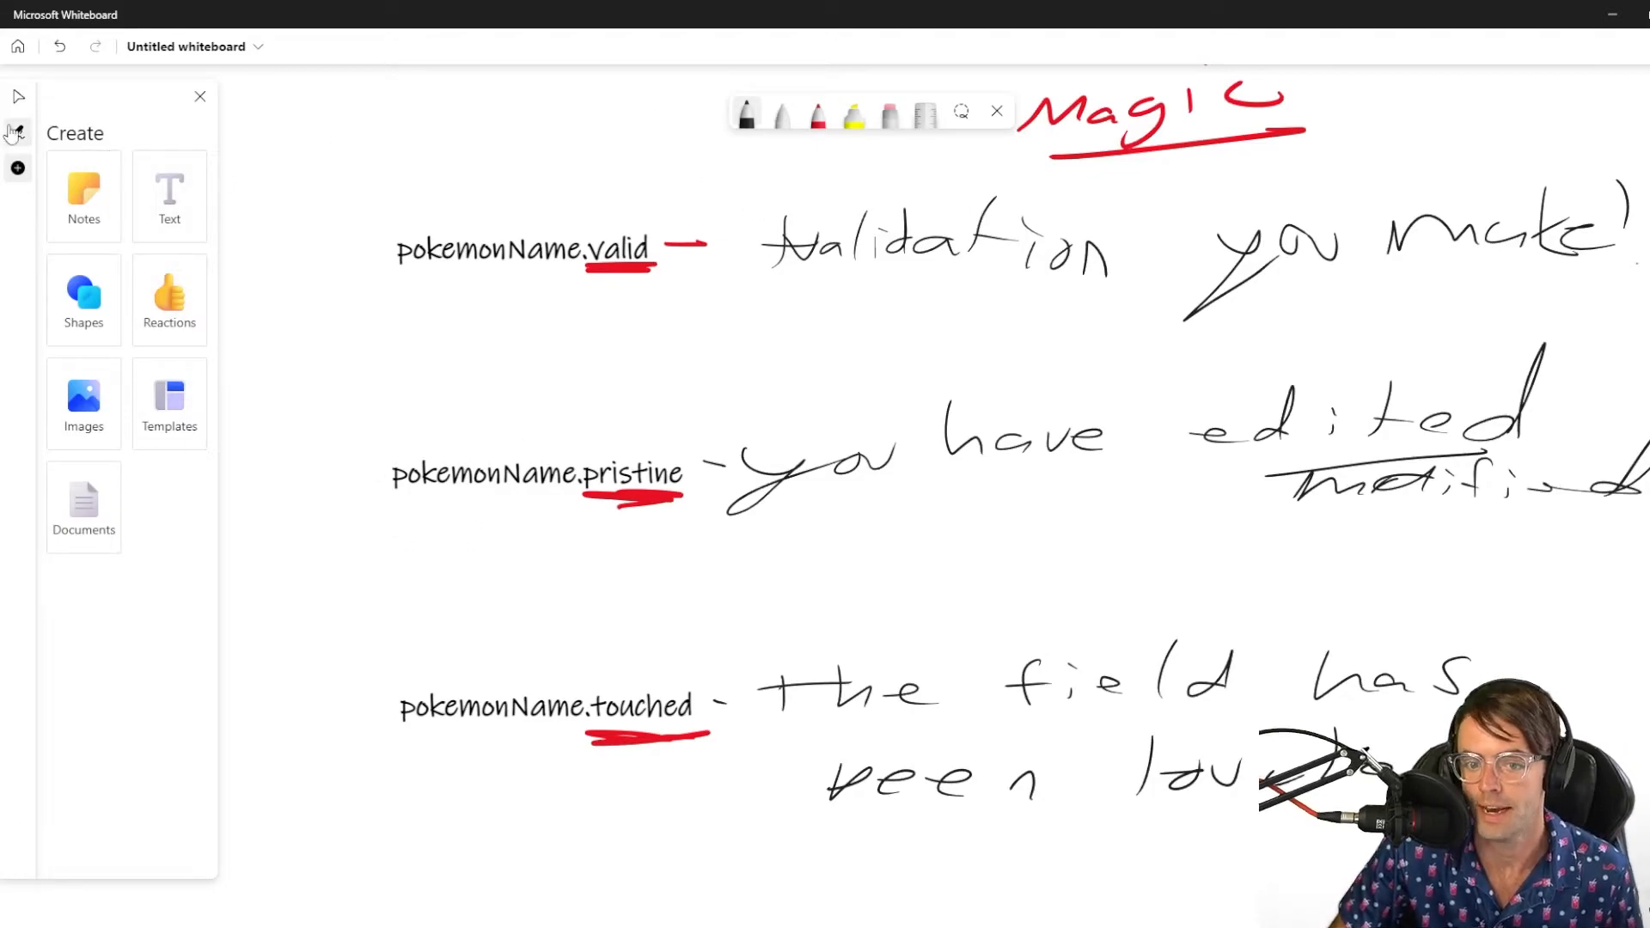
left_click(521, 252)
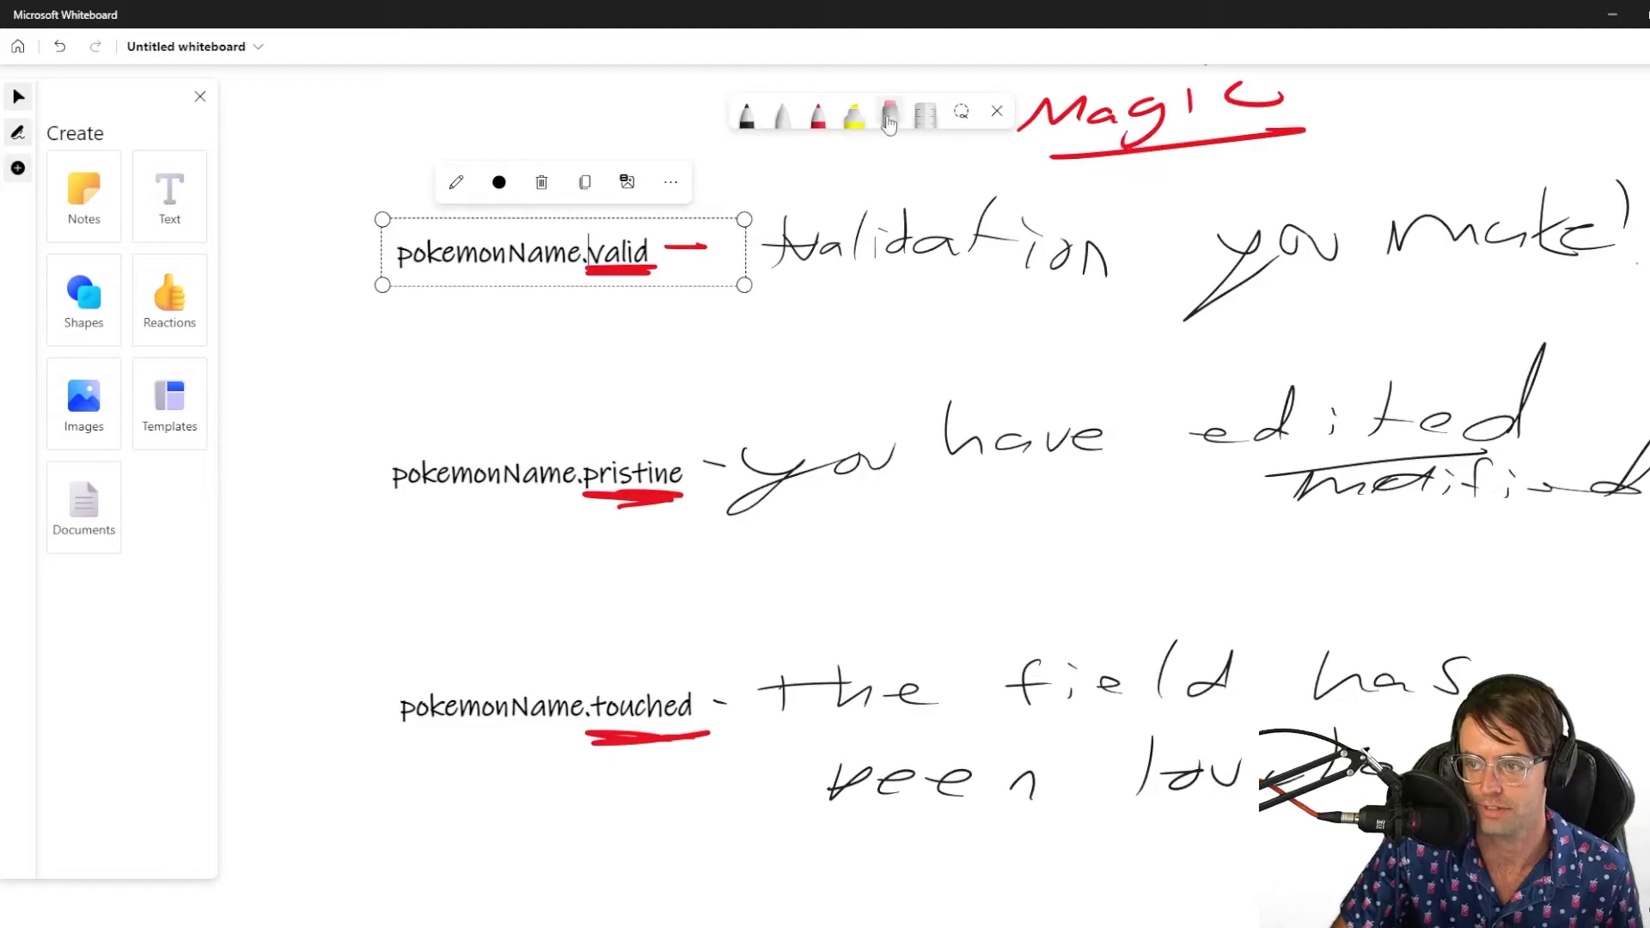
Erase all ink notes and edit the pokemonName.valid label to pokemonName.invalid
left_click(889, 112)
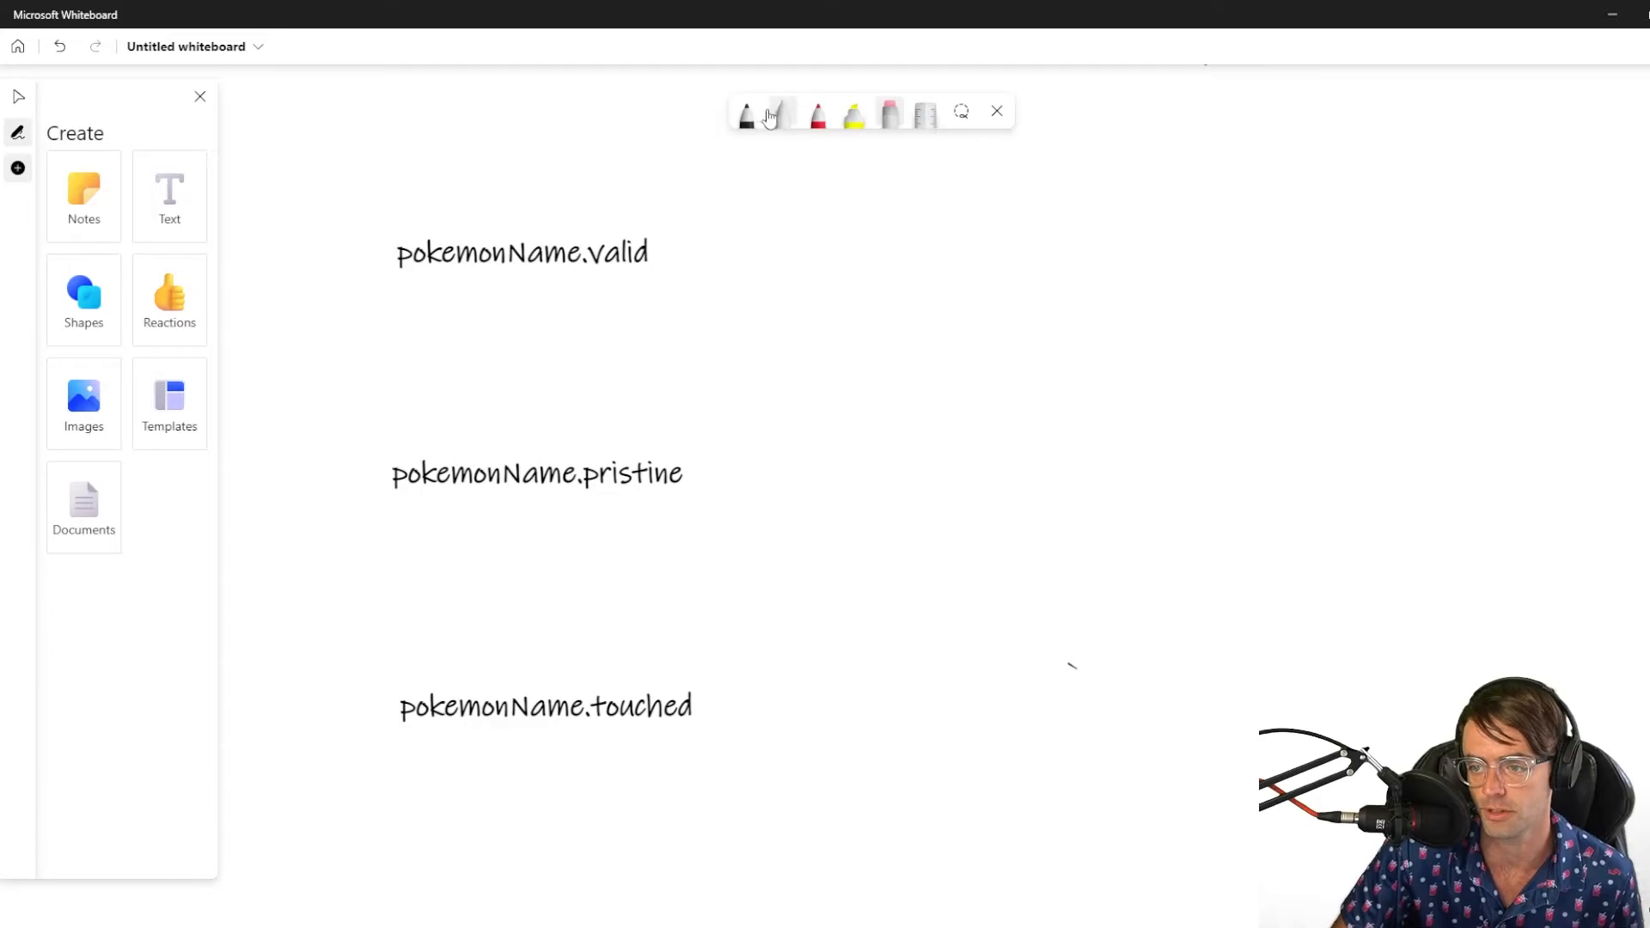
left_click(521, 252)
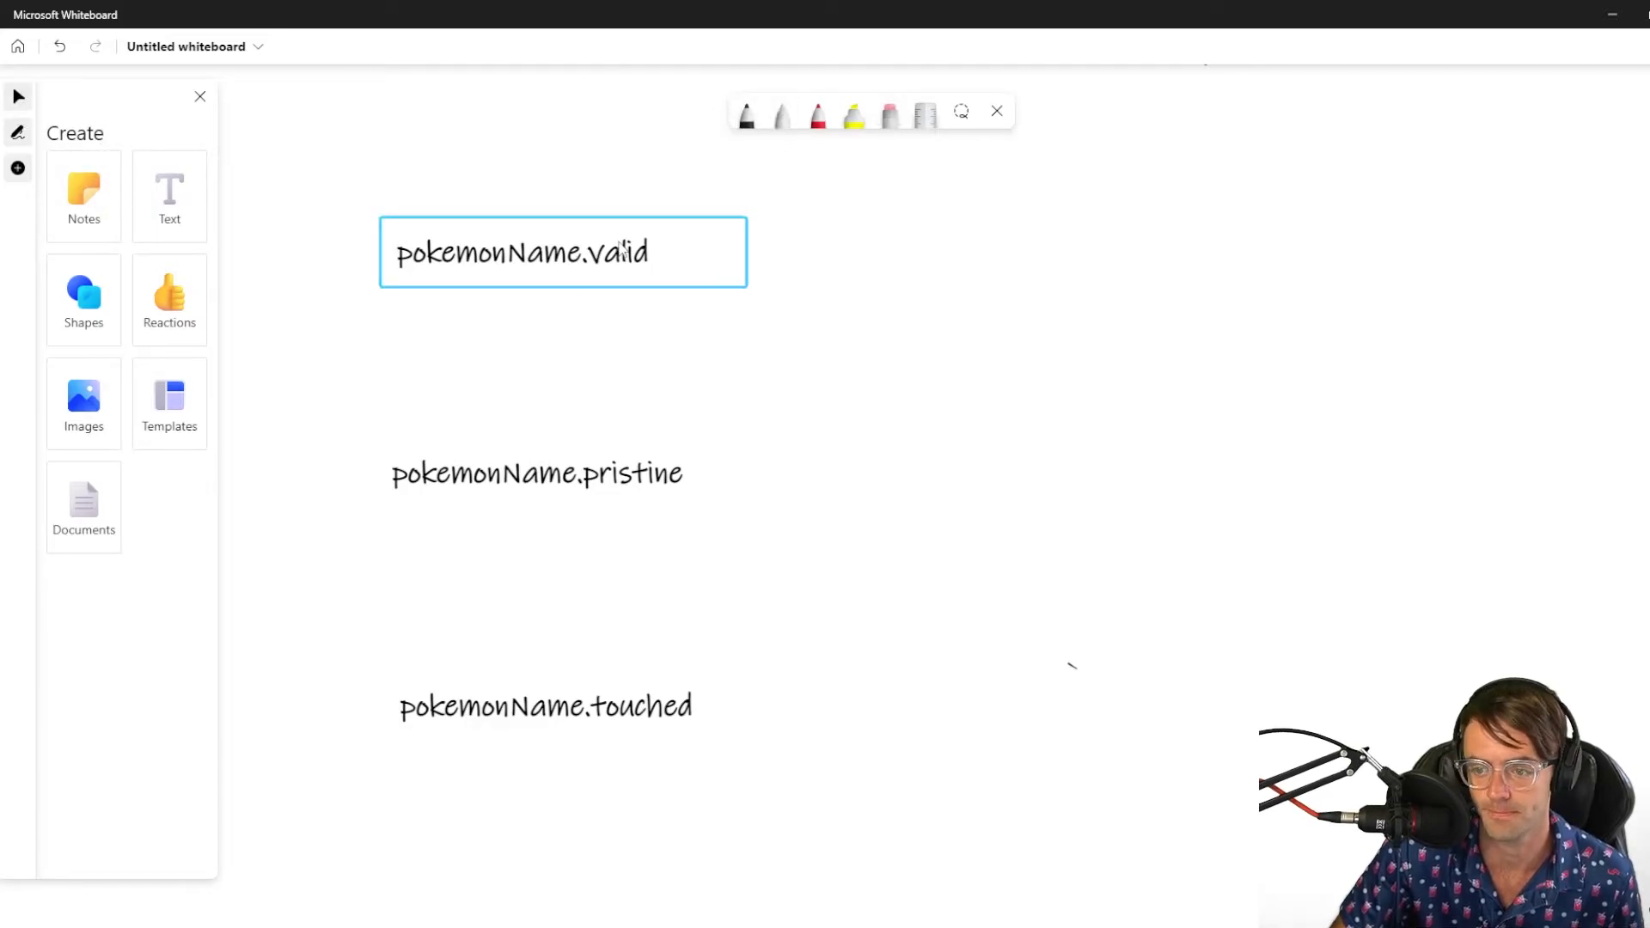
left_click(563, 252)
type("in")
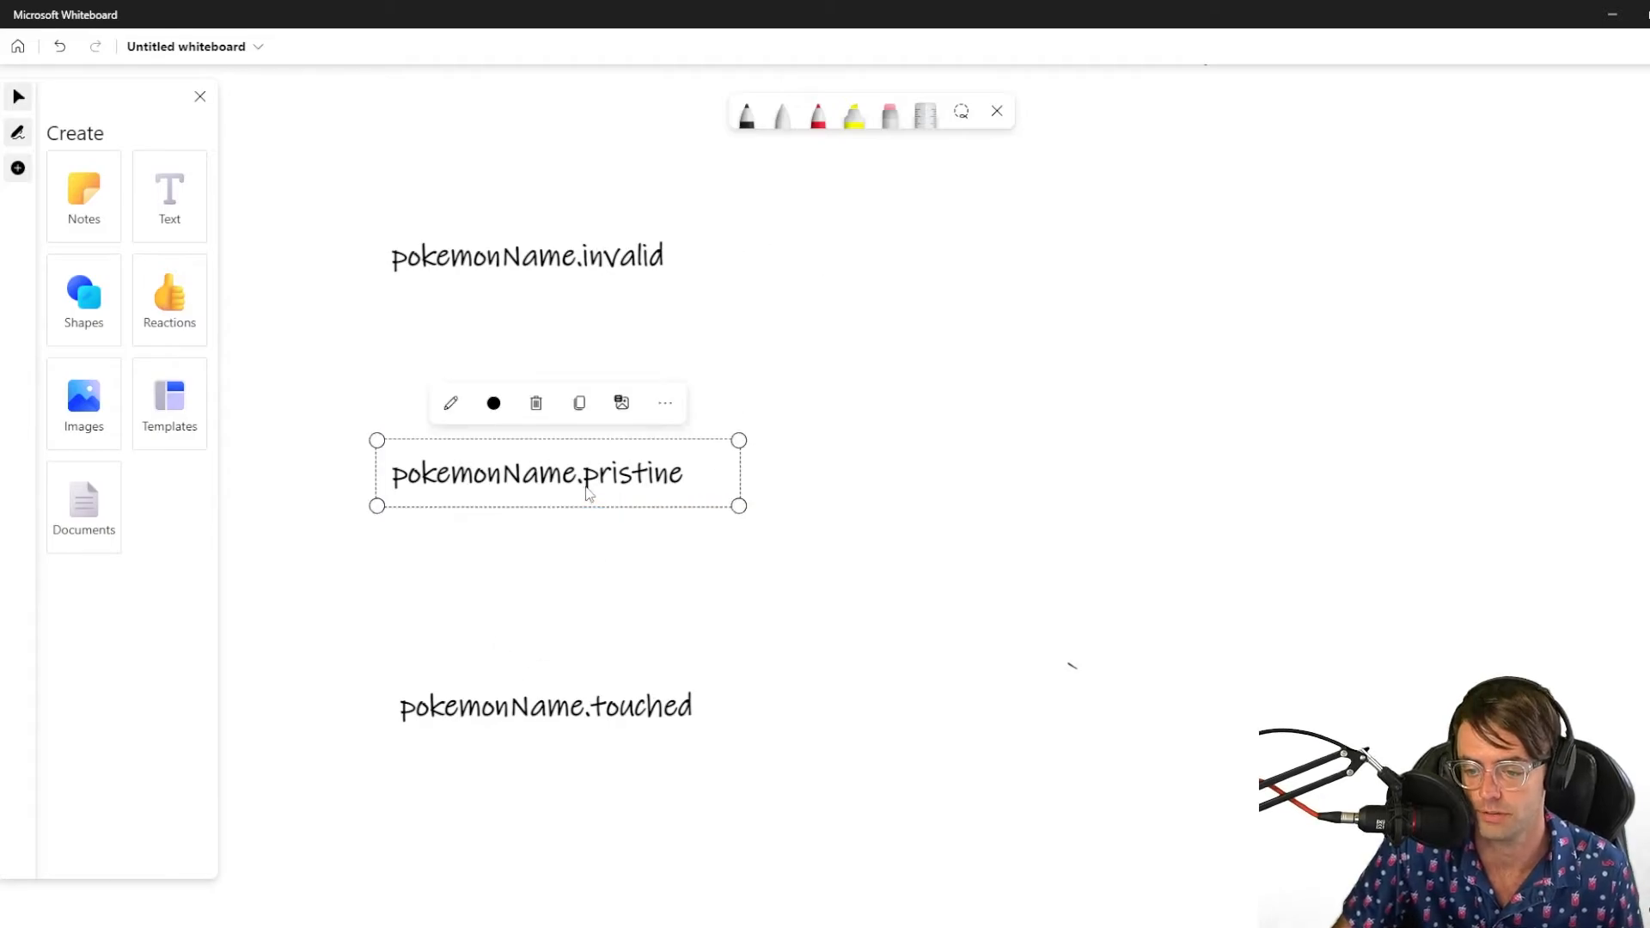
left_click(526, 256)
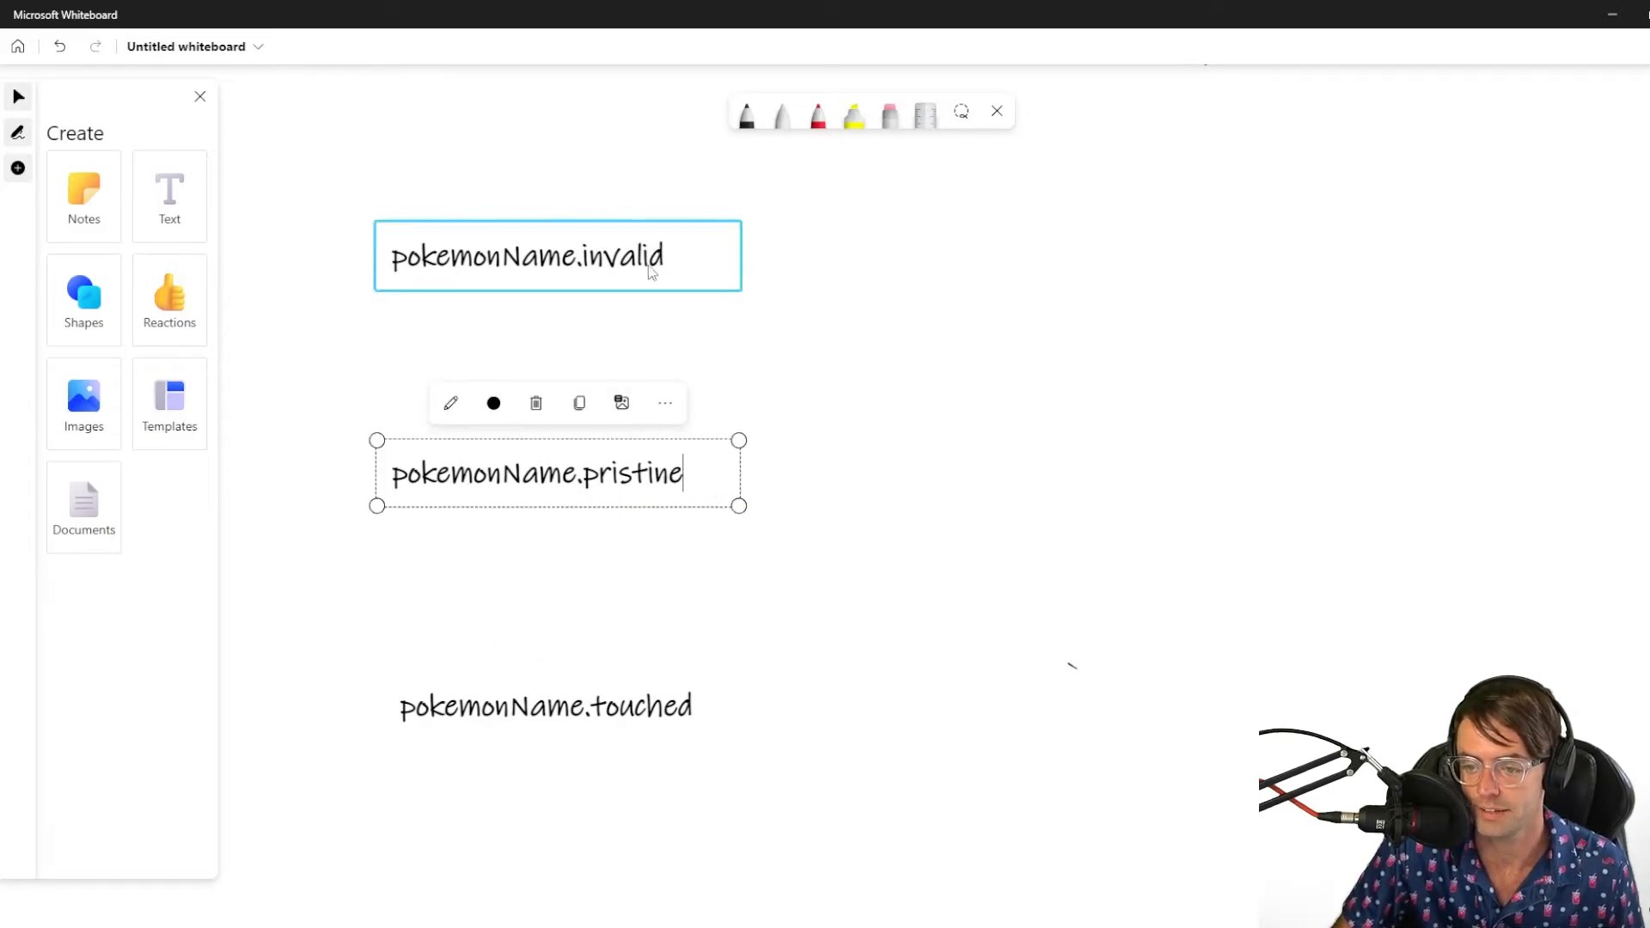
left_click(526, 254)
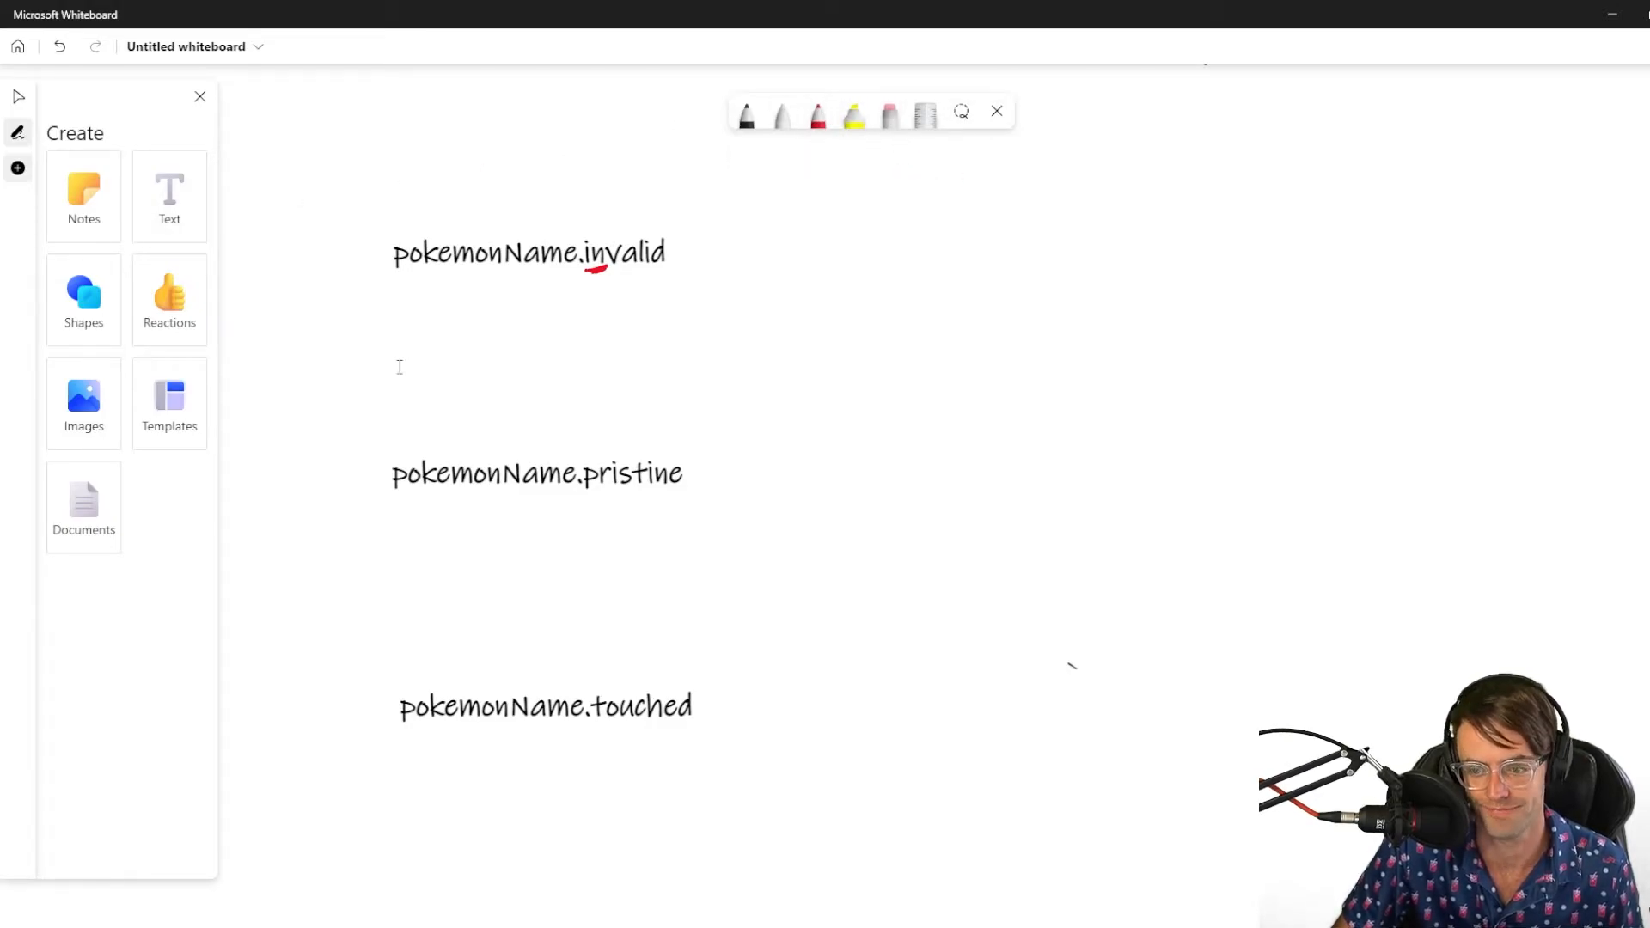
Add a "dirty" text box beside .pristine and append "/ untouched" to the touched label
left_click(758, 454)
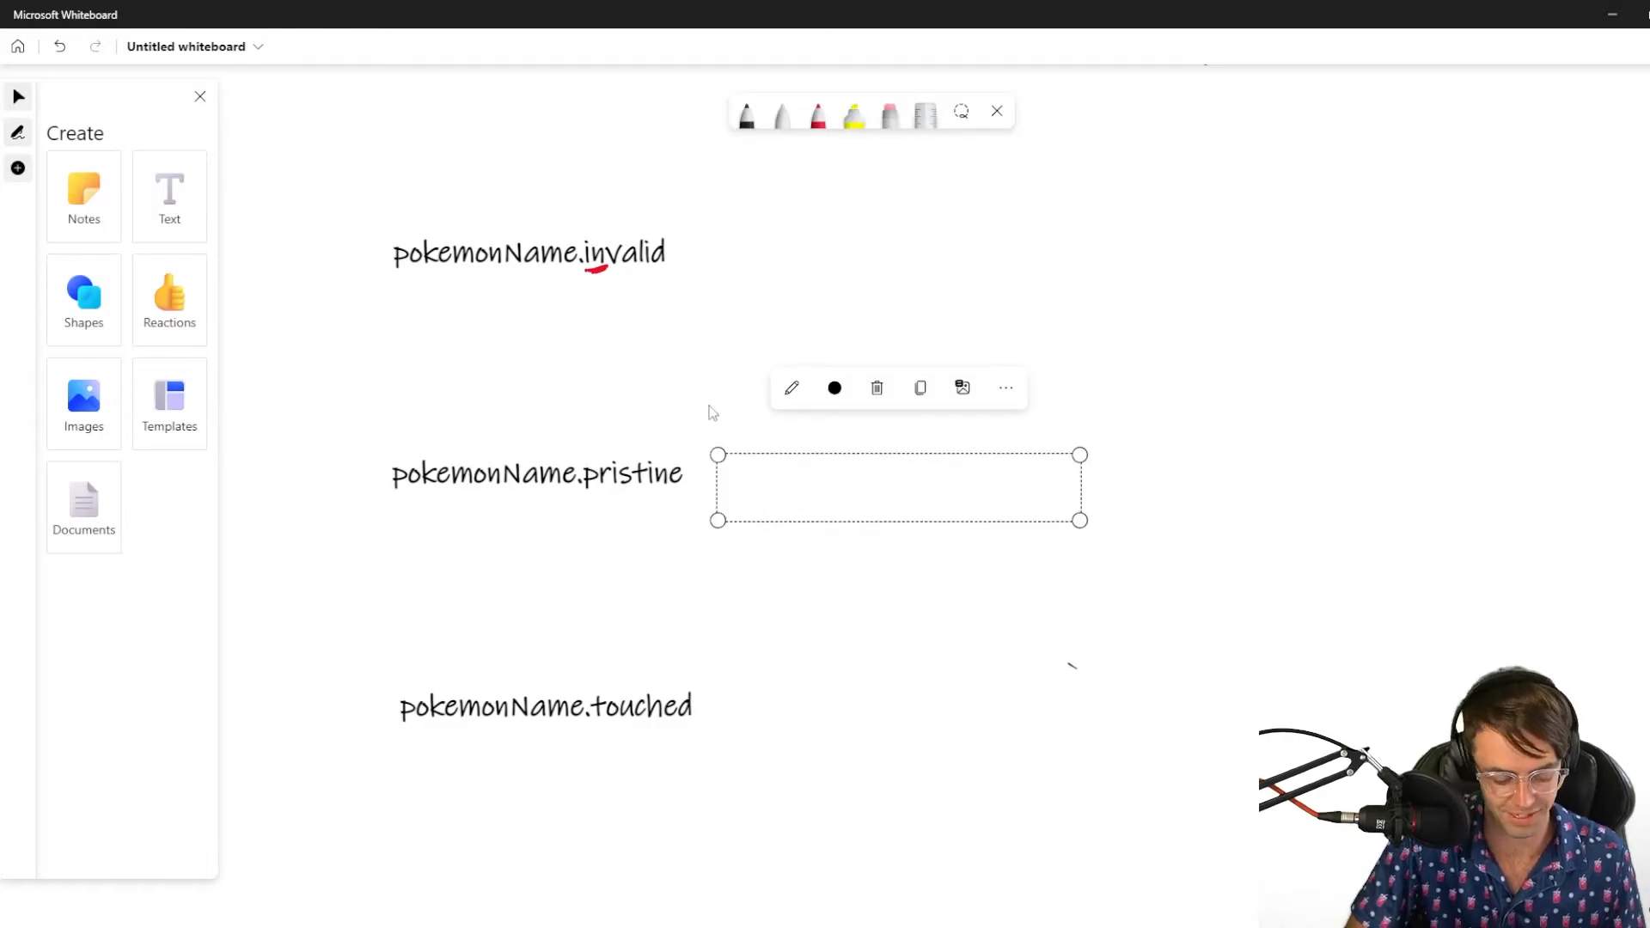
type("dirty")
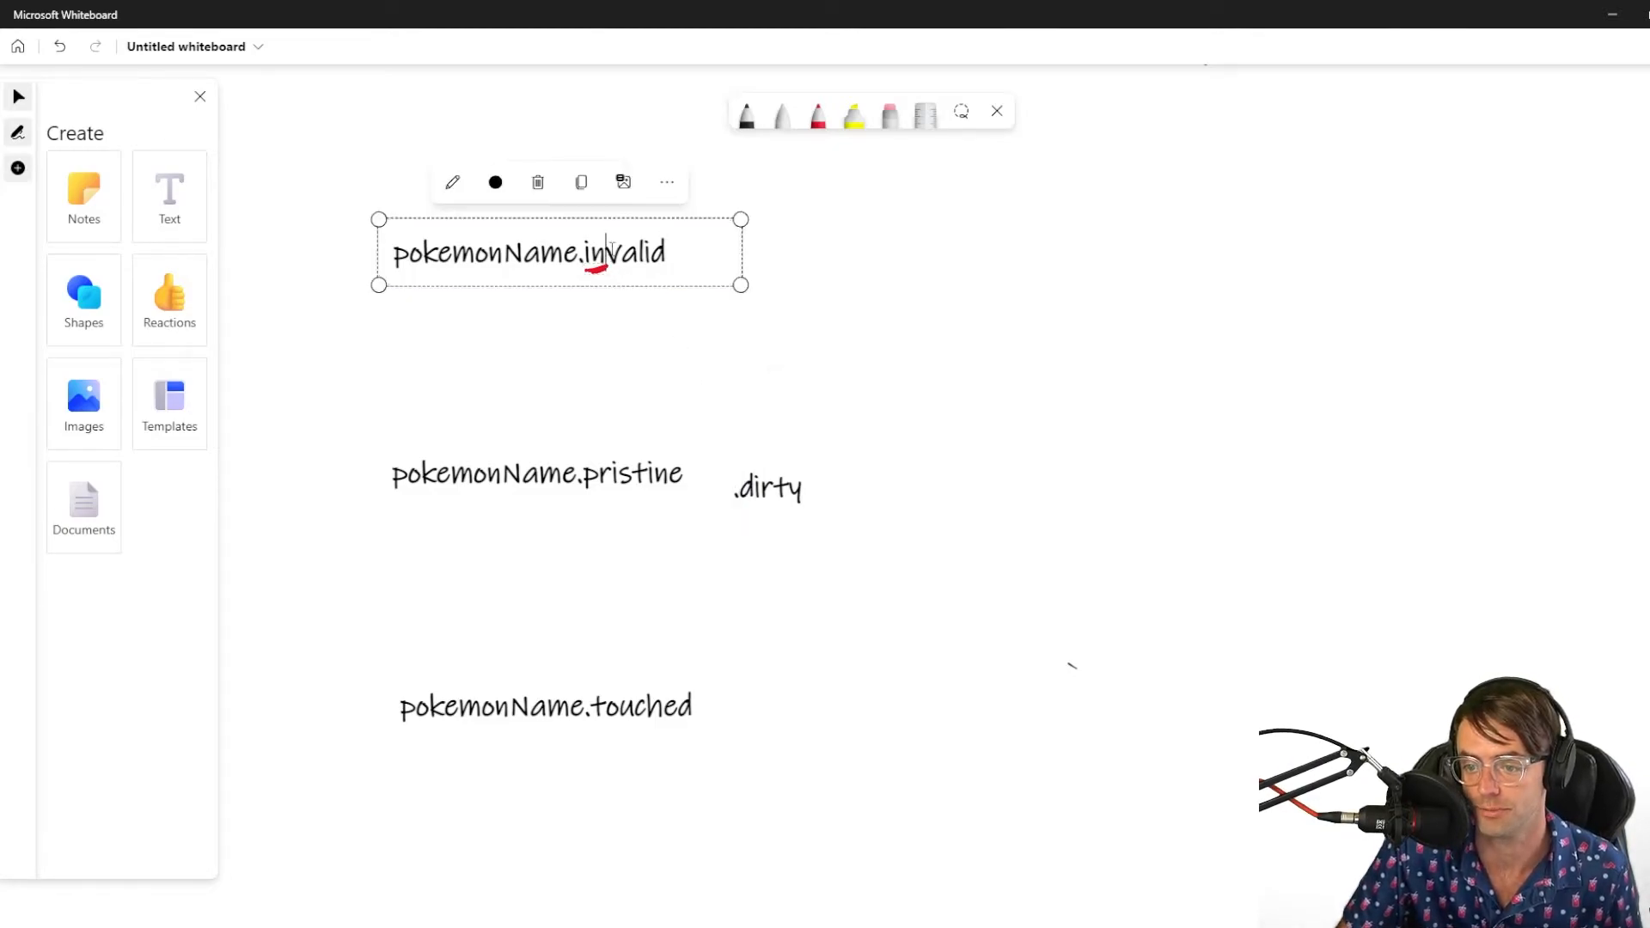
left_click(768, 487)
type(" /")
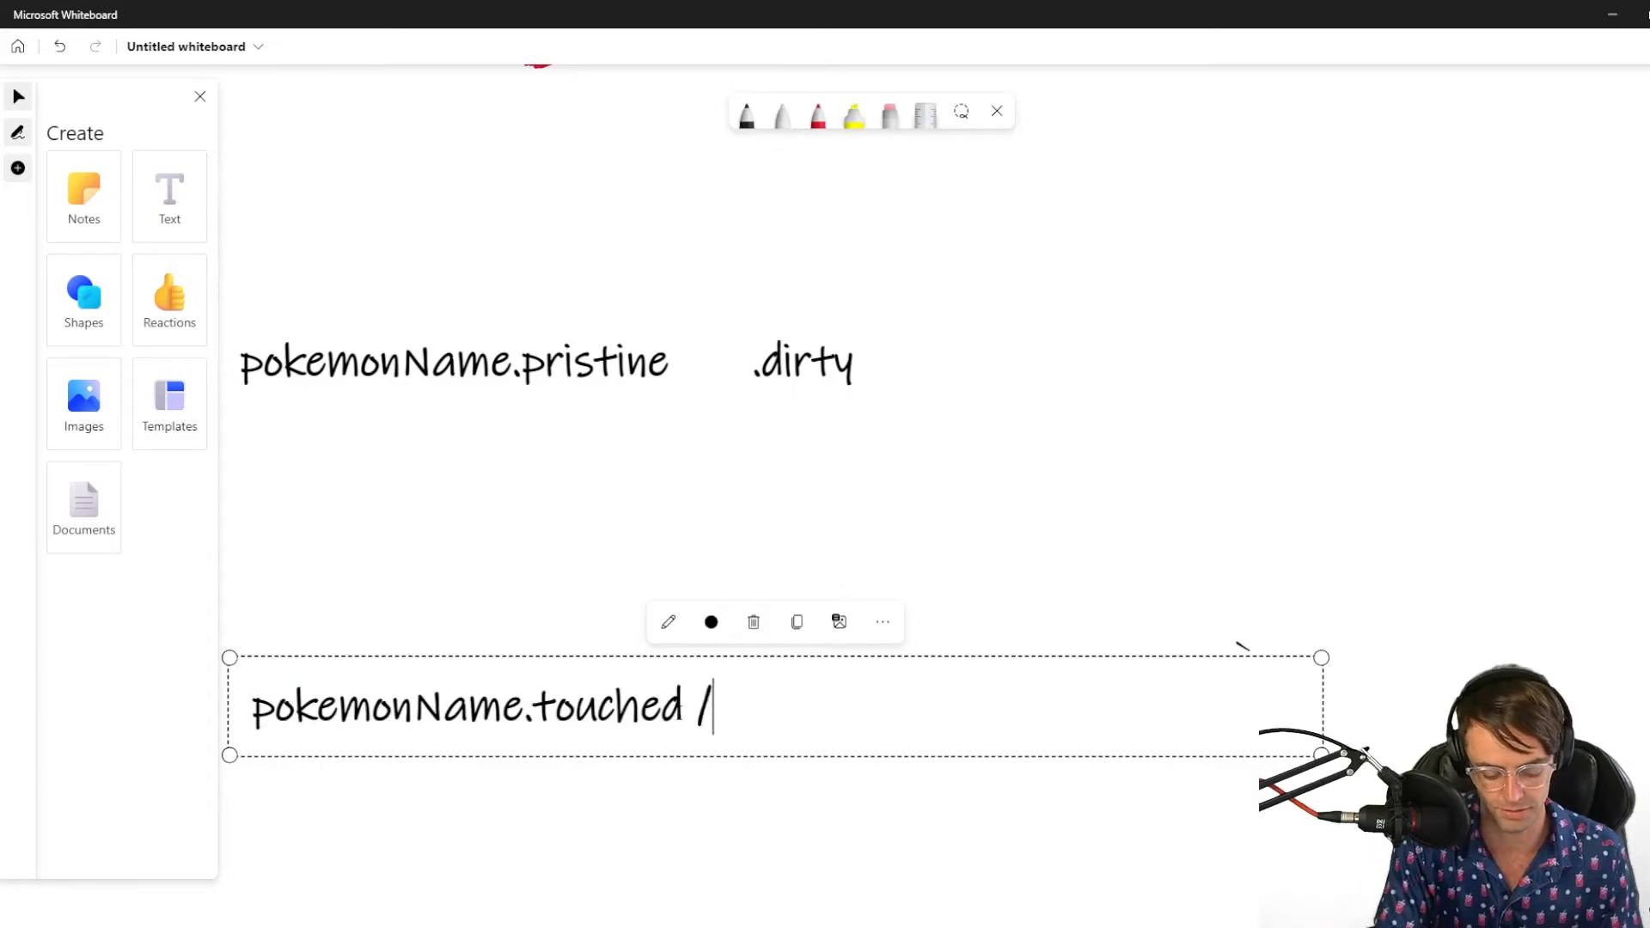
type("untouchewd")
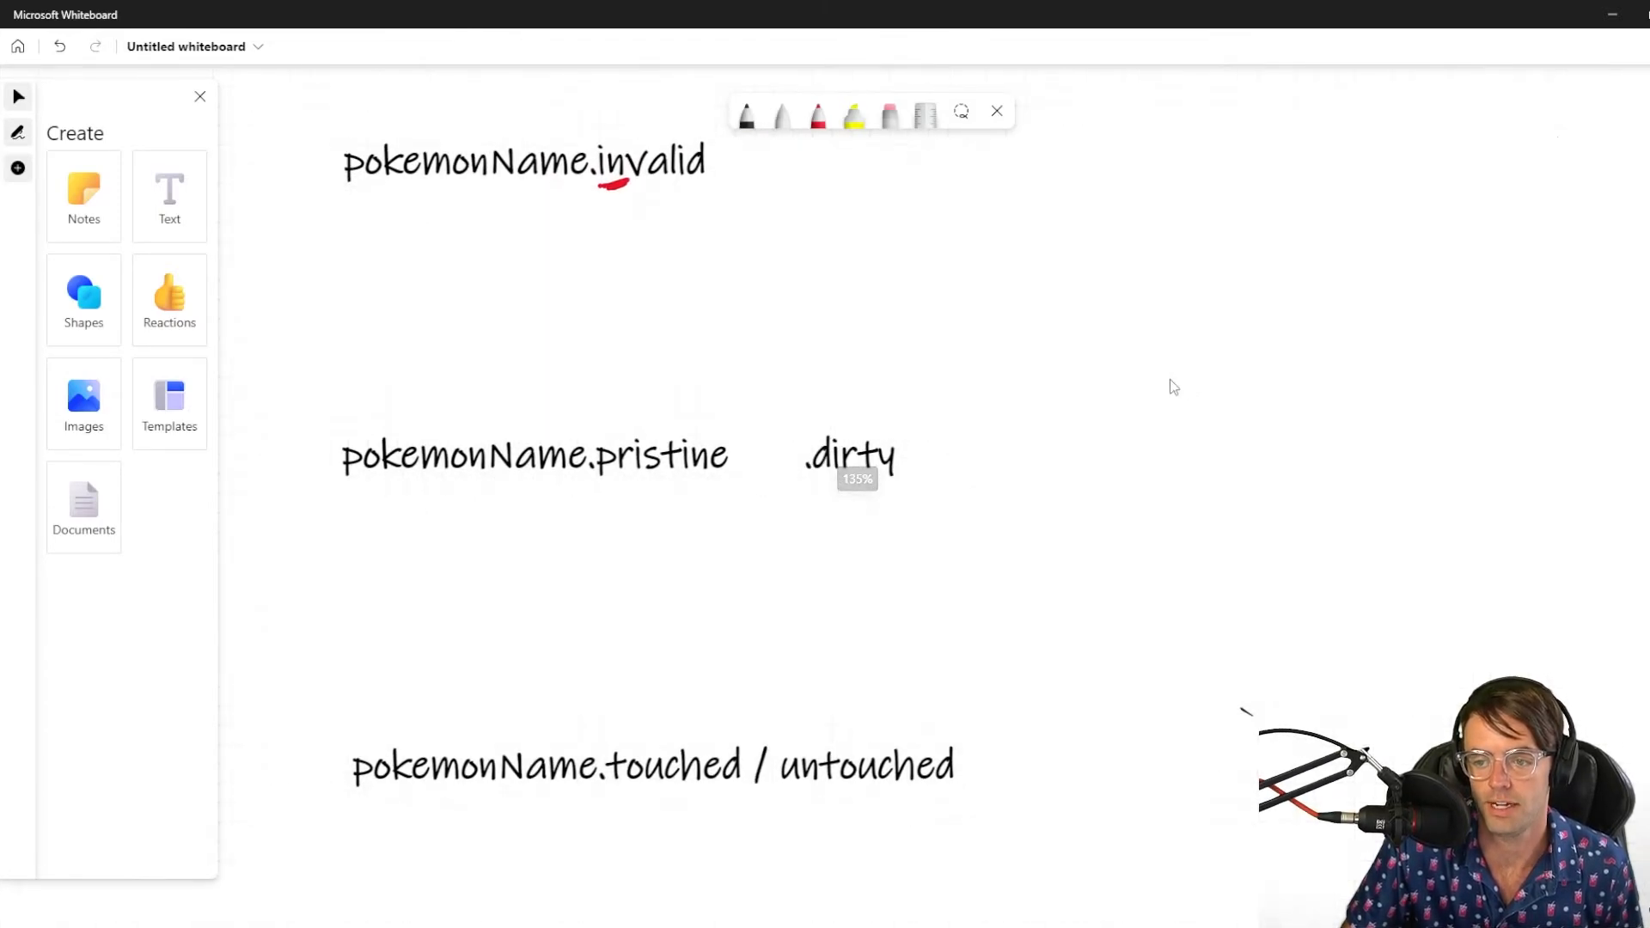
left_click(849, 455)
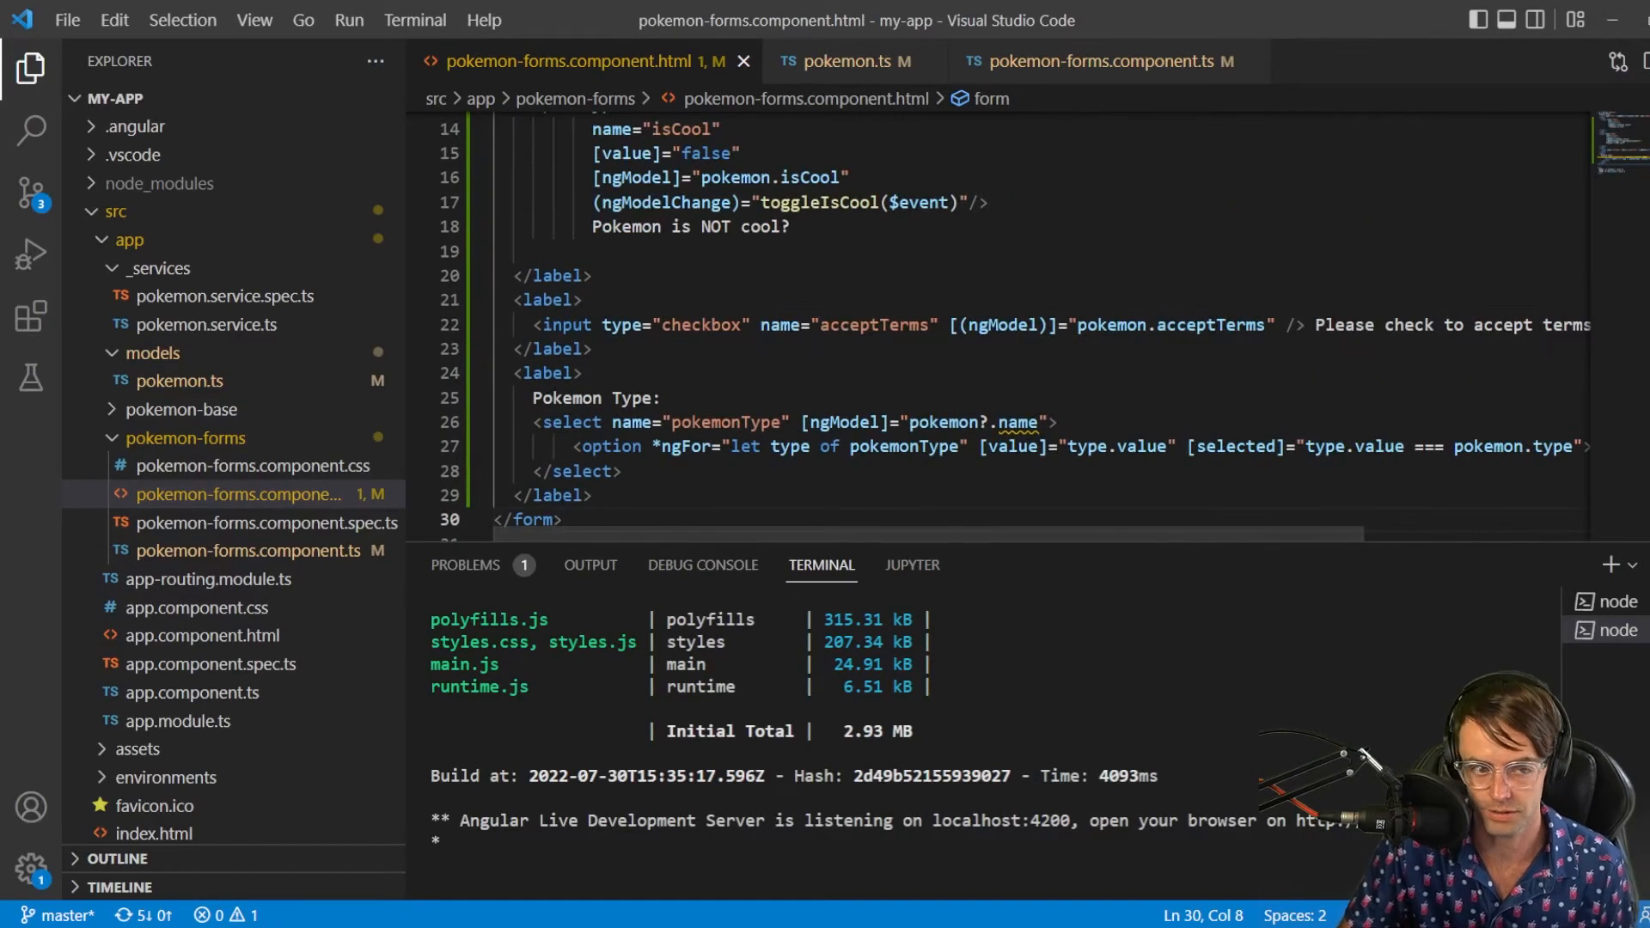
mouse_move(285, 568)
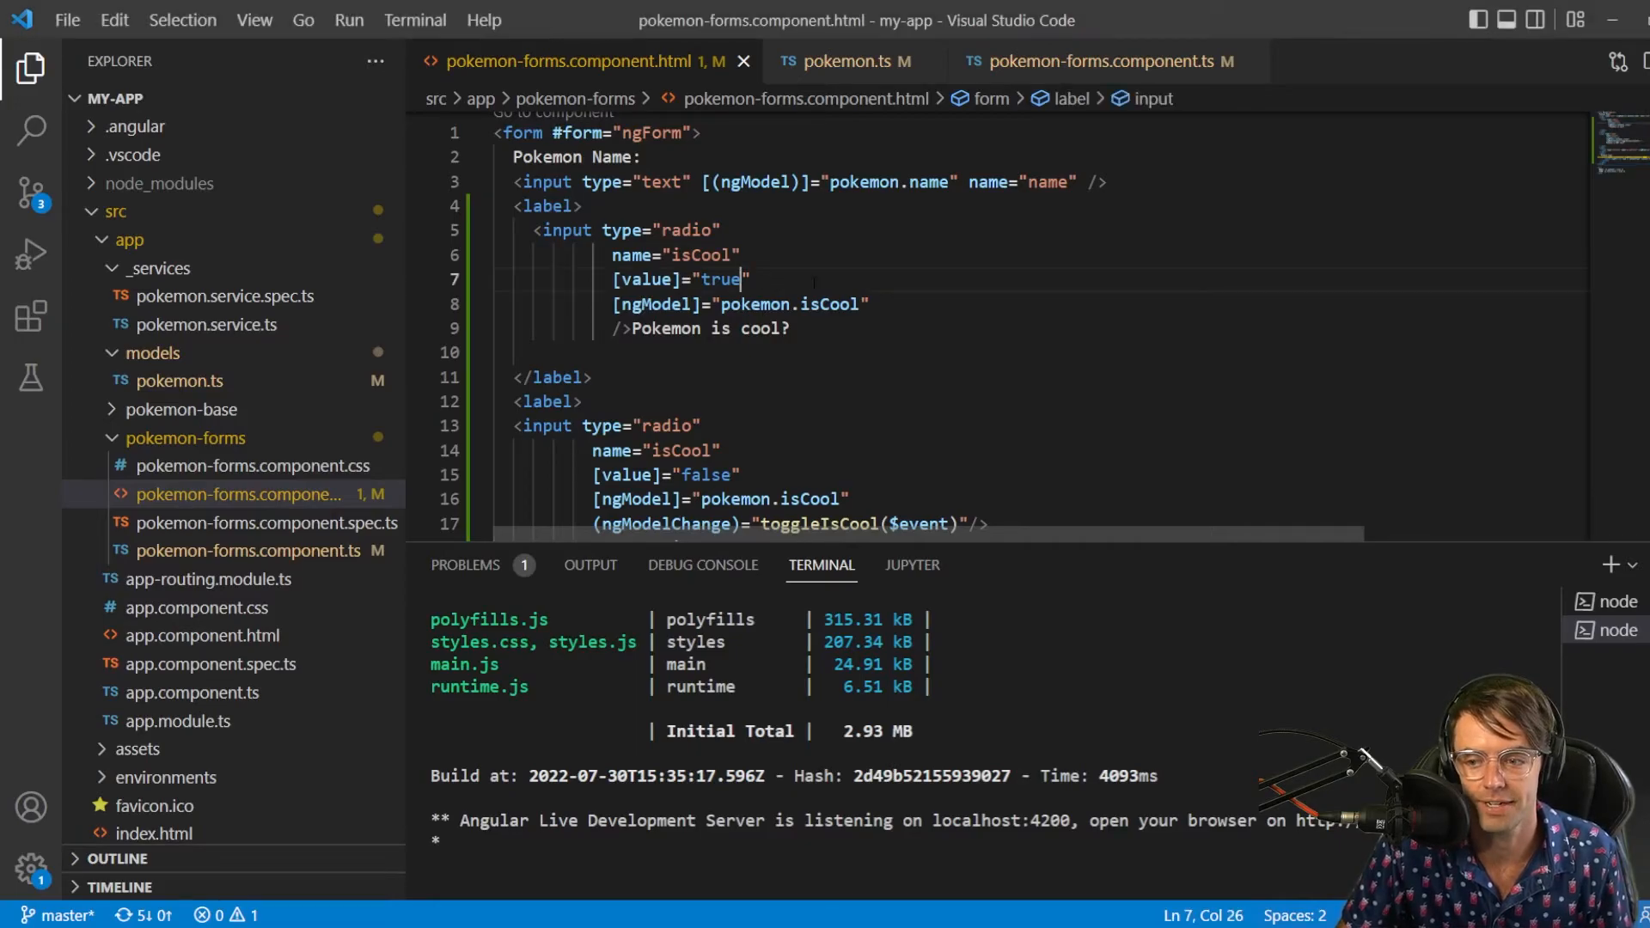
Add #pokemonName="ngModel" to the first isCool radio input and save pokemon-forms.component.html
key("Enter")
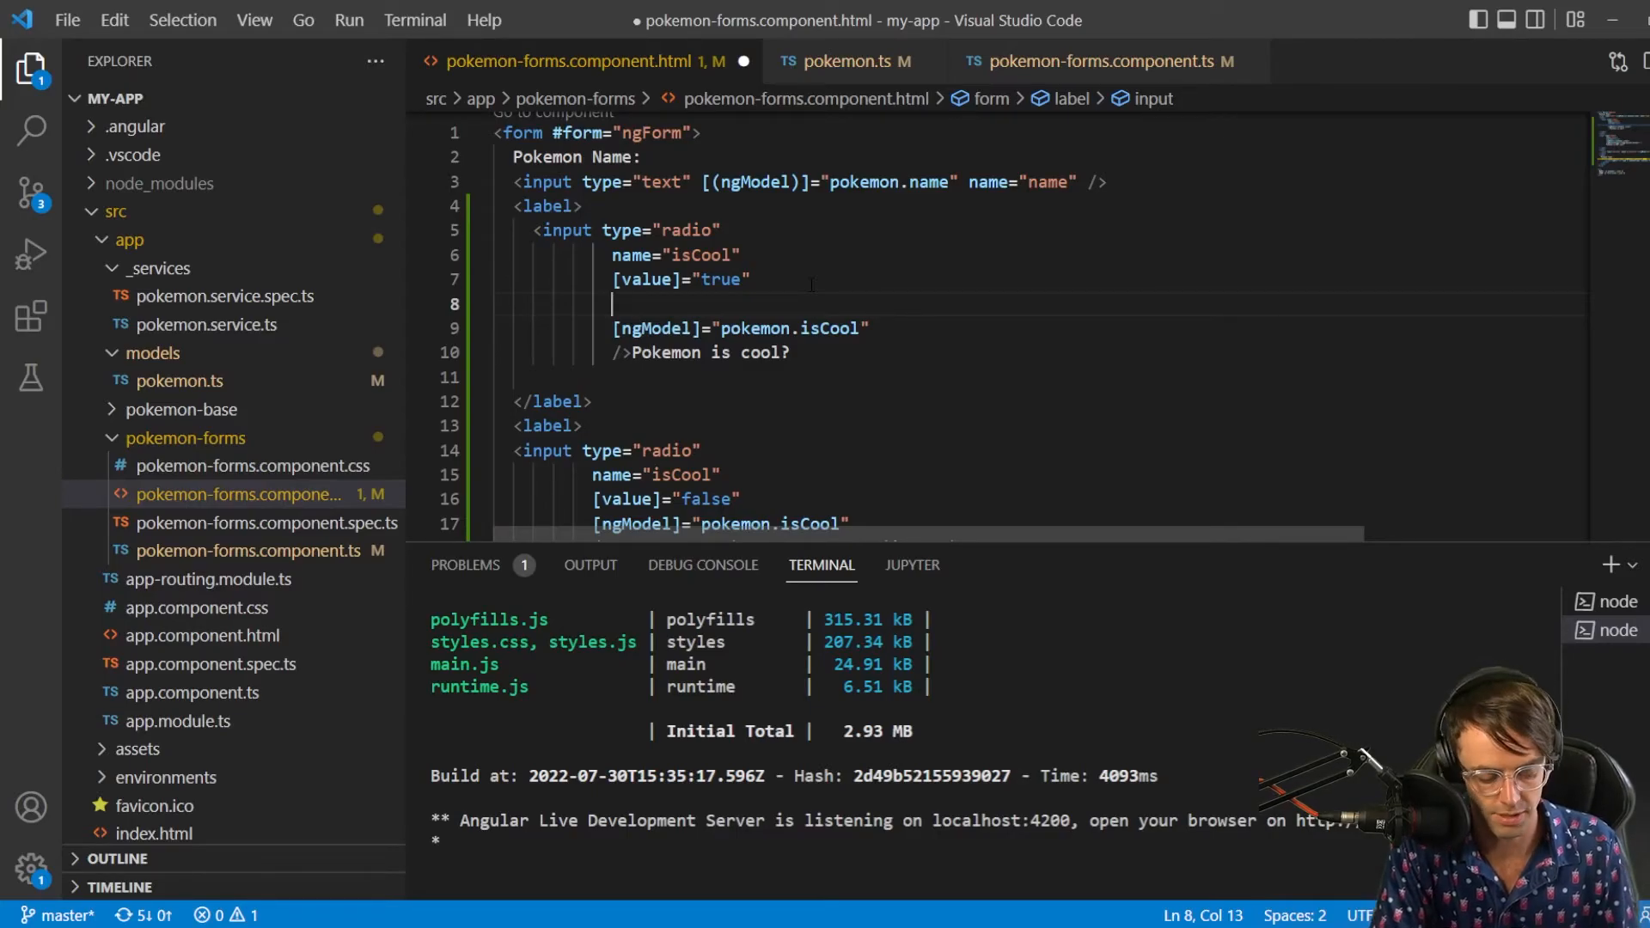
type("#te")
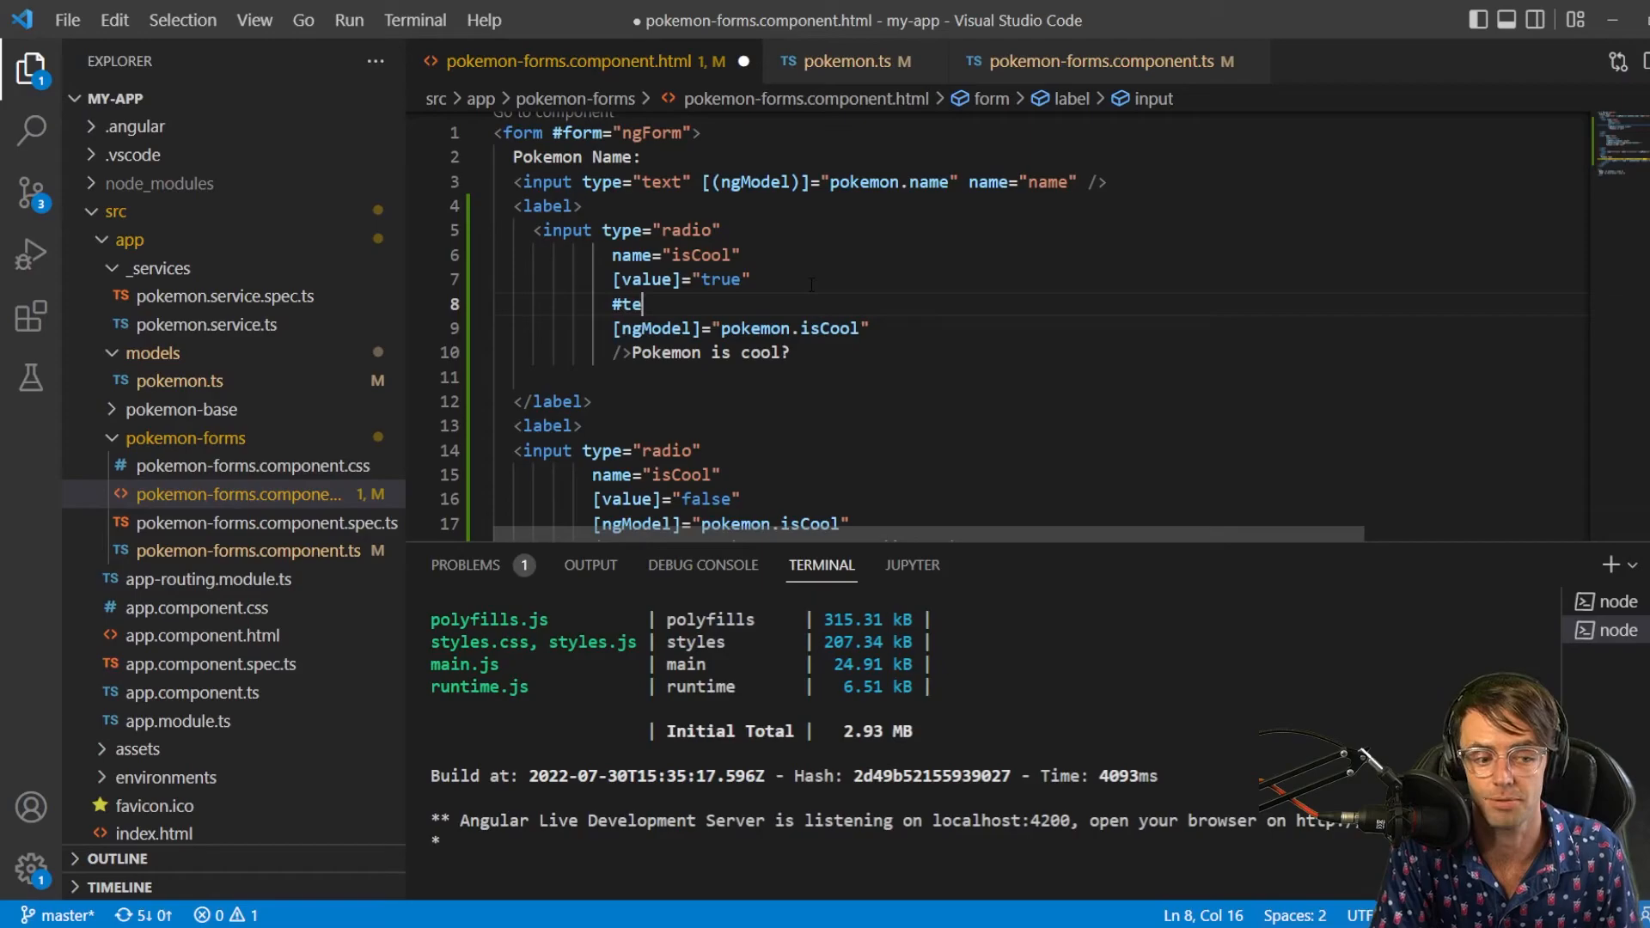
type("pokem")
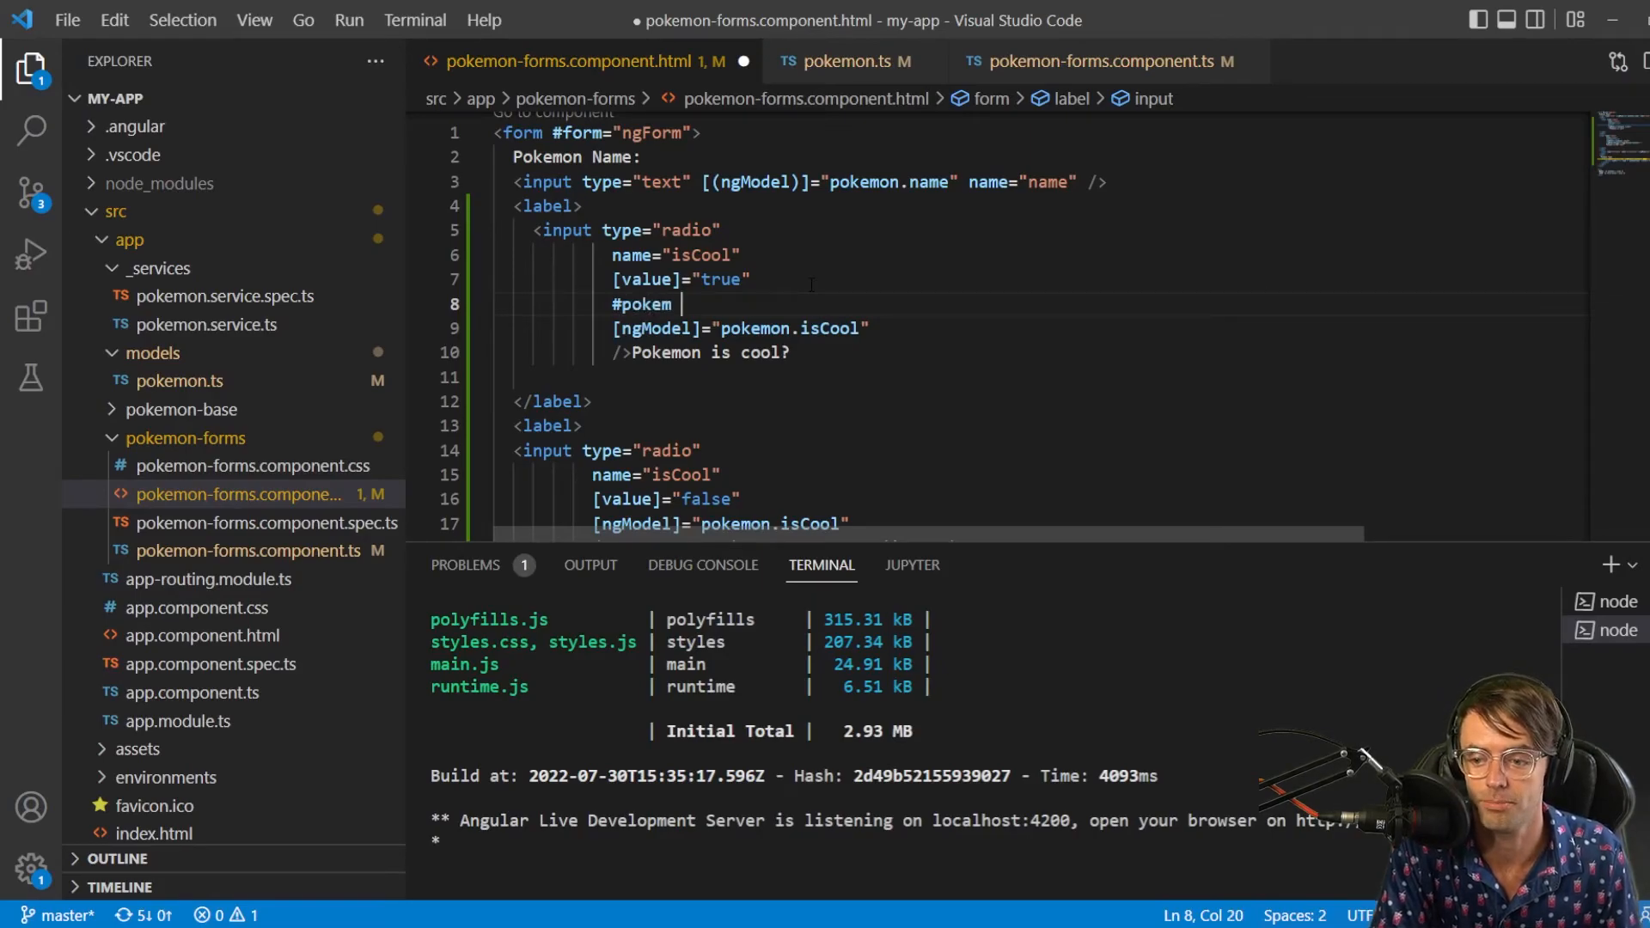
type("onName")
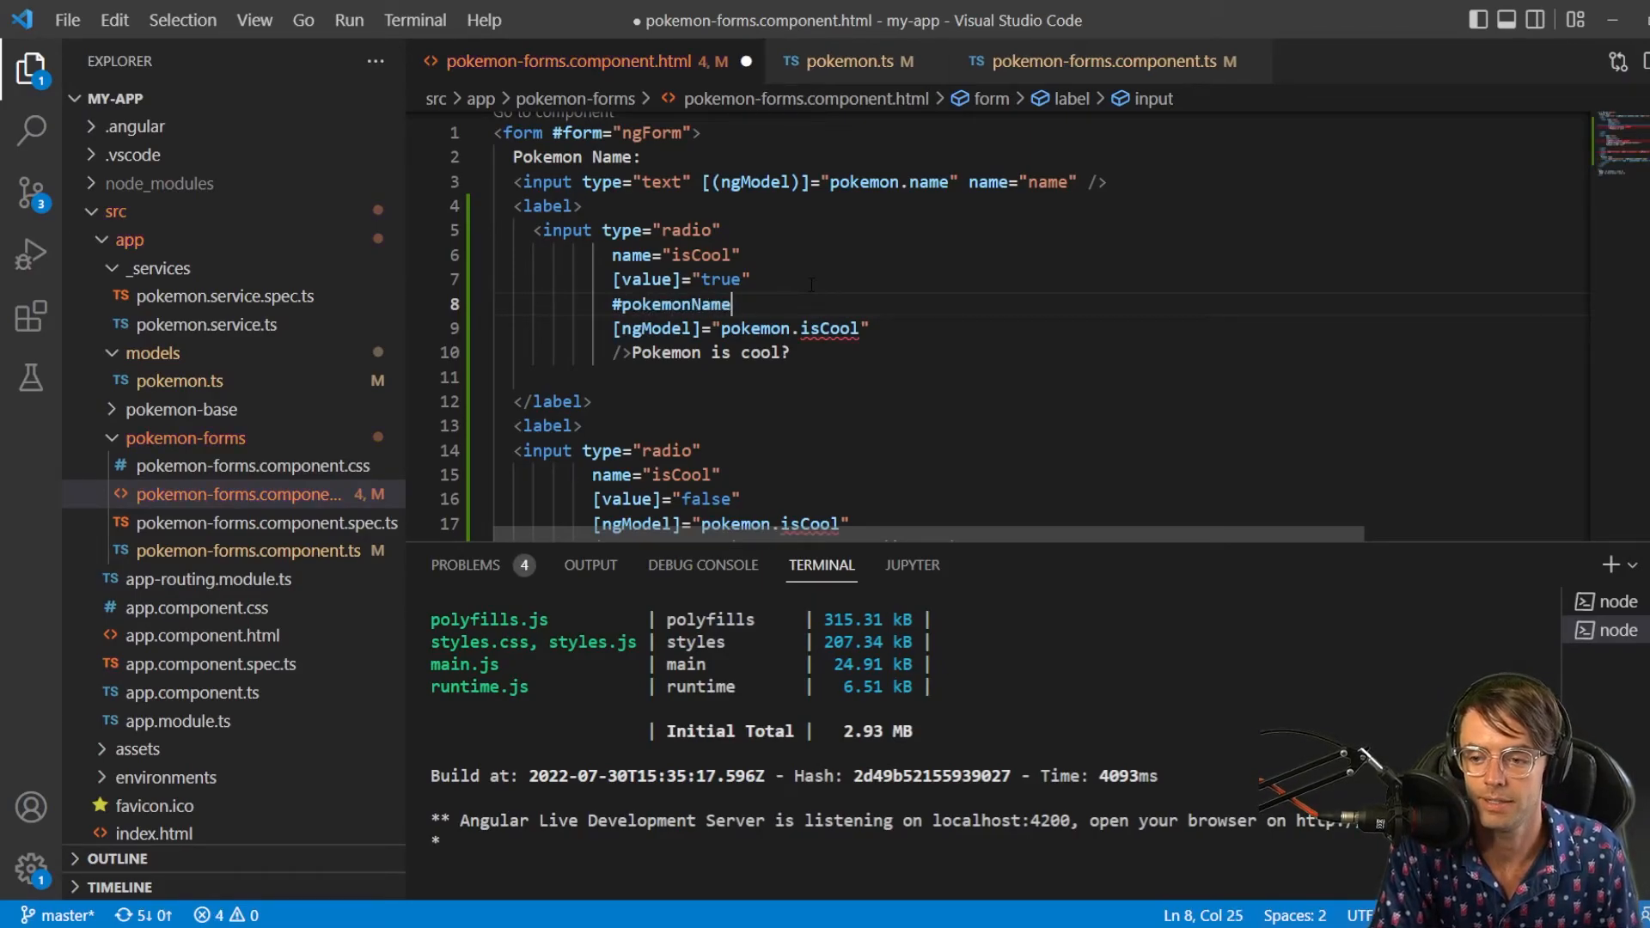
type("=\"\"")
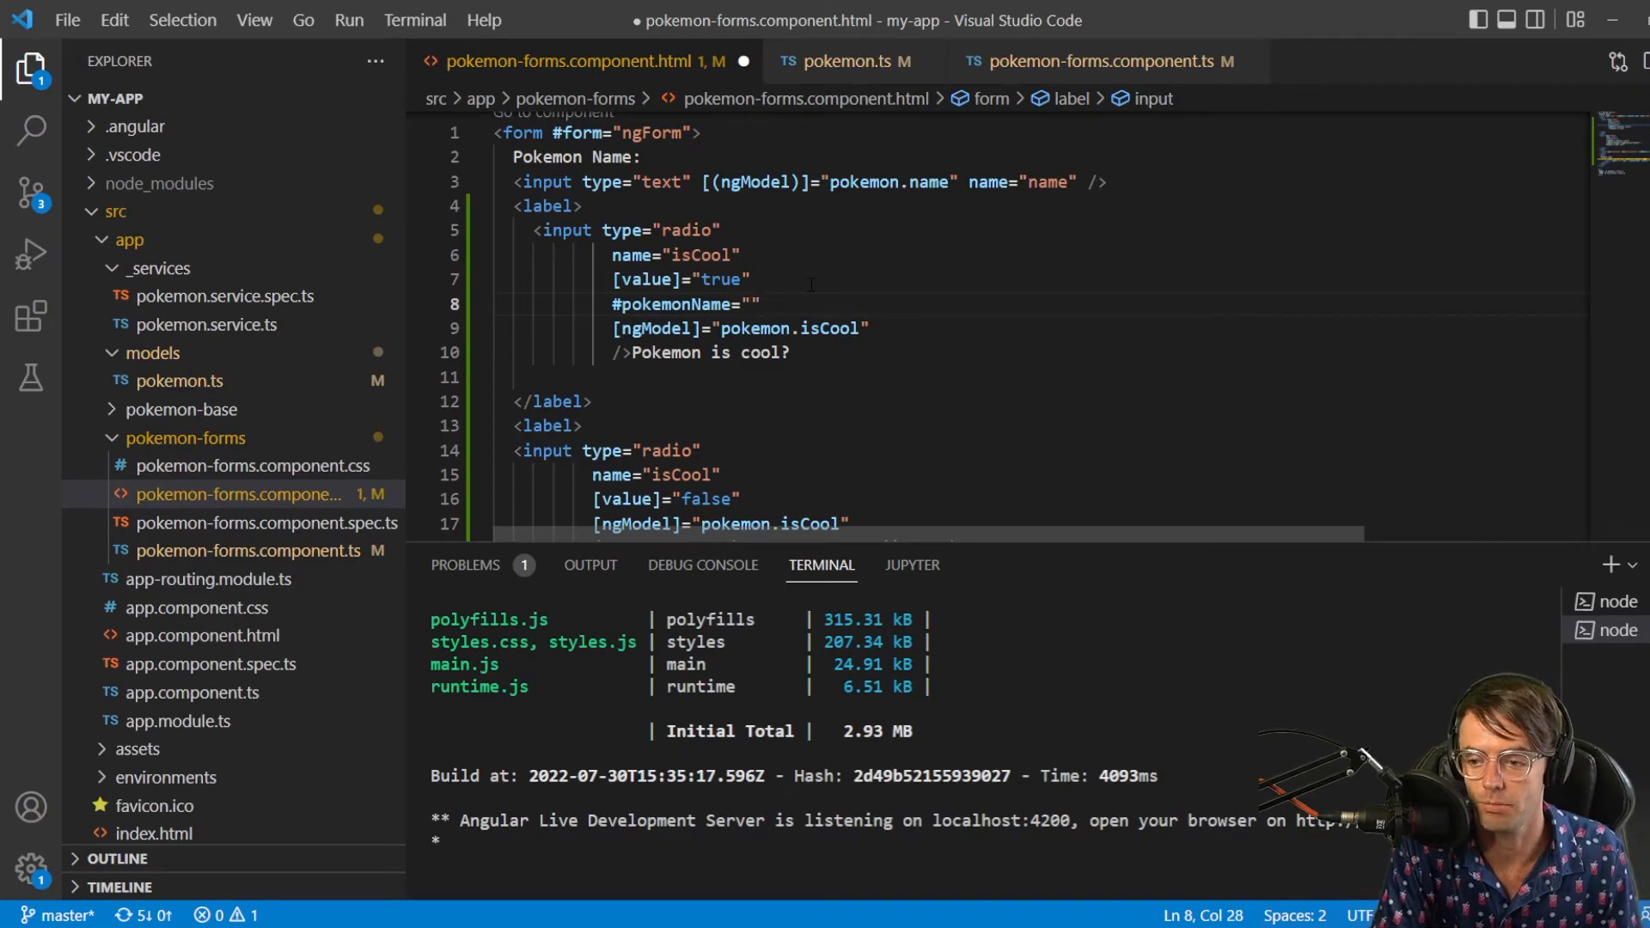
type("ngModel")
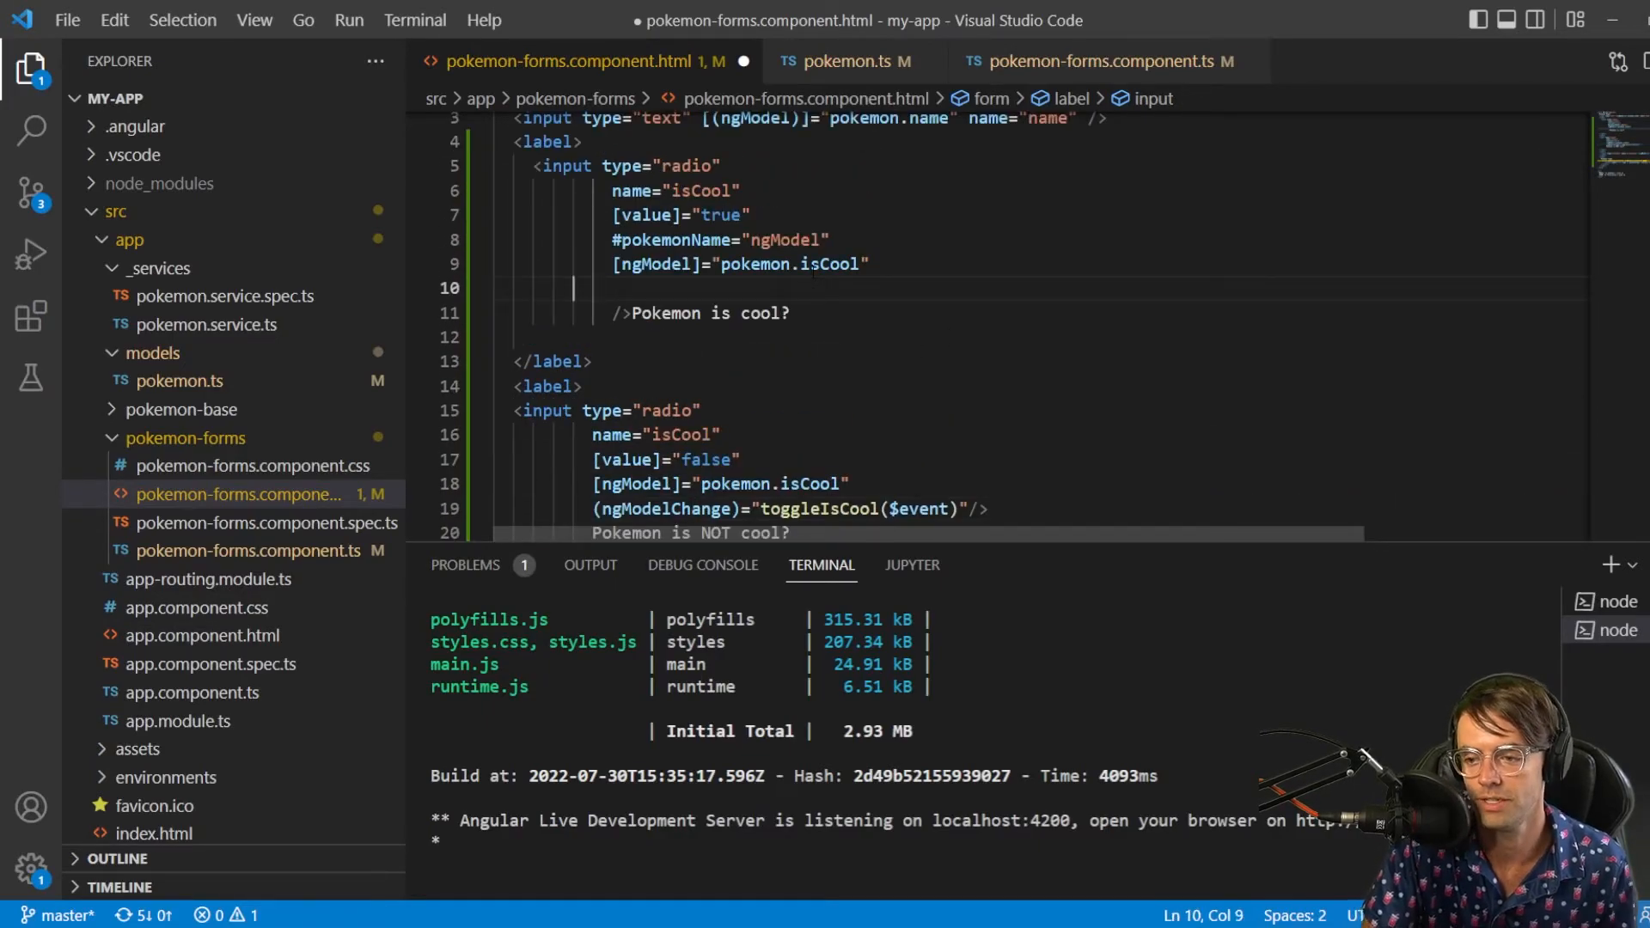
key("Backspace")
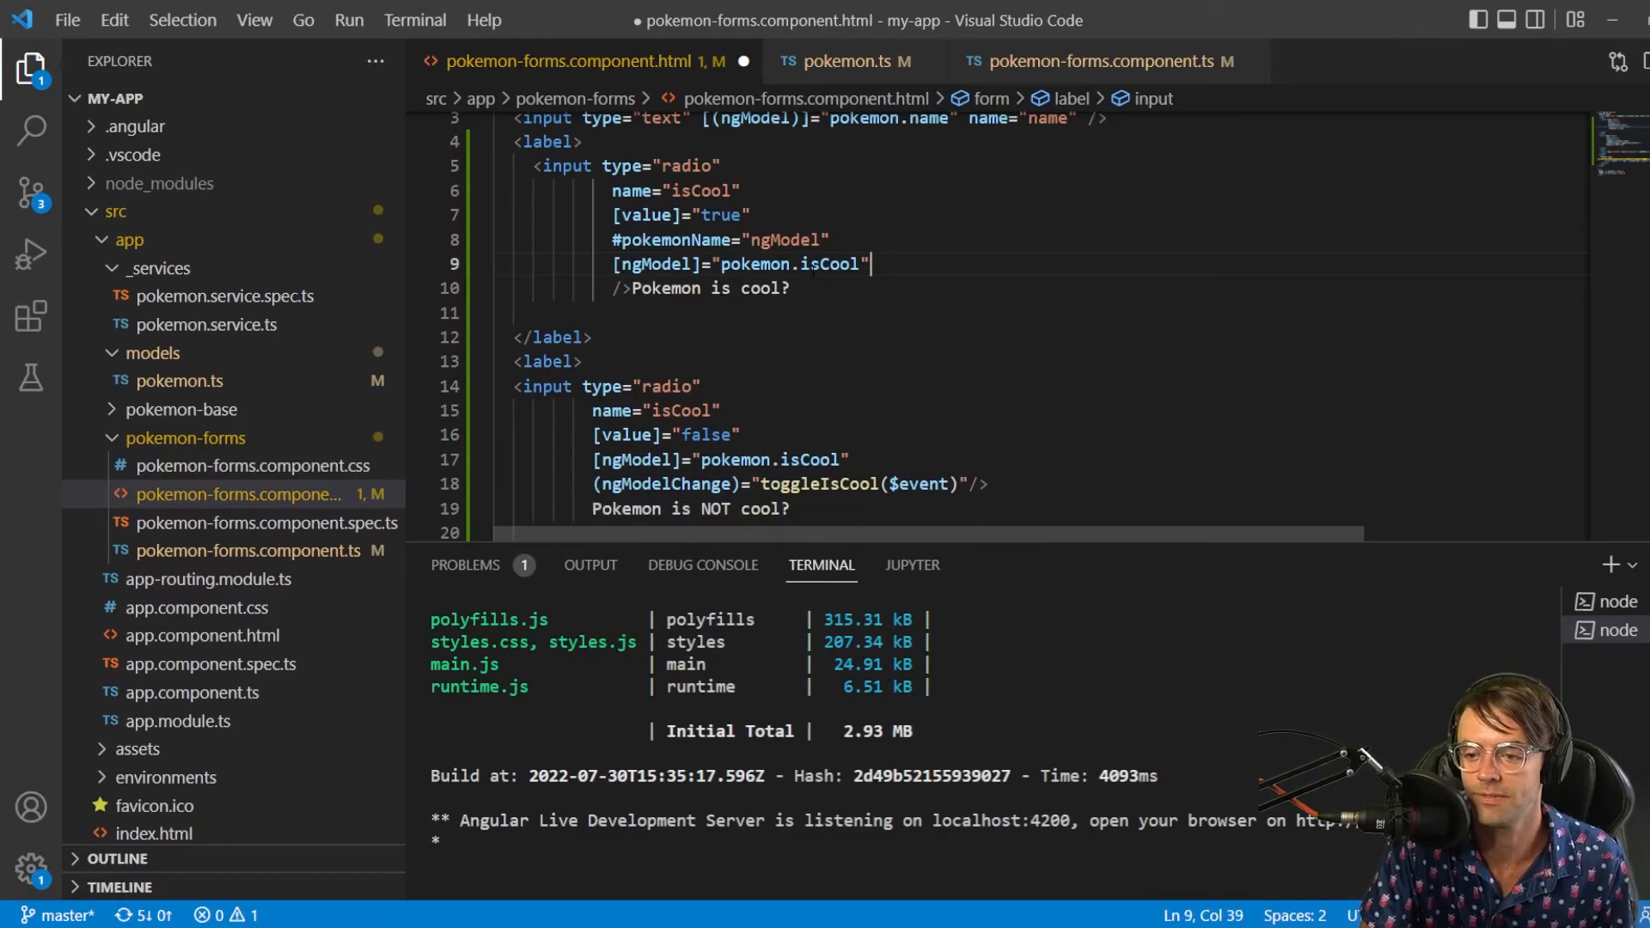
key("ctrl+s")
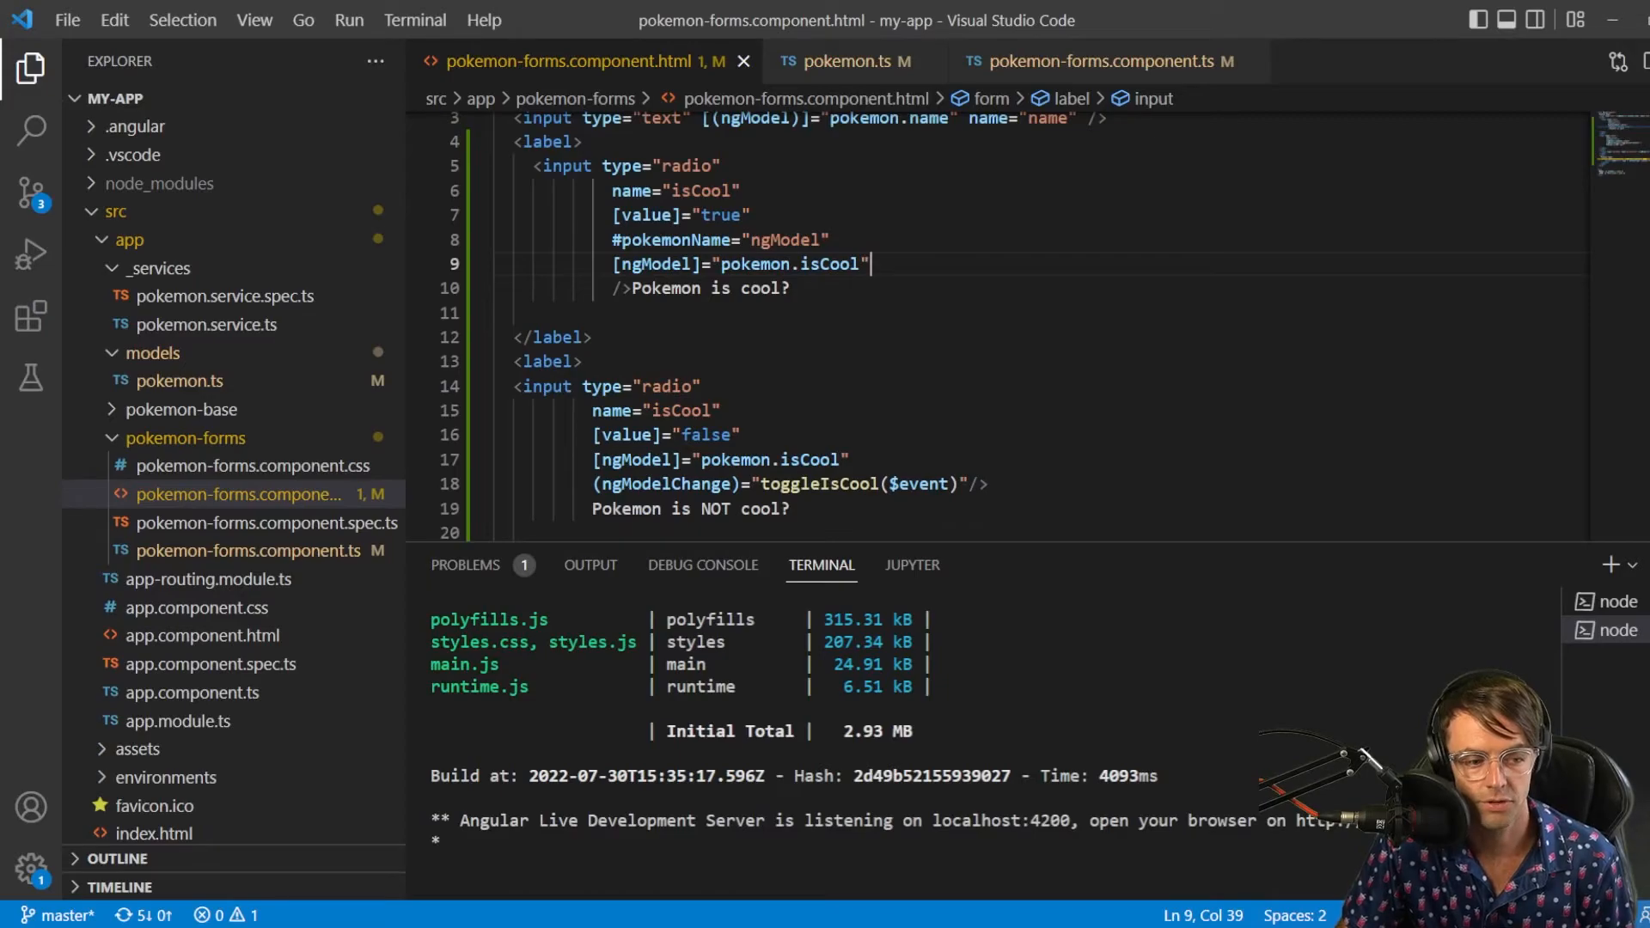
scroll("down", 3)
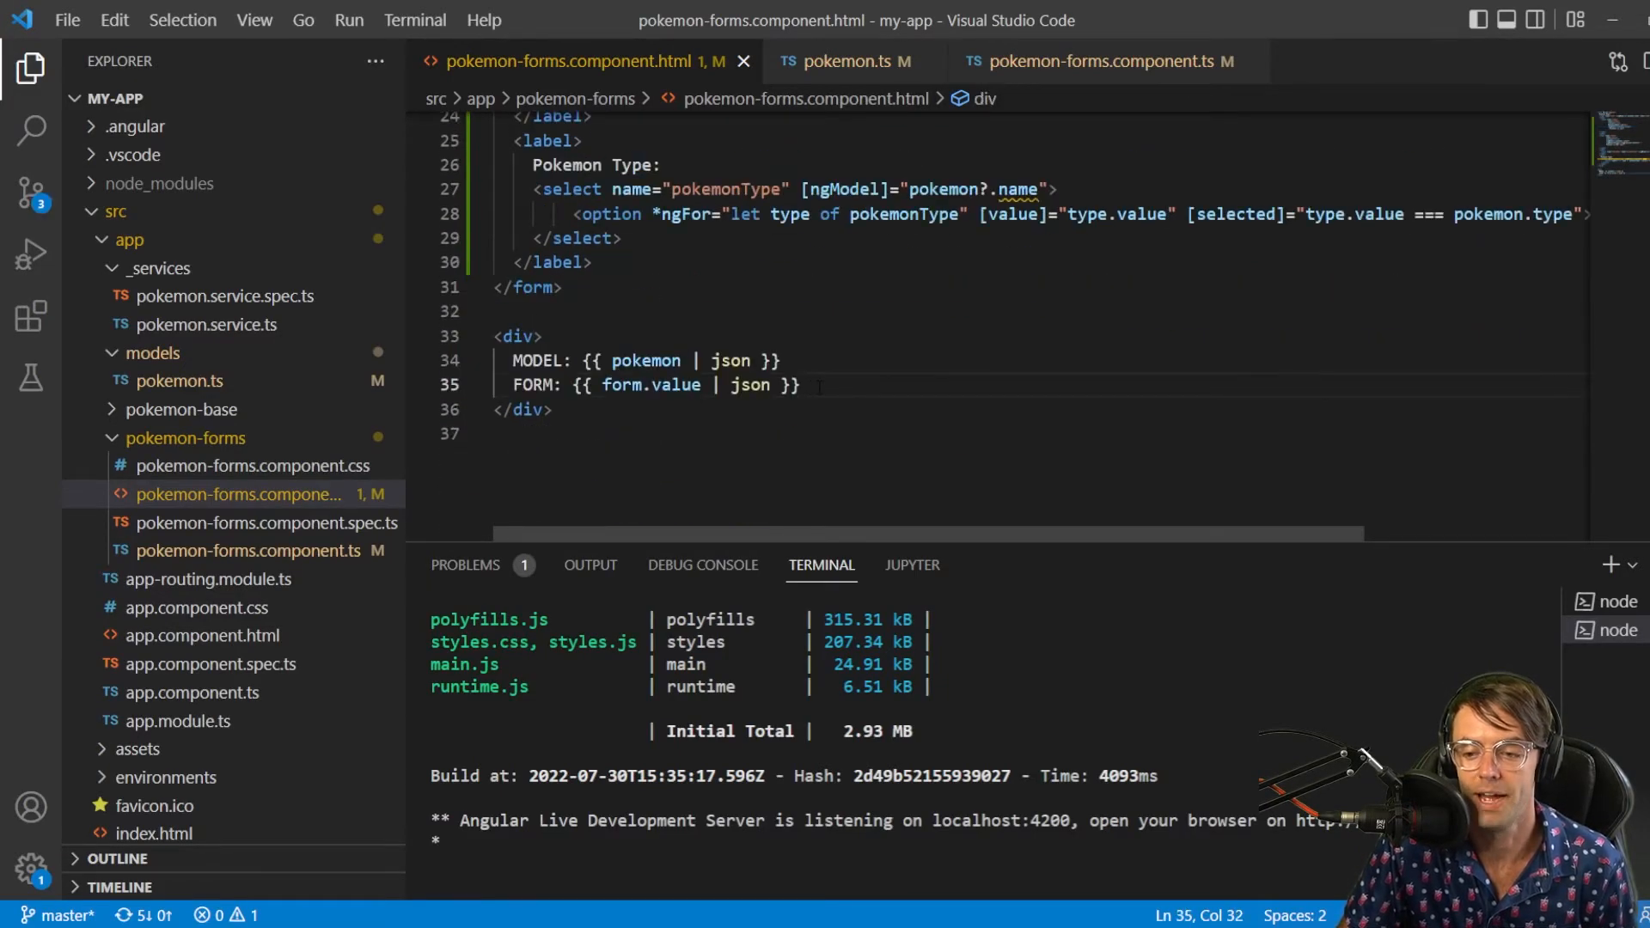
Add an 'ERROR:' label line below the FORM output and begin a tag
type("Erro")
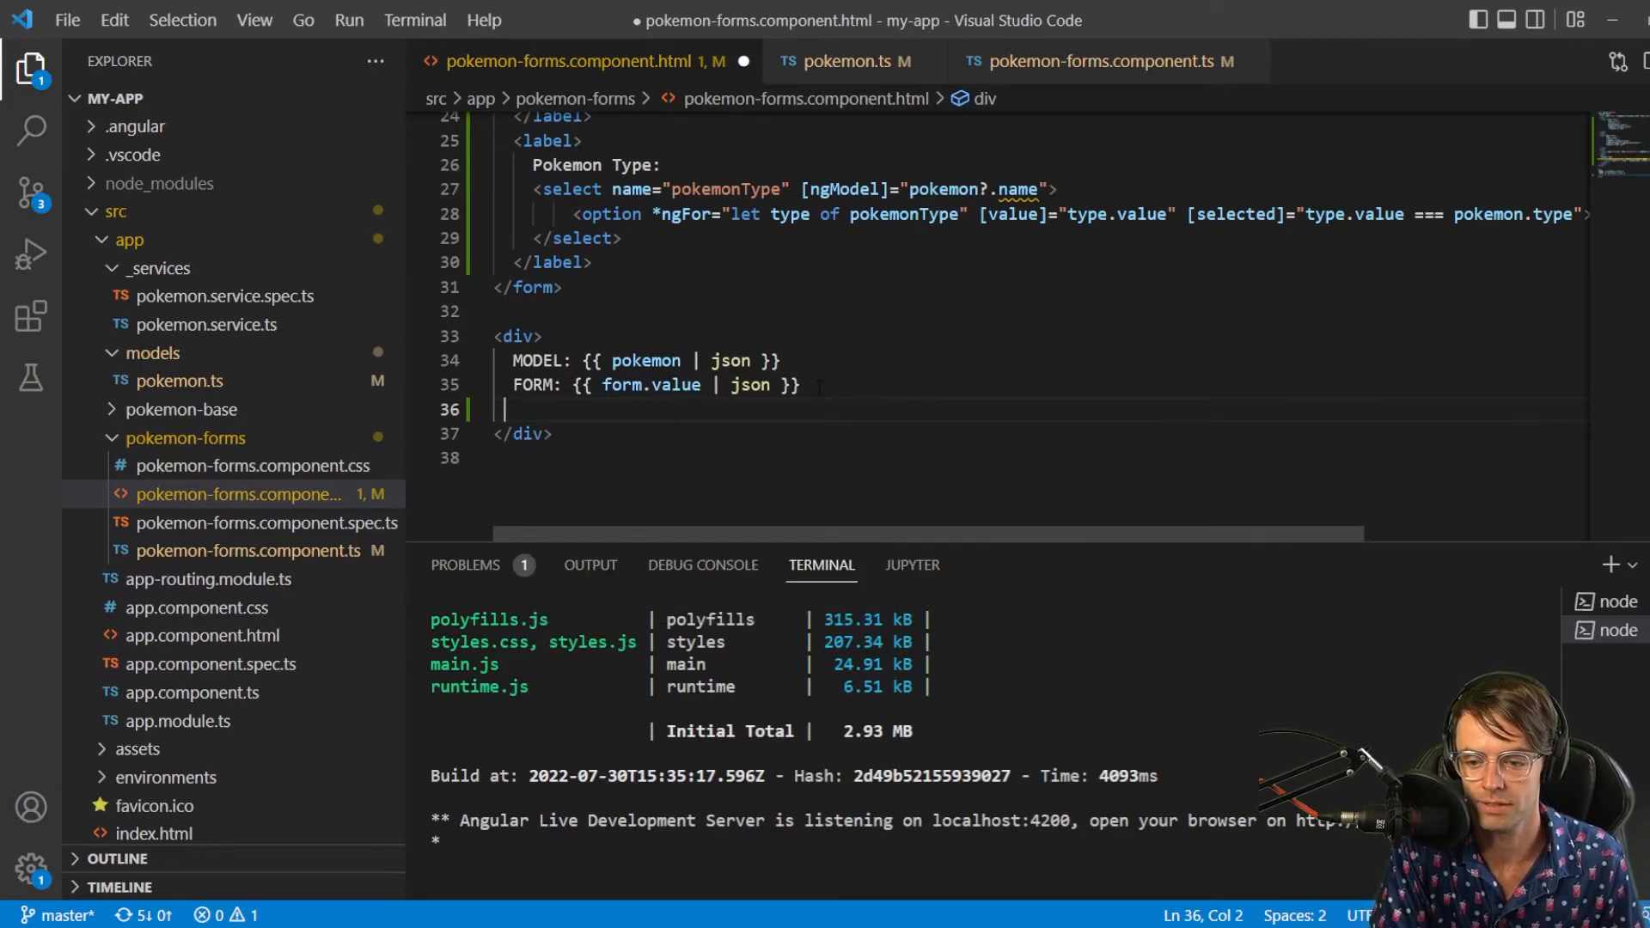
type("ERROR:")
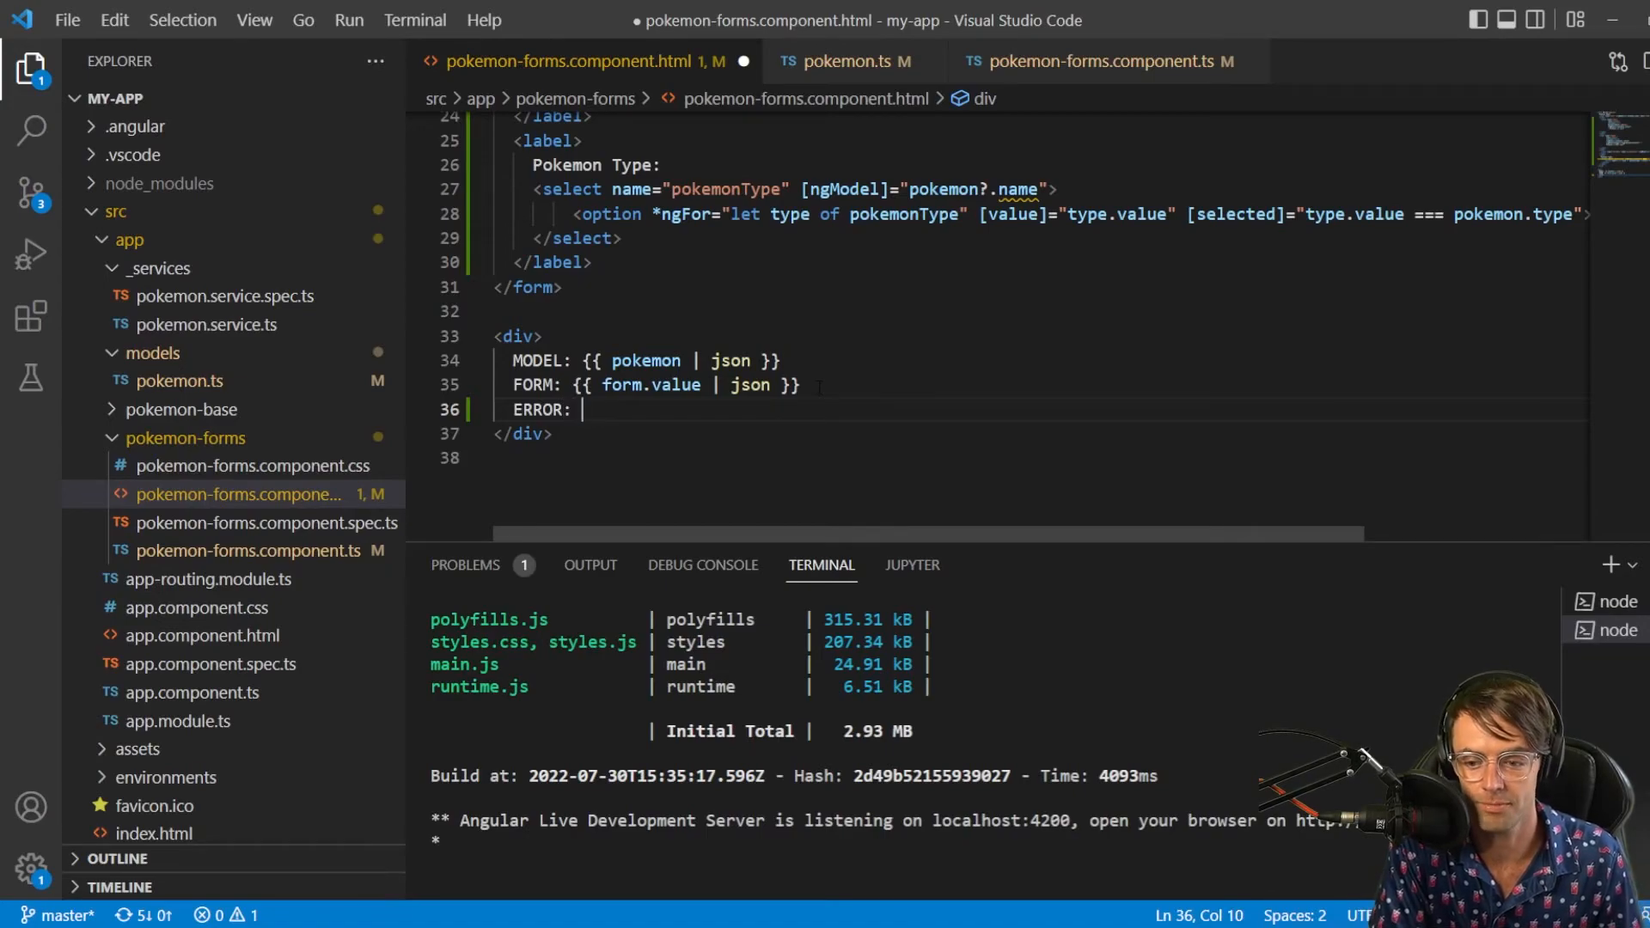
type("<")
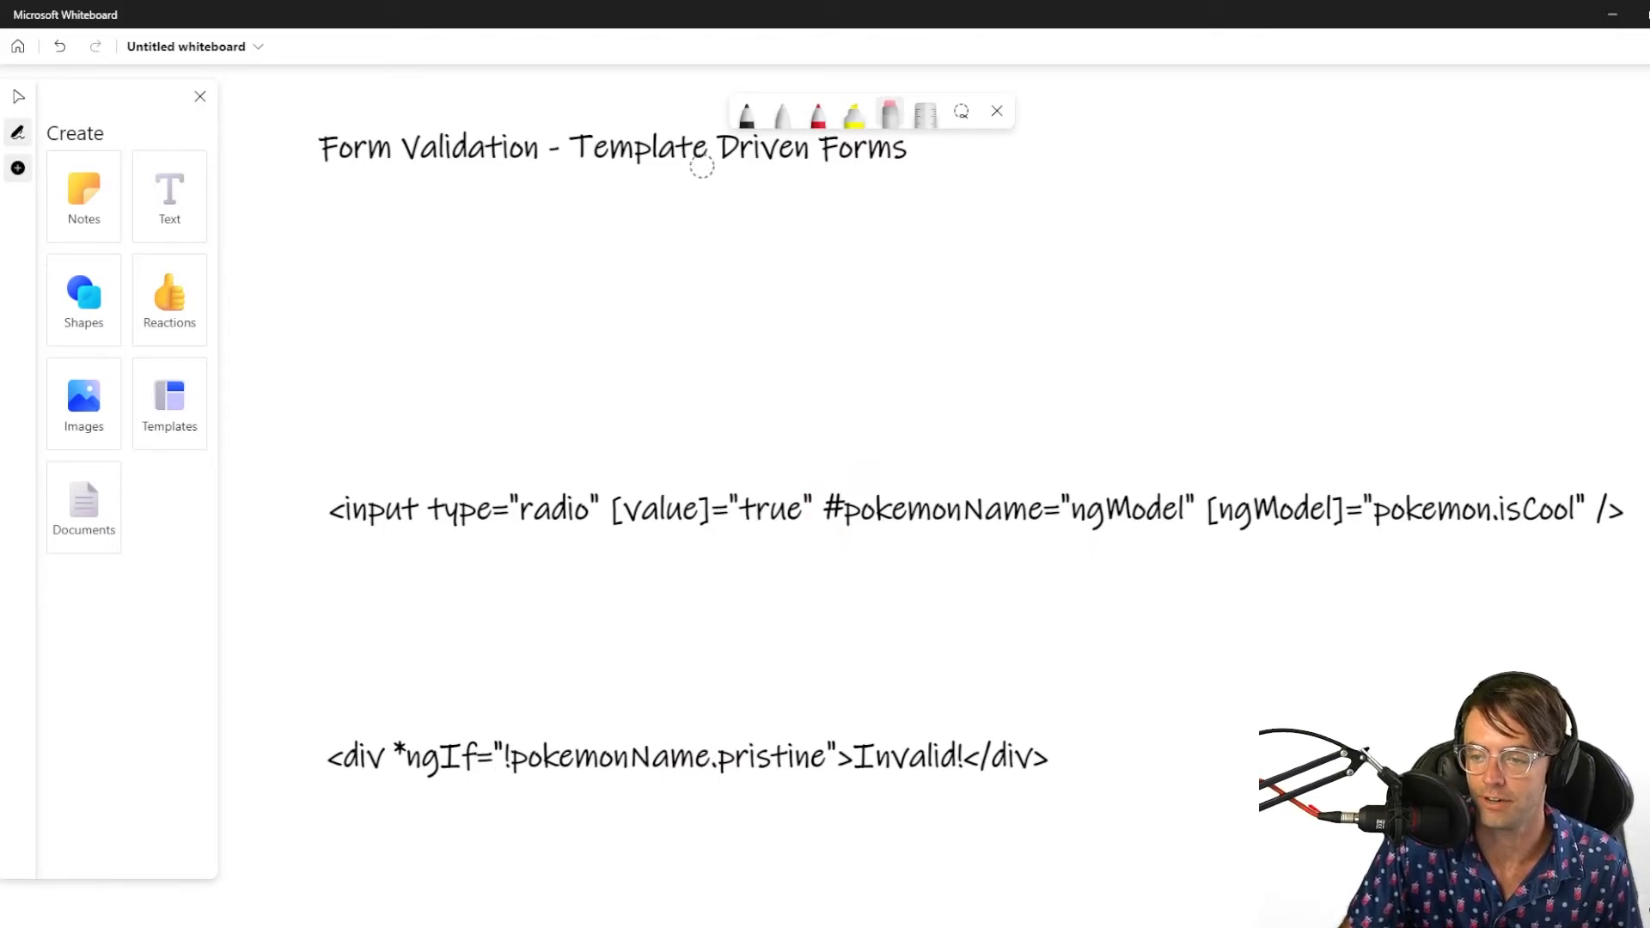
Circle the <div *ngIf="!pokemonName.pristine"> line on the whiteboard in red ink
left_click(816, 113)
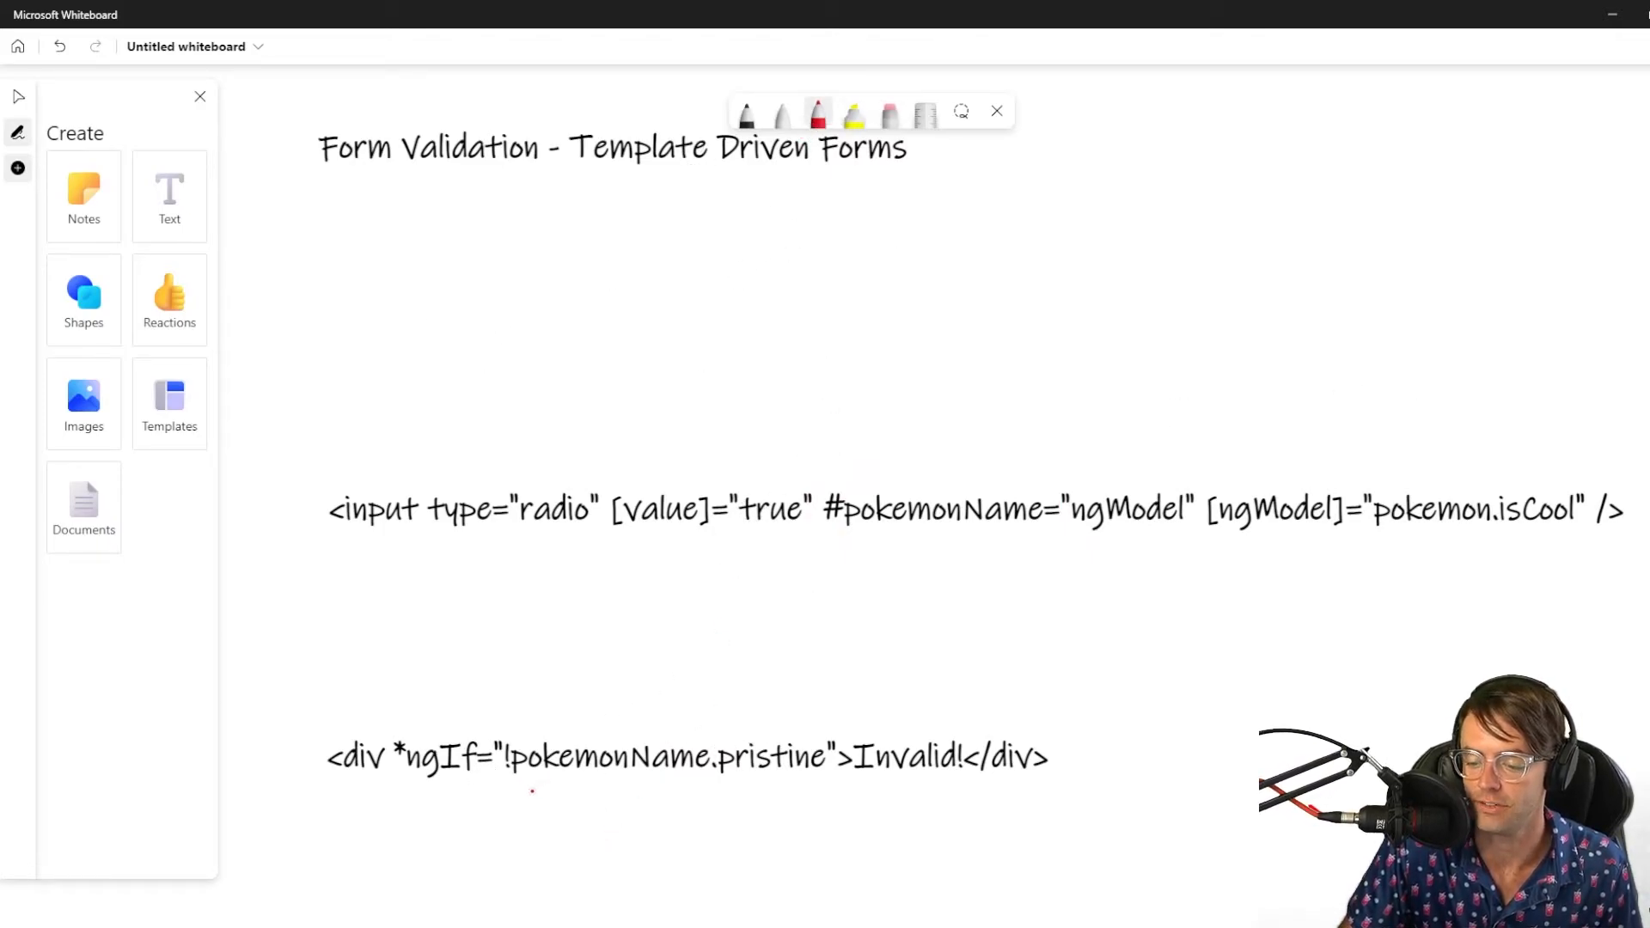
left_click_drag(516, 784, 1073, 758)
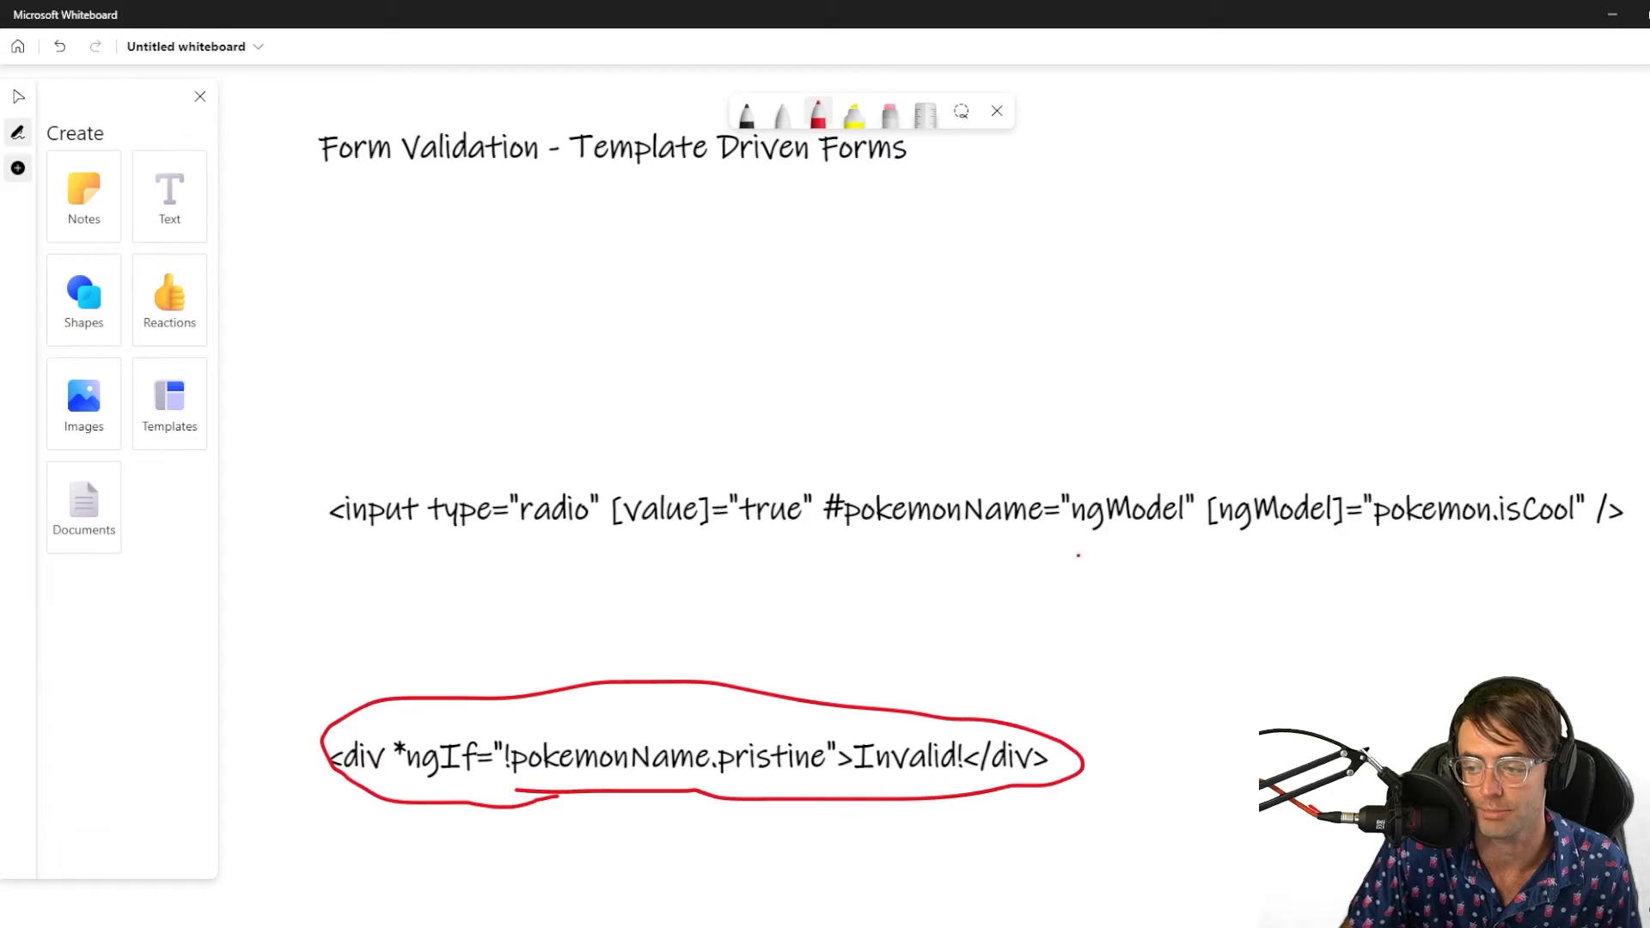
left_click_drag(861, 542, 1203, 510)
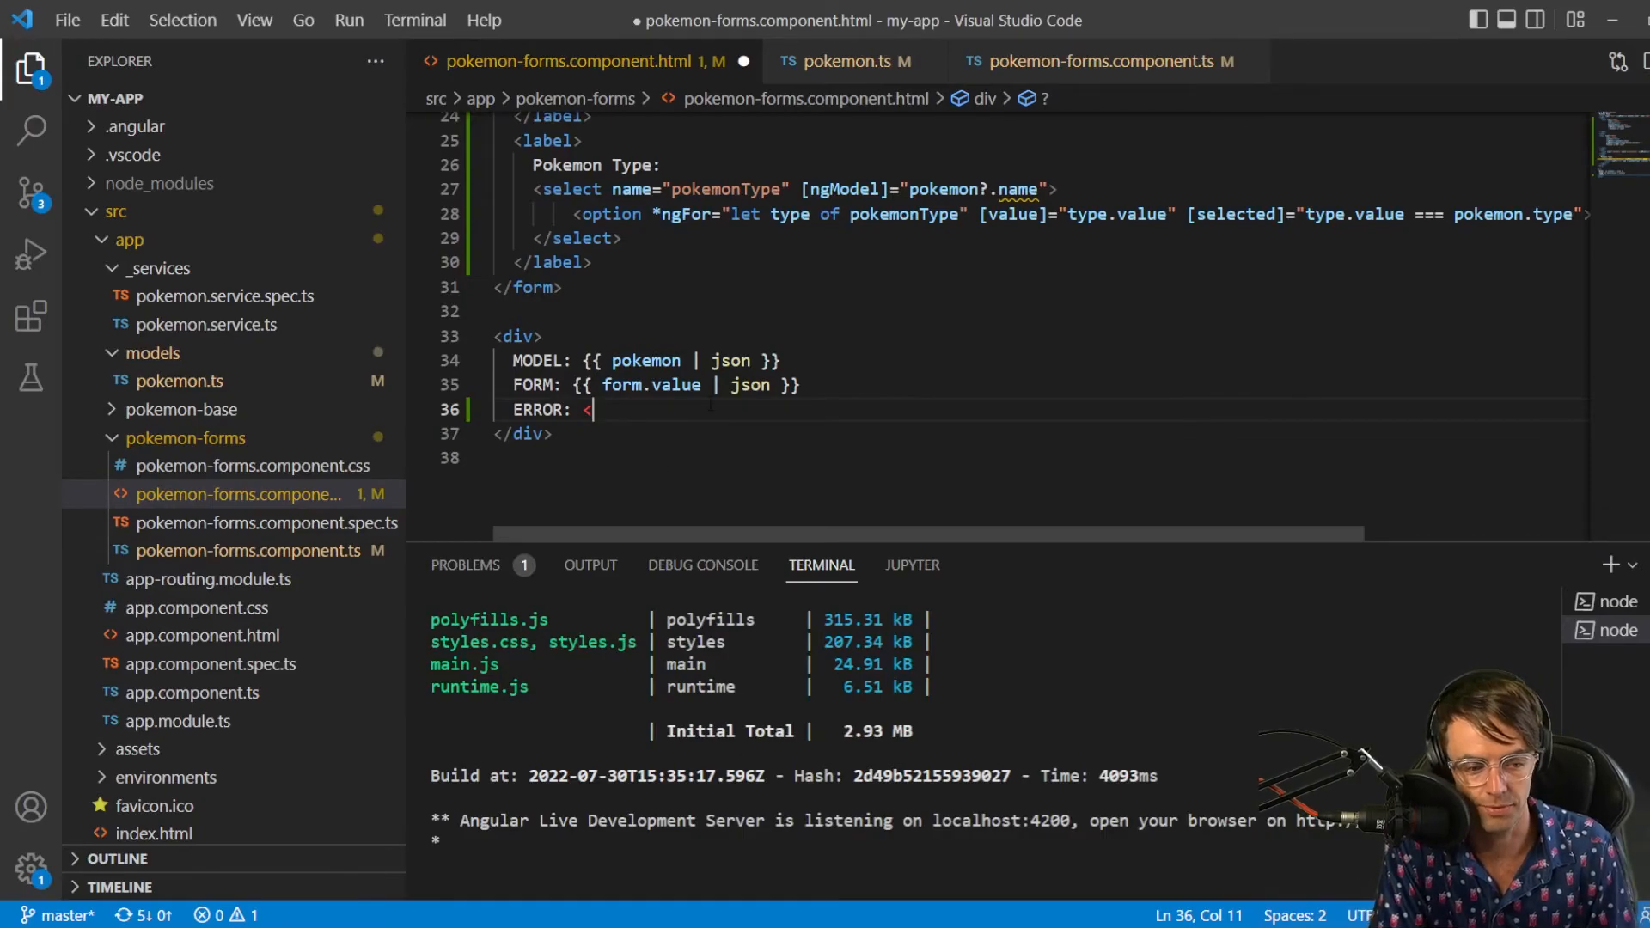
Type <div *ngIf="!pokemonName.pristine" after ERROR:, correcting typos along the way
type("div")
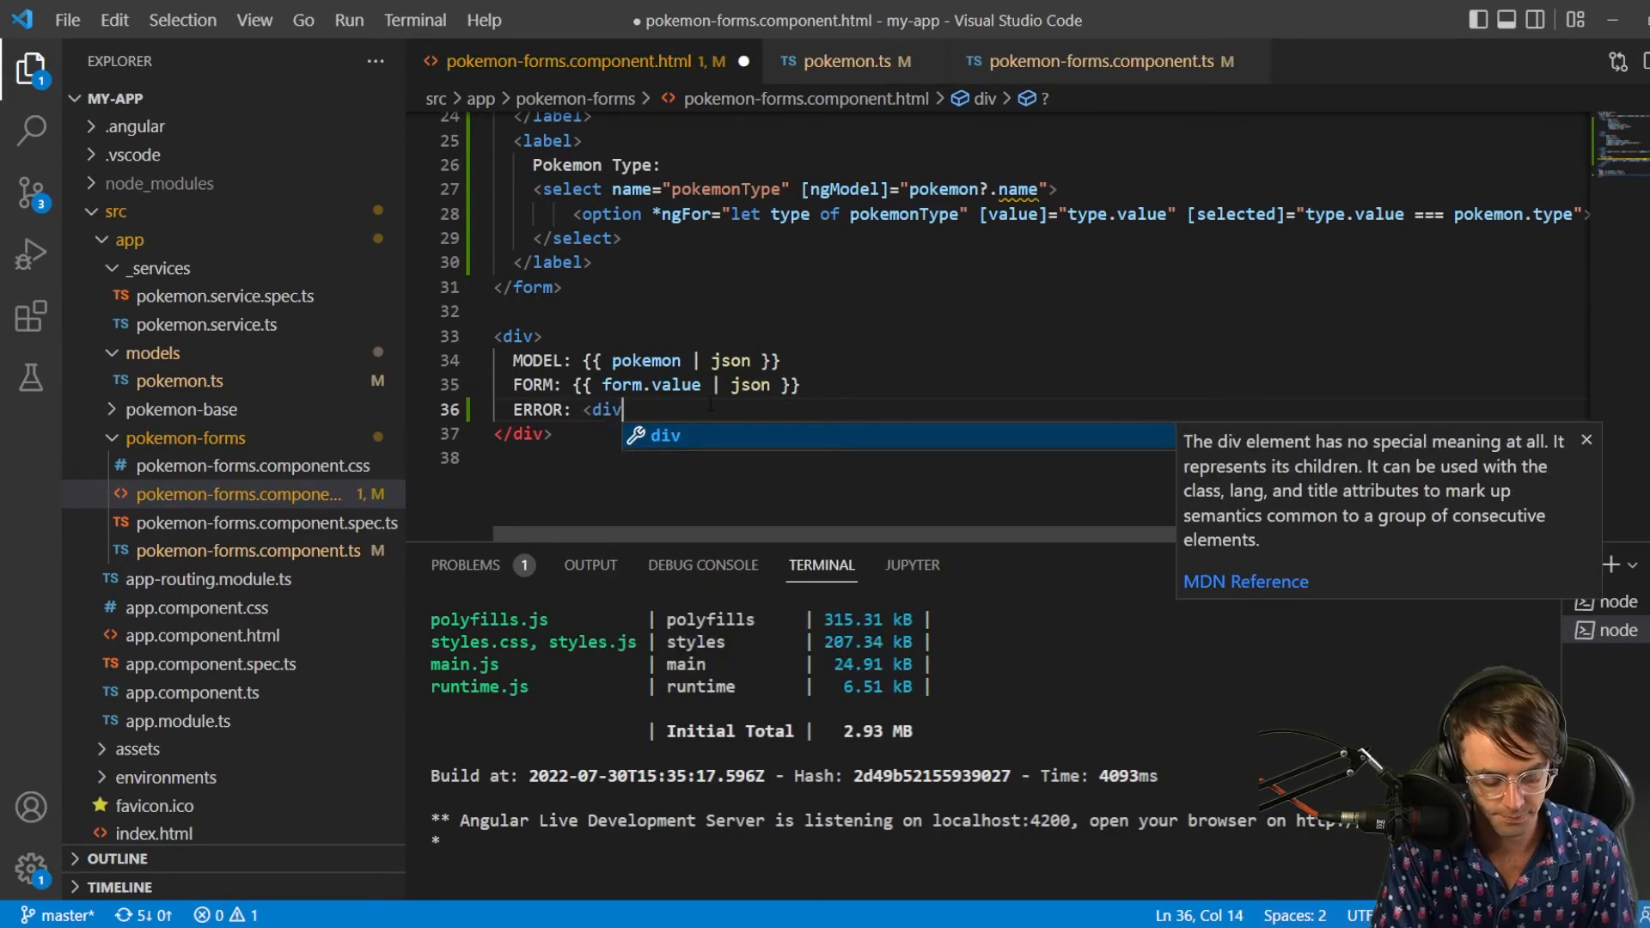
type("*n")
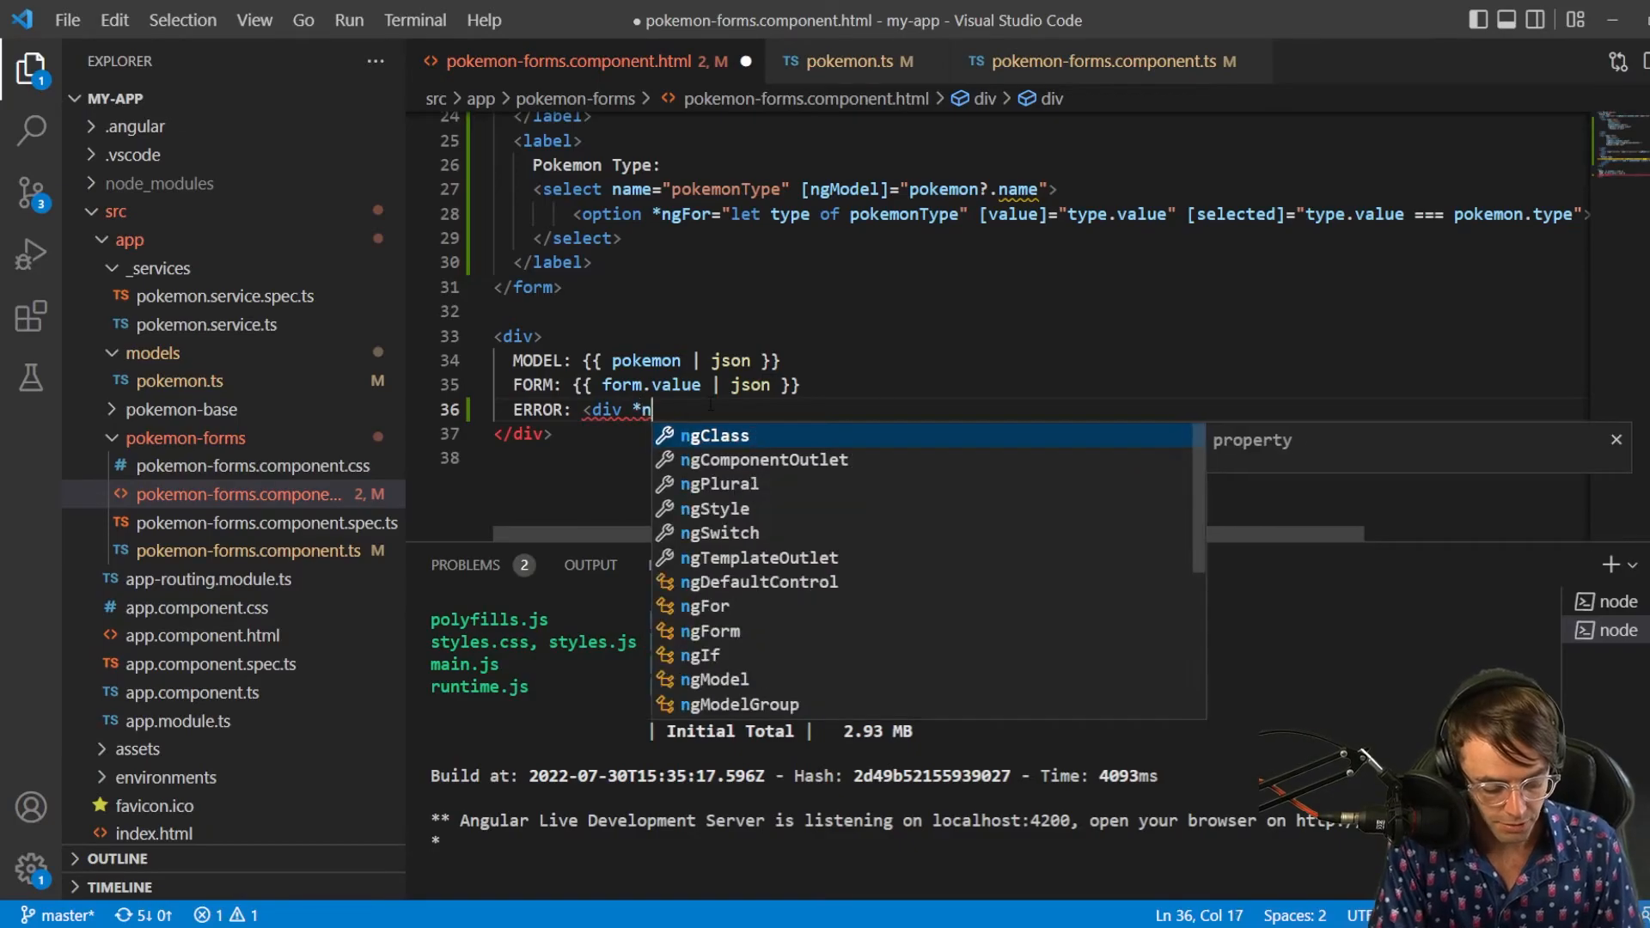
type("gIf=\"")
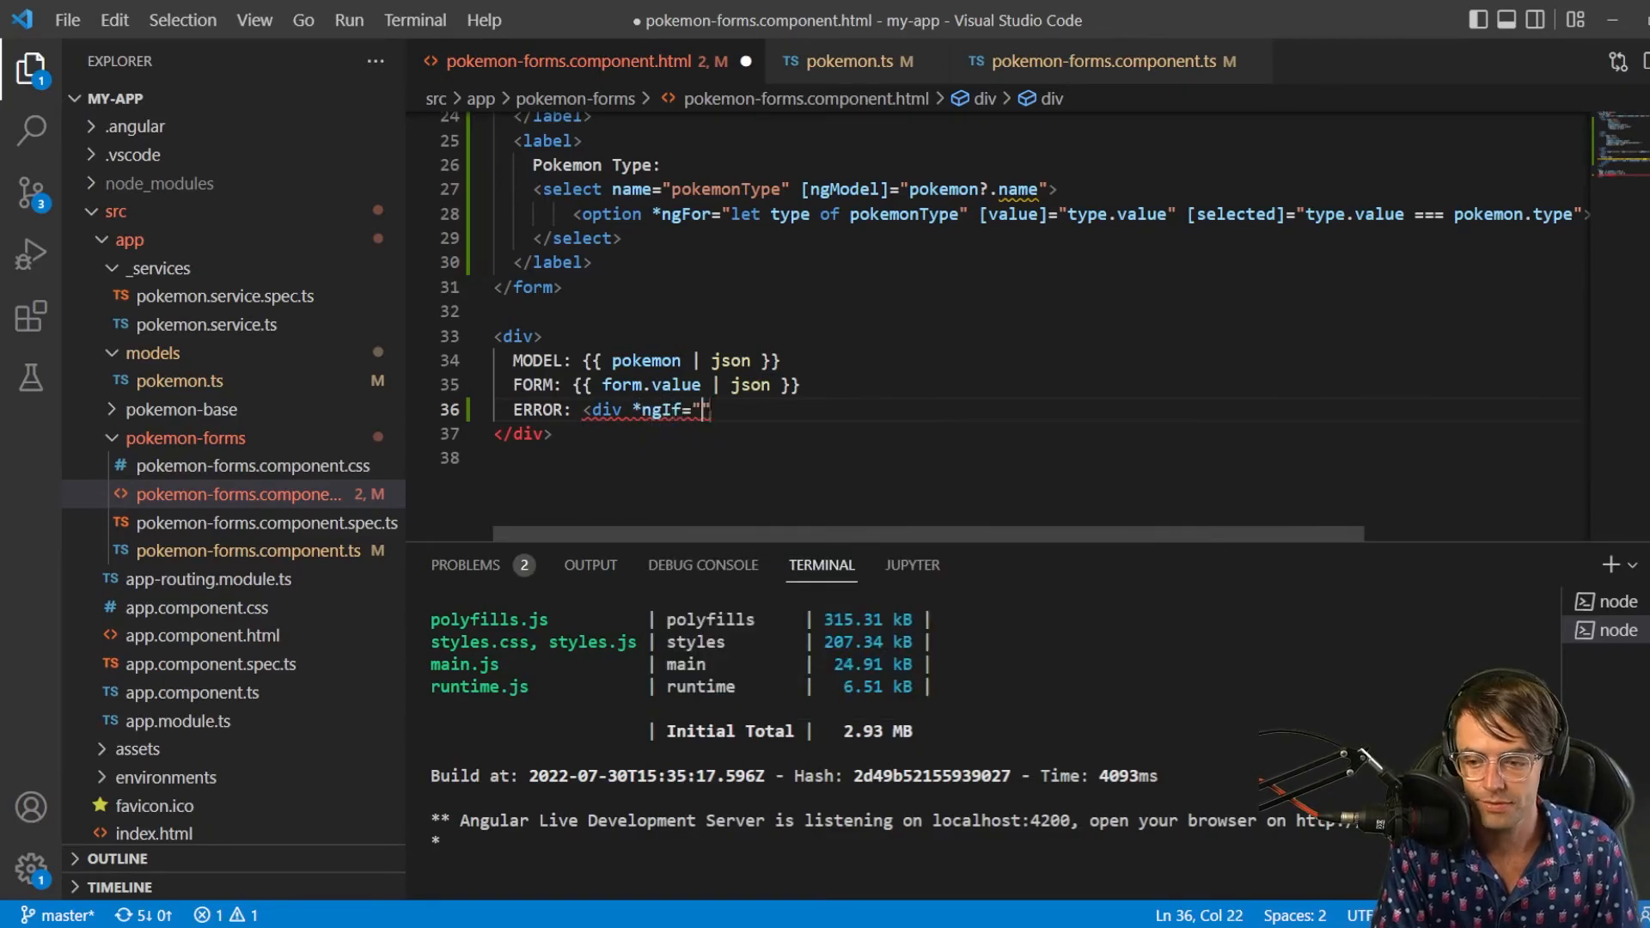
type("!pokemonName.")
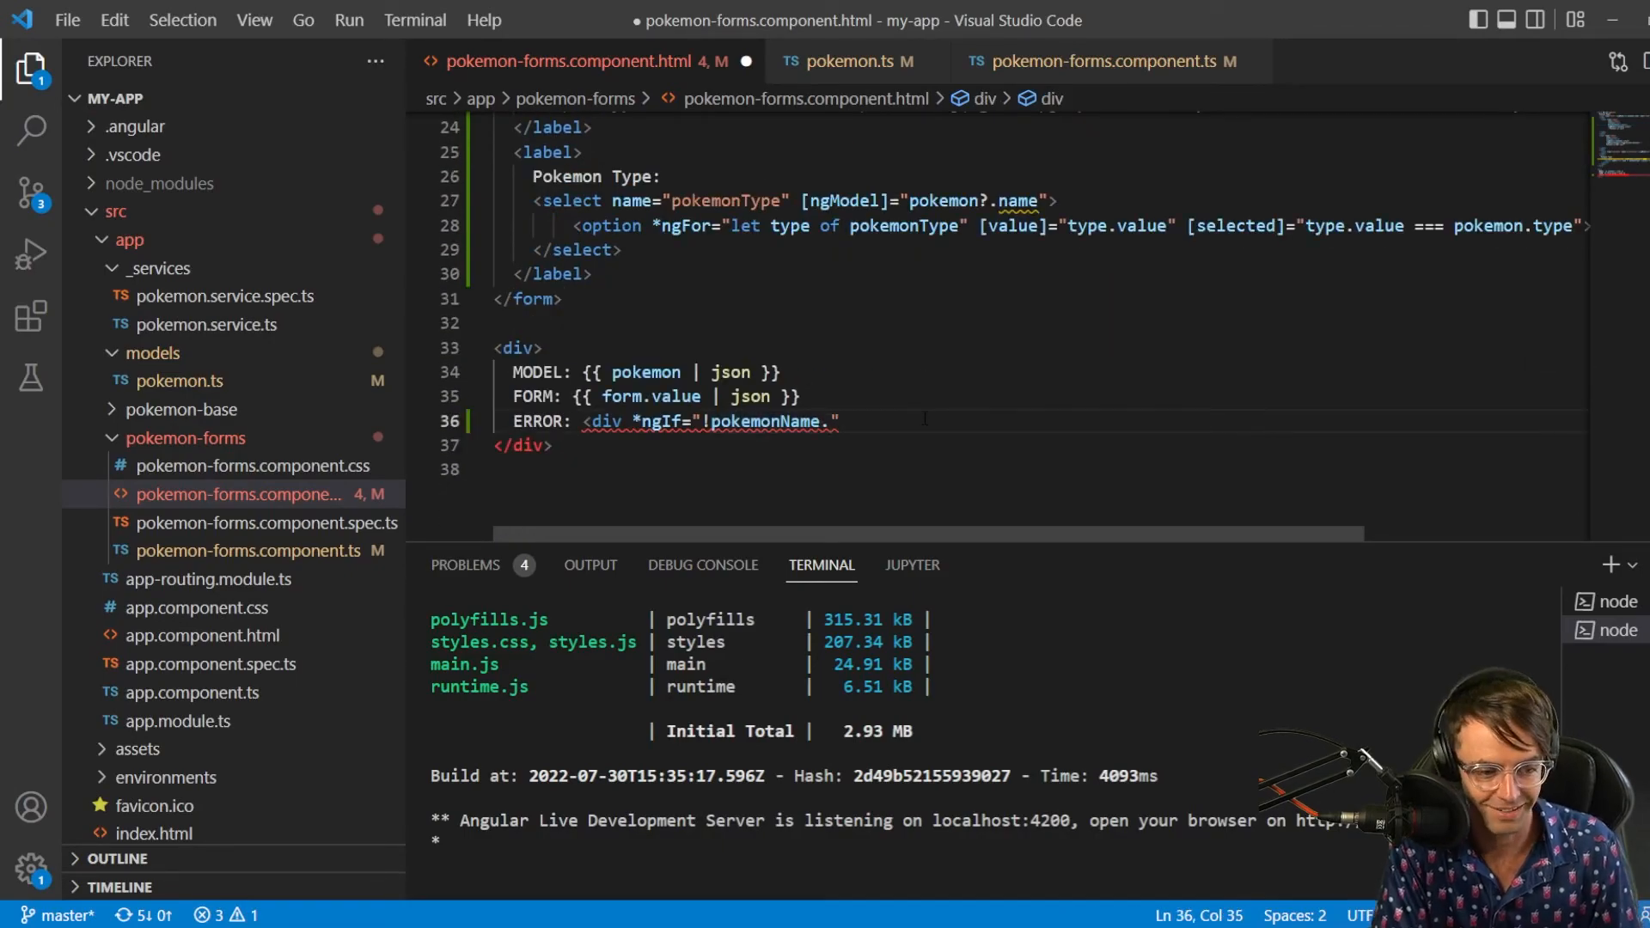
key("BackSpace")
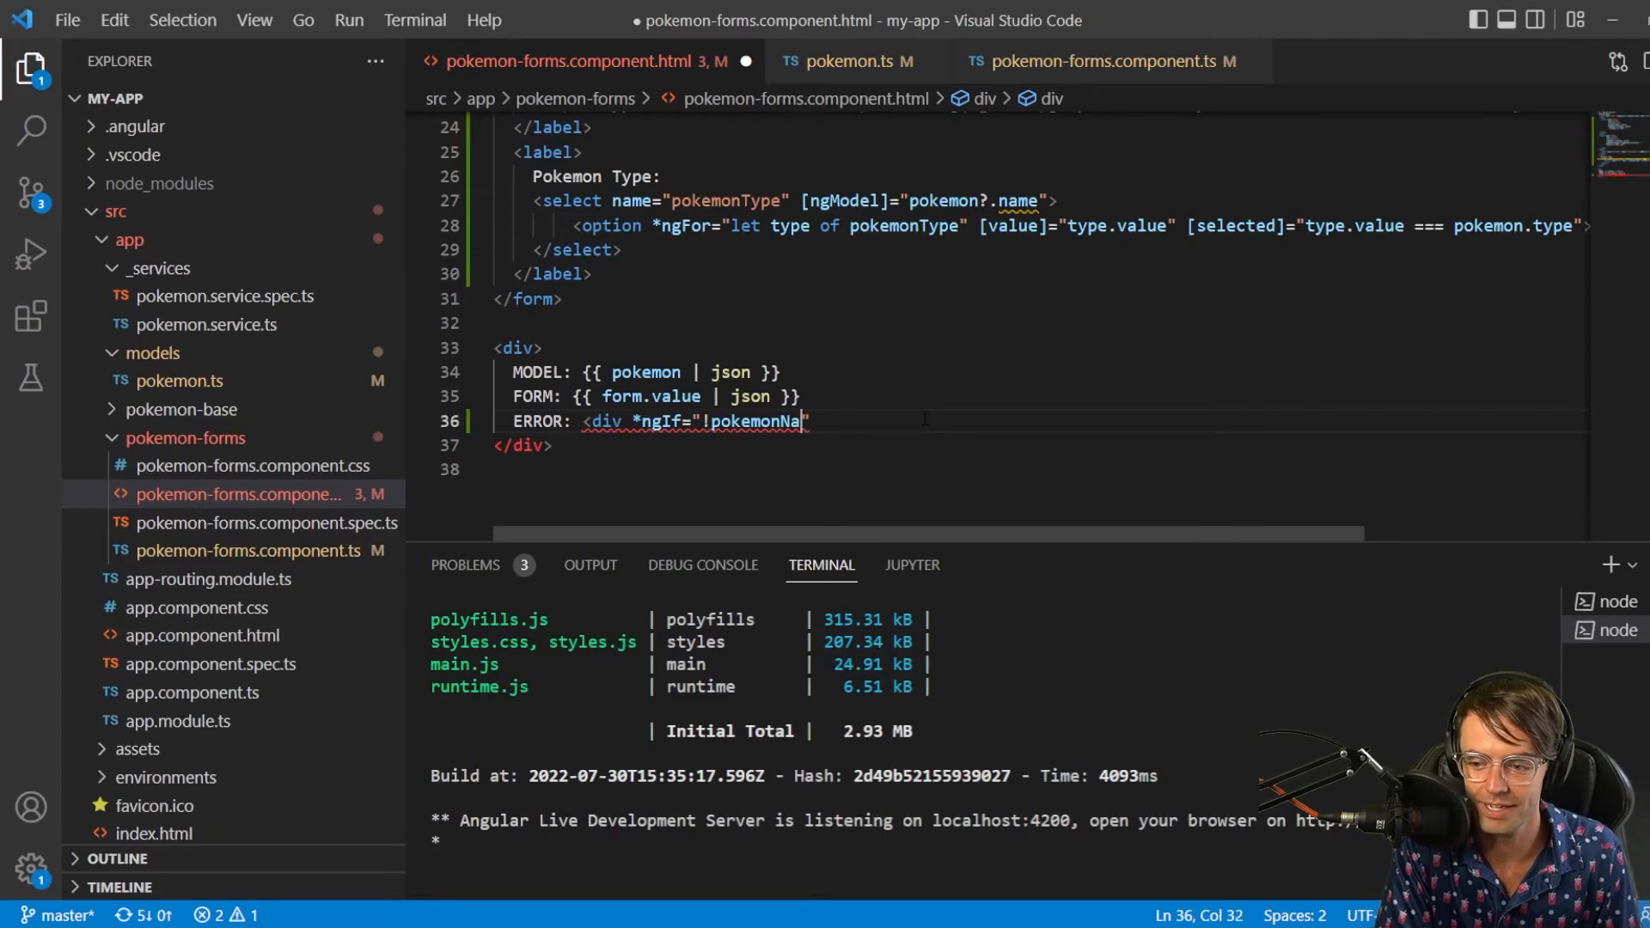
type("me")
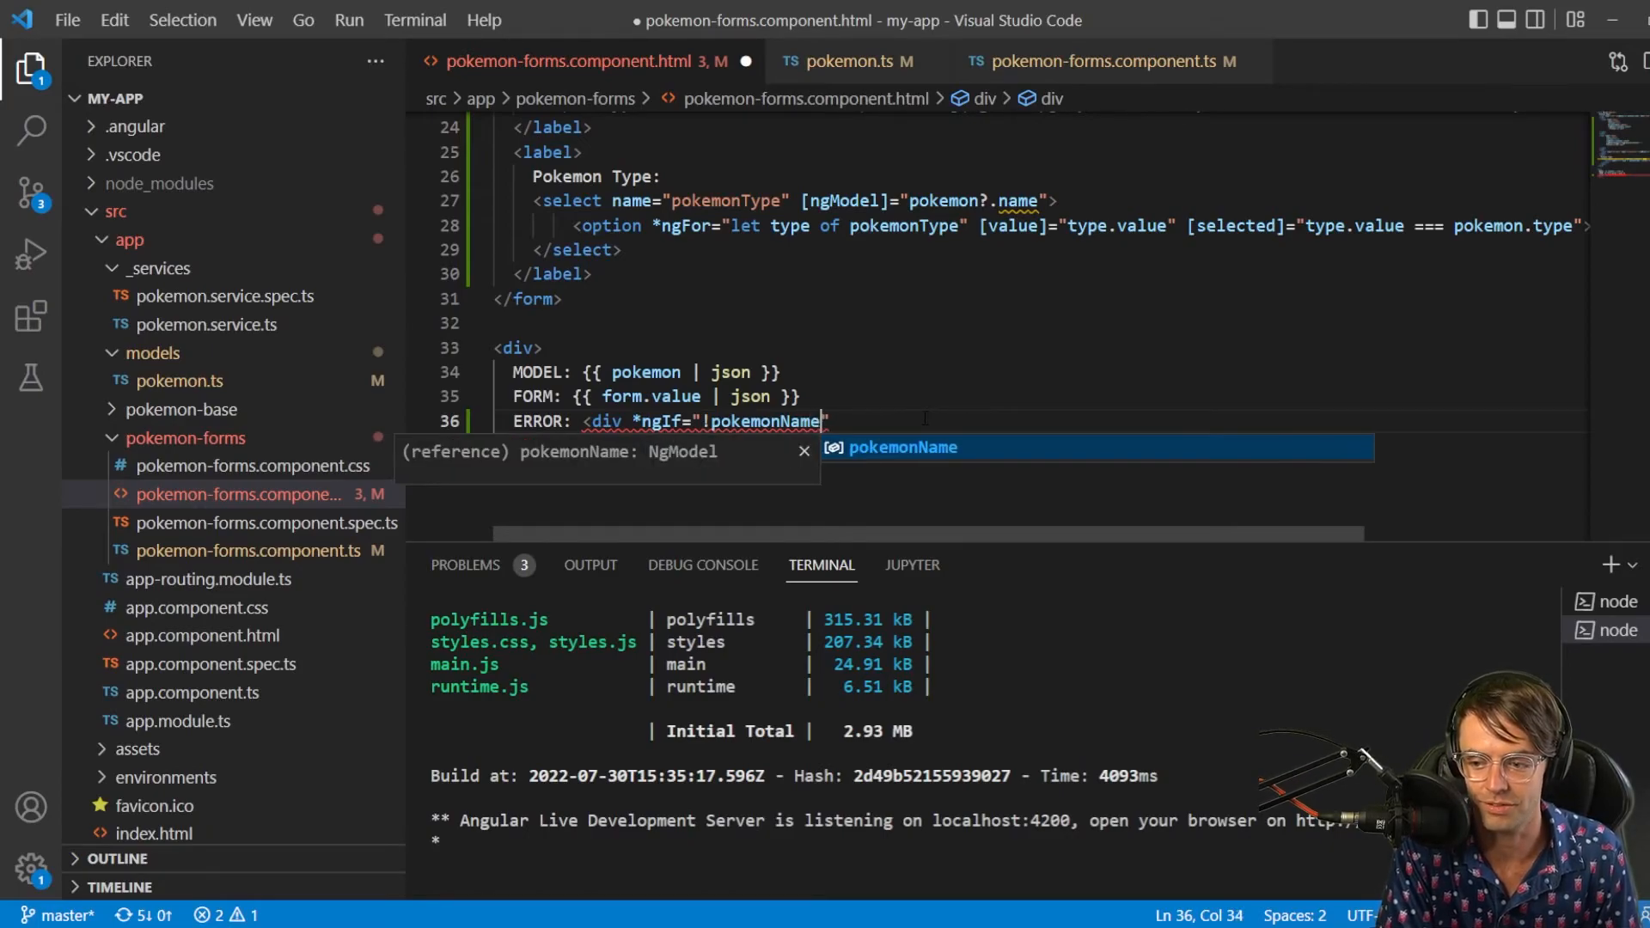
type(".o")
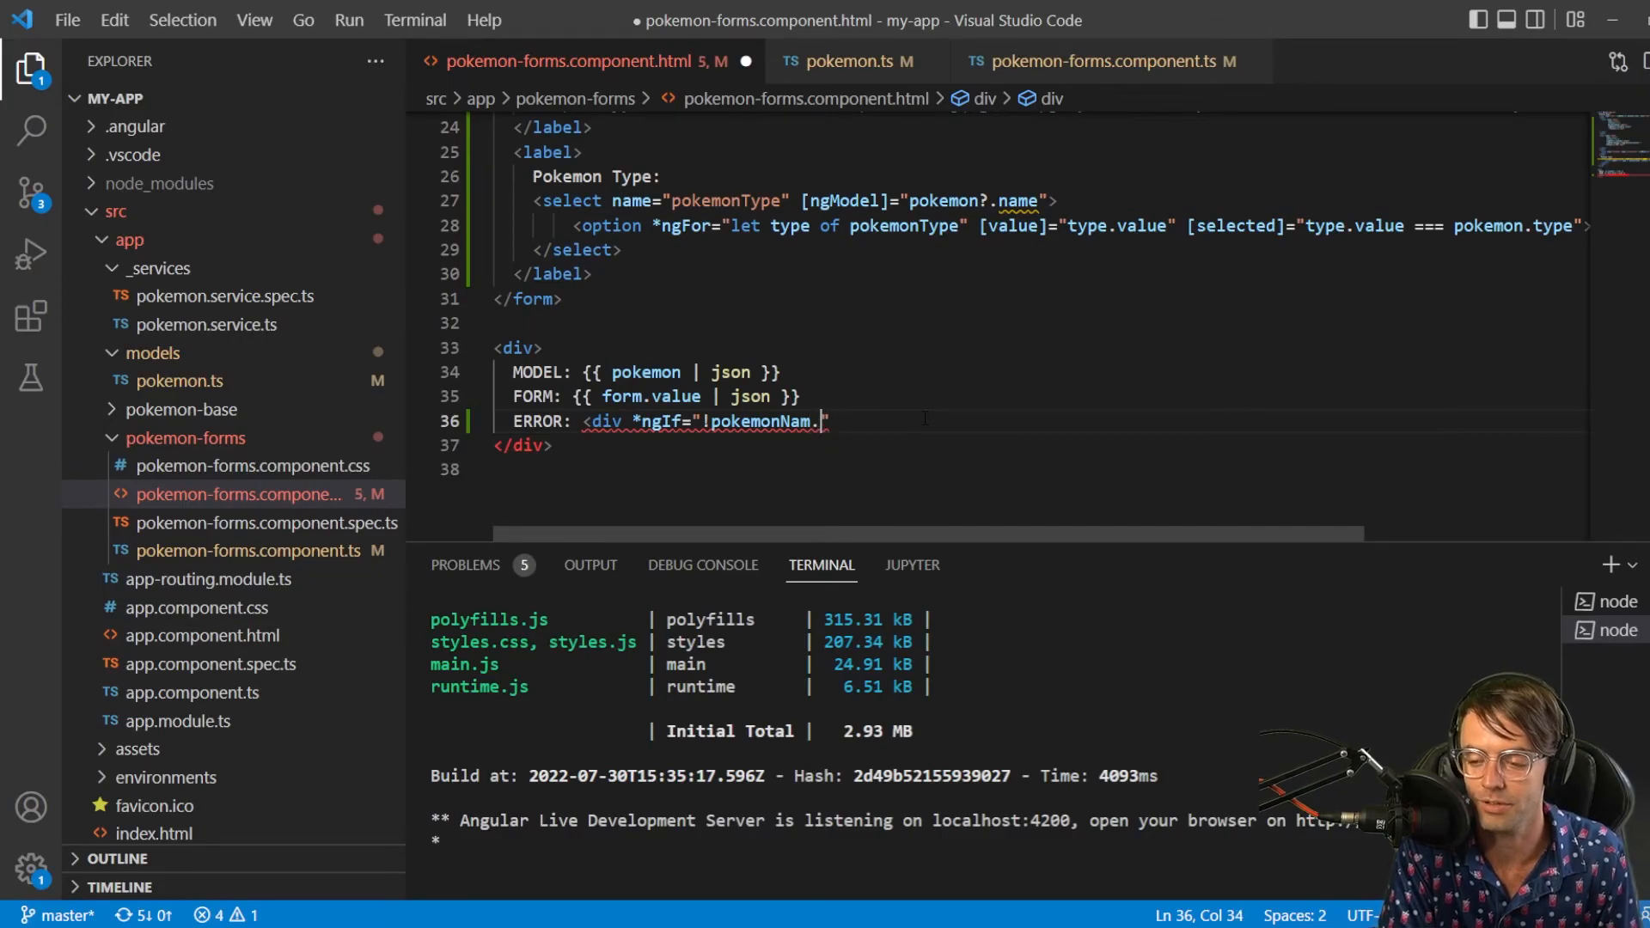
type("e")
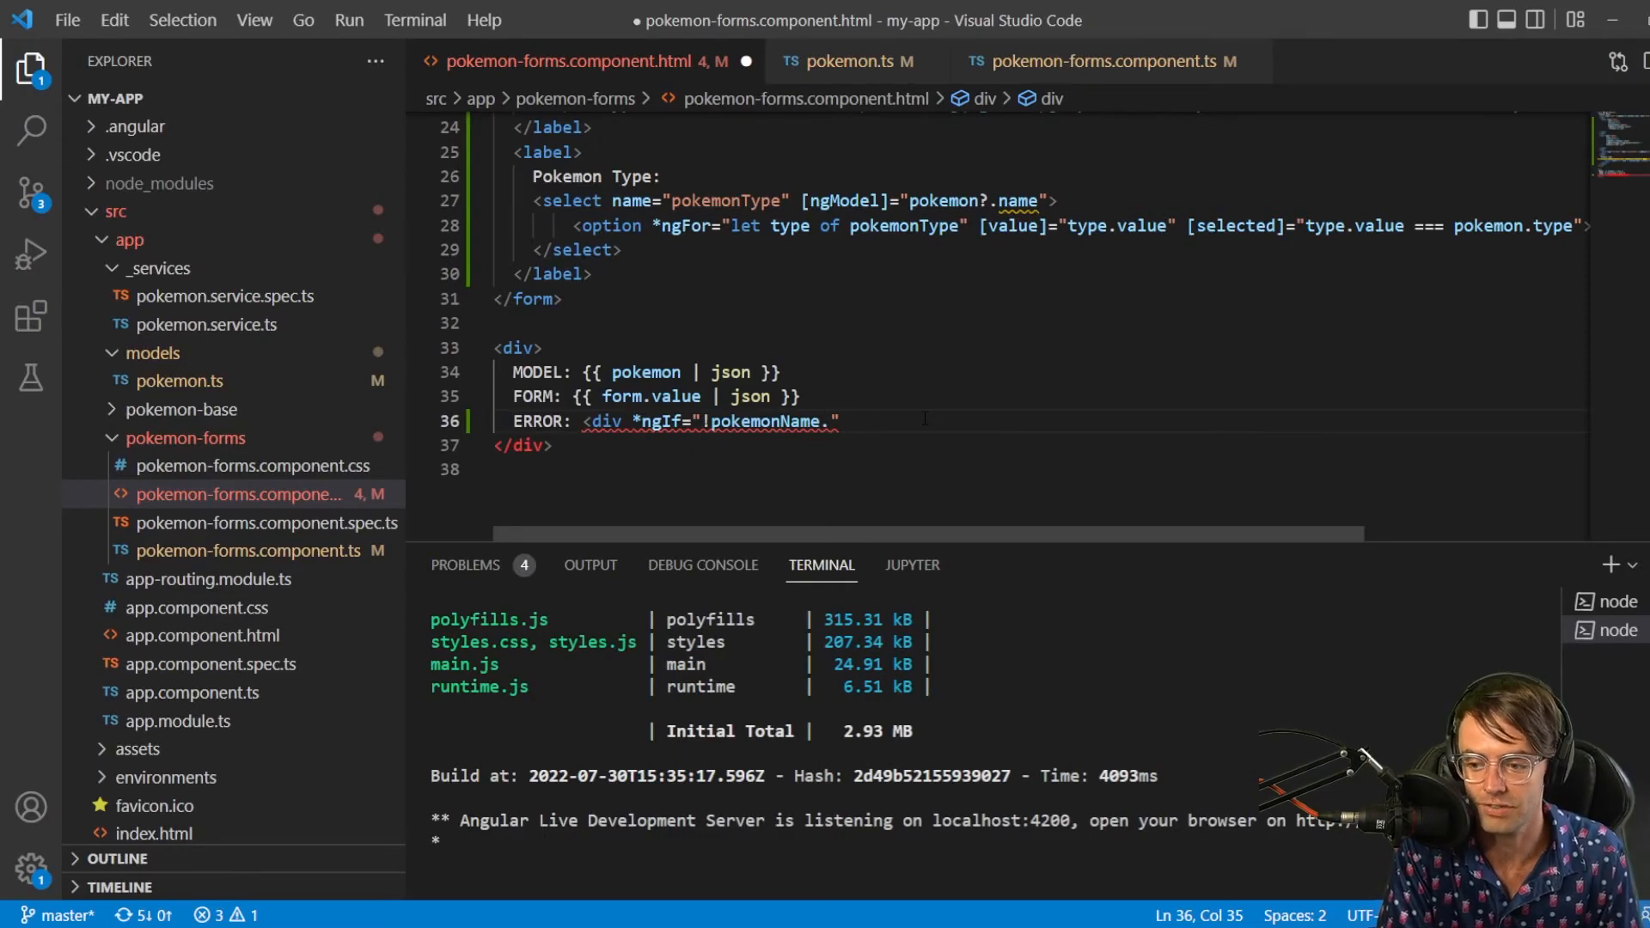
type("pristine")
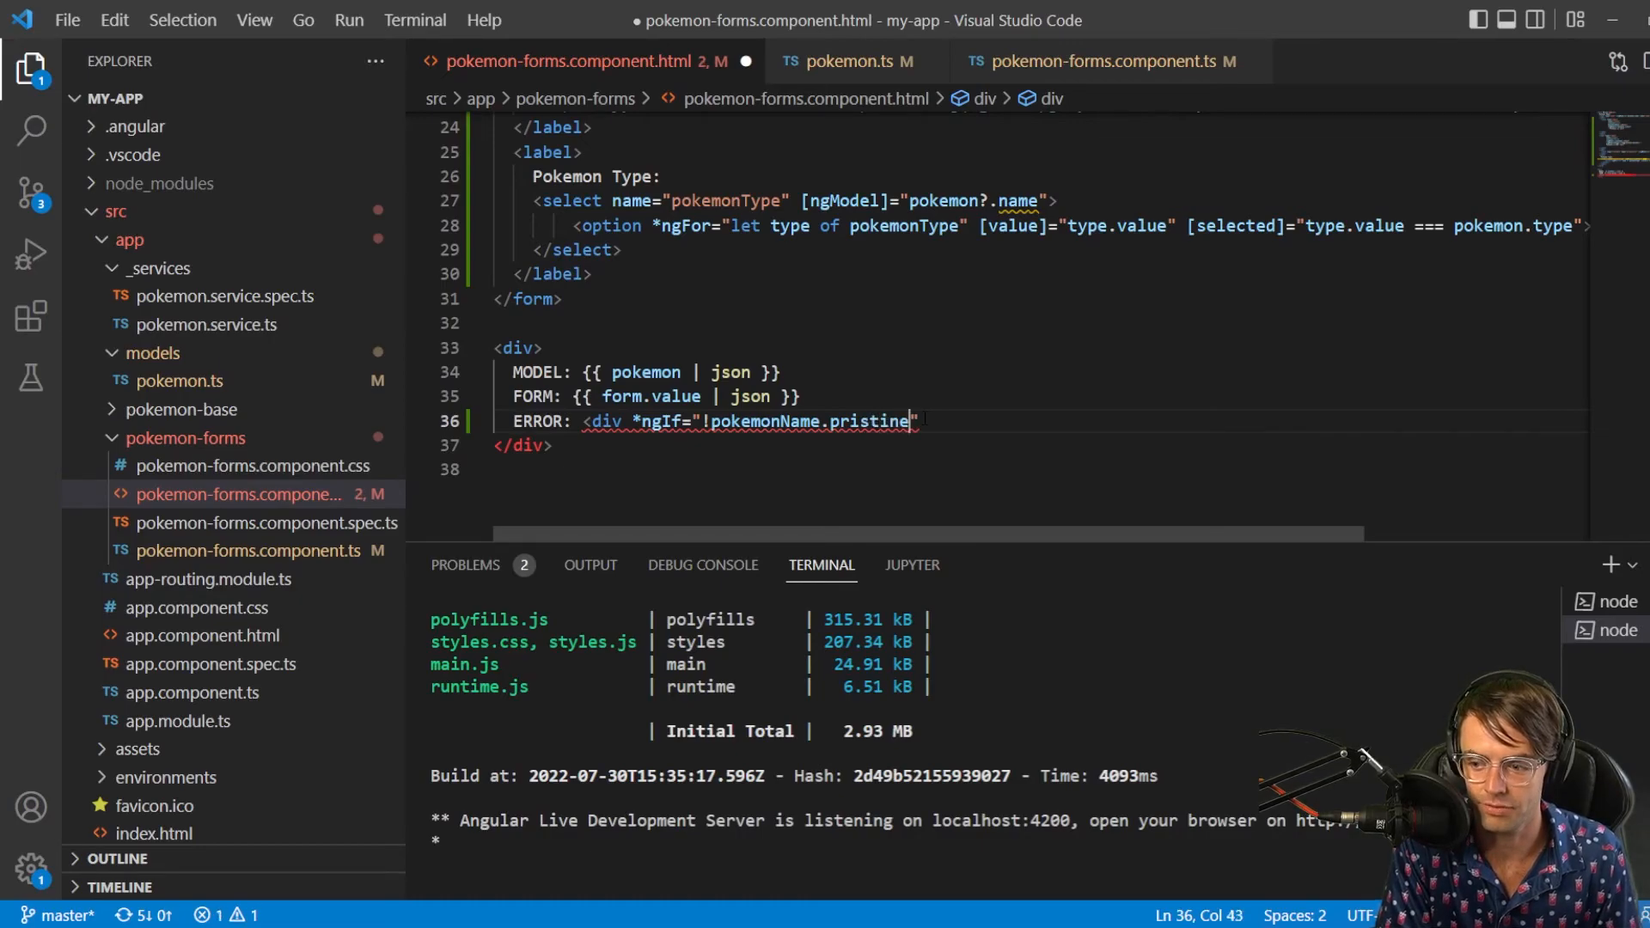
type("\"")
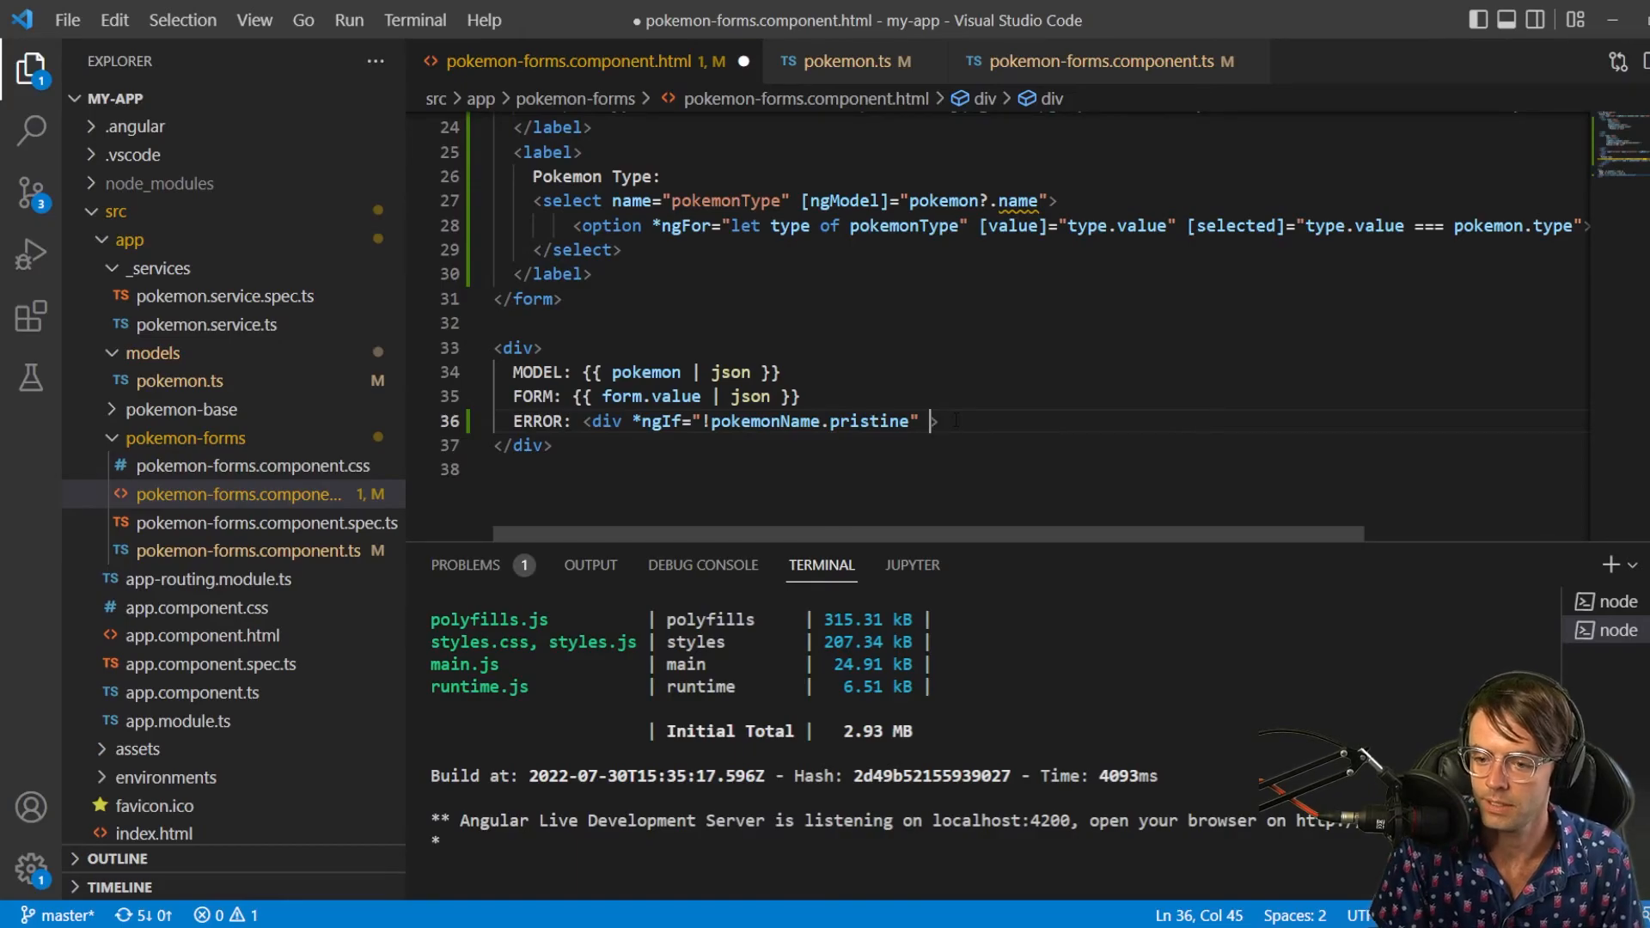
Close the div and fill it with 'NOT PRISTINE ANYMORE IT IS DIRTY!'
type(">")
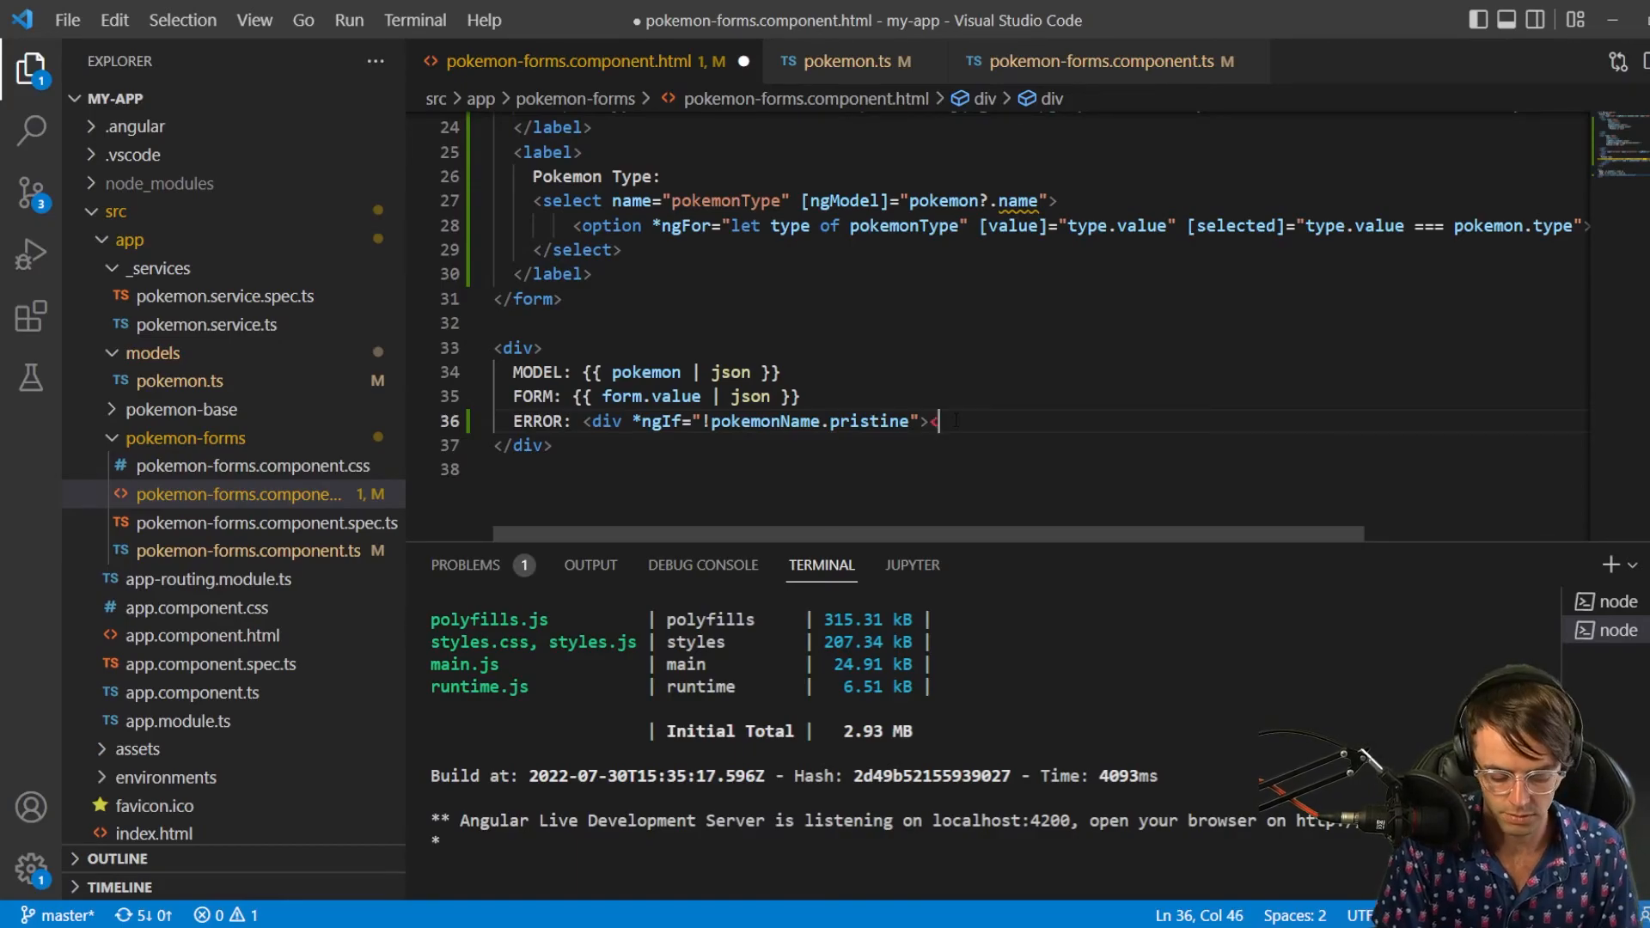
type("</div>")
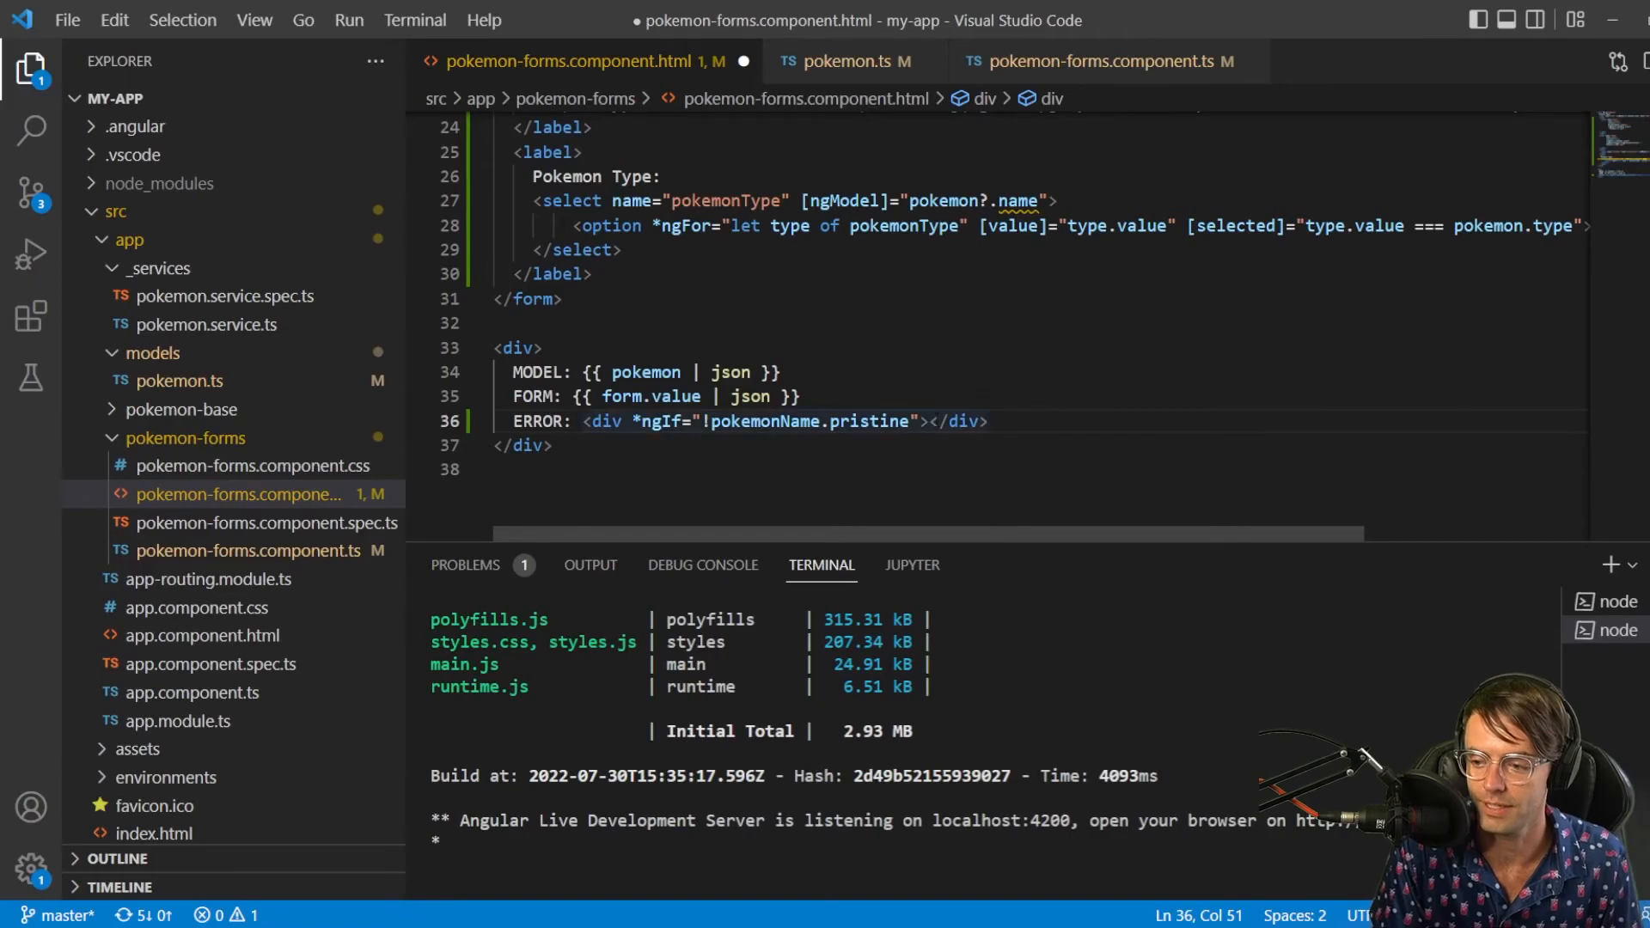
type("N")
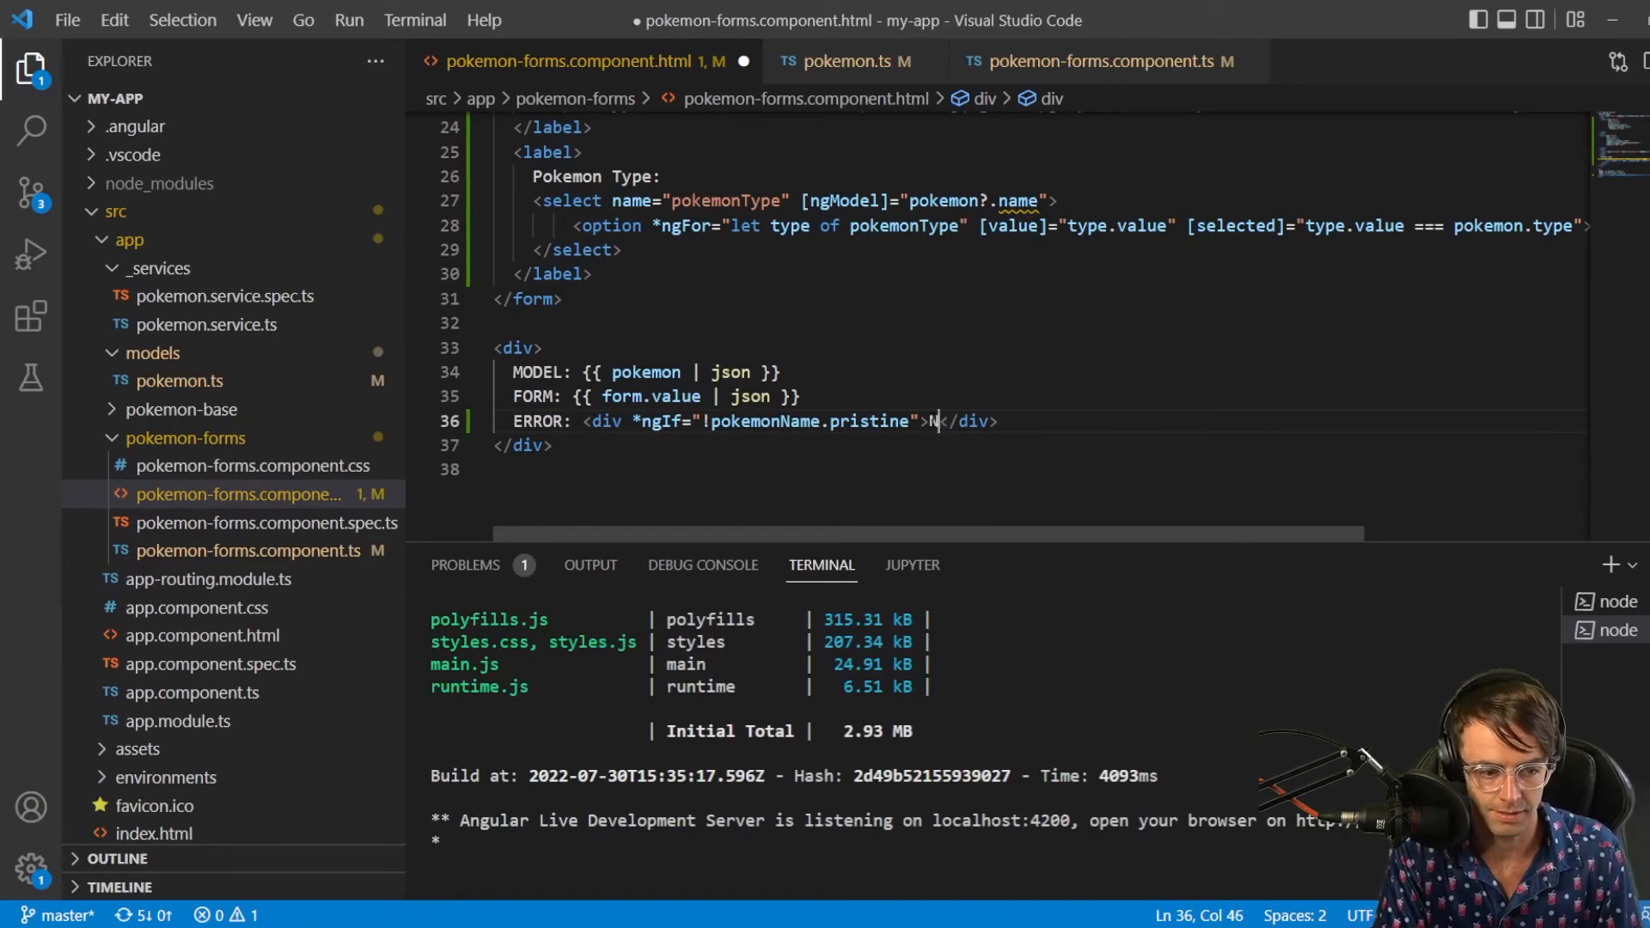
type("OT PRISTINE")
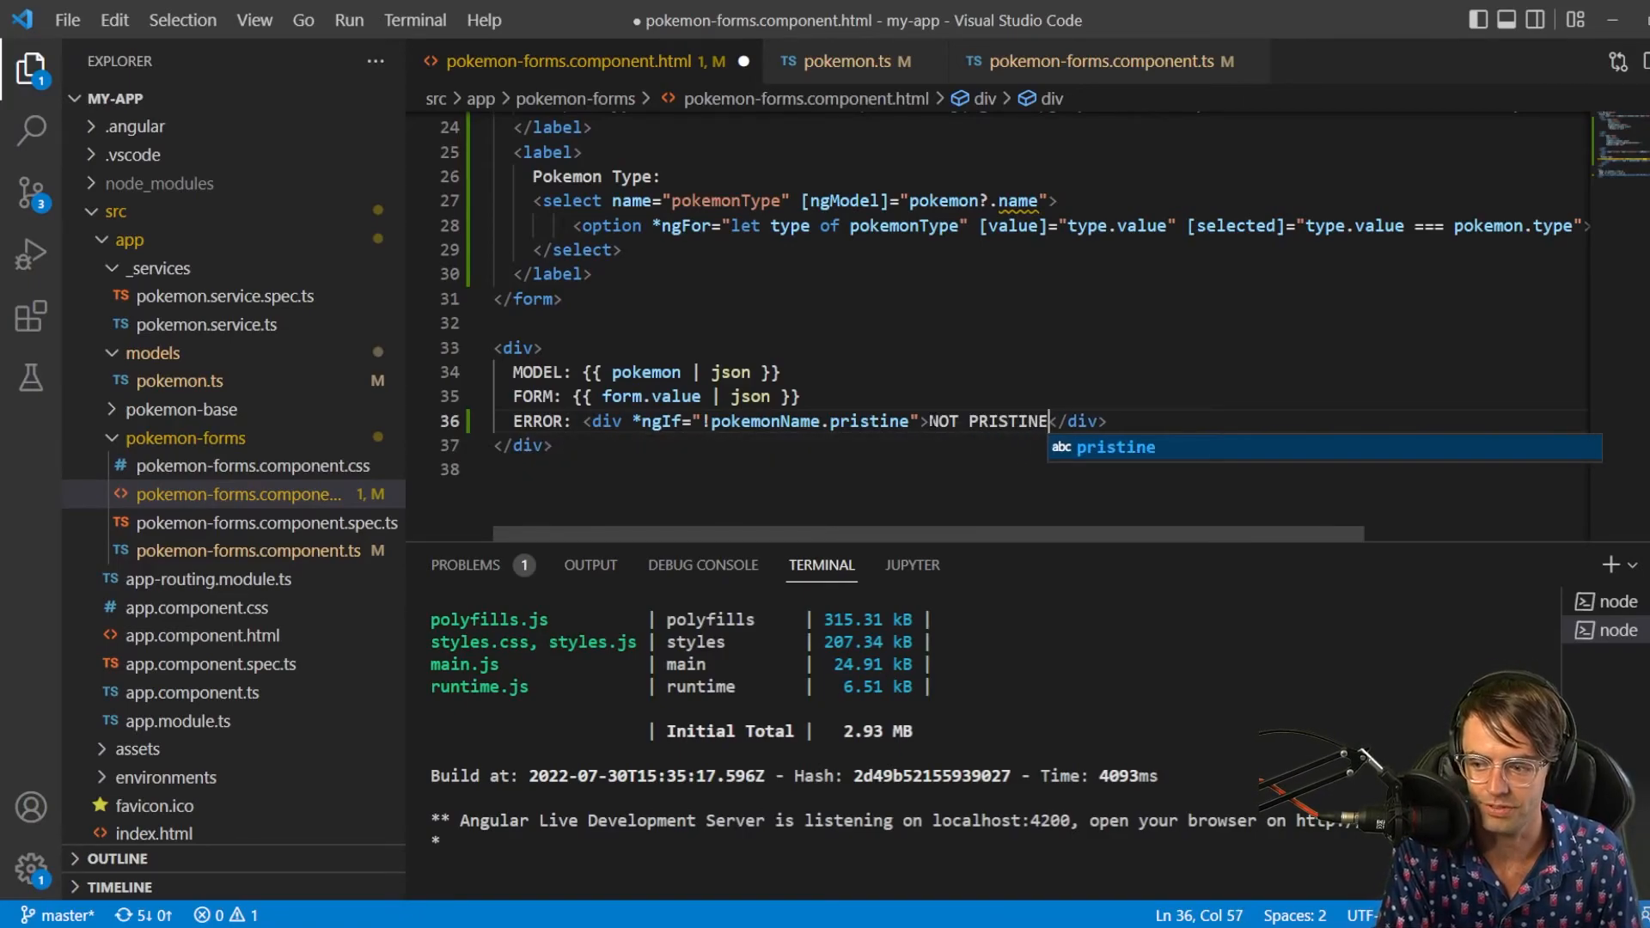
type("ANYMORE I")
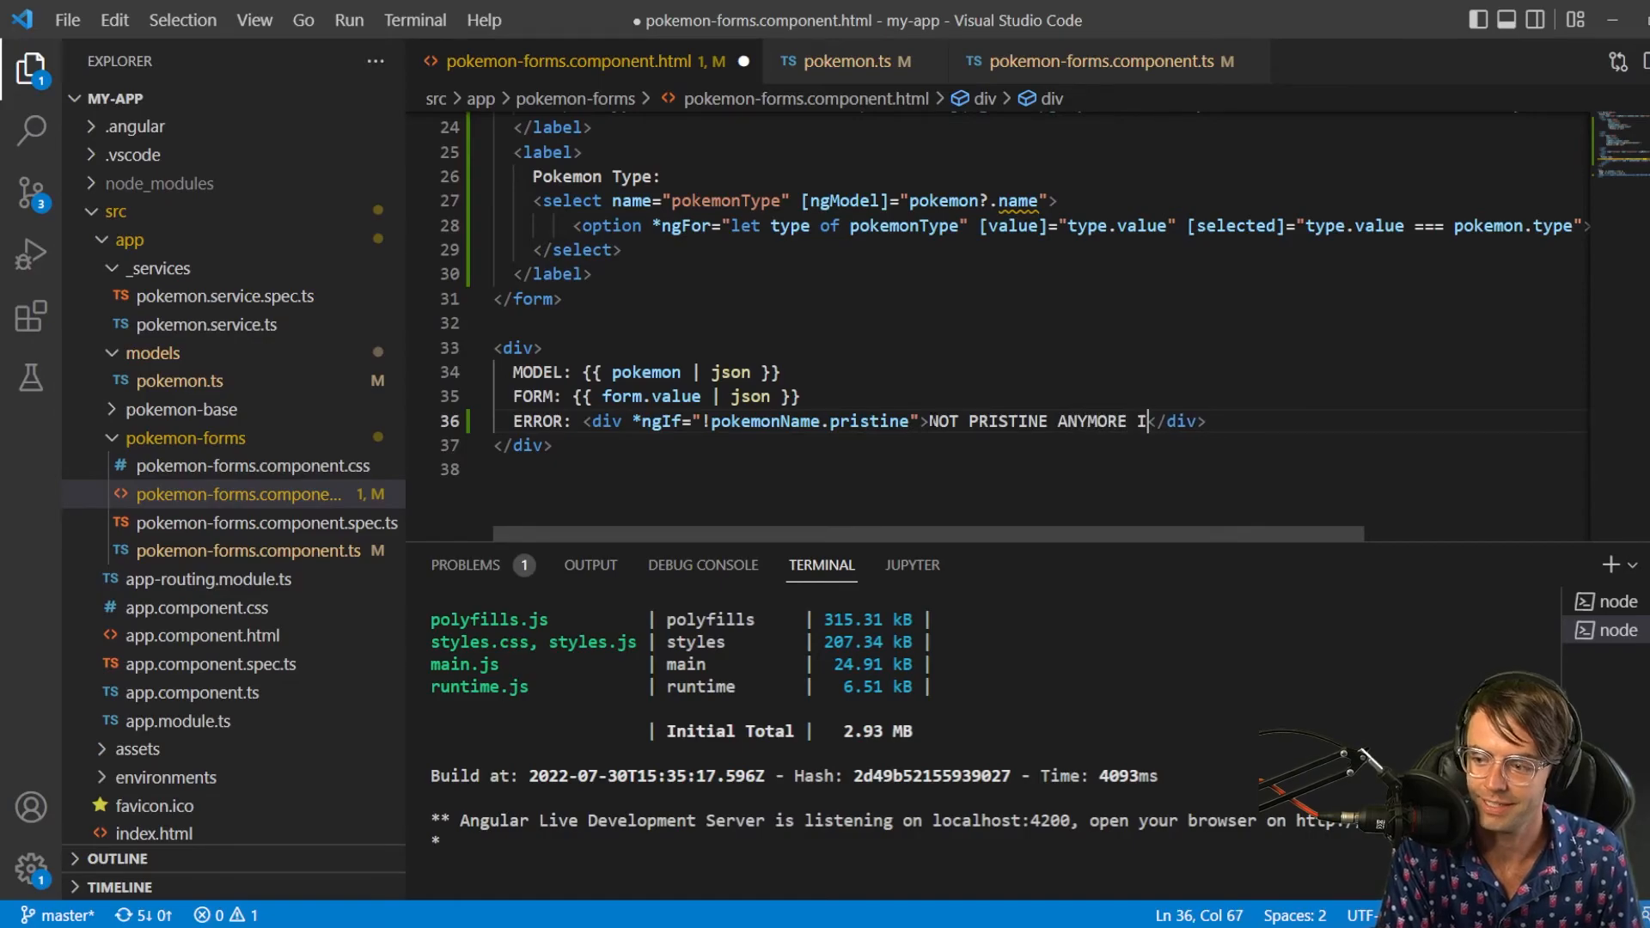
type("IT IS DIRT")
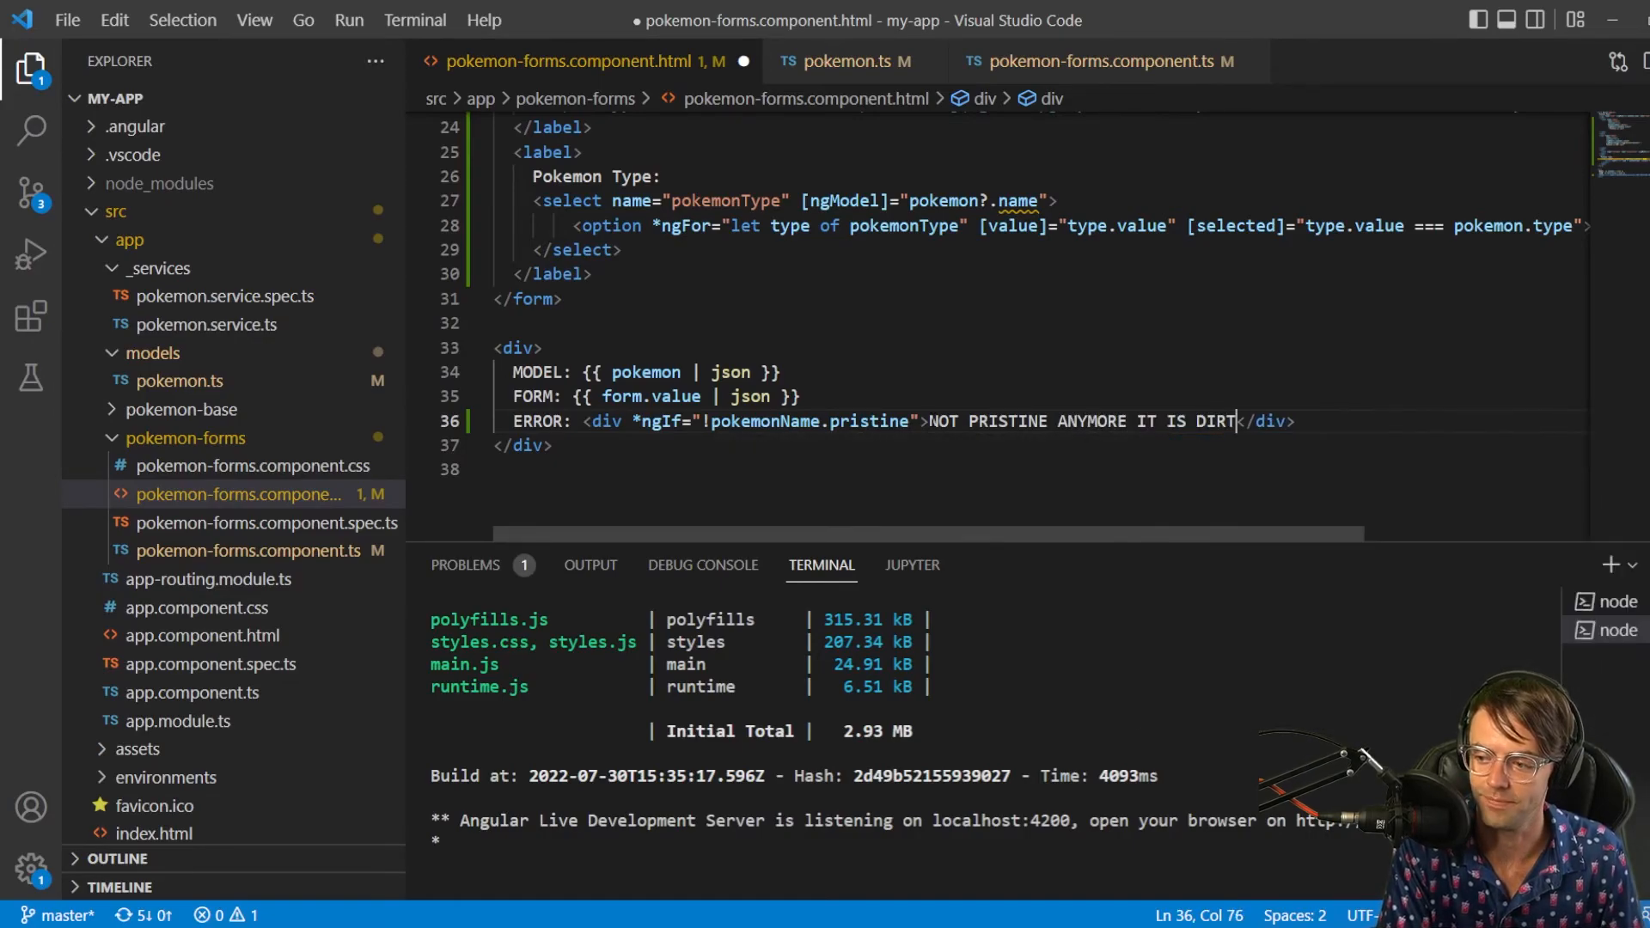
type("Y!")
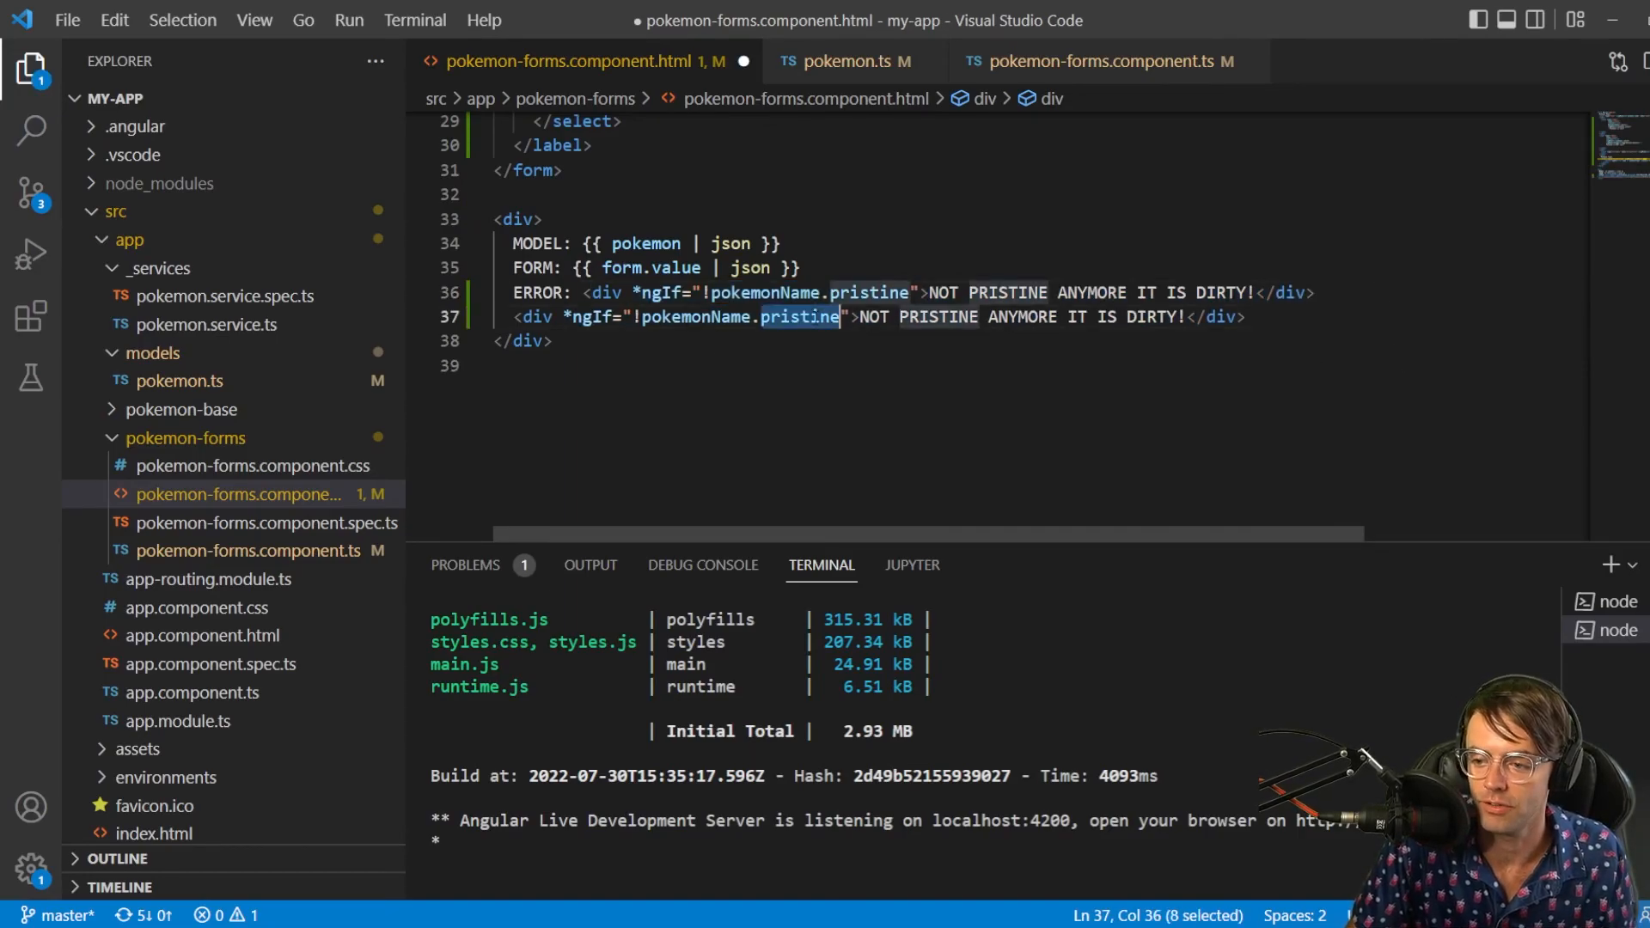
Trim the copied condition, delete the duplicate div line, and save the template
type("fu")
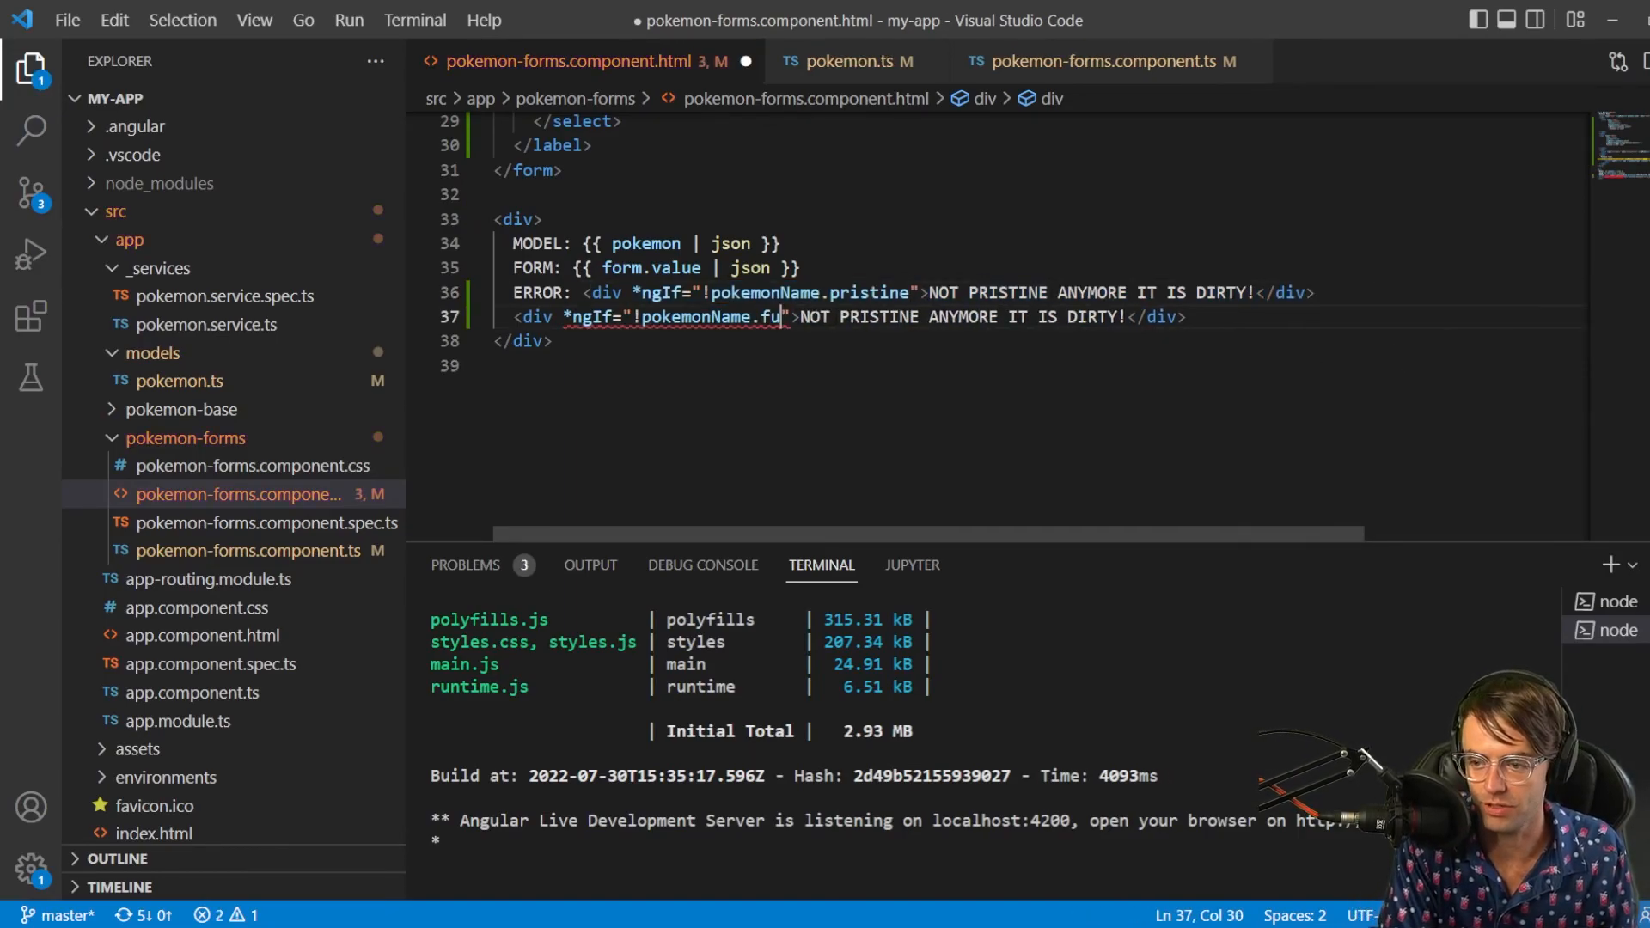
key("Backspace")
type("touche")
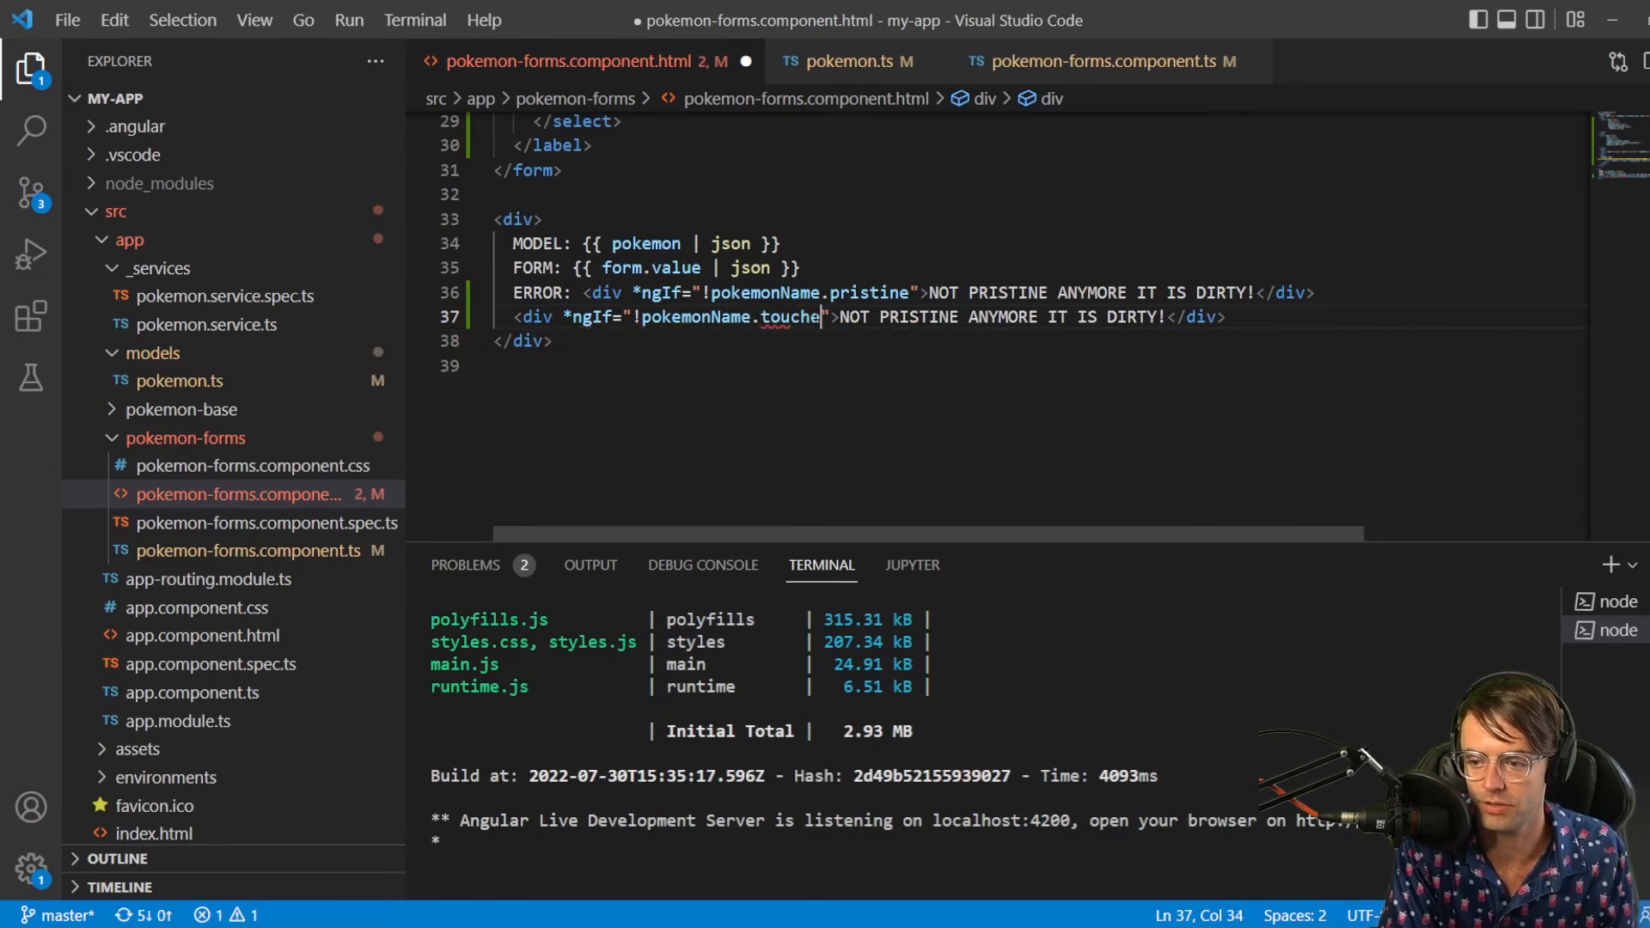
key("BackSpace")
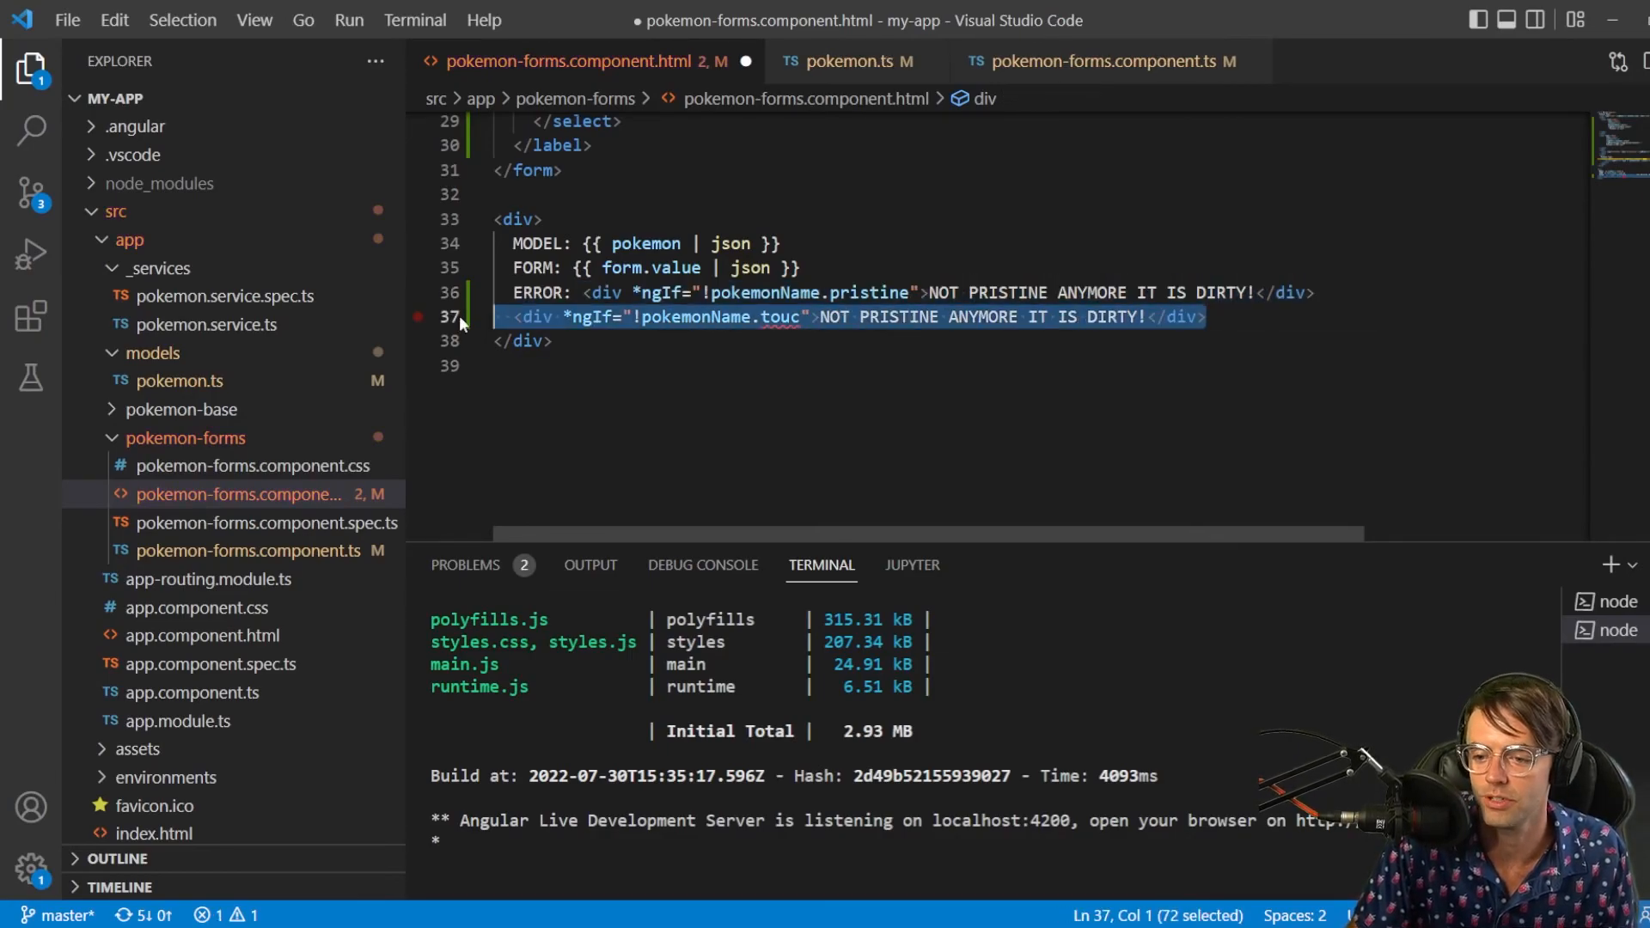
key("Delete")
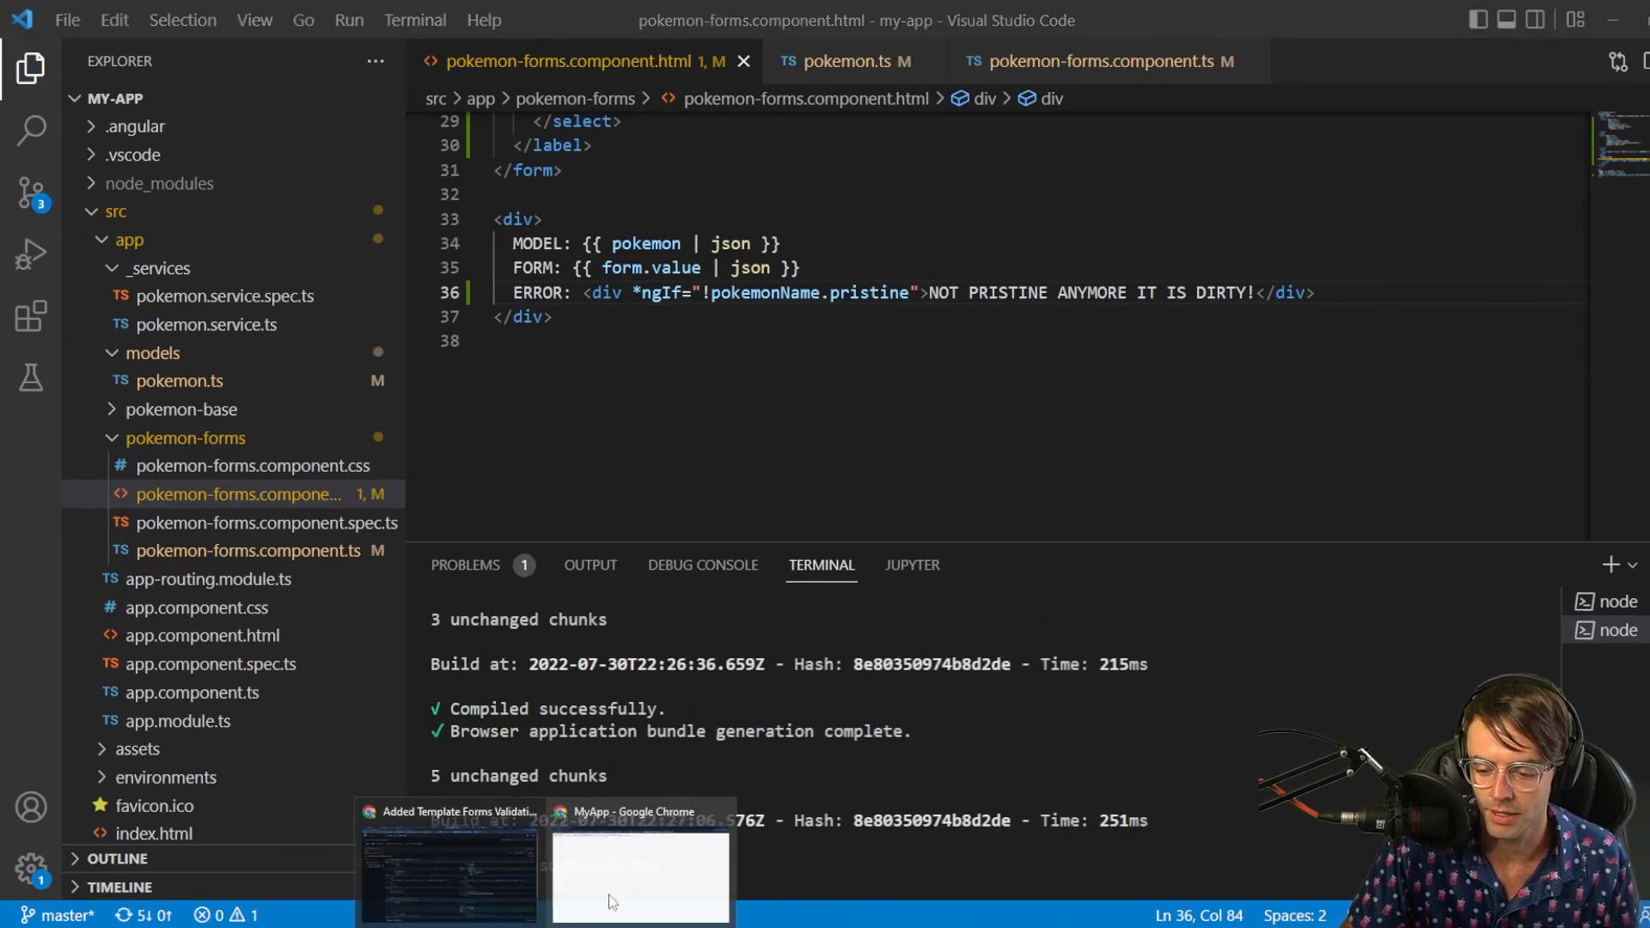
Select 'Pokemon is cool?' at localhost:4200 and confirm the dirty message appears
left_click(639, 877)
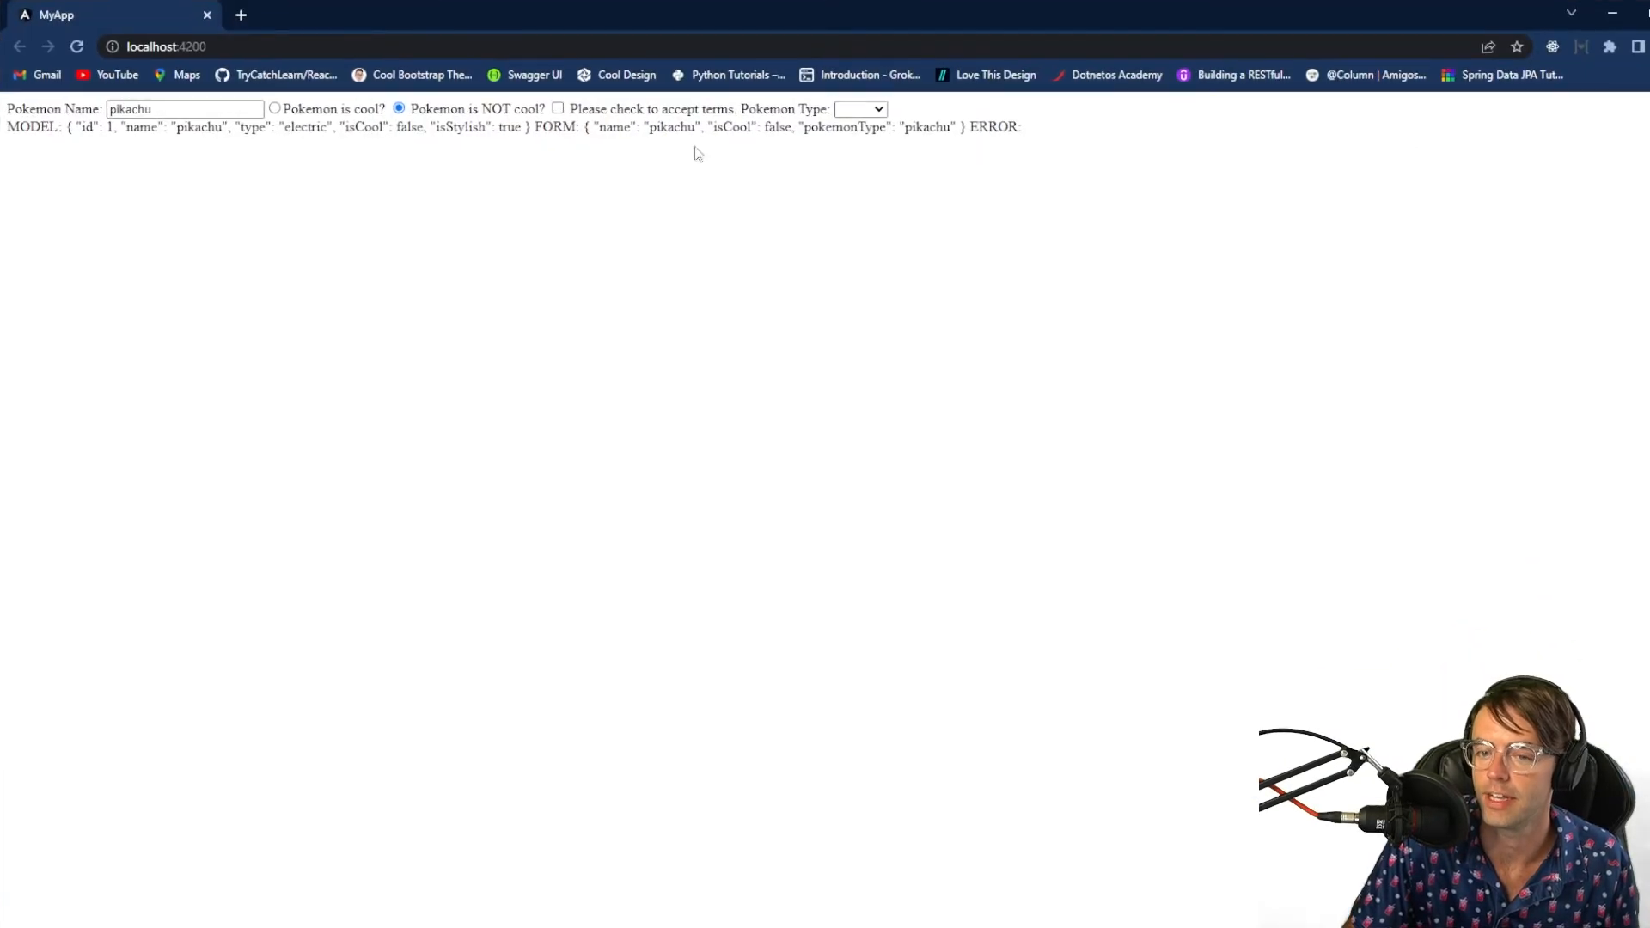
mouse_move(718, 8)
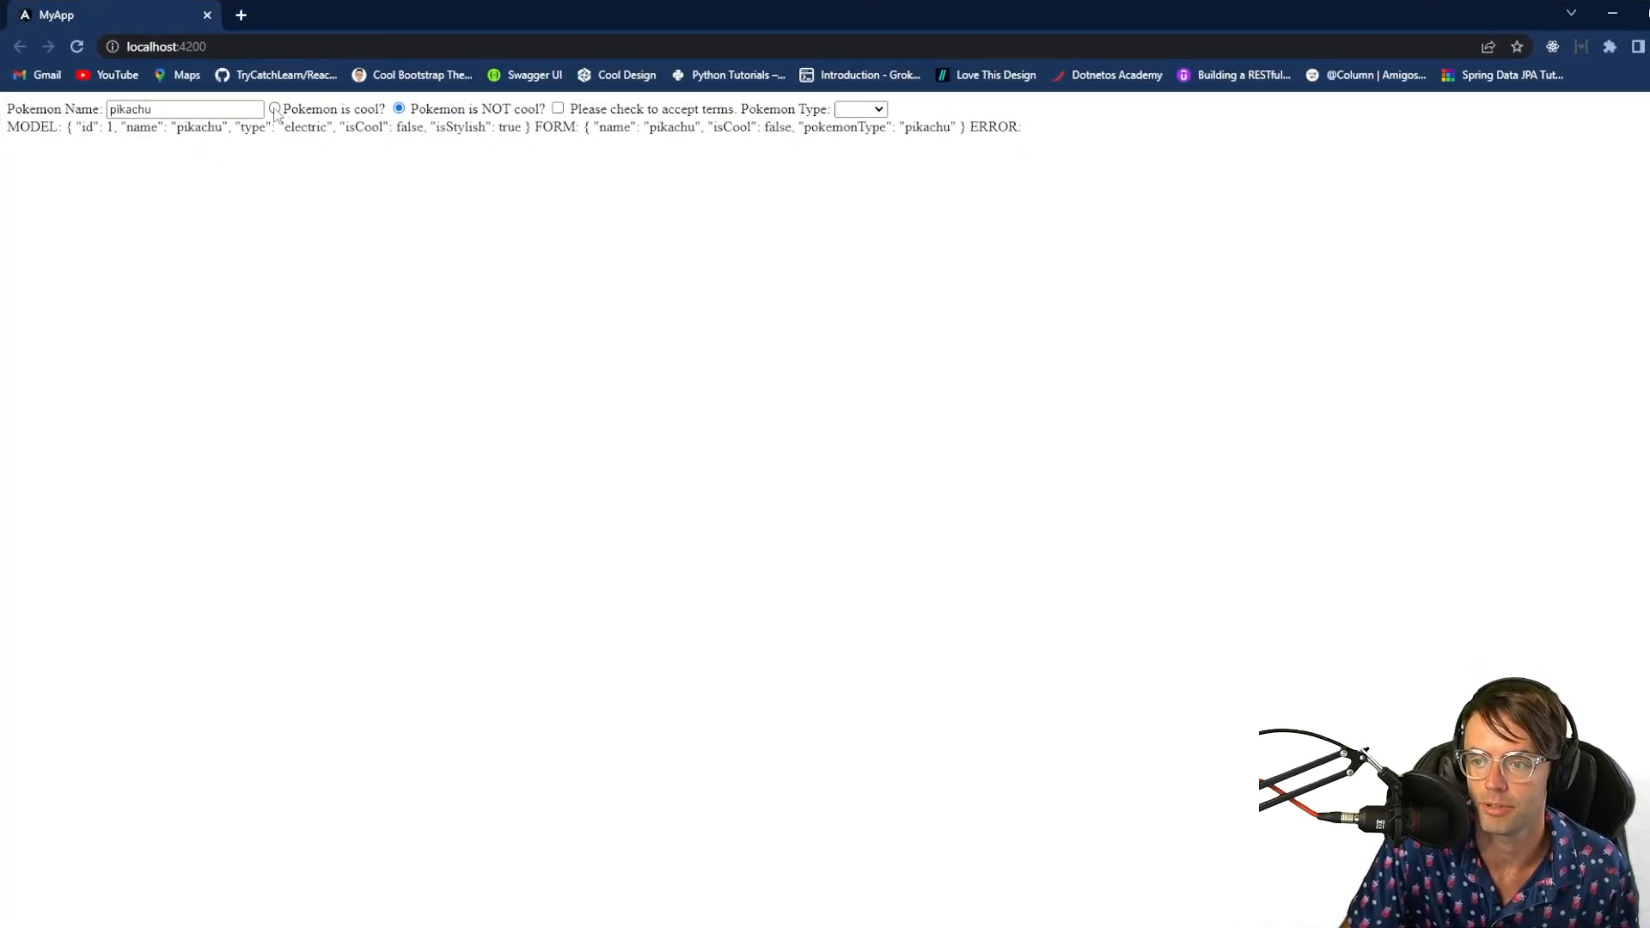
left_click(273, 108)
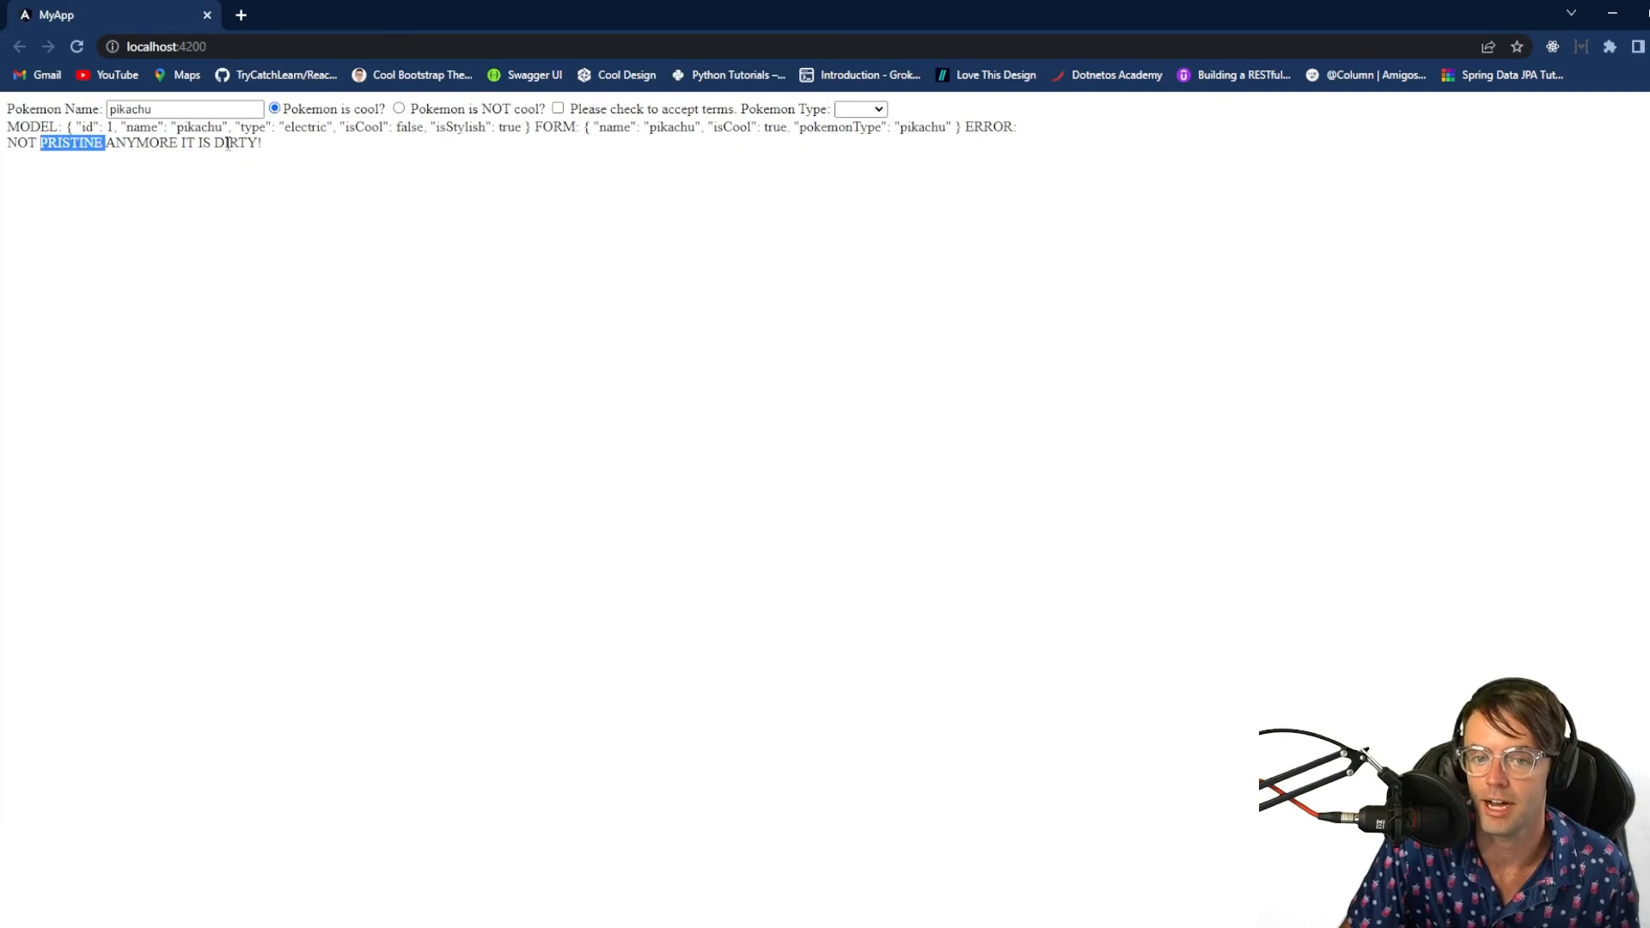
left_click(389, 171)
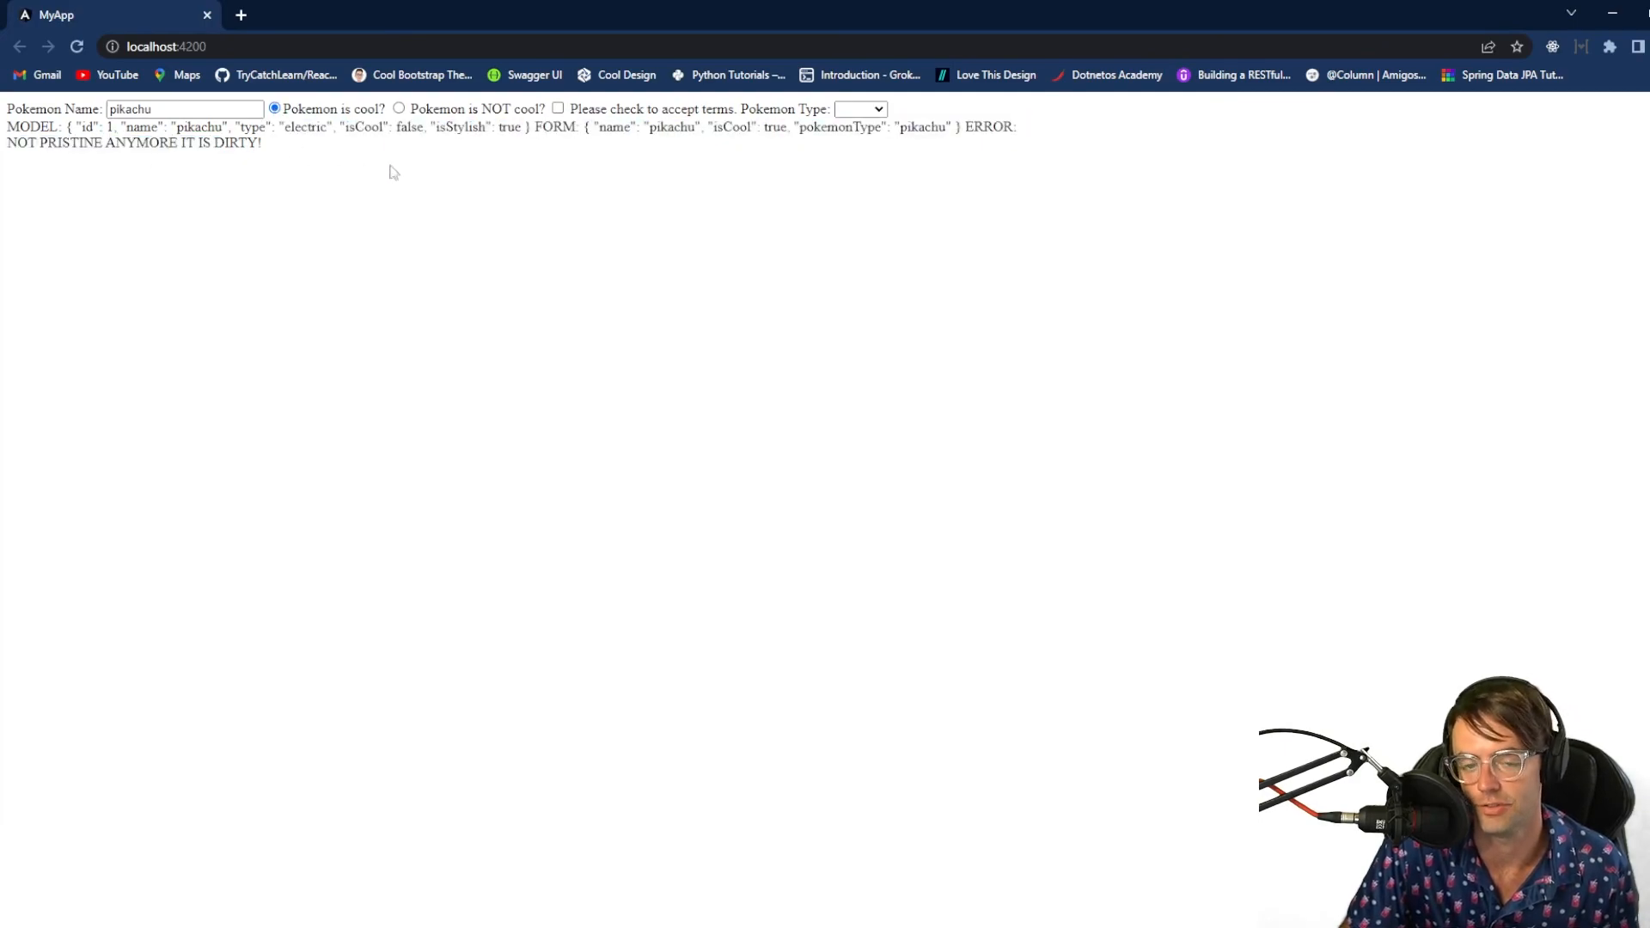
mouse_move(435, 144)
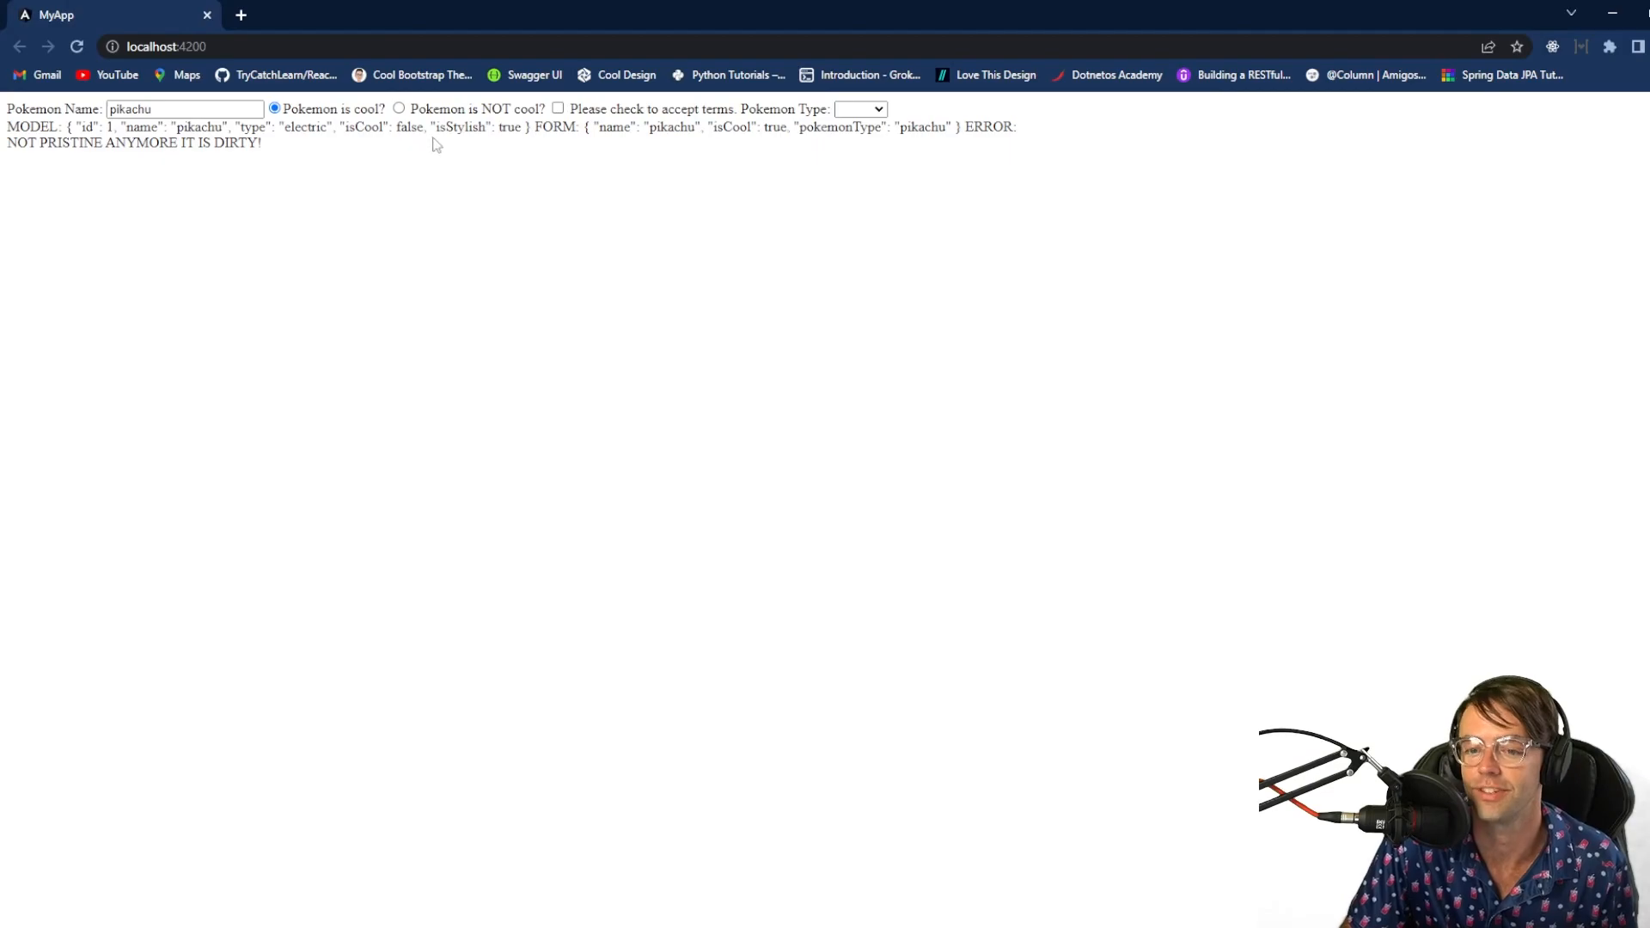
mouse_move(1049, 7)
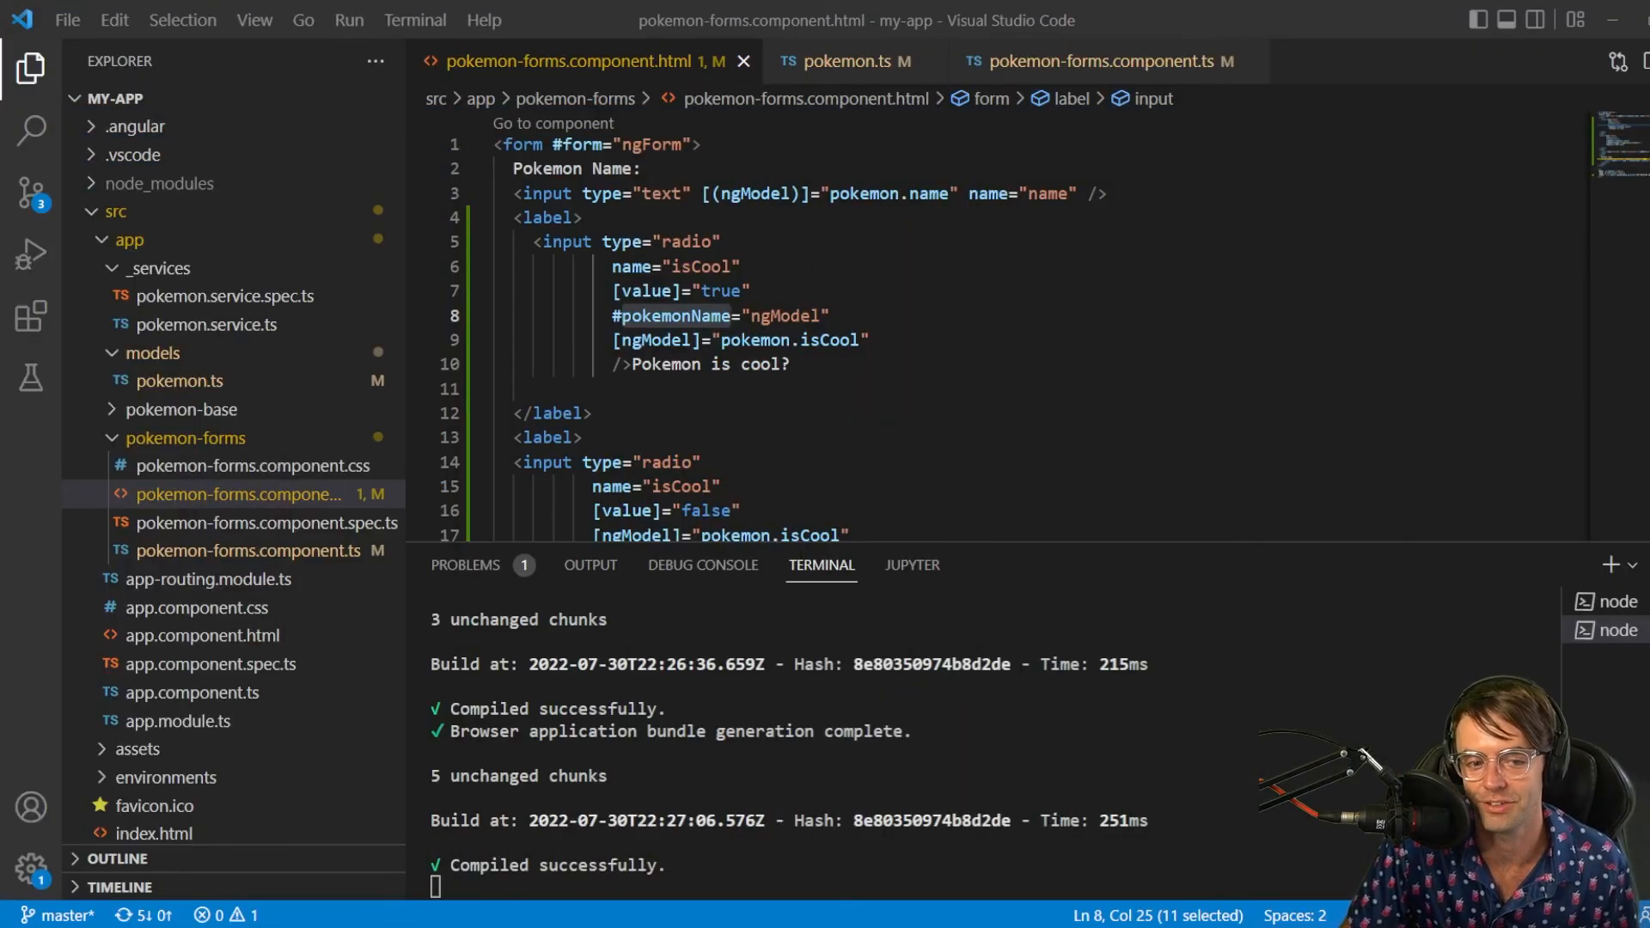
scroll("down", 3)
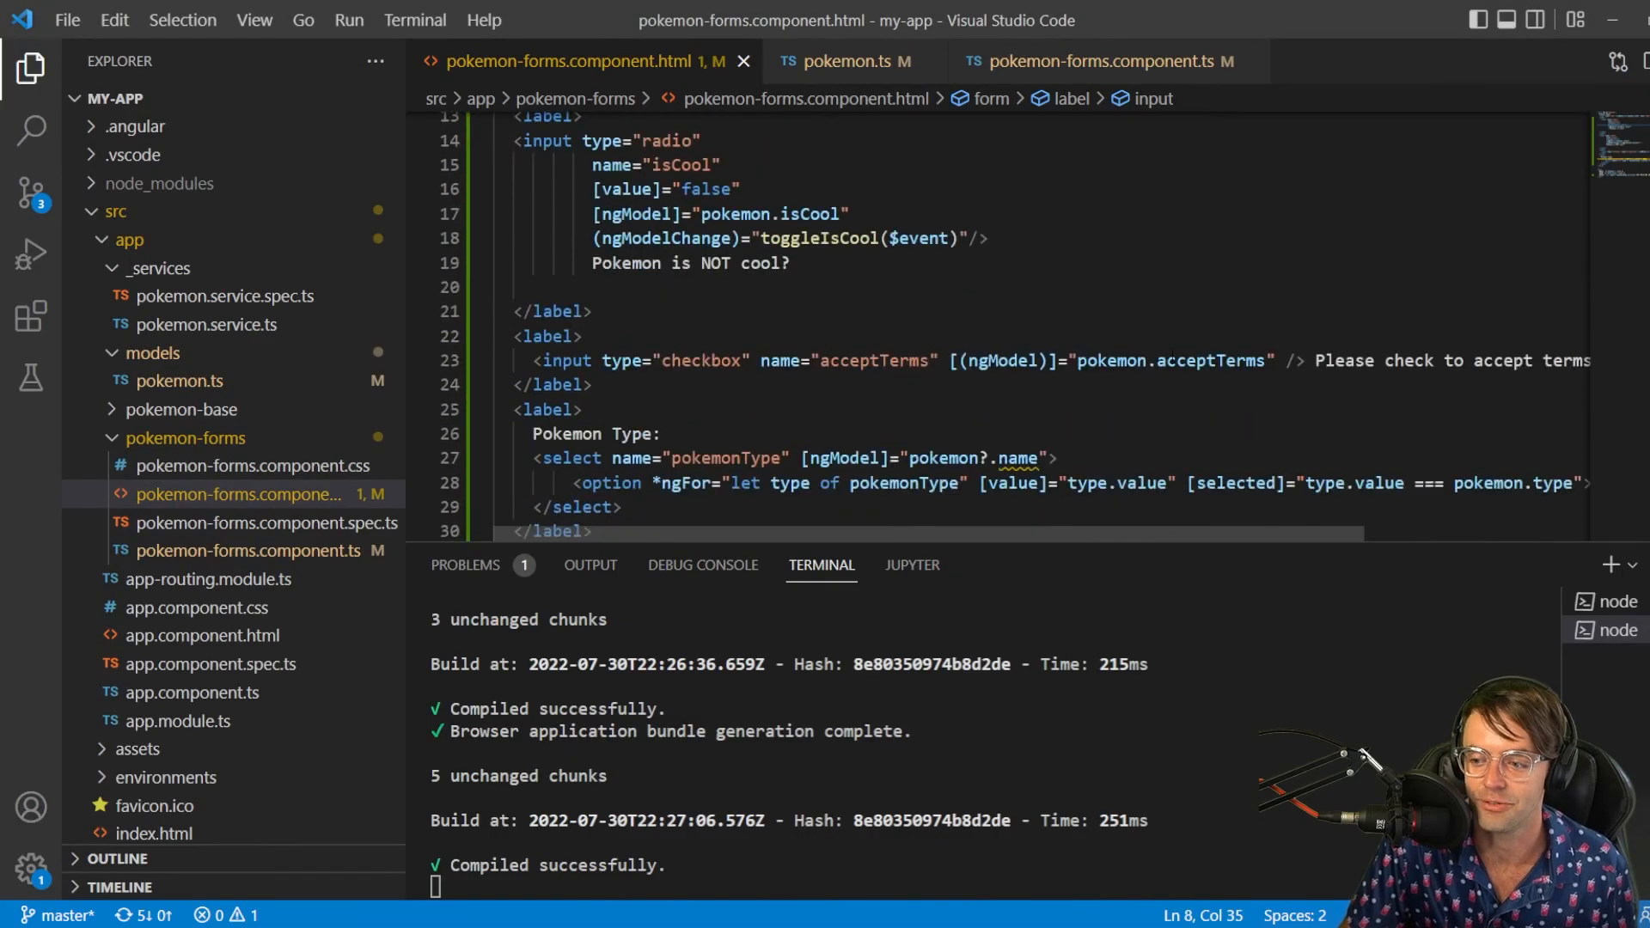